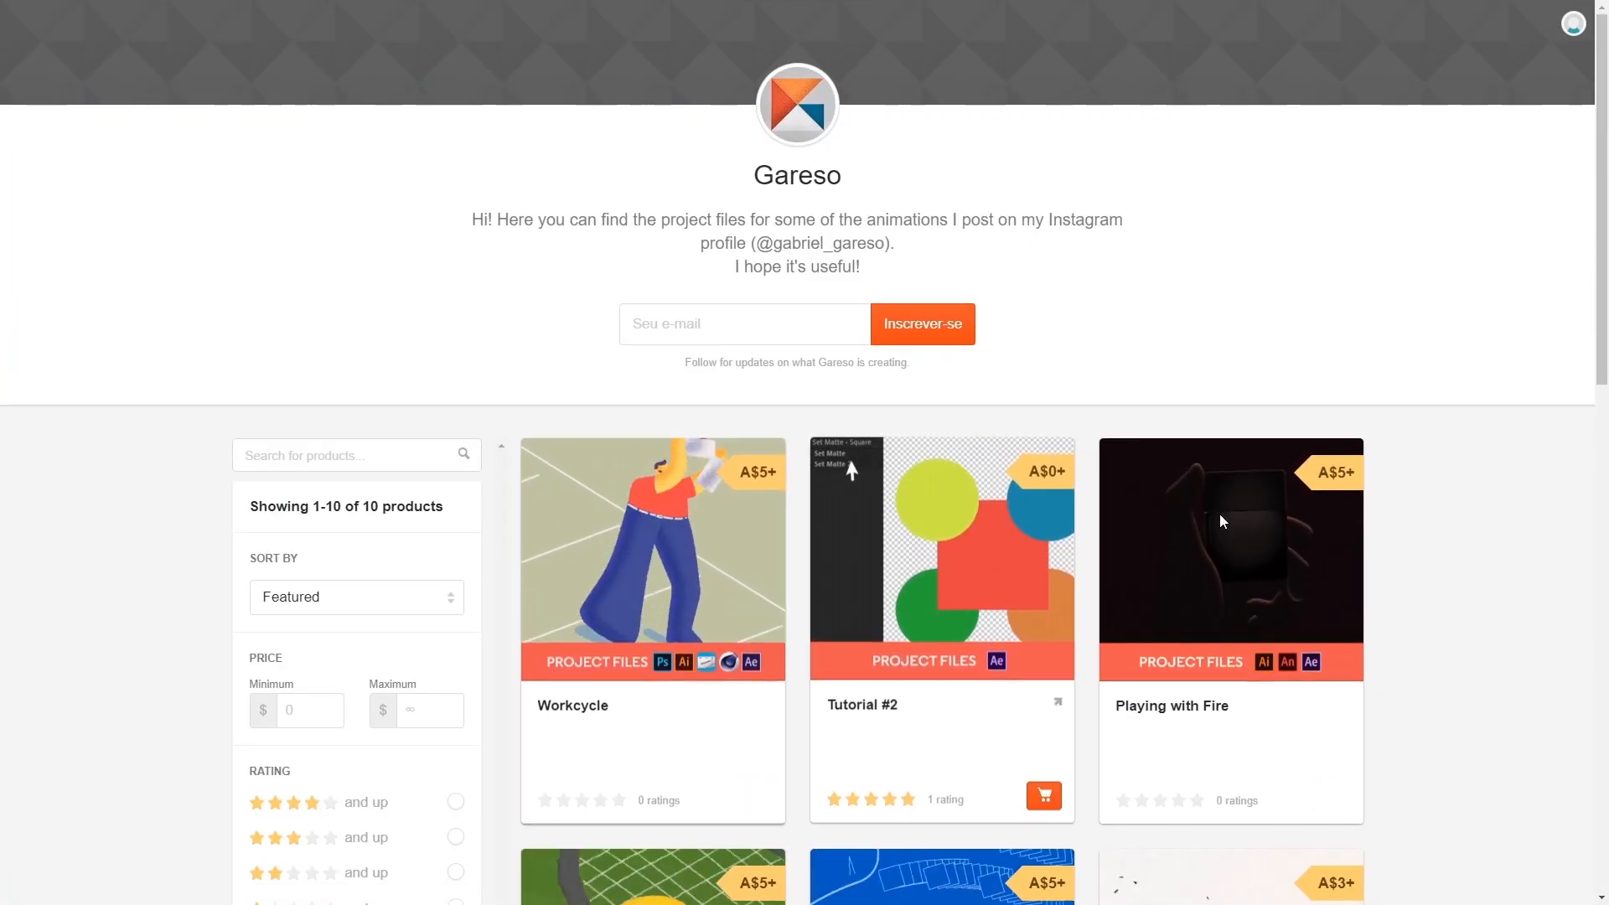
- Close the QuickTime walk-cycle reference so only the blank Untitled-1 canvas remains, with red set
{"action": "scroll", "scroll_direction": "down", "scroll_amount": 3}
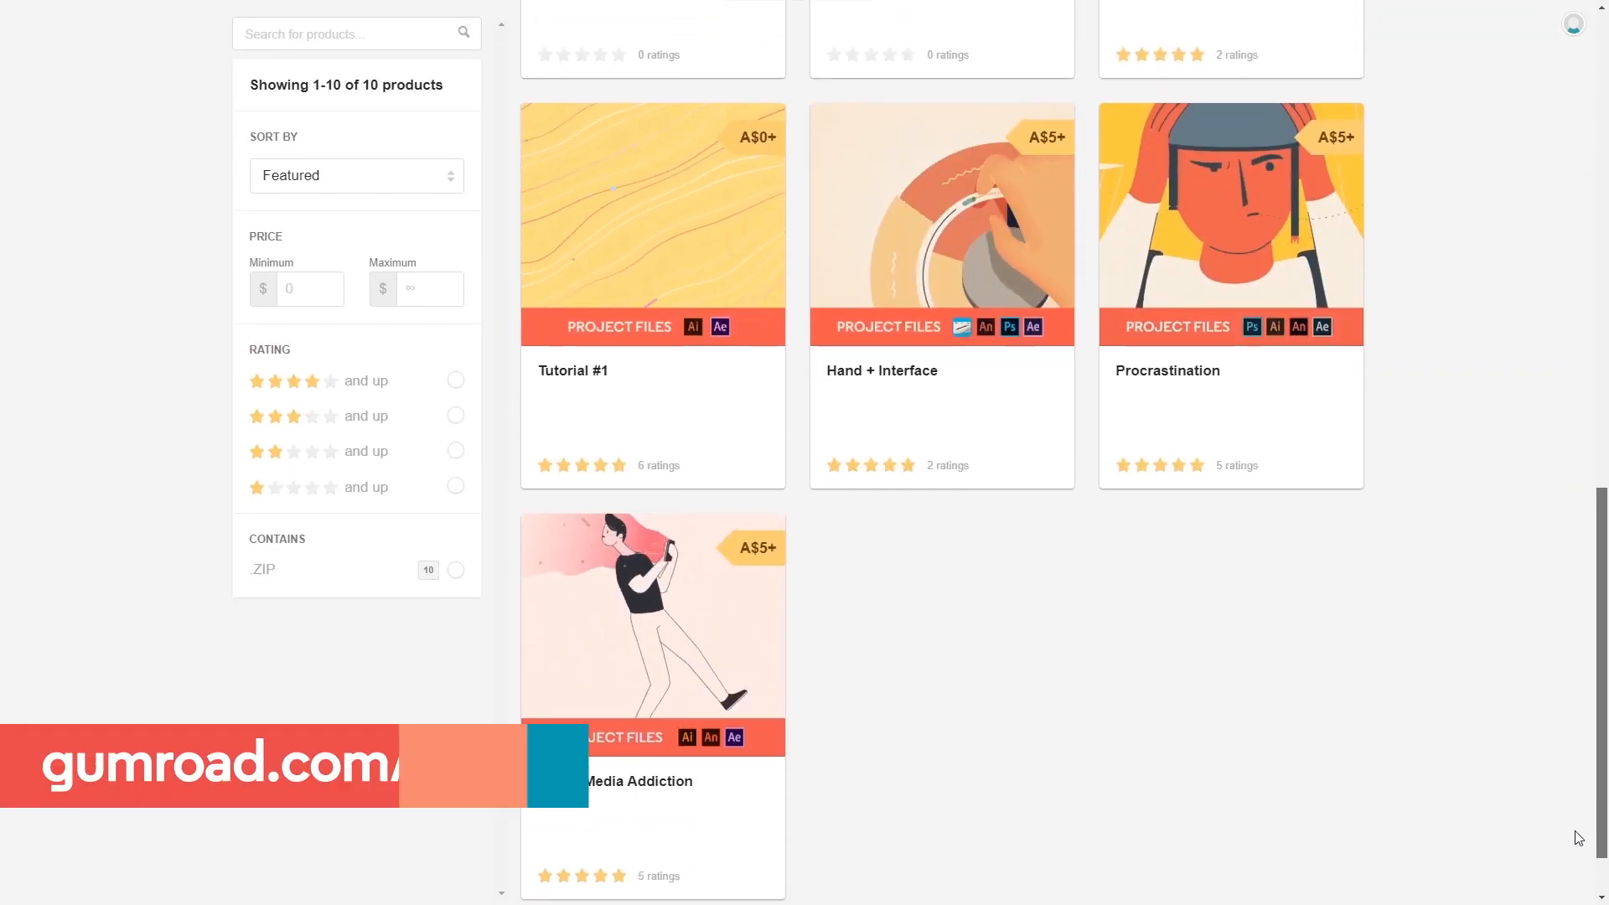
{"action": "scroll", "scroll_direction": "down", "scroll_amount": 3}
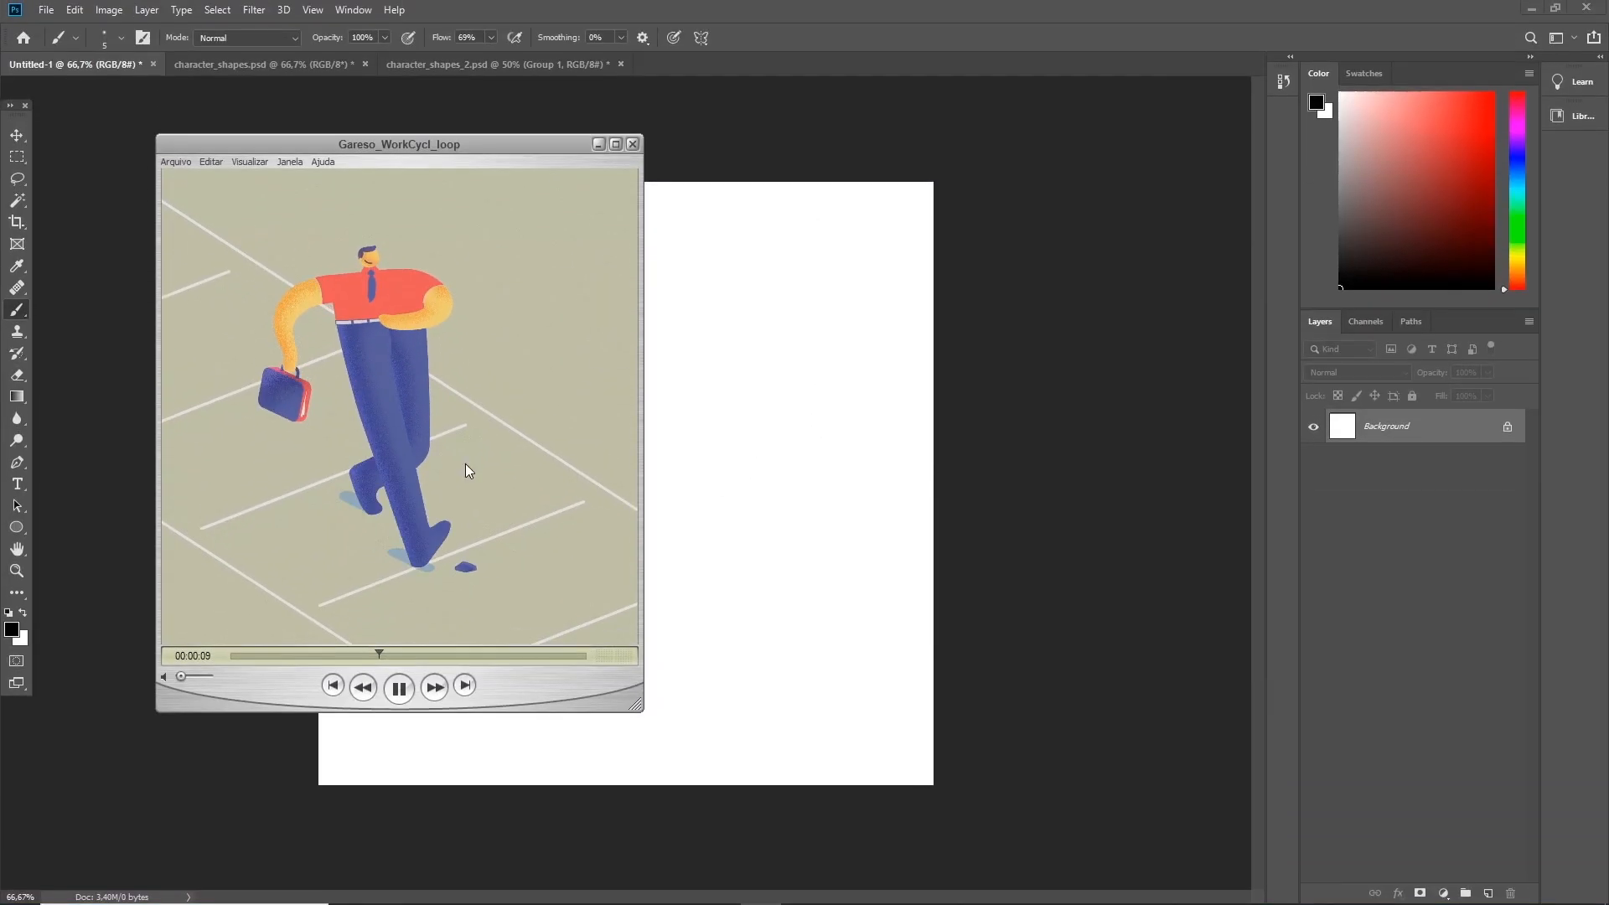
{"action": "left_click_drag", "start_coordinate": [398, 143], "coordinate": [355, 160]}
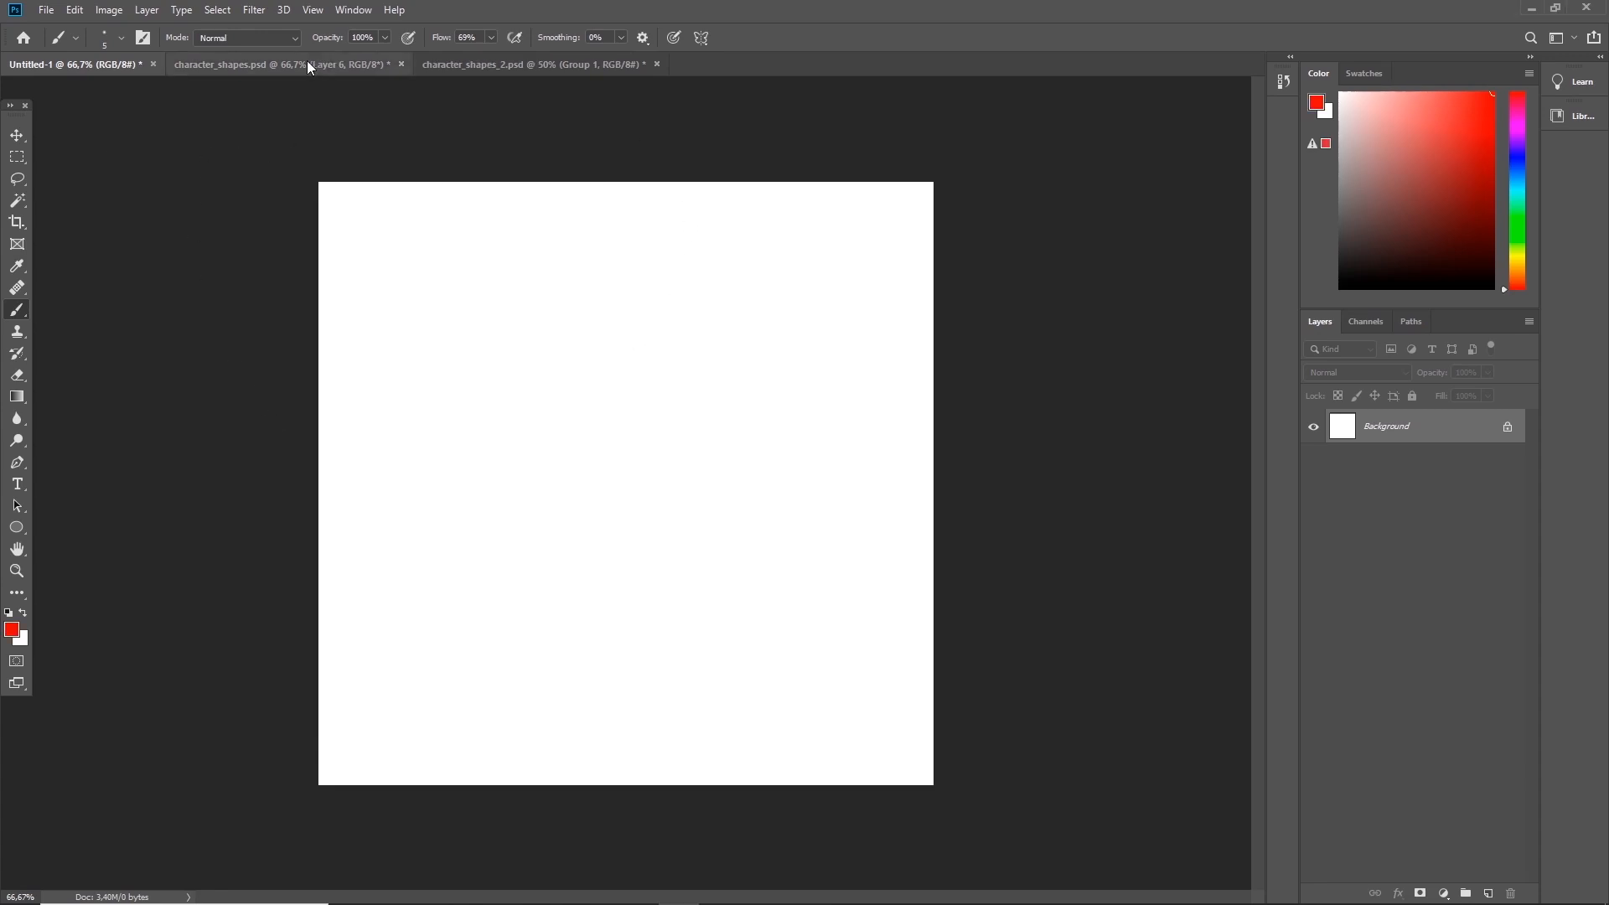
- In character_shapes.psd, draw a red circle around the bottom-centre walking businessman silhouette
{"action": "left_click", "coordinate": [236, 63]}
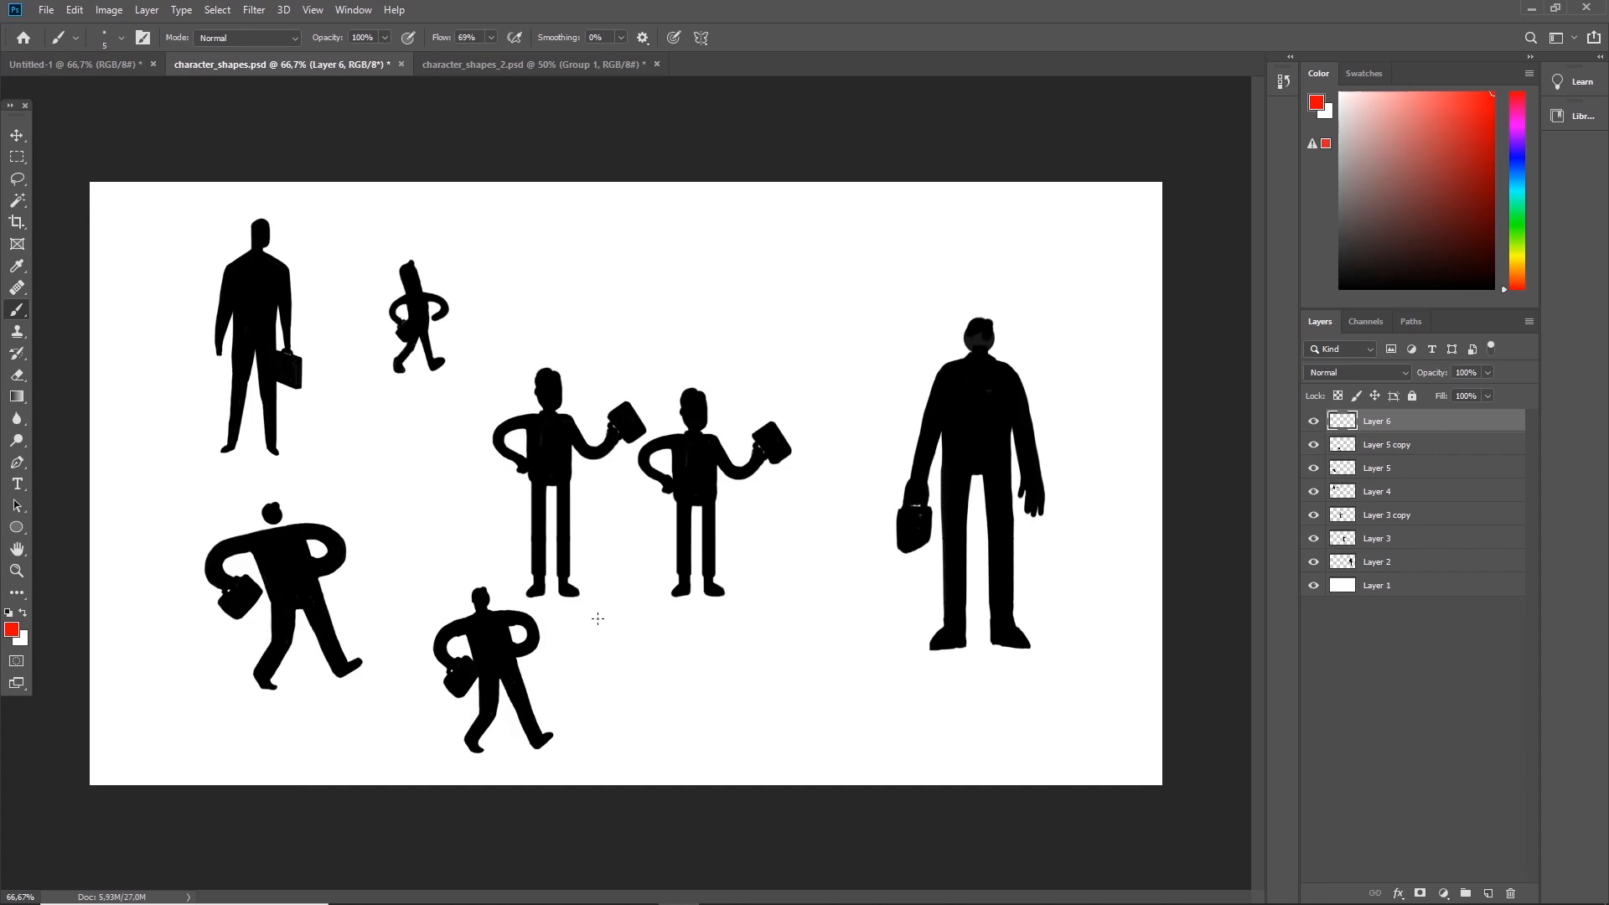
{"action": "mouse_move", "coordinate": [767, 621]}
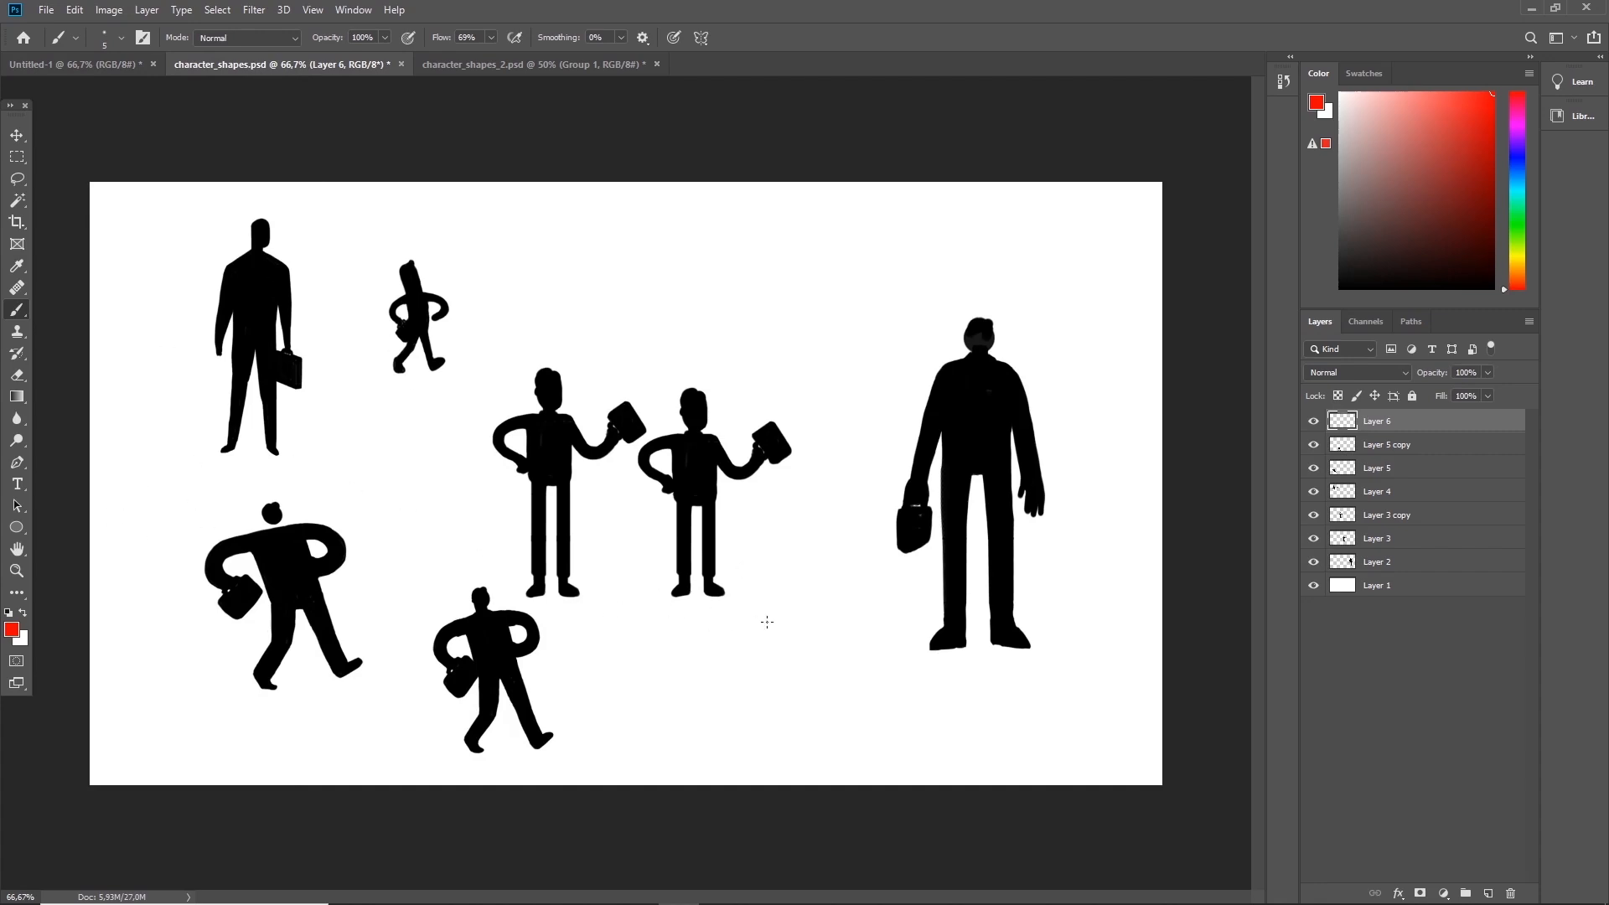
{"action": "mouse_move", "coordinate": [620, 663]}
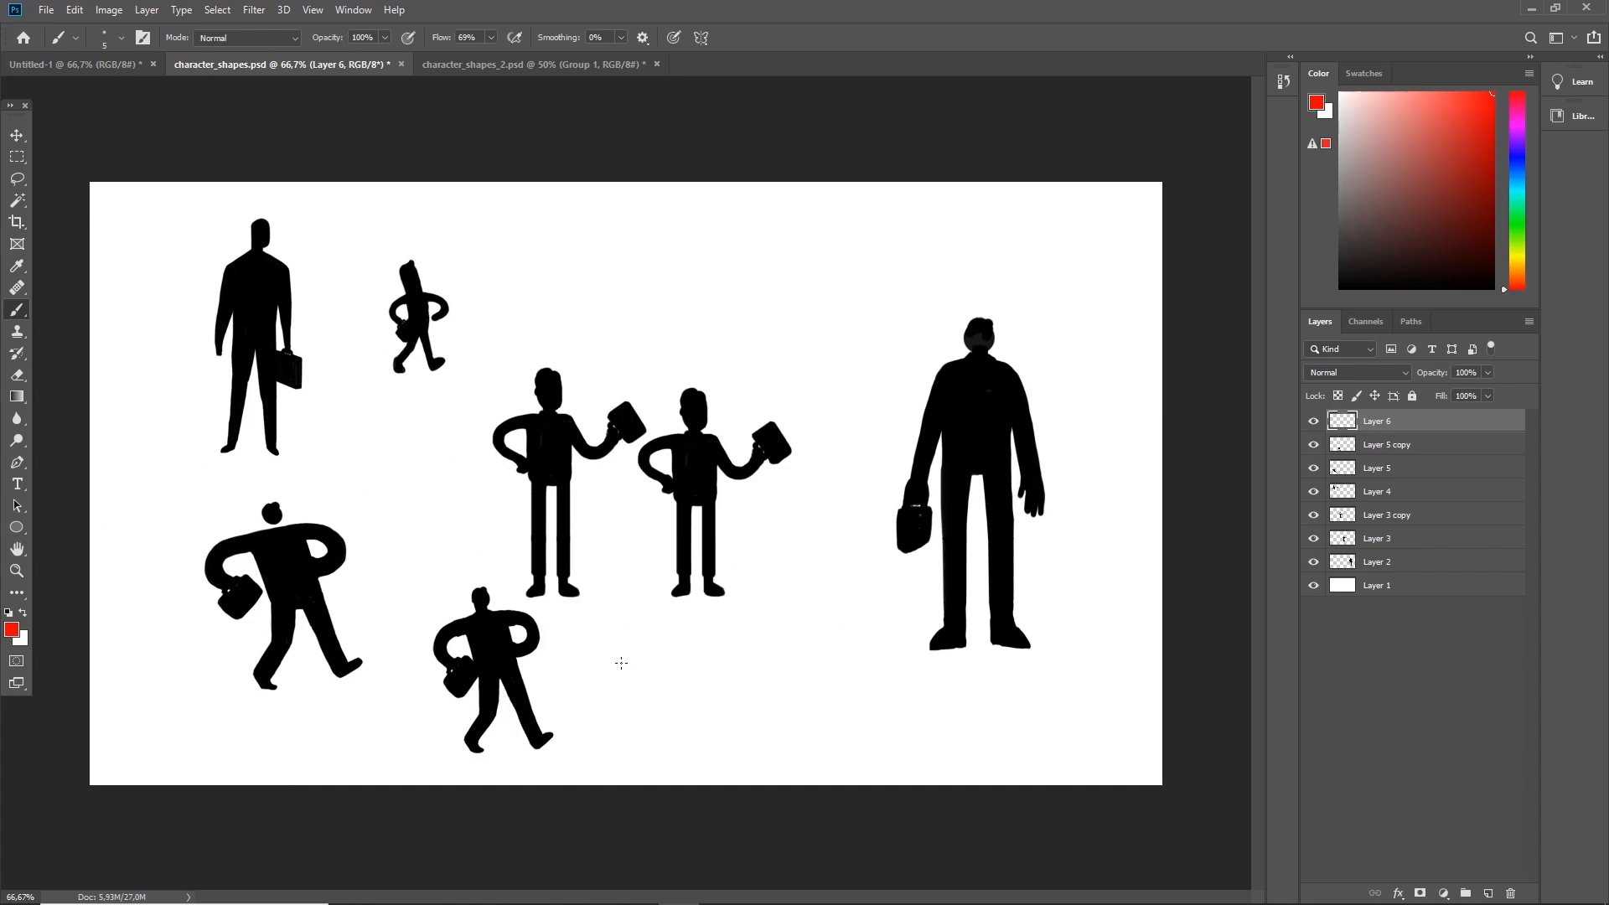
{"action": "mouse_move", "coordinate": [596, 623]}
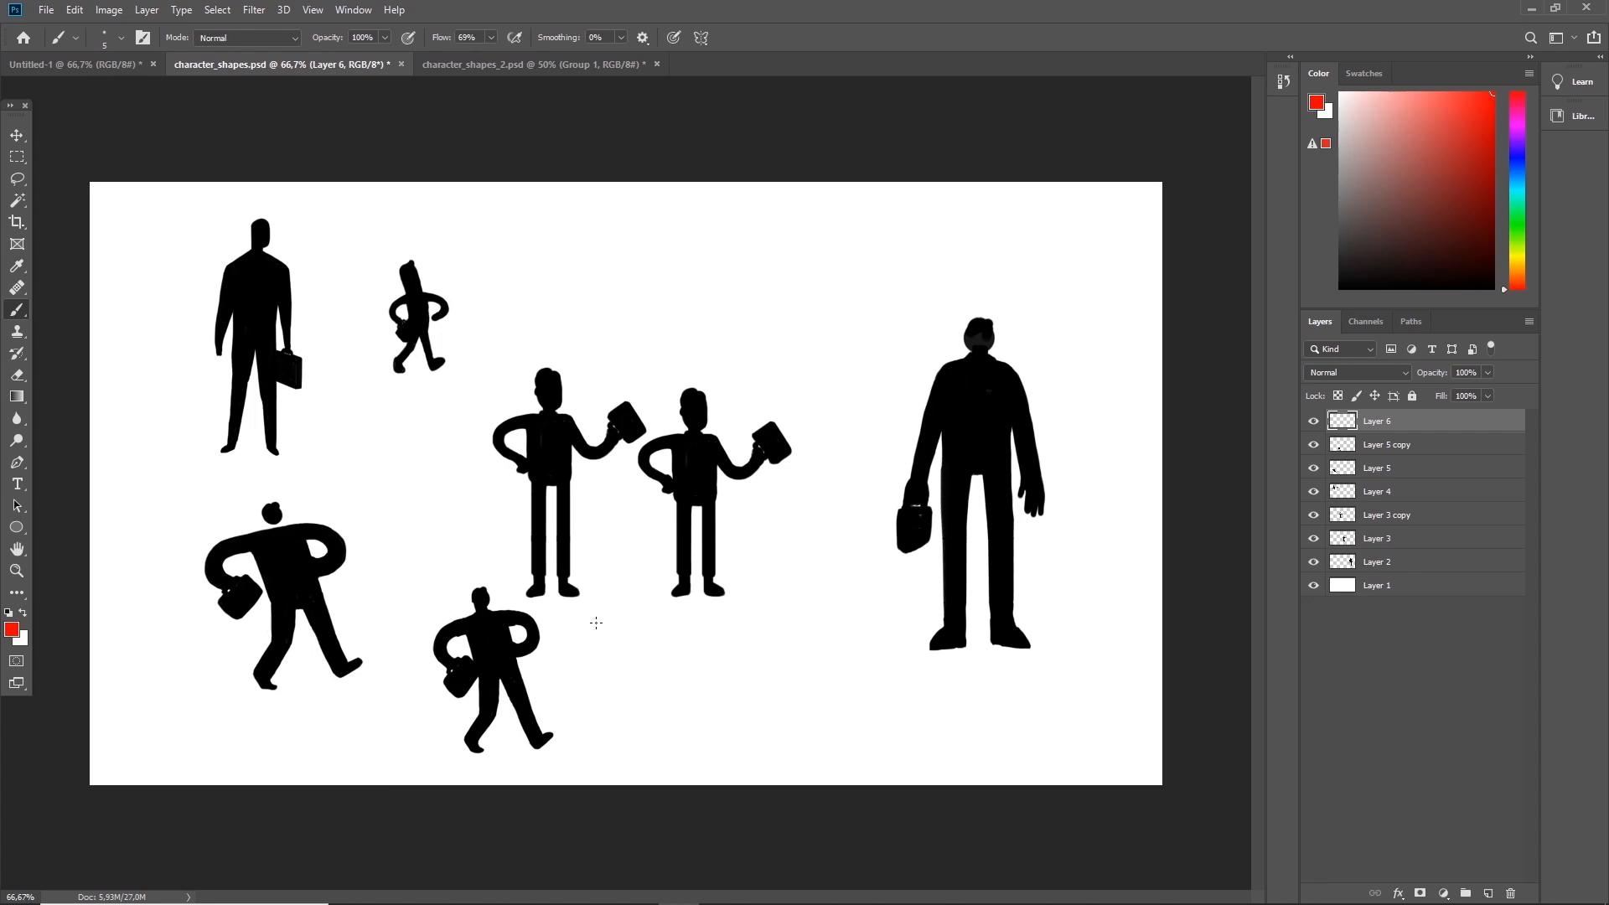
{"action": "mouse_move", "coordinate": [560, 645]}
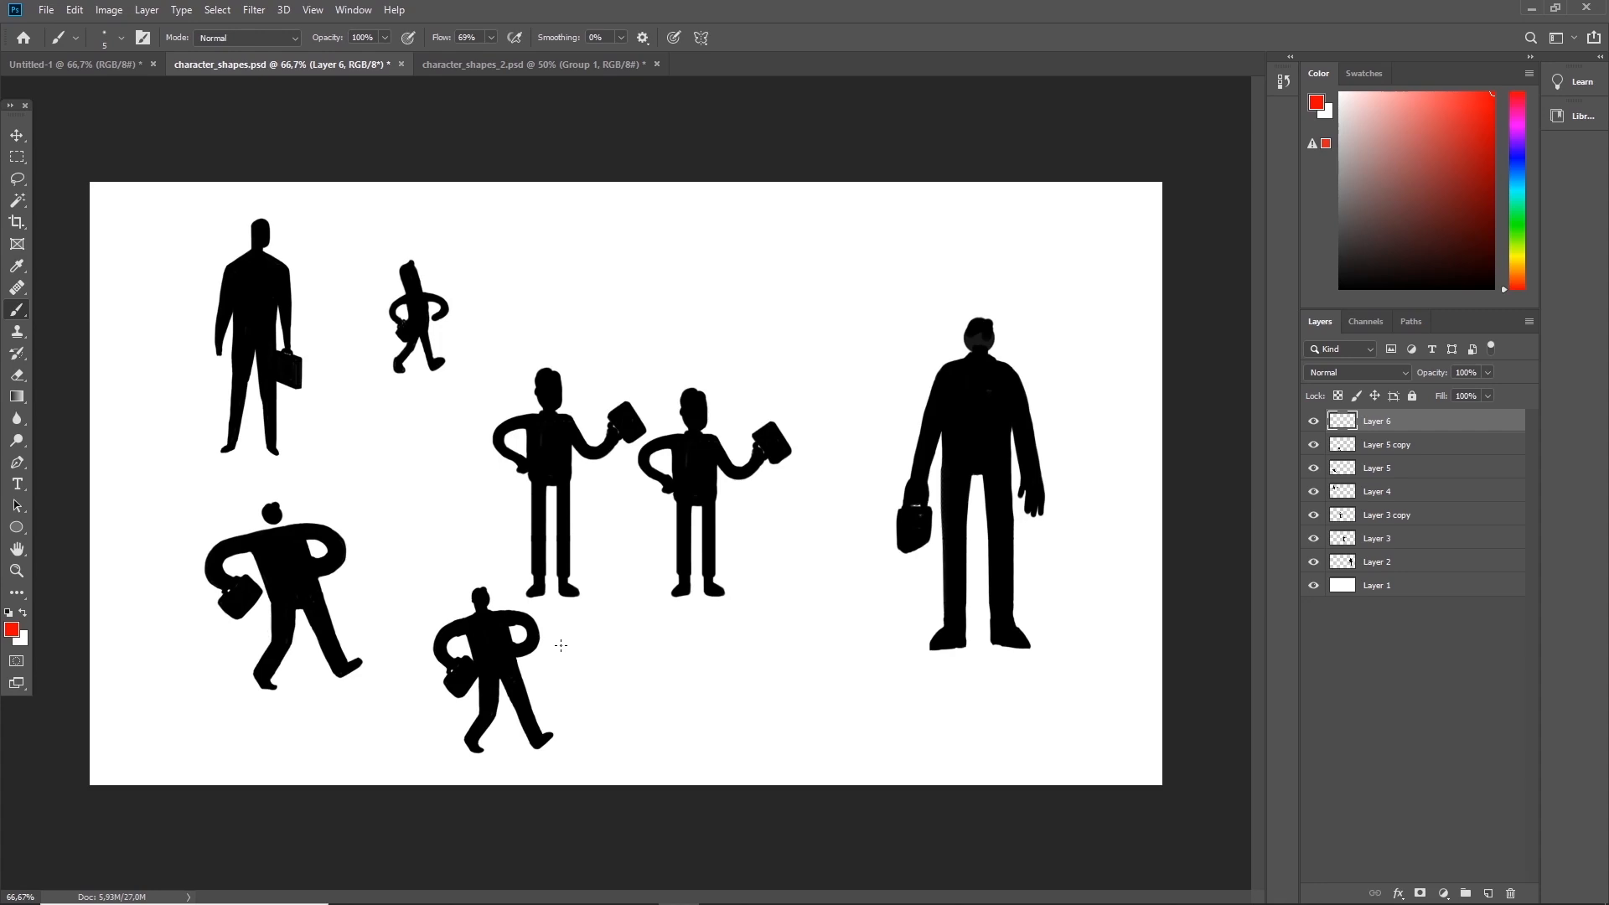
{"action": "mouse_move", "coordinate": [639, 606]}
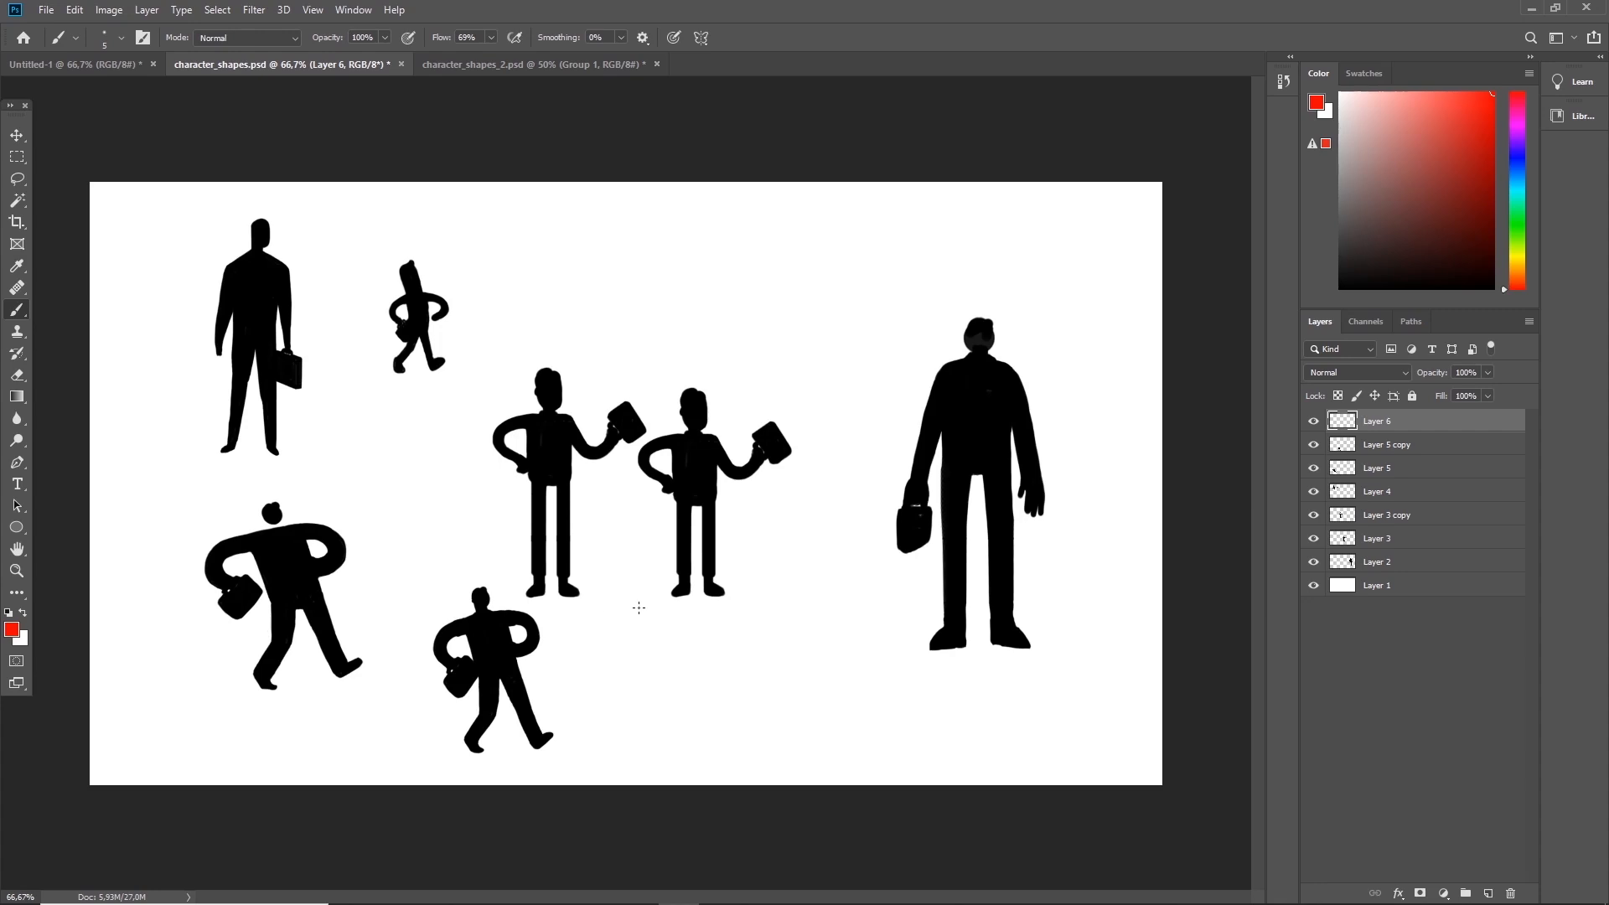
{"action": "mouse_move", "coordinate": [407, 477]}
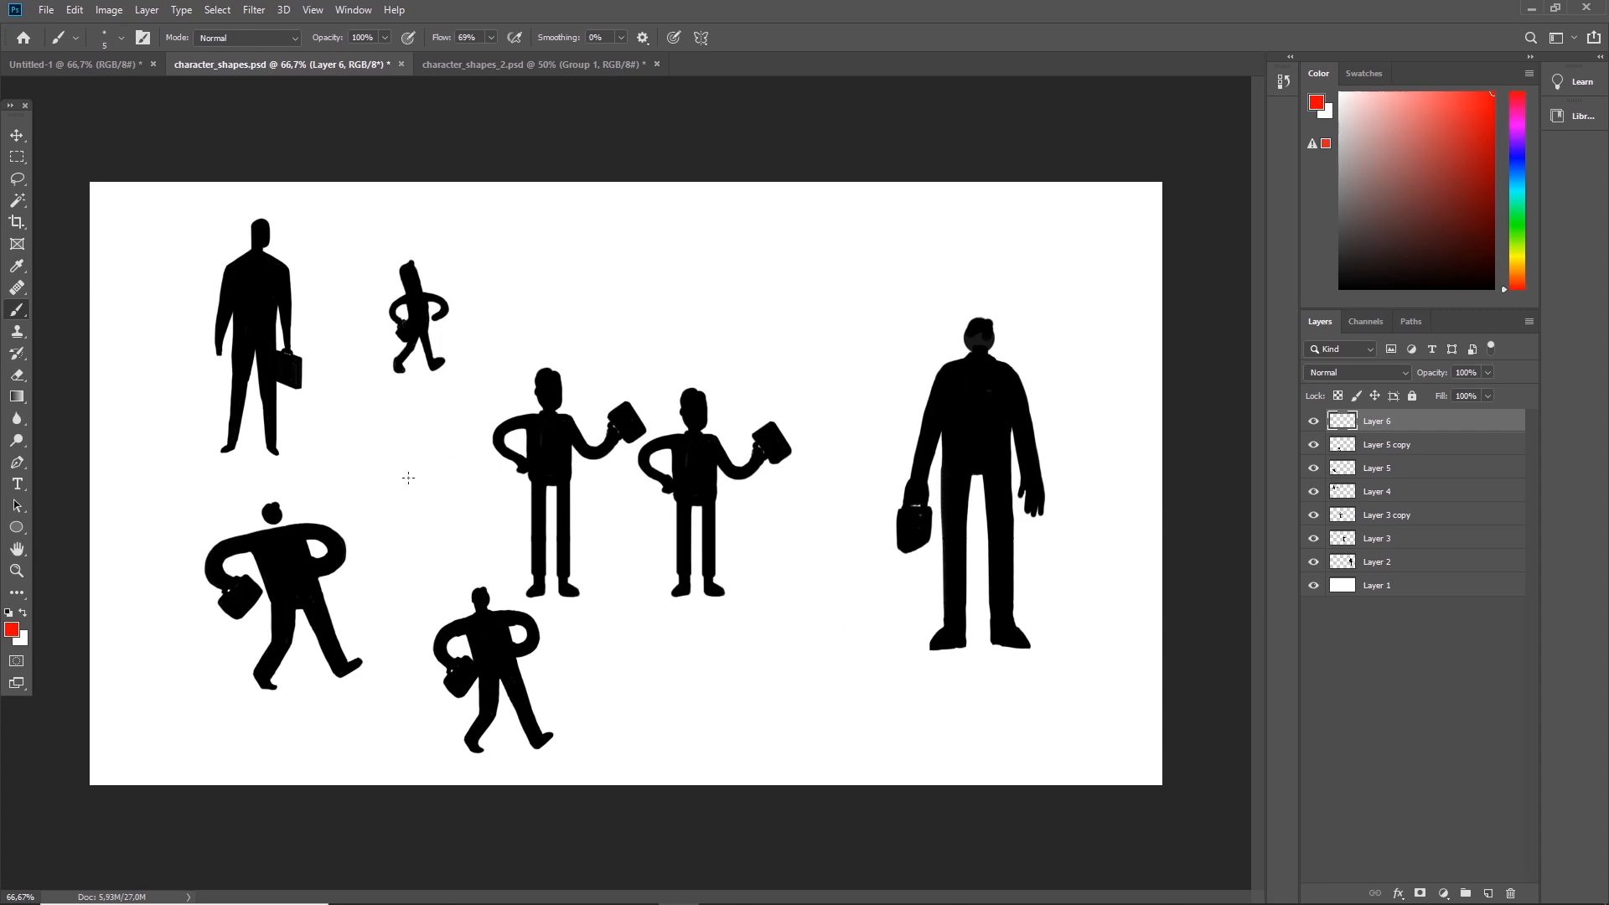
{"action": "mouse_move", "coordinate": [391, 714]}
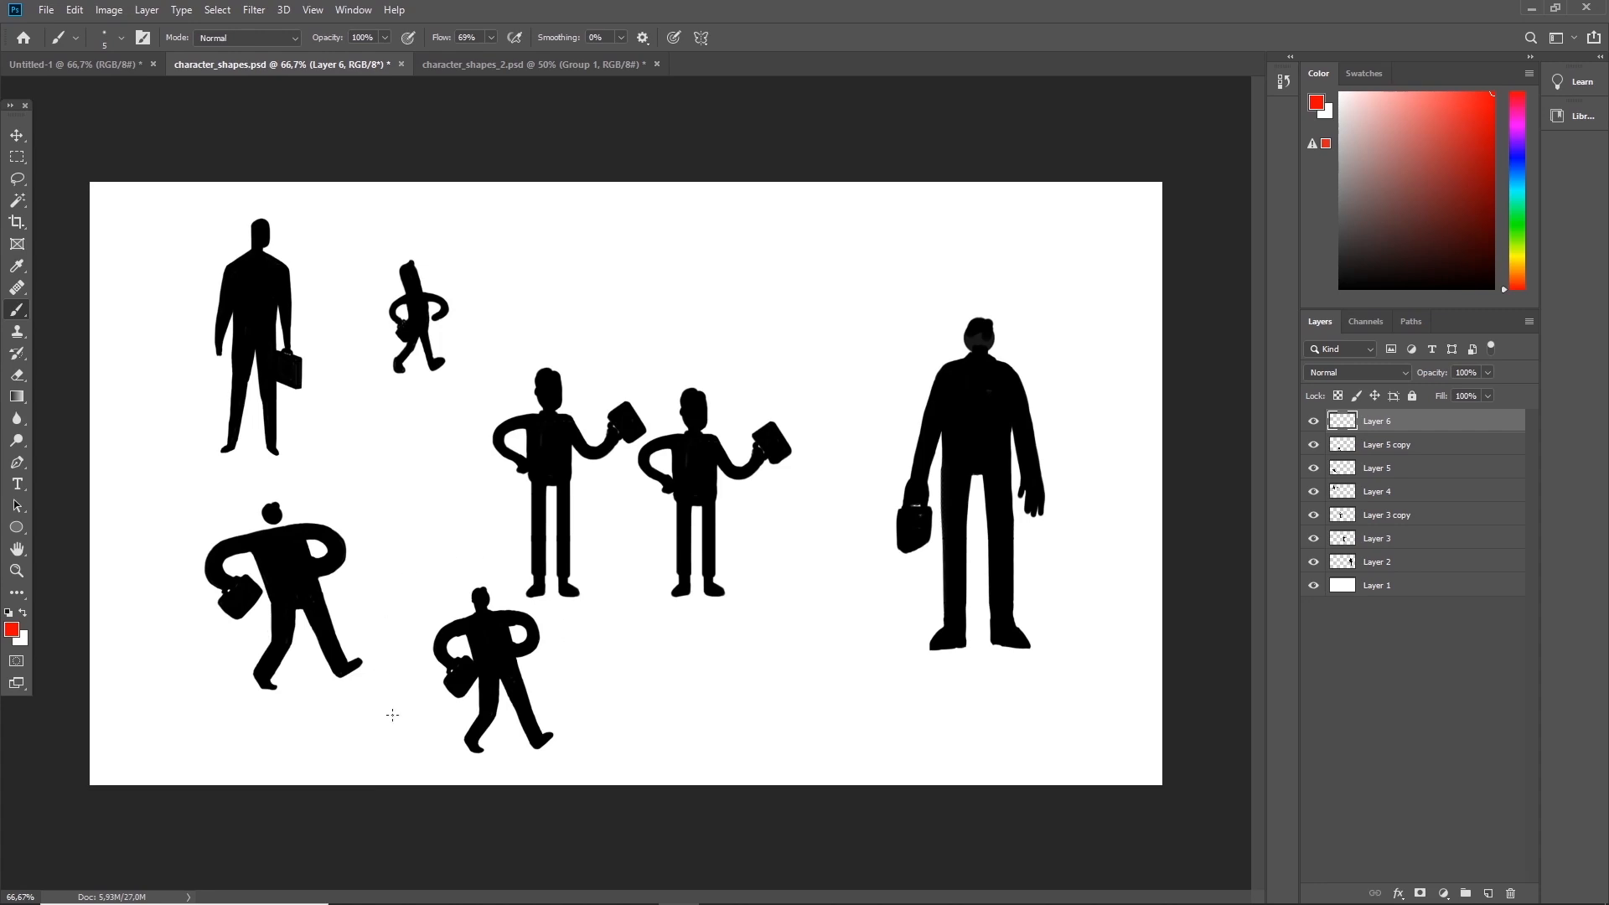
{"action": "left_click_drag", "start_coordinate": [498, 580], "coordinate": [476, 739]}
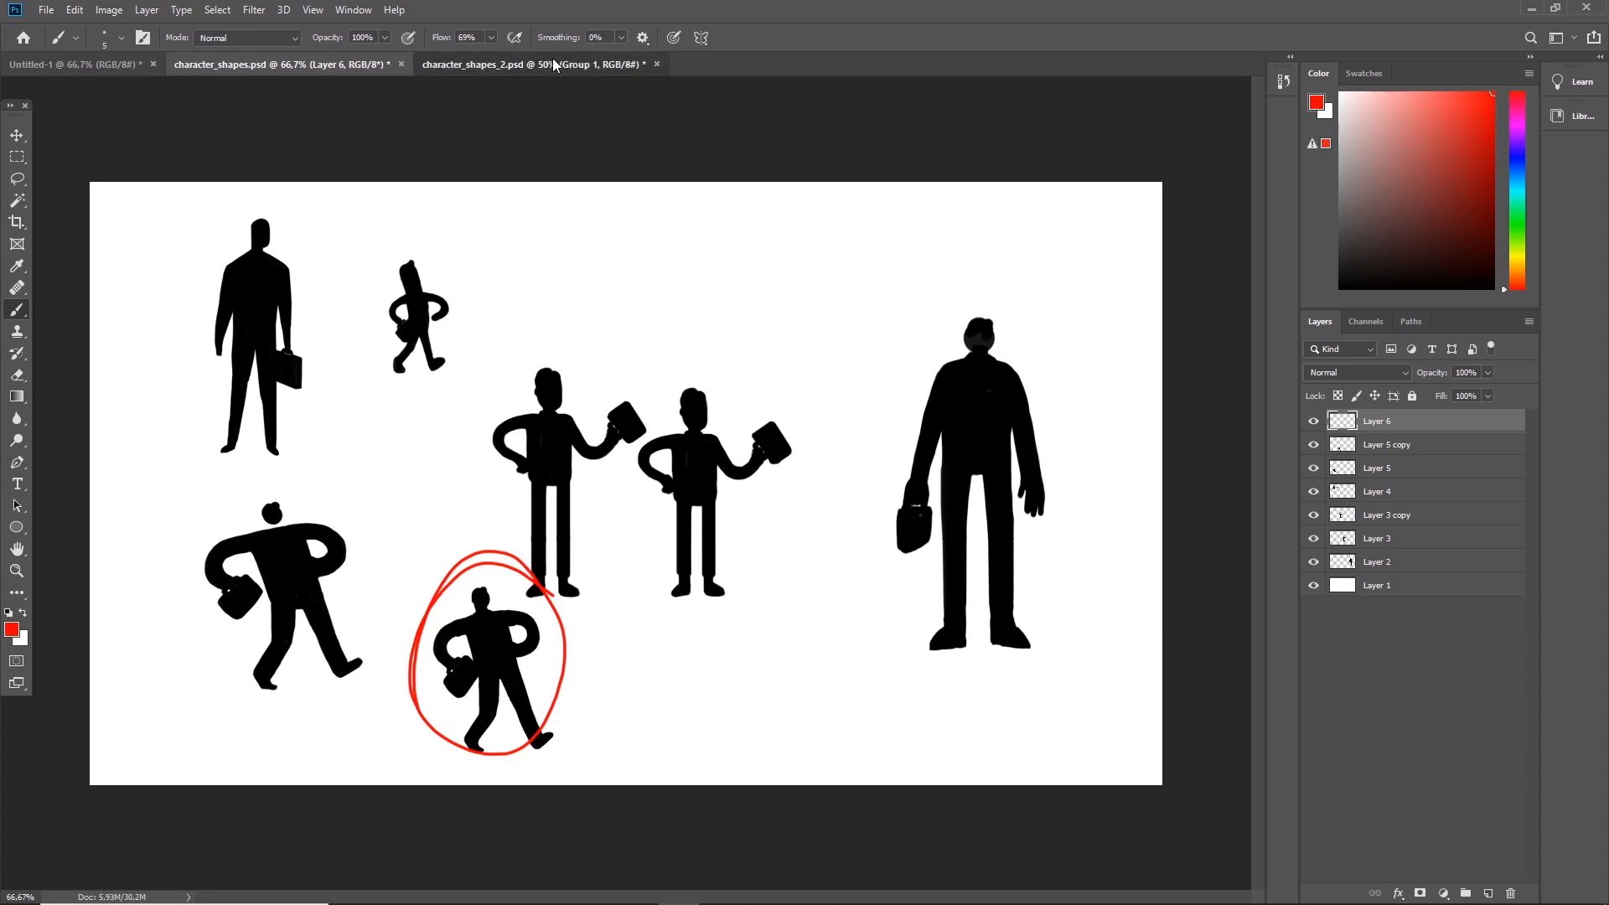
- Switch to character_shapes_2.psd and select Layer 1 with the large walking silhouette
{"action": "left_click", "coordinate": [534, 64]}
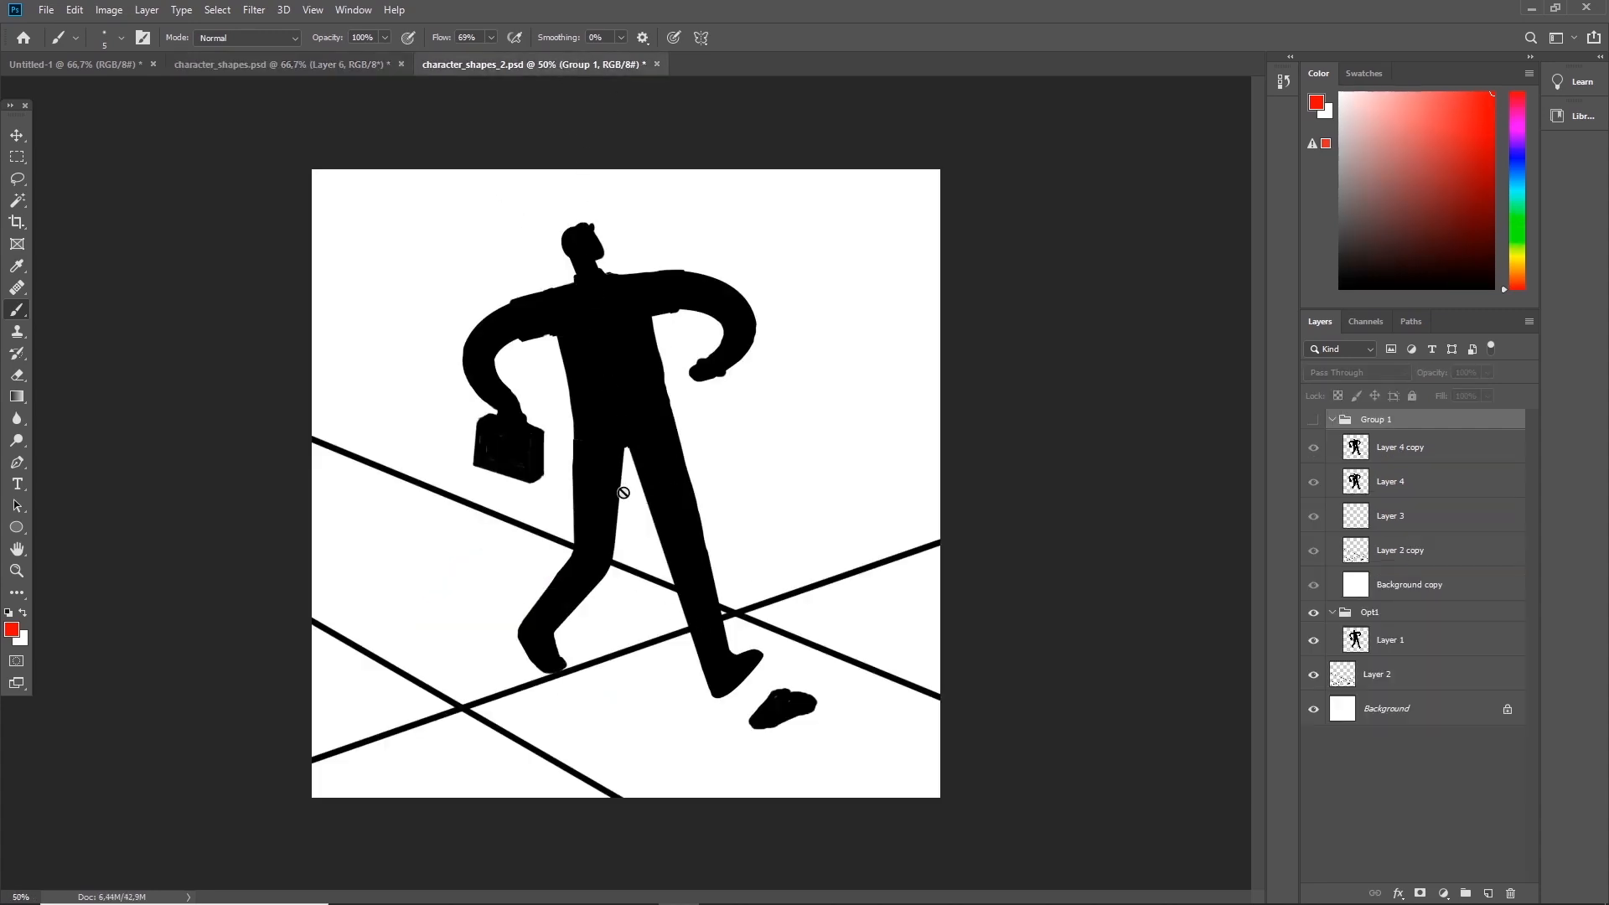
{"action": "mouse_move", "coordinate": [638, 558]}
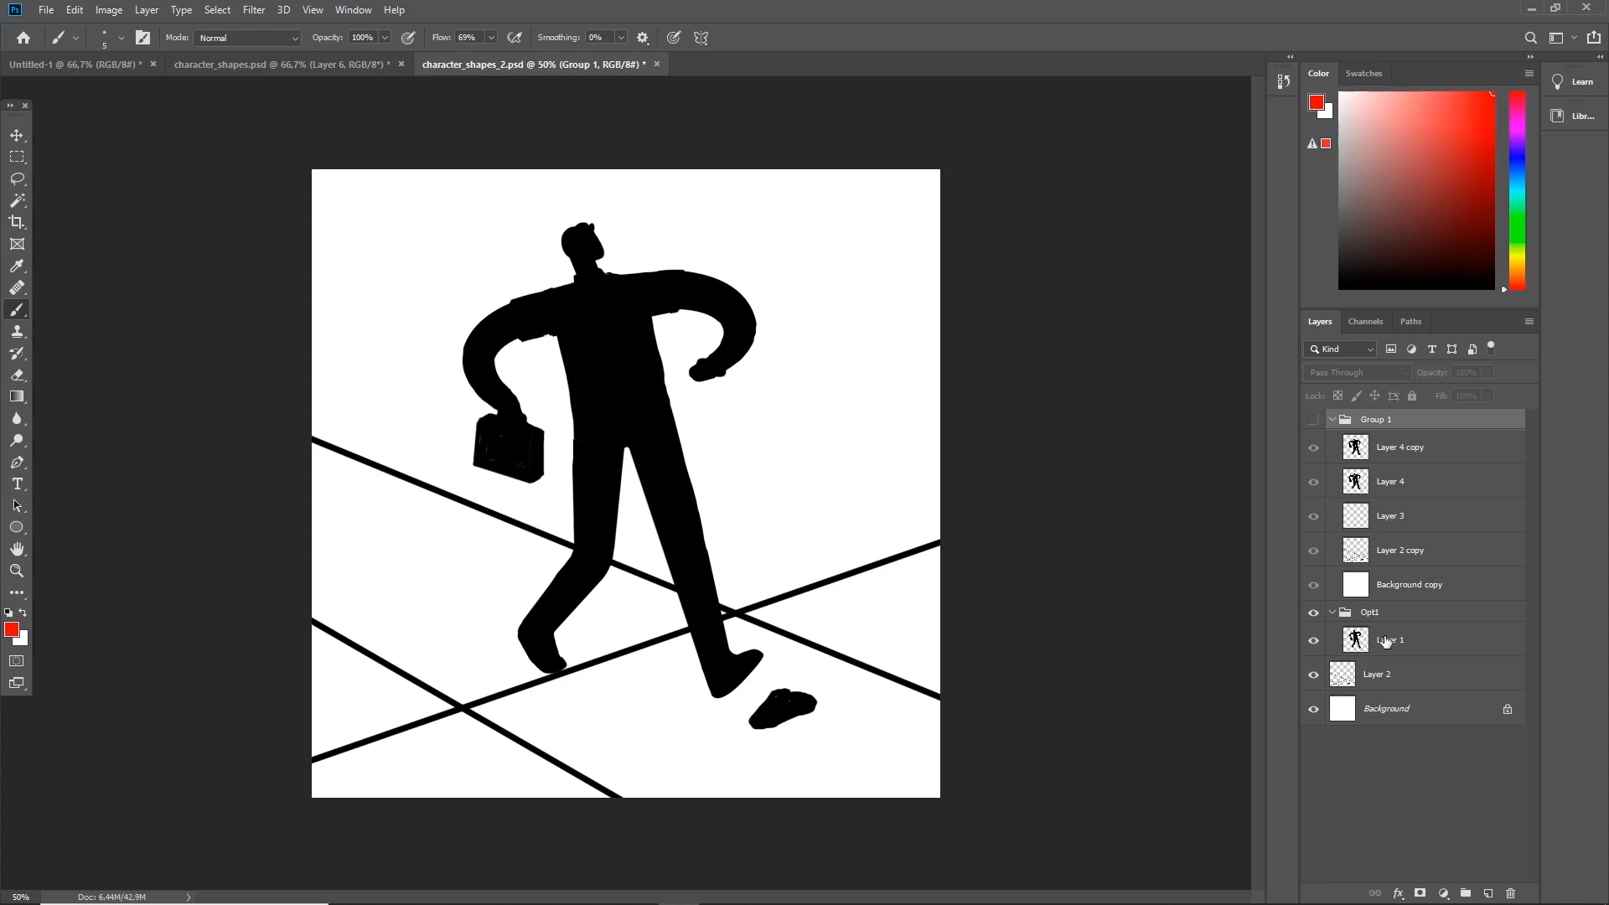
{"action": "left_click", "coordinate": [1390, 640]}
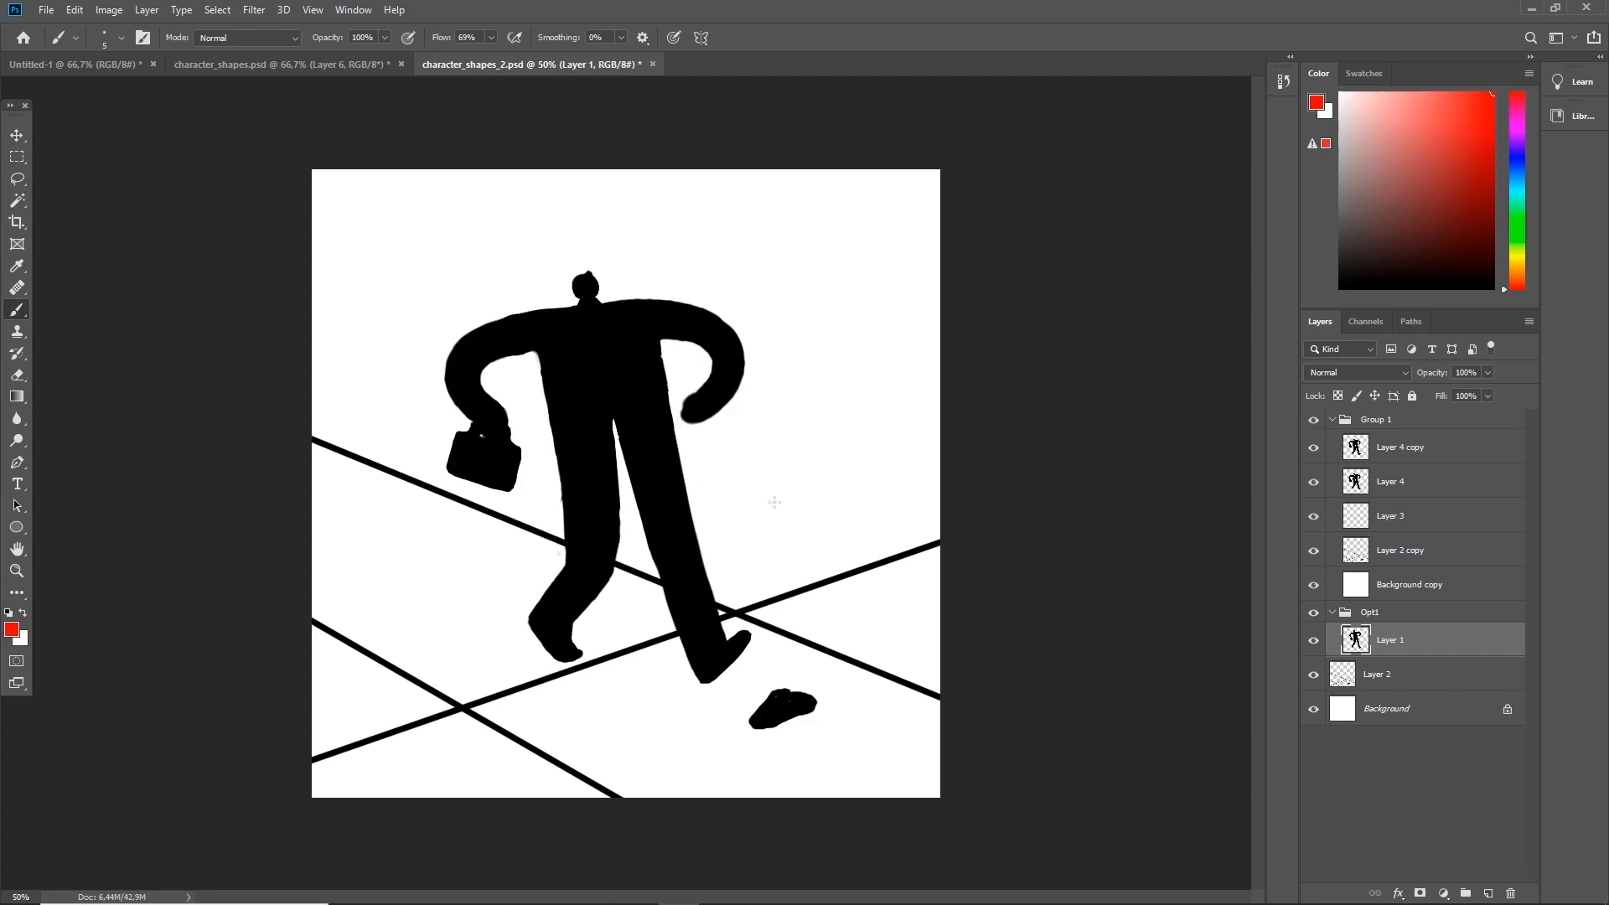
{"action": "left_click", "coordinate": [1313, 447]}
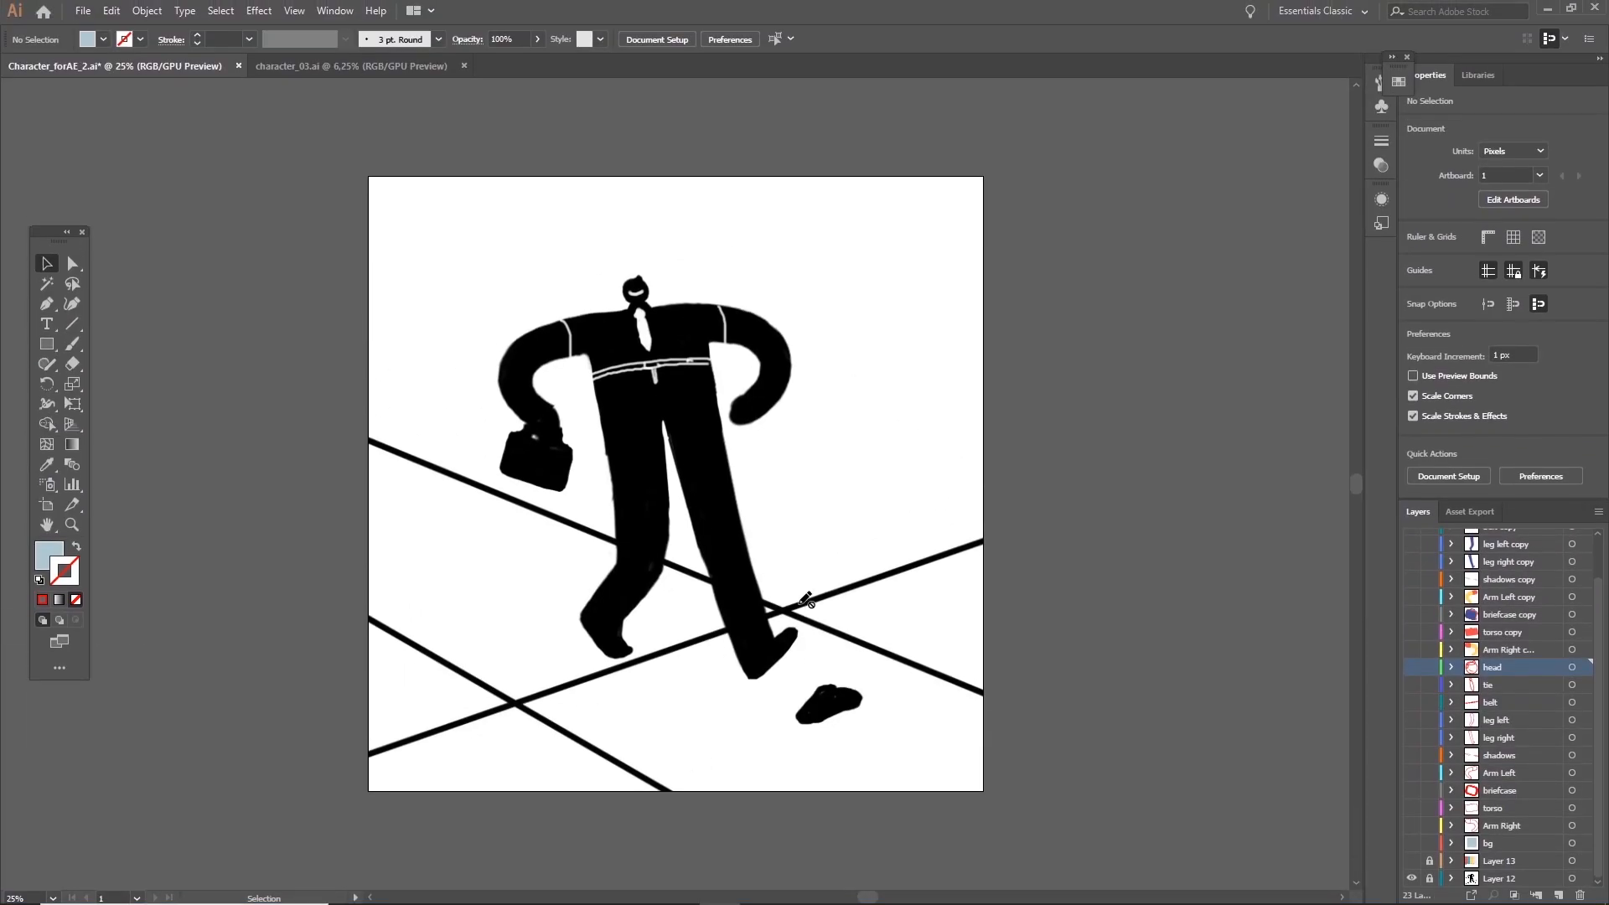
- Select the businessman's body-piece layers to apply red shirt, yellow arms and blue trousers
{"action": "left_click", "coordinate": [1412, 828]}
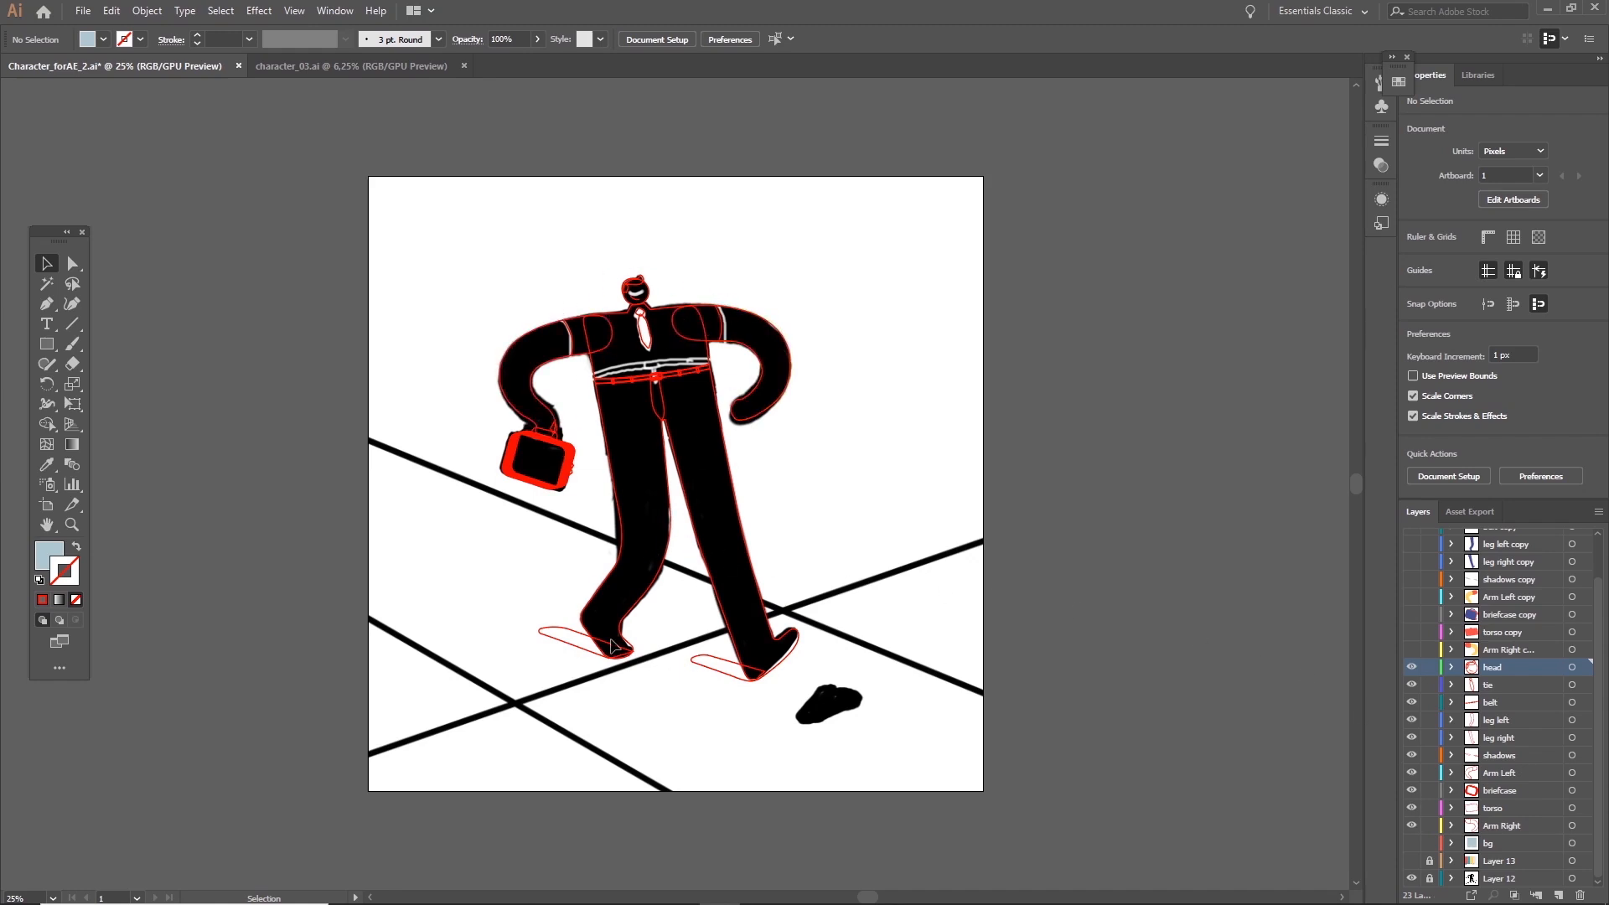
{"action": "mouse_move", "coordinate": [804, 523]}
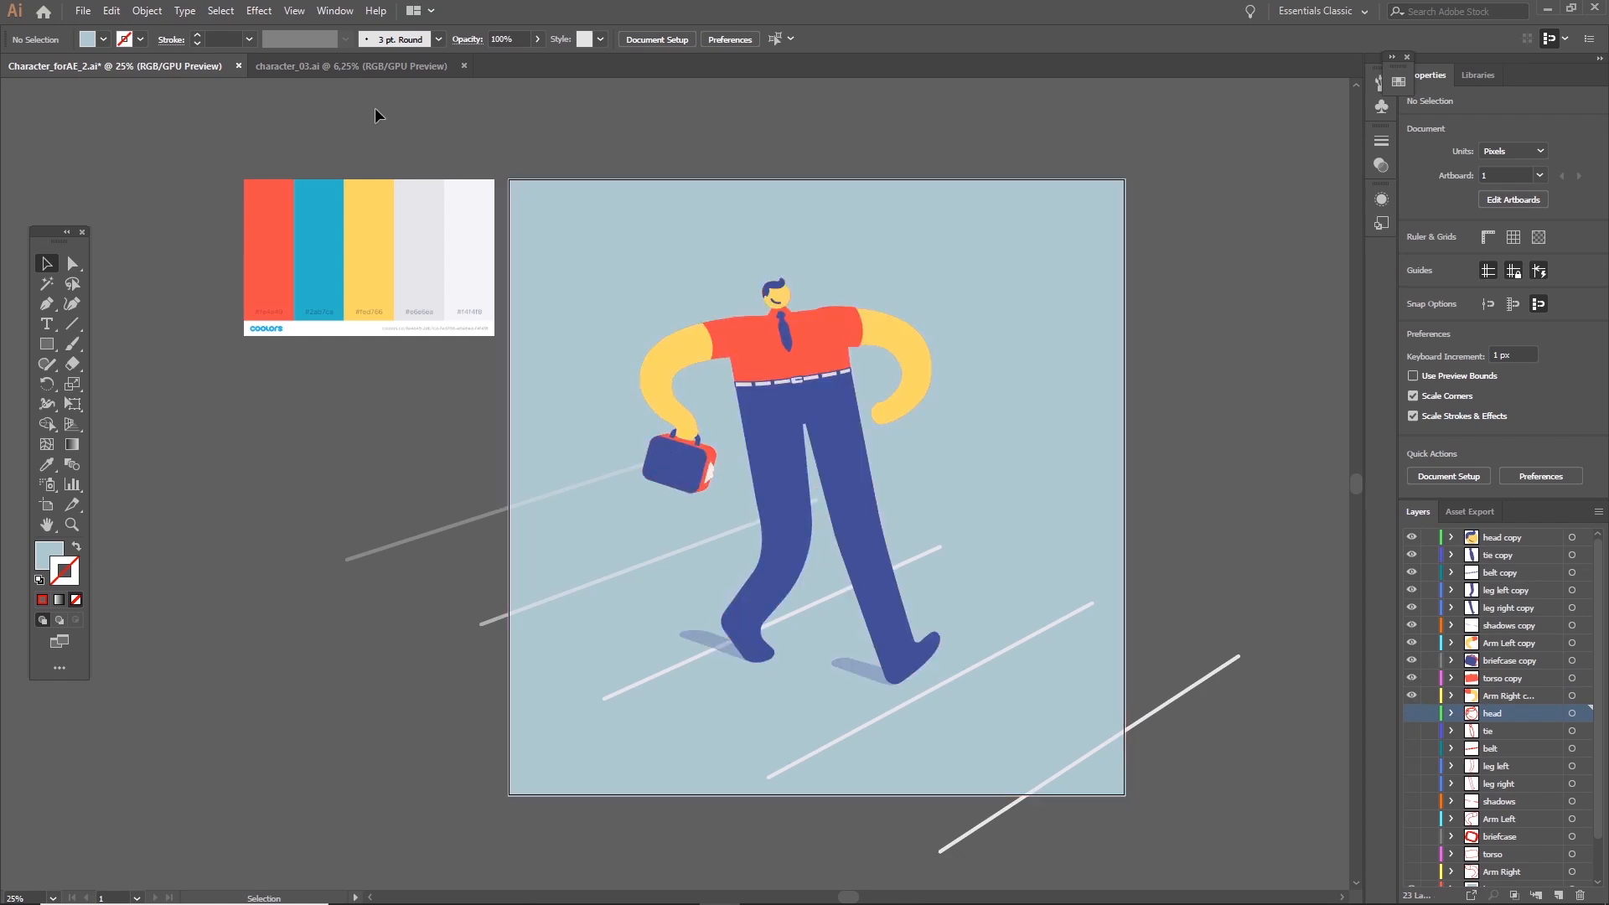
- Recolor character_03.ai: shift the colour wheel to sage and olive, keep trousers blue, apply
{"action": "left_click", "coordinate": [350, 65]}
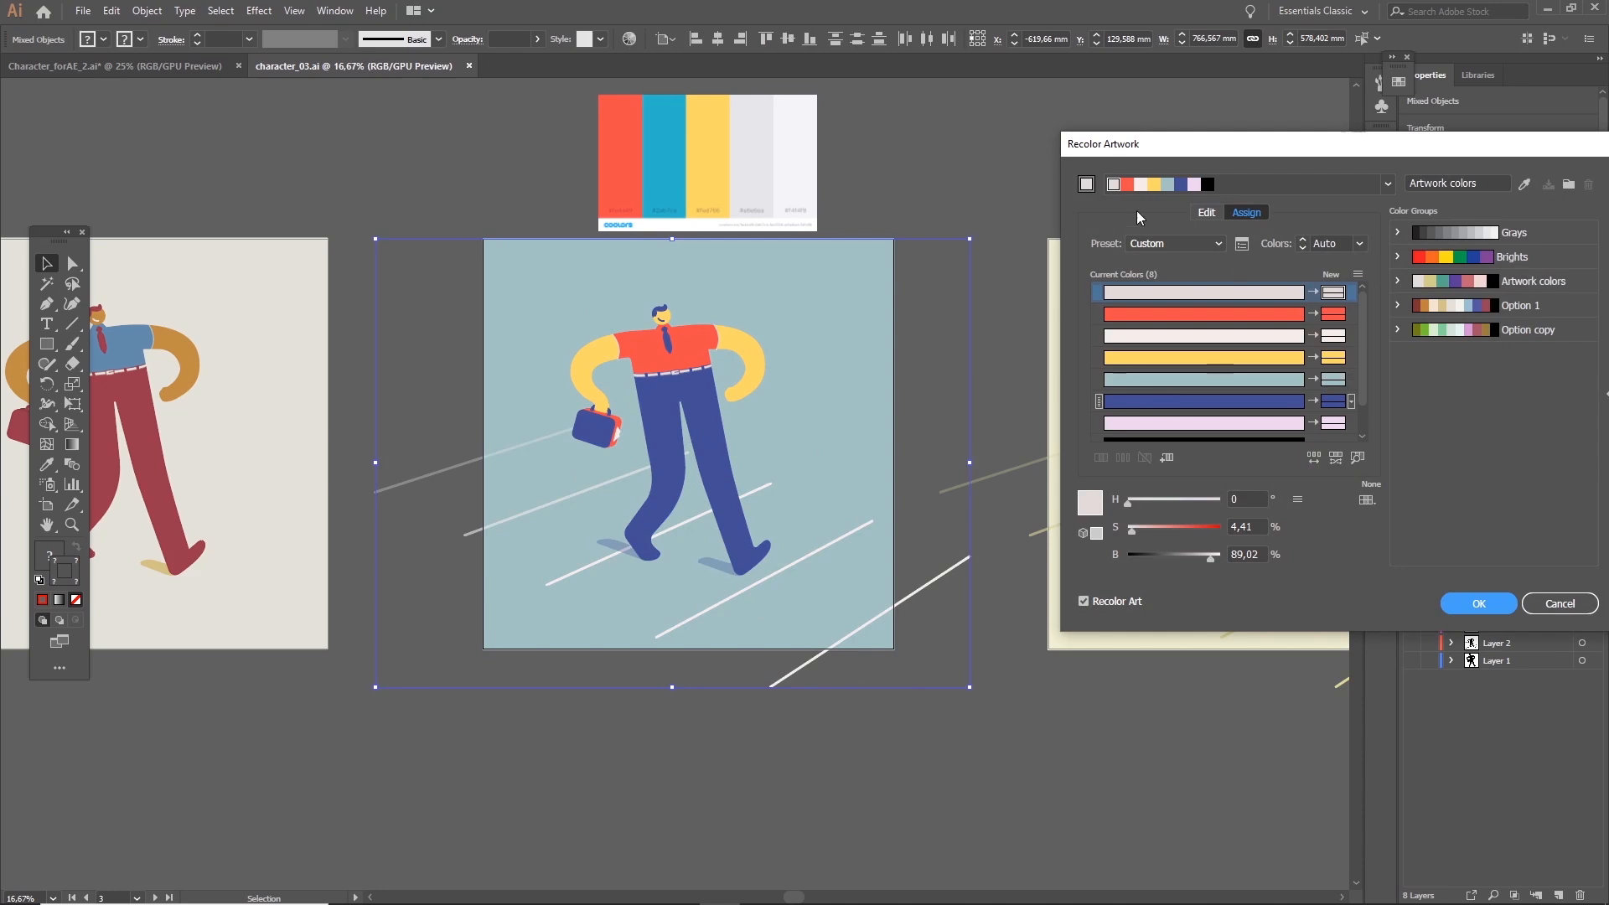
{"action": "left_click", "coordinate": [1206, 212]}
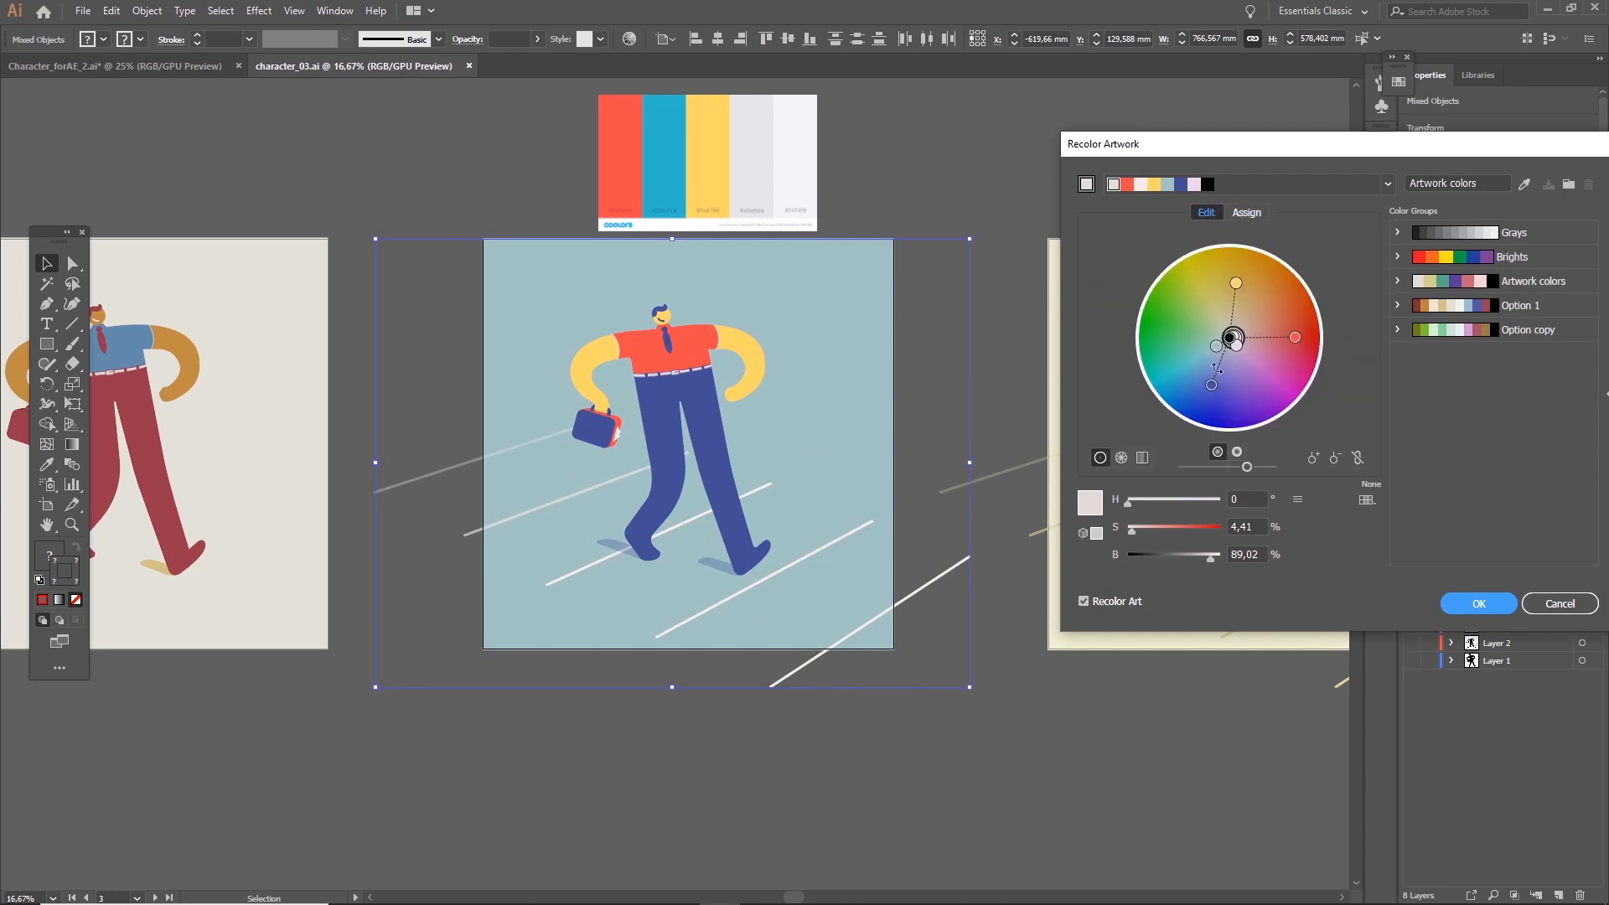
{"action": "left_click_drag", "start_coordinate": [1234, 337], "coordinate": [1178, 305]}
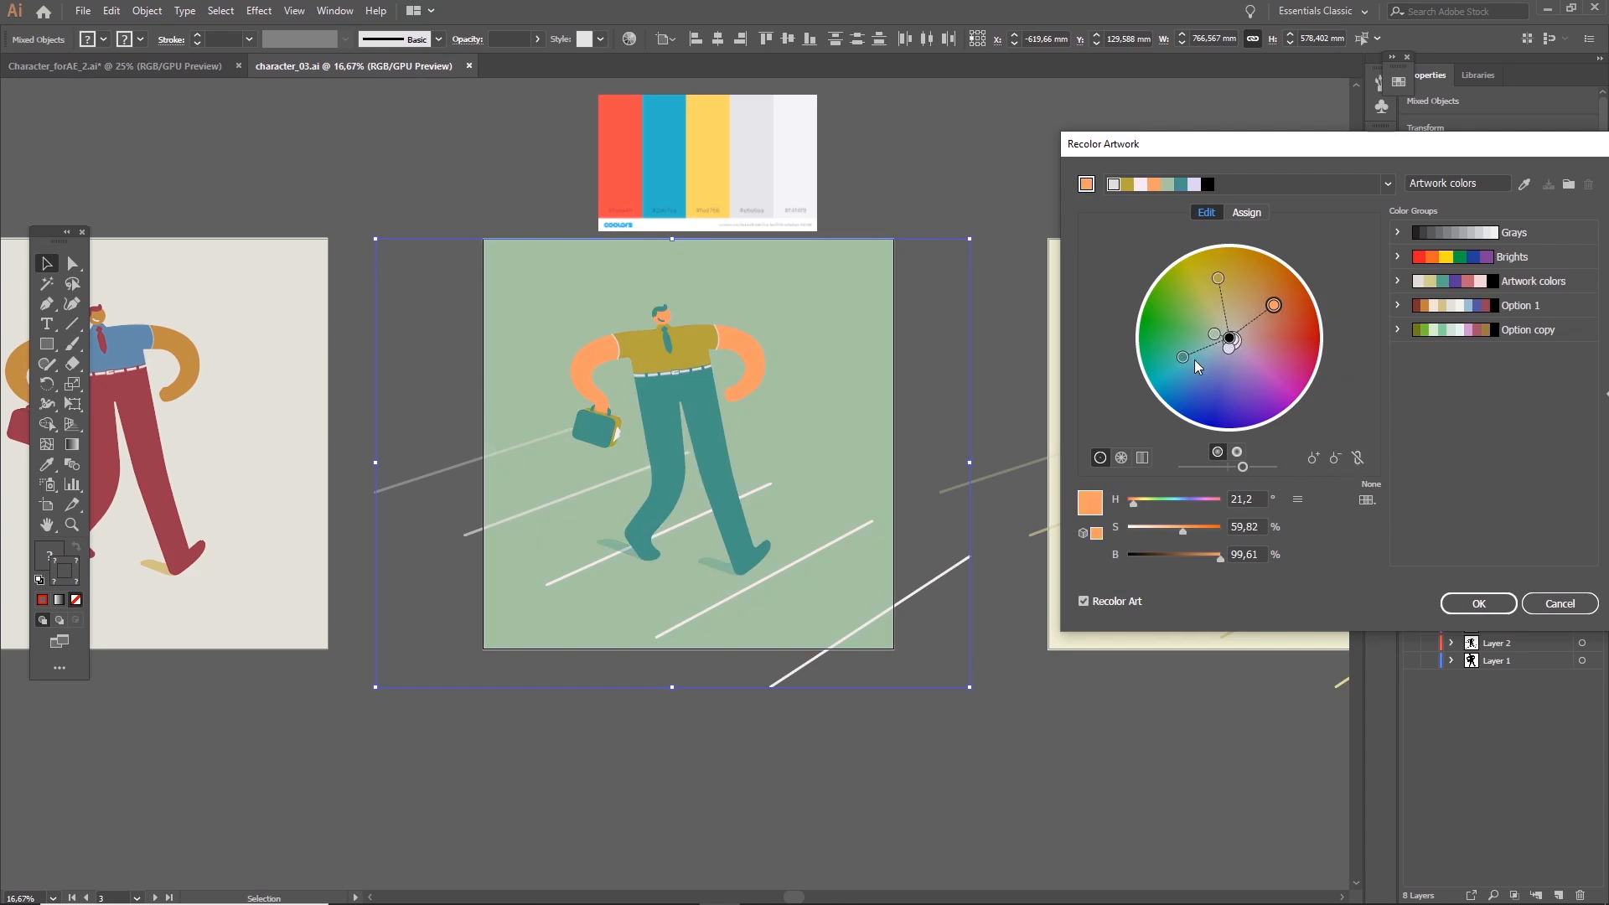
{"action": "left_click_drag", "start_coordinate": [1182, 357], "coordinate": [1212, 380]}
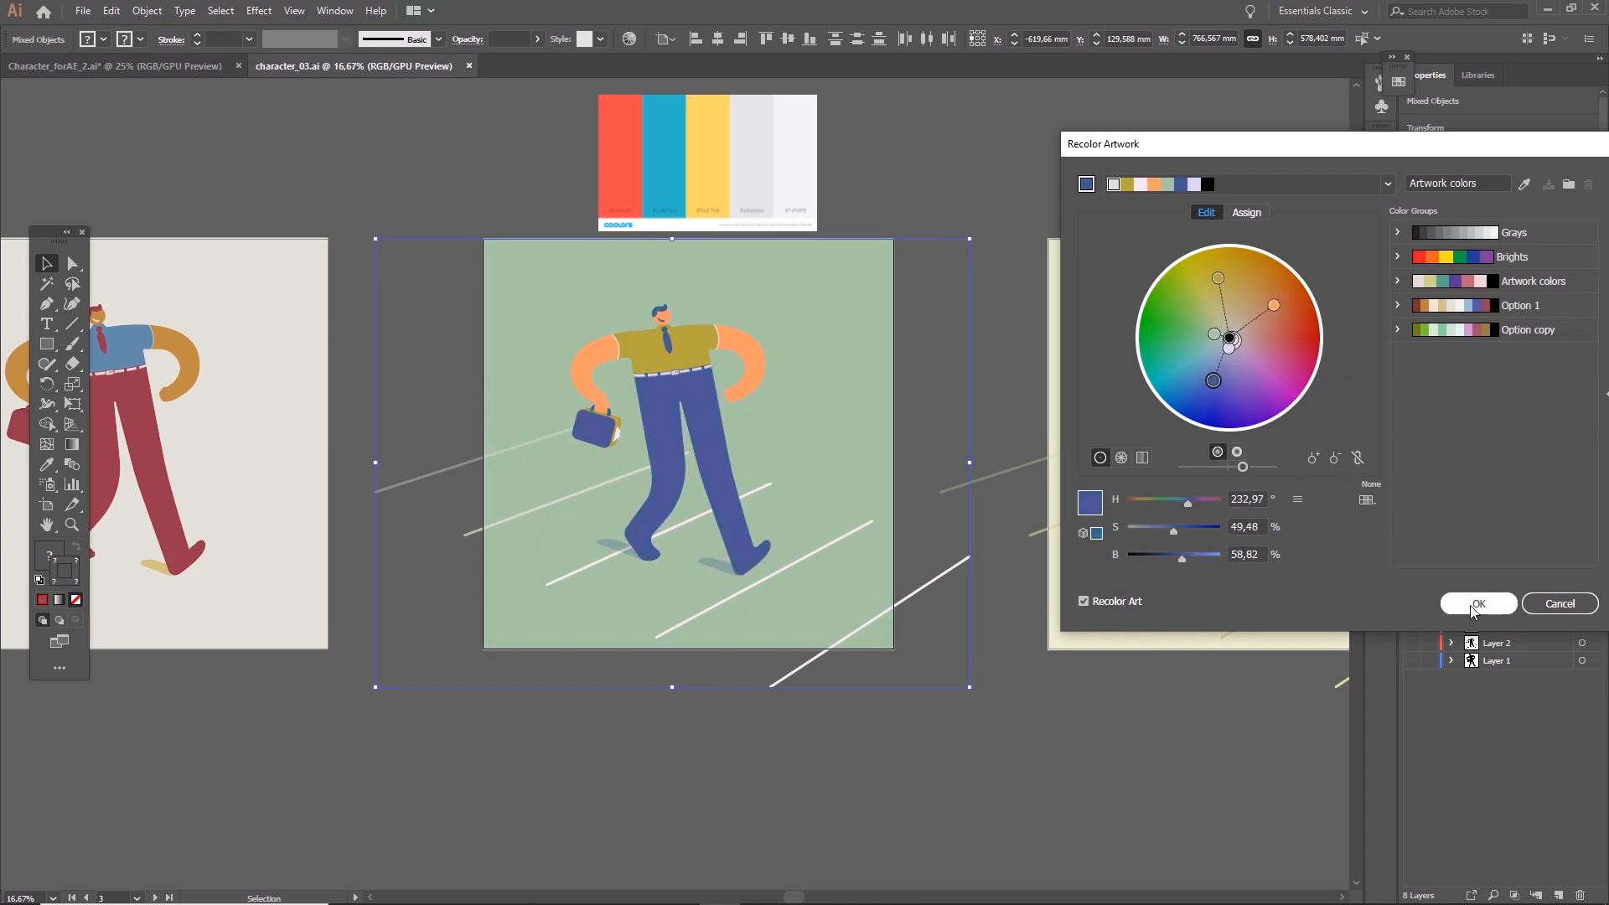
{"action": "left_click", "coordinate": [1478, 604]}
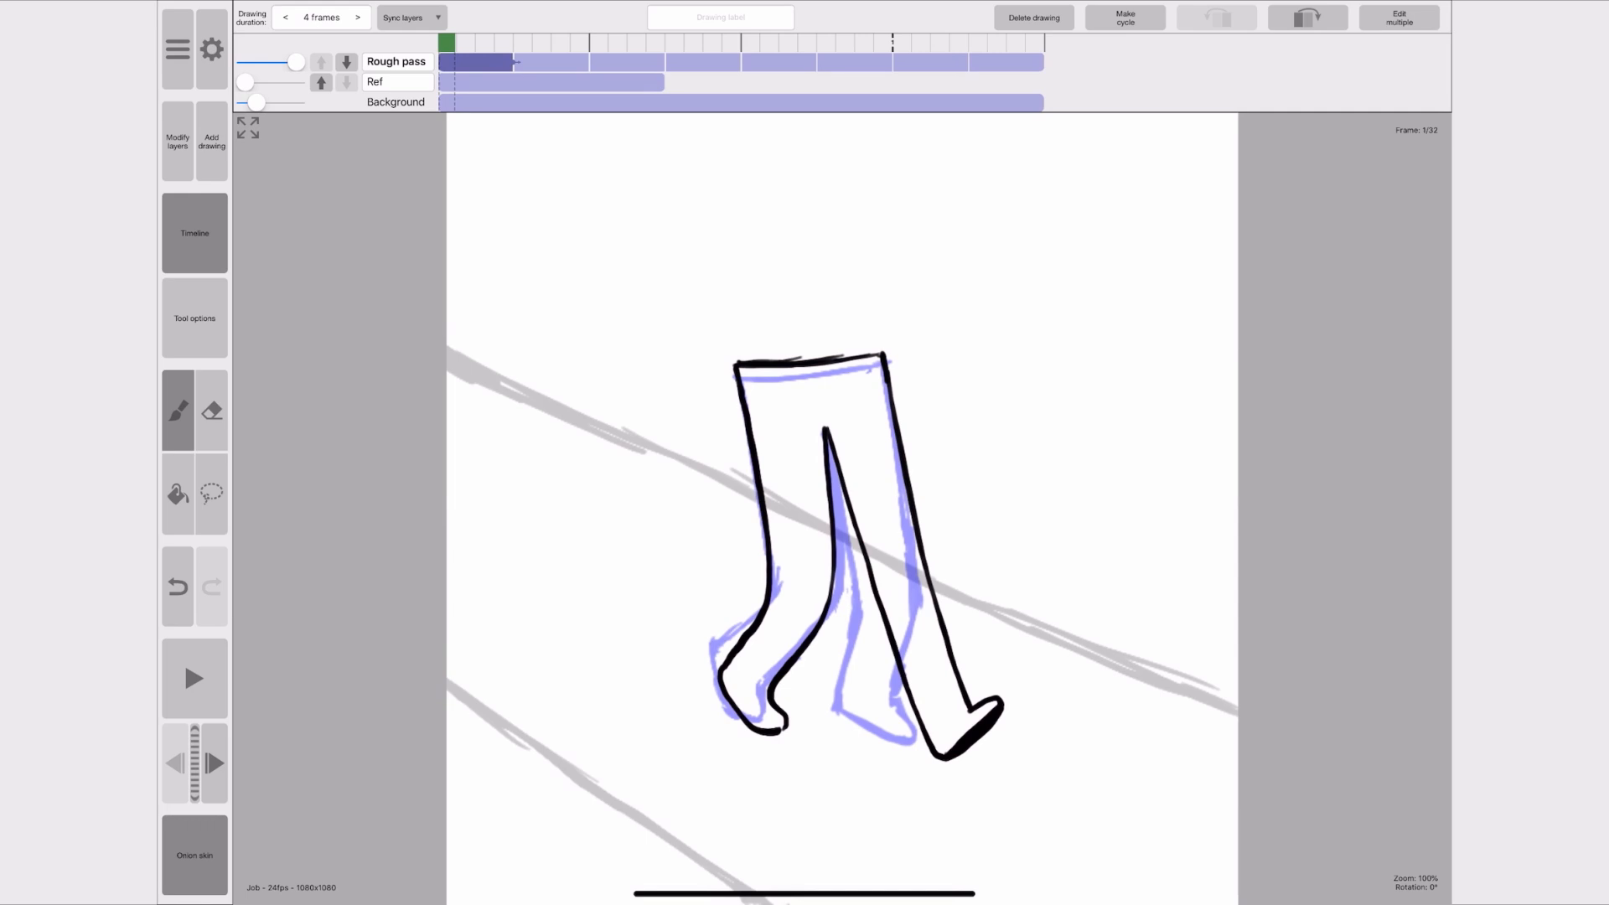
- Play back the 32-frame trouser-leg walk cycle twice to preview the loop
{"action": "left_click", "coordinate": [194, 677]}
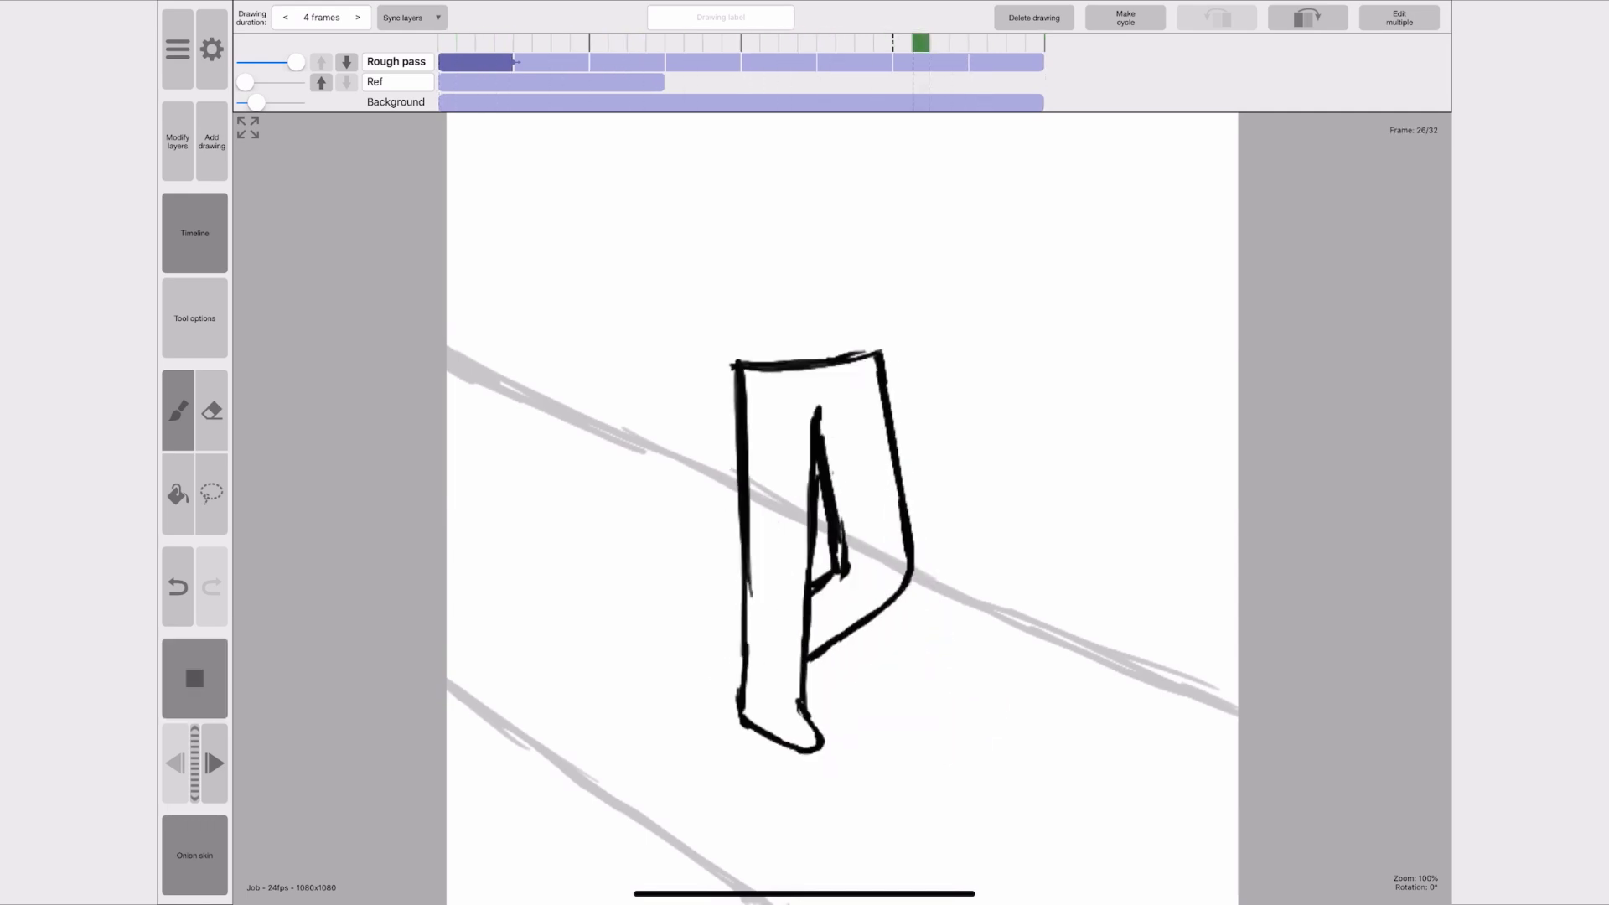
{"action": "left_click", "coordinate": [674, 43]}
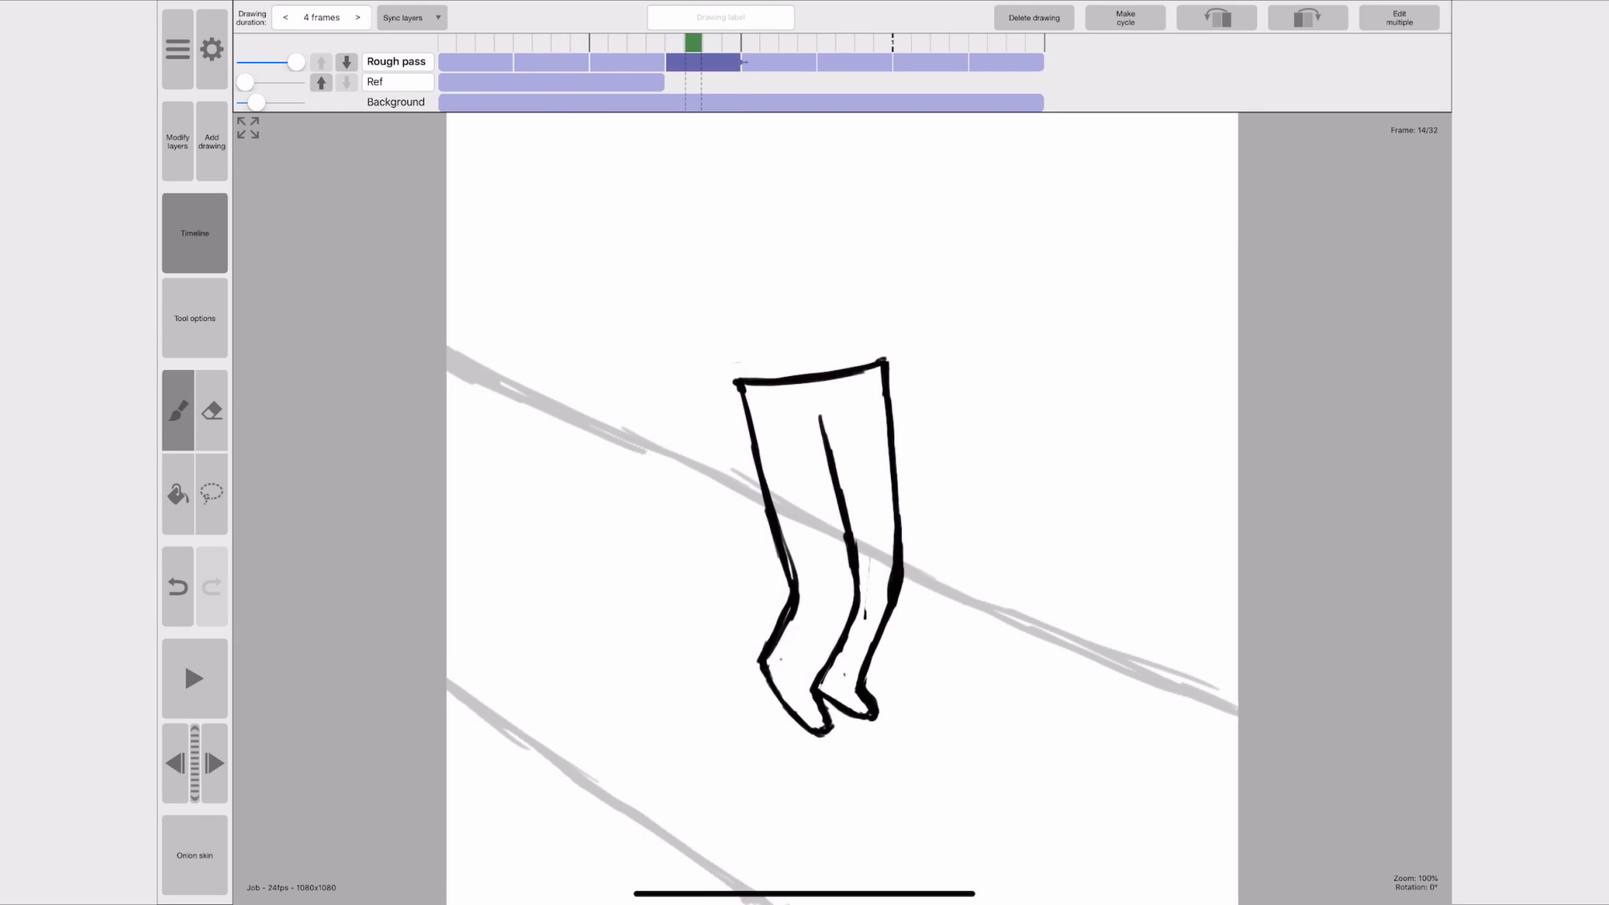
{"action": "left_click", "coordinate": [194, 677]}
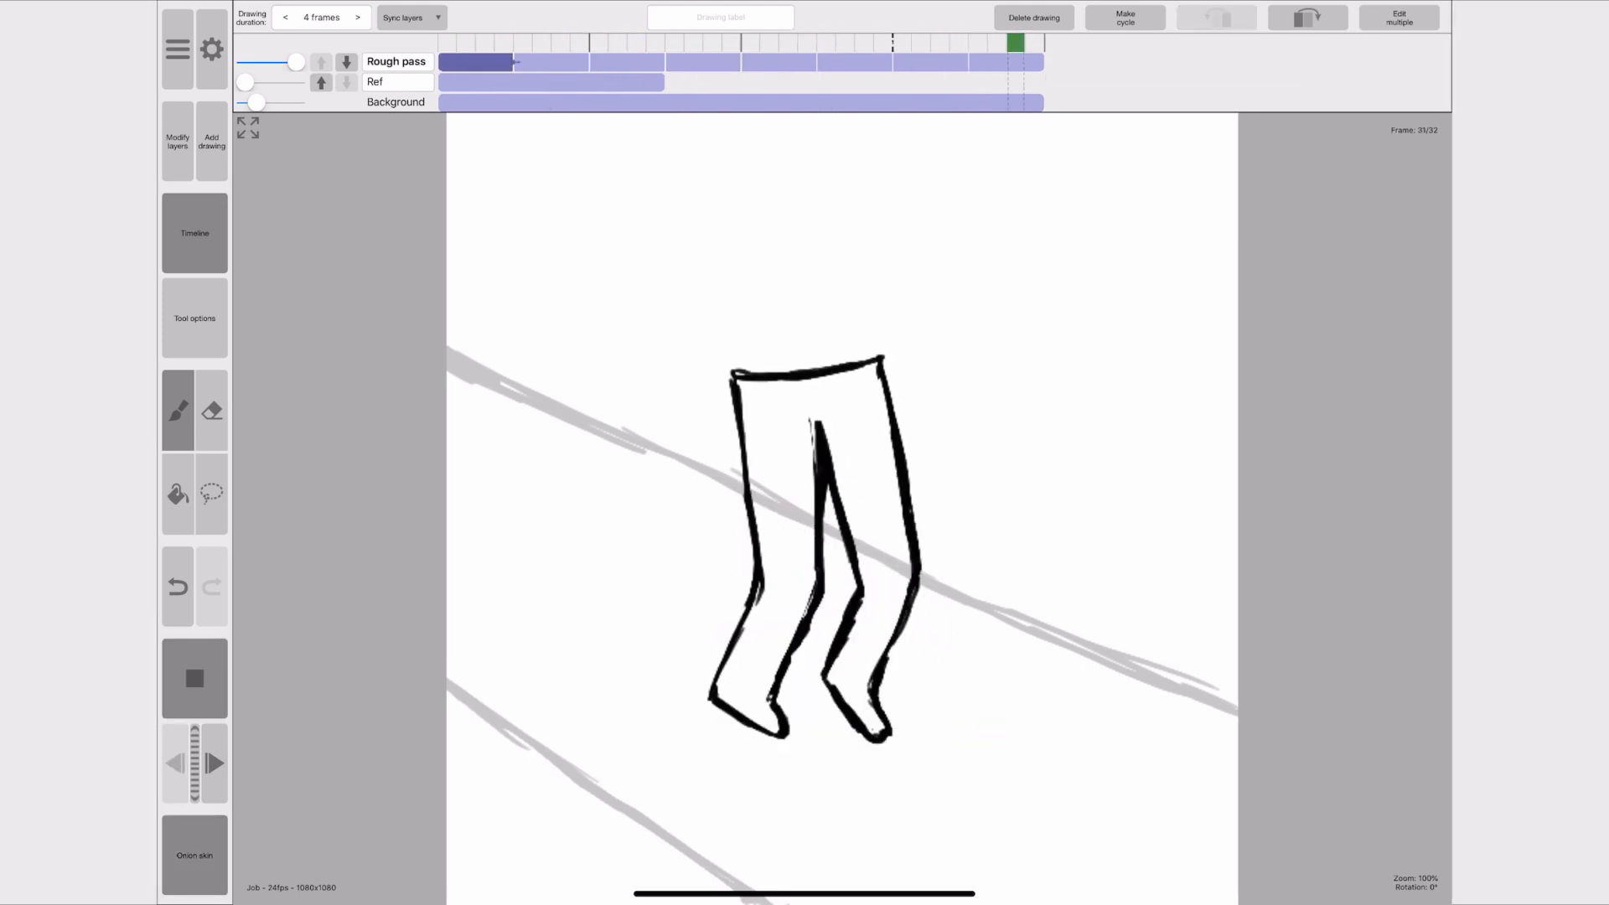
{"action": "left_click", "coordinate": [747, 42]}
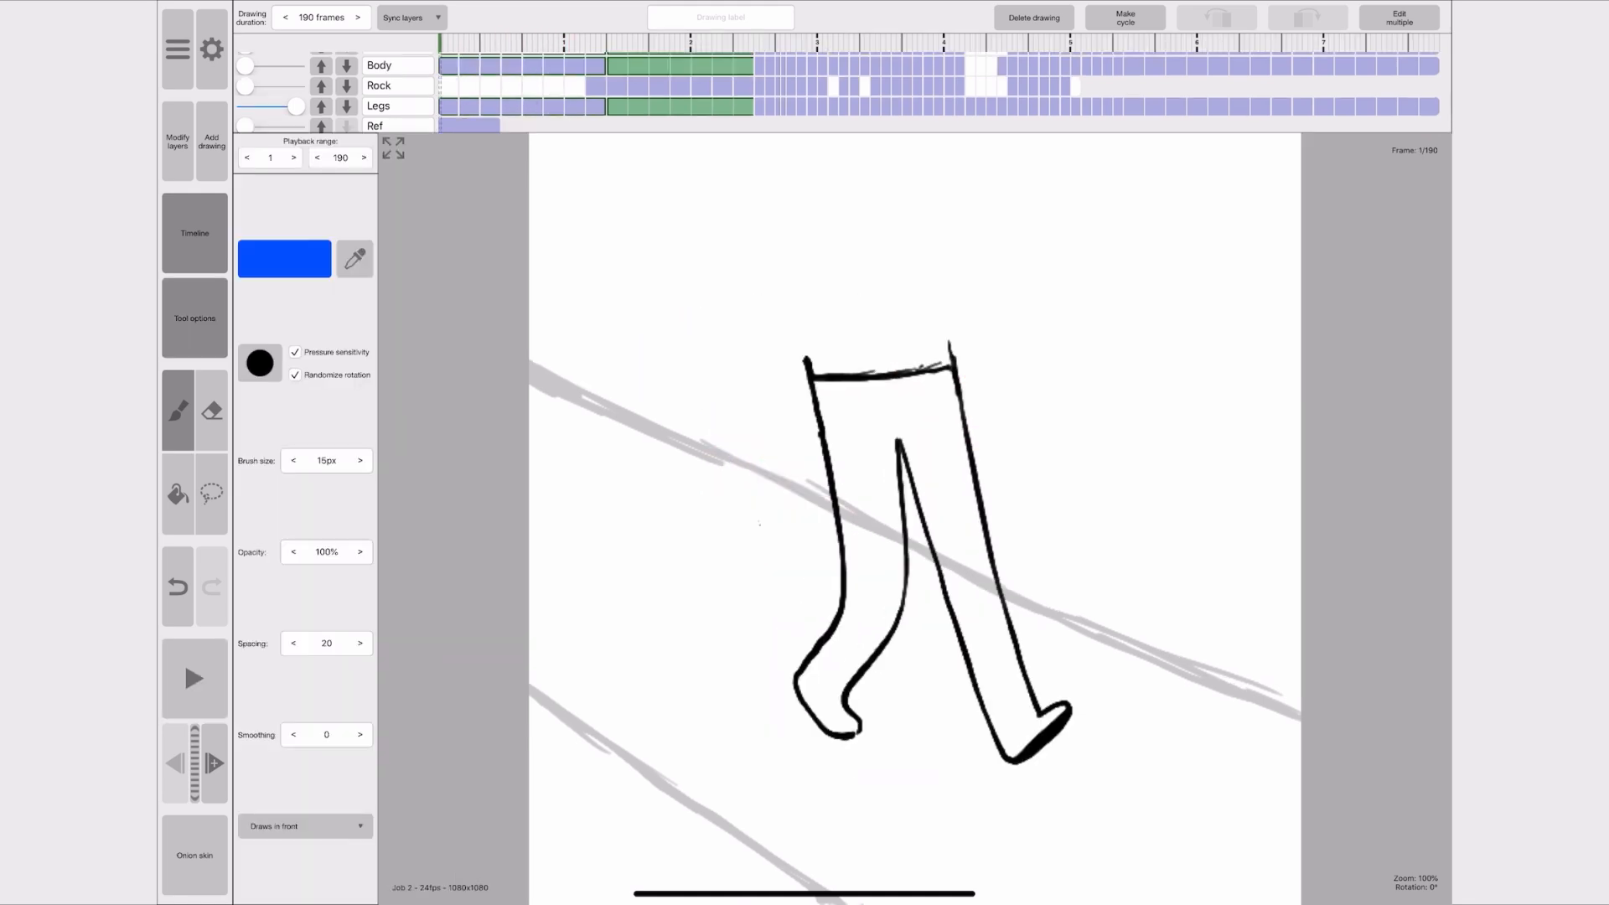
- Draw a blue tie below the head on the Tie layer and preview the walk
{"action": "left_click", "coordinate": [193, 677]}
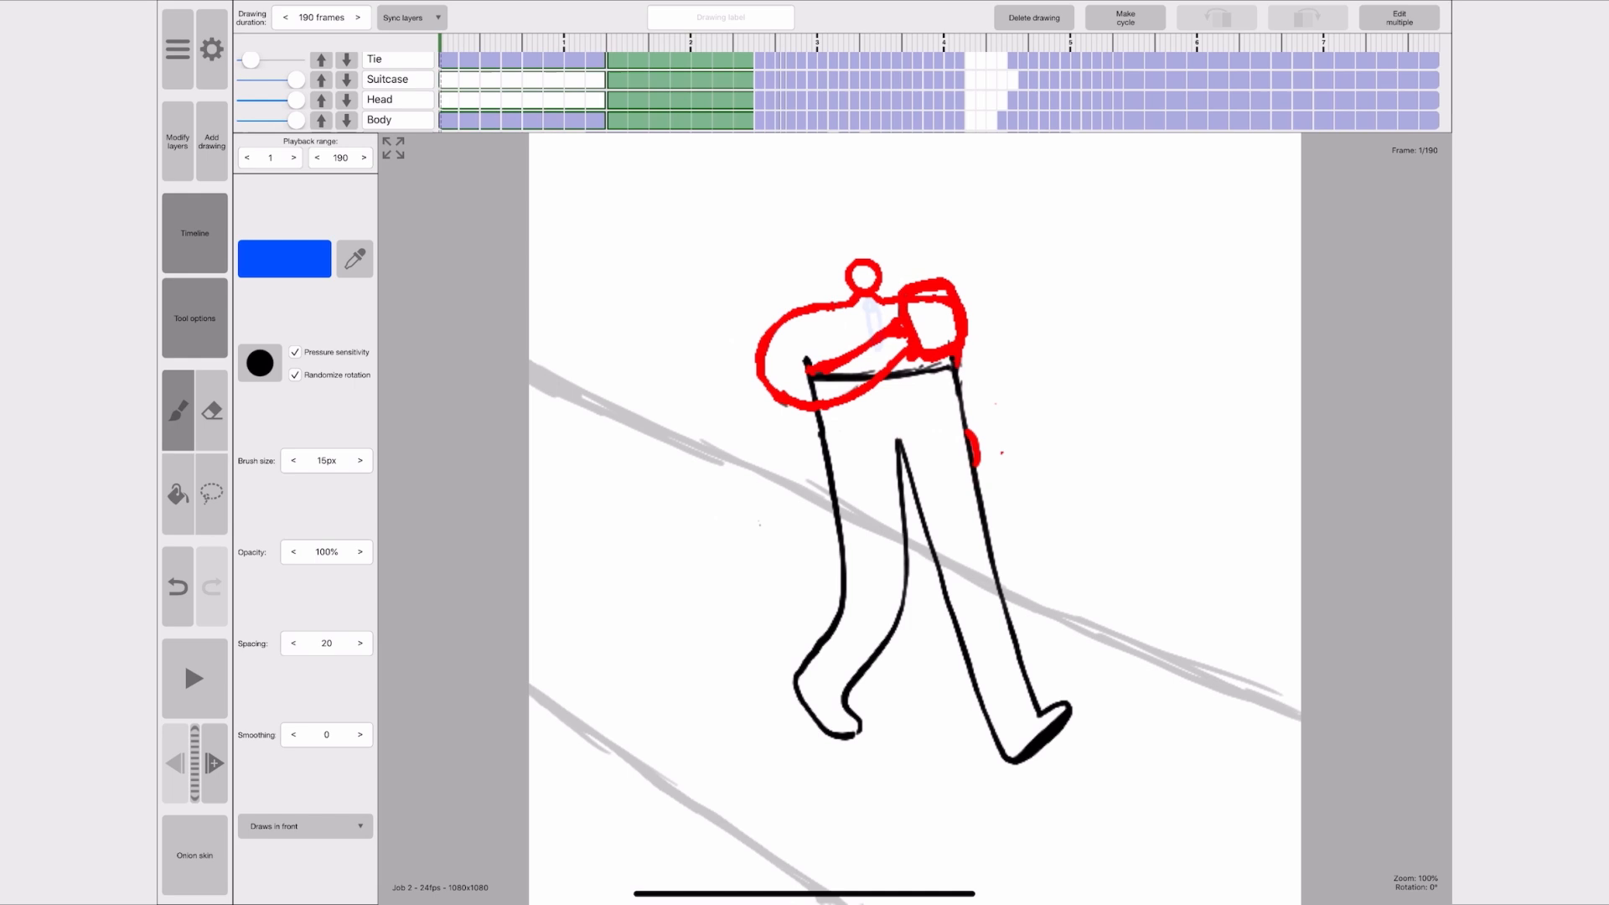
{"action": "left_click_drag", "start_coordinate": [874, 302], "coordinate": [874, 354]}
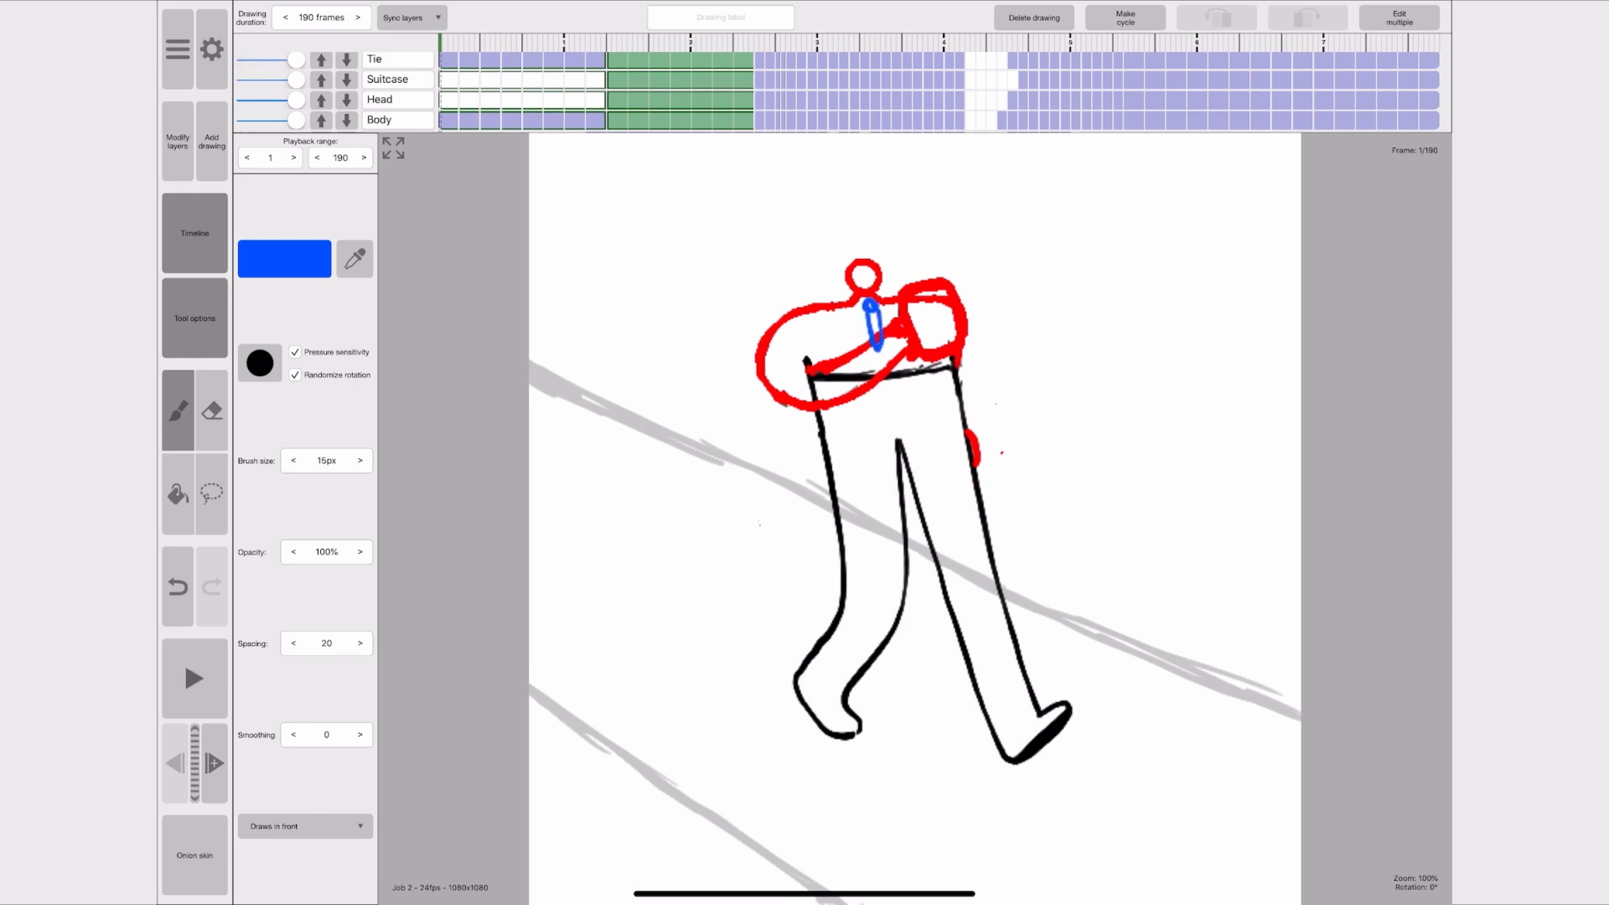
{"action": "left_click", "coordinate": [194, 677]}
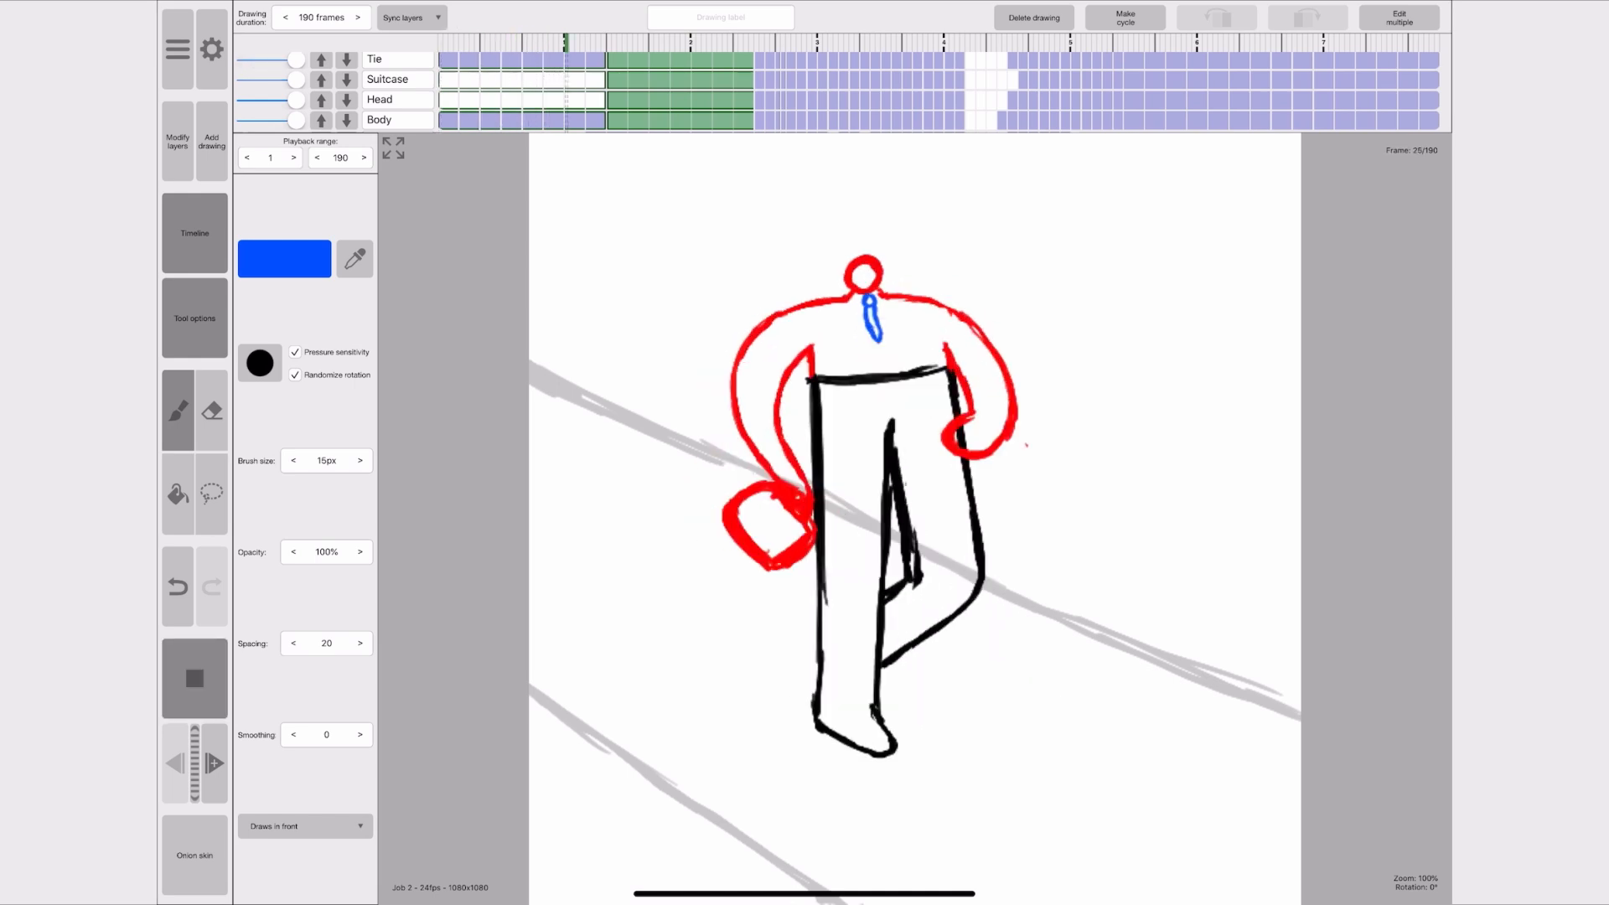
{"action": "left_click", "coordinate": [821, 41]}
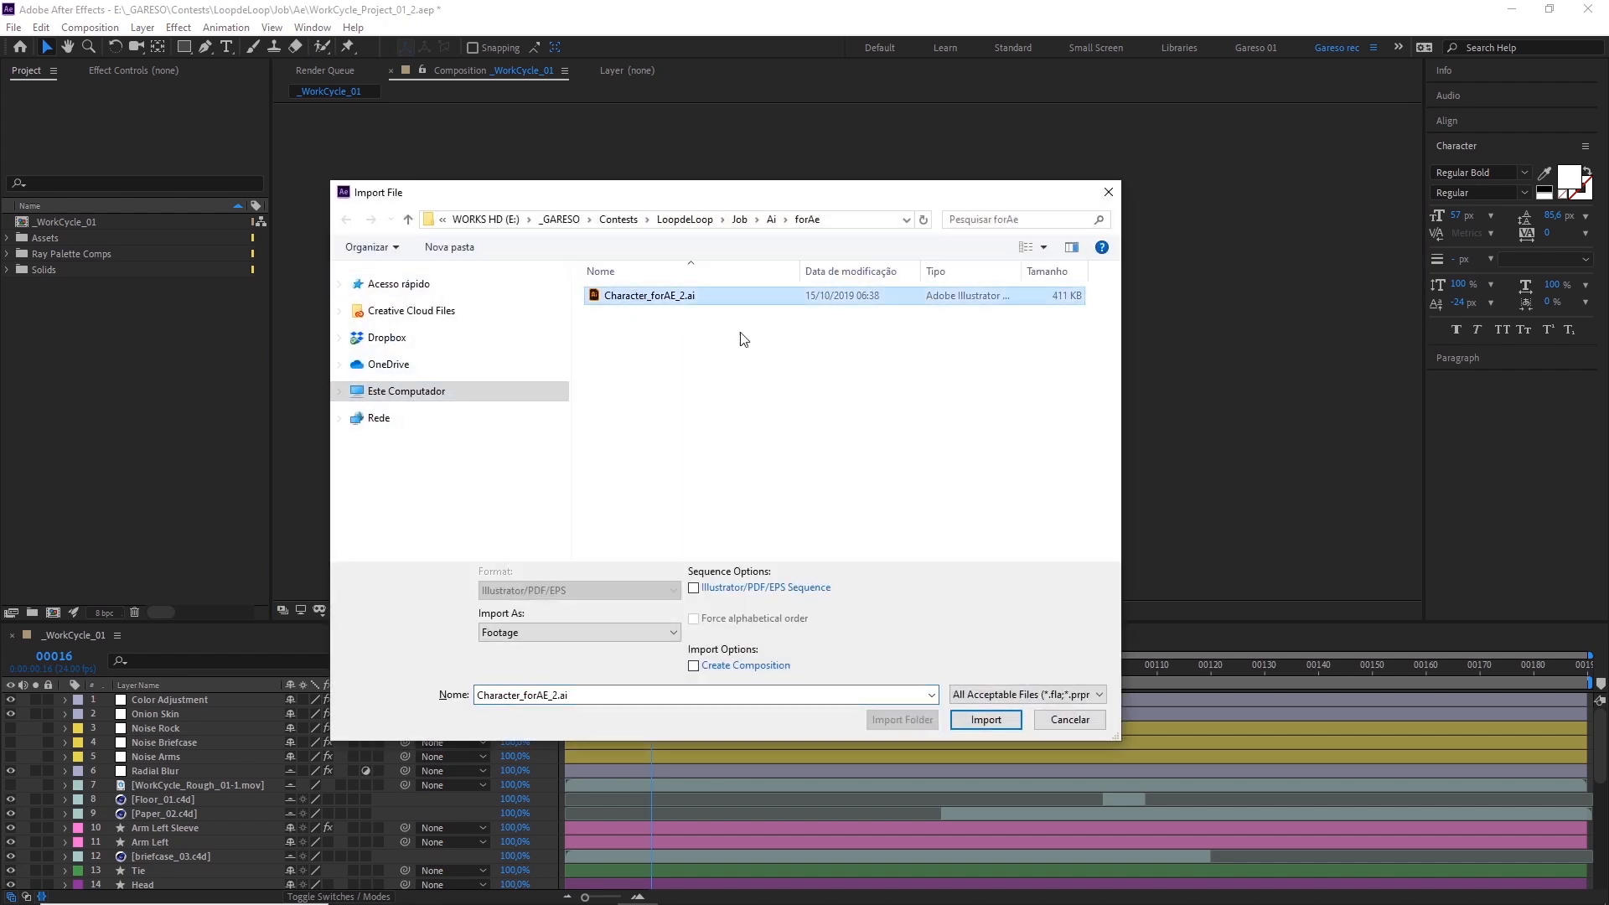
- Import Character_forAE_2.ai as a composition and open the new character comp
{"action": "left_click", "coordinate": [983, 719]}
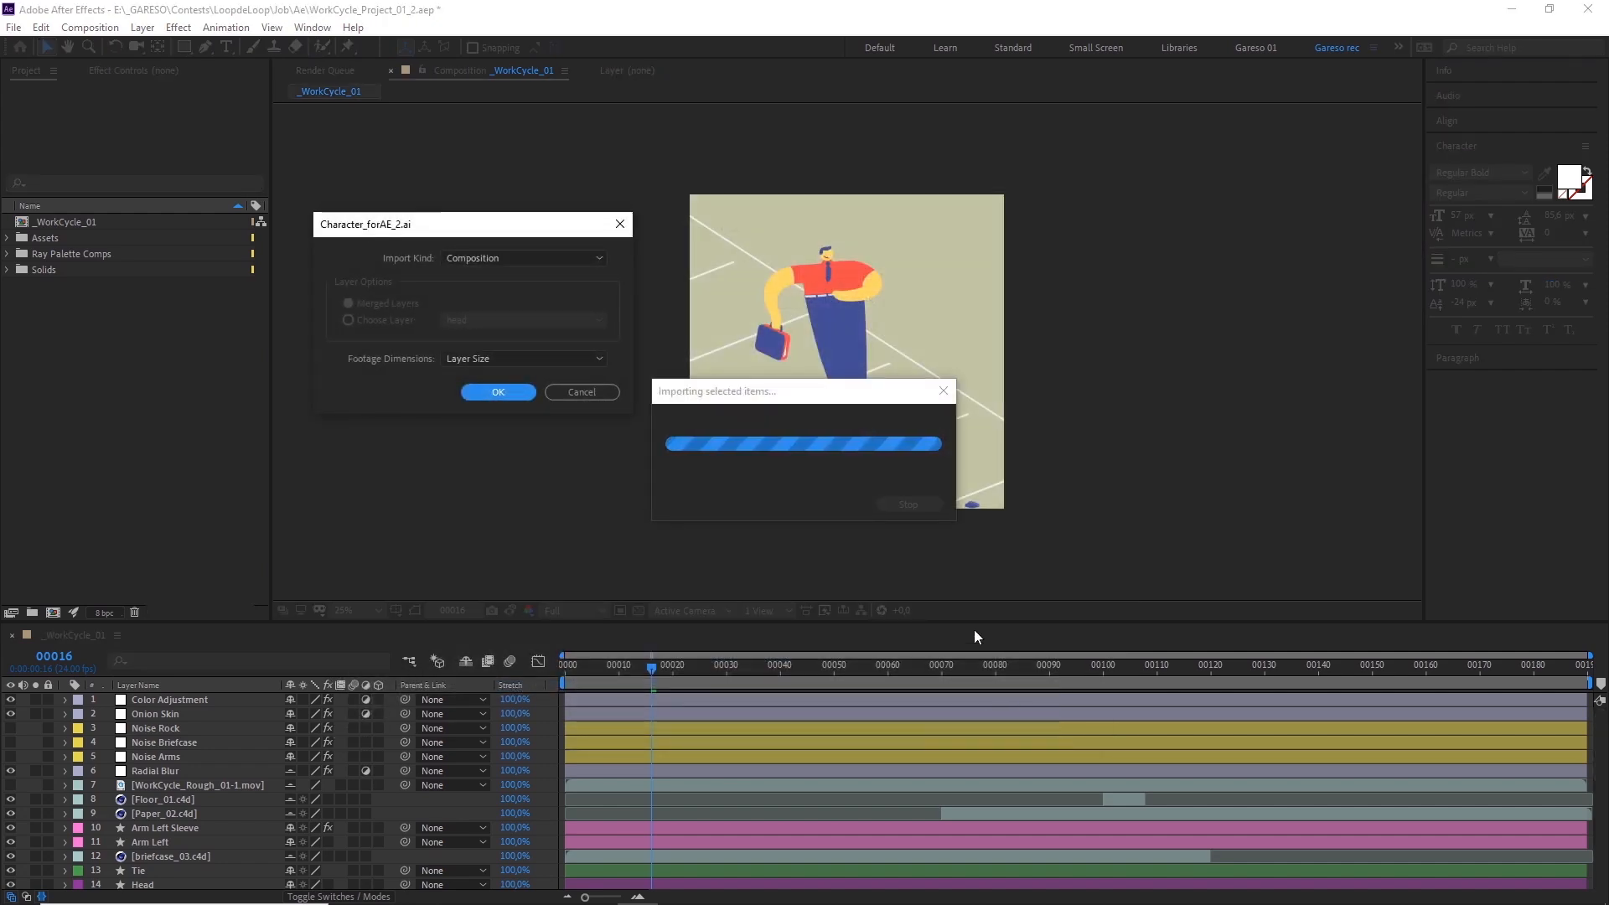
{"action": "left_click", "coordinate": [498, 391]}
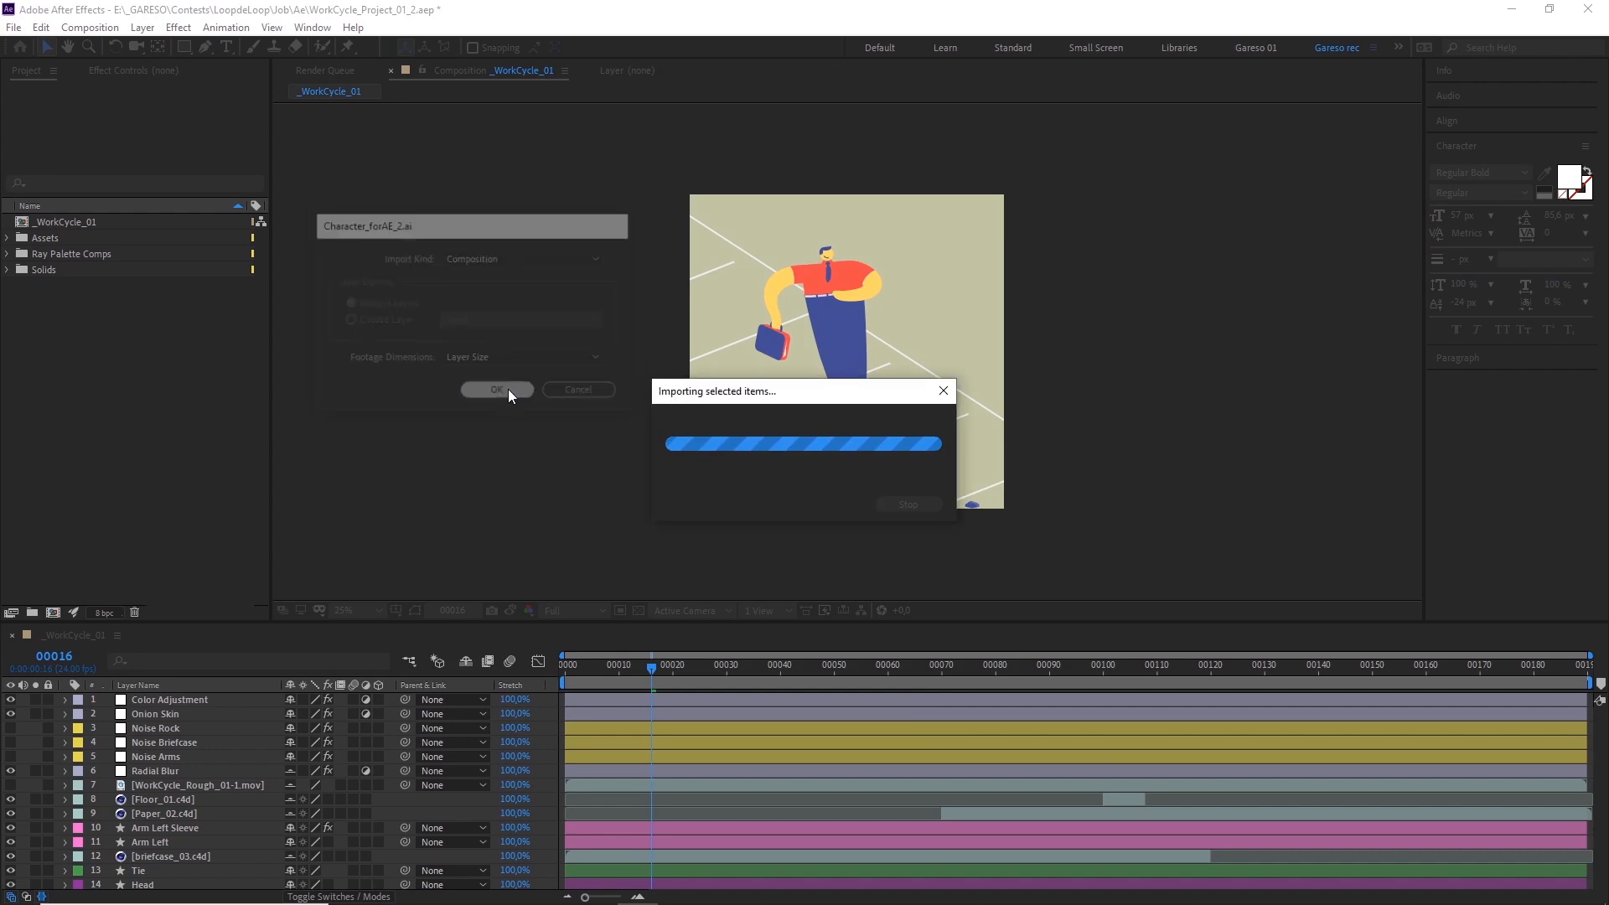
{"action": "left_click", "coordinate": [497, 390]}
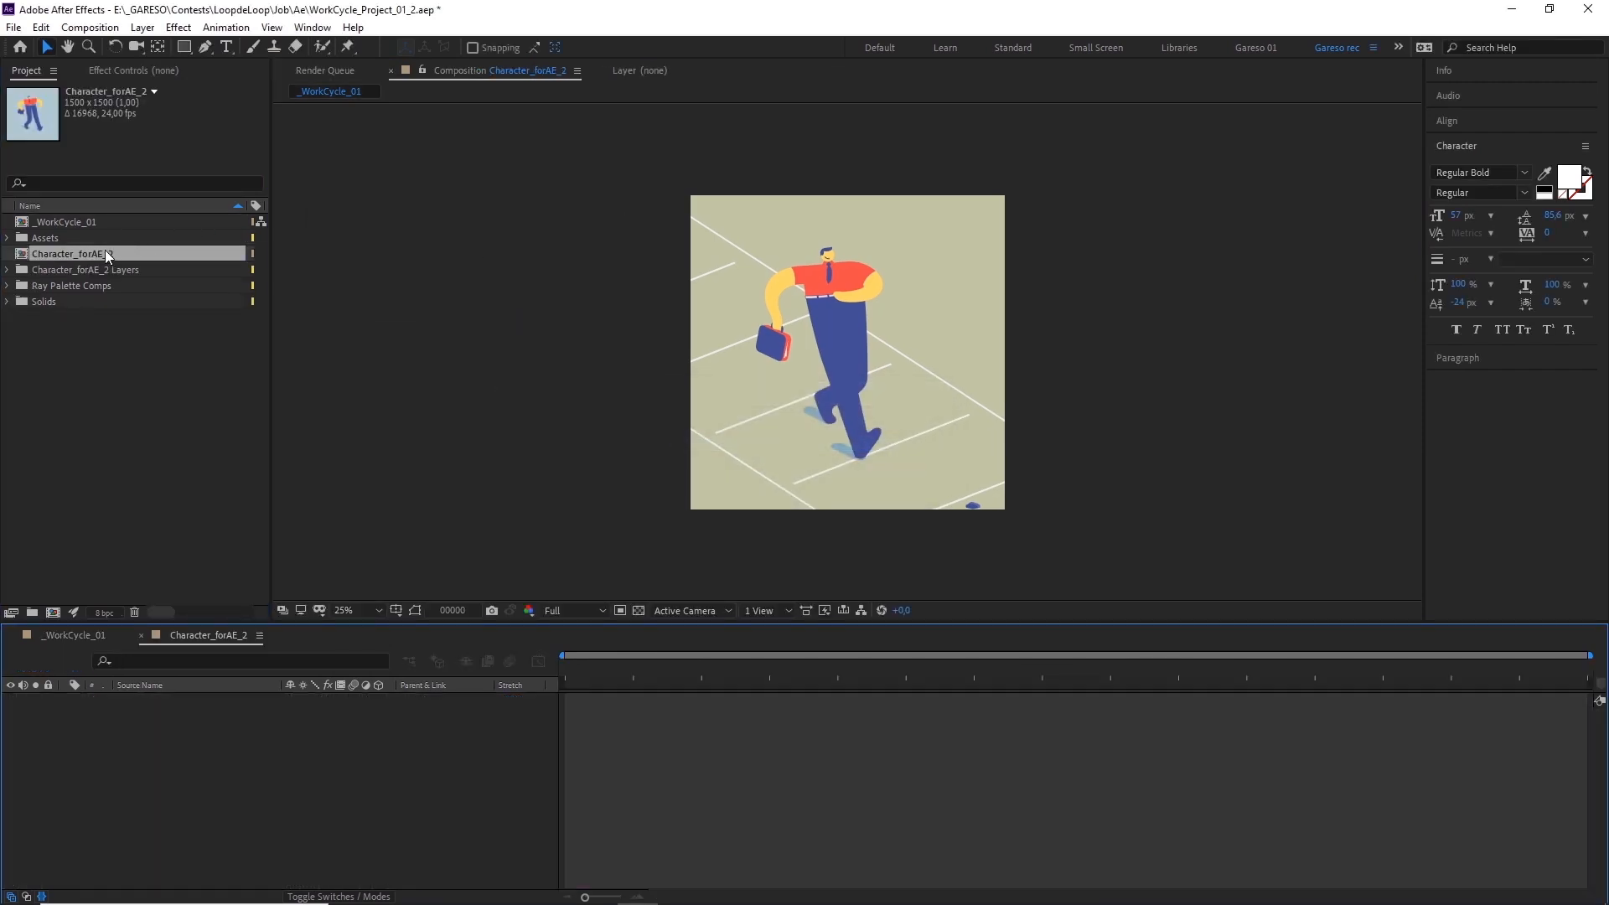
{"action": "double_click", "coordinate": [73, 253]}
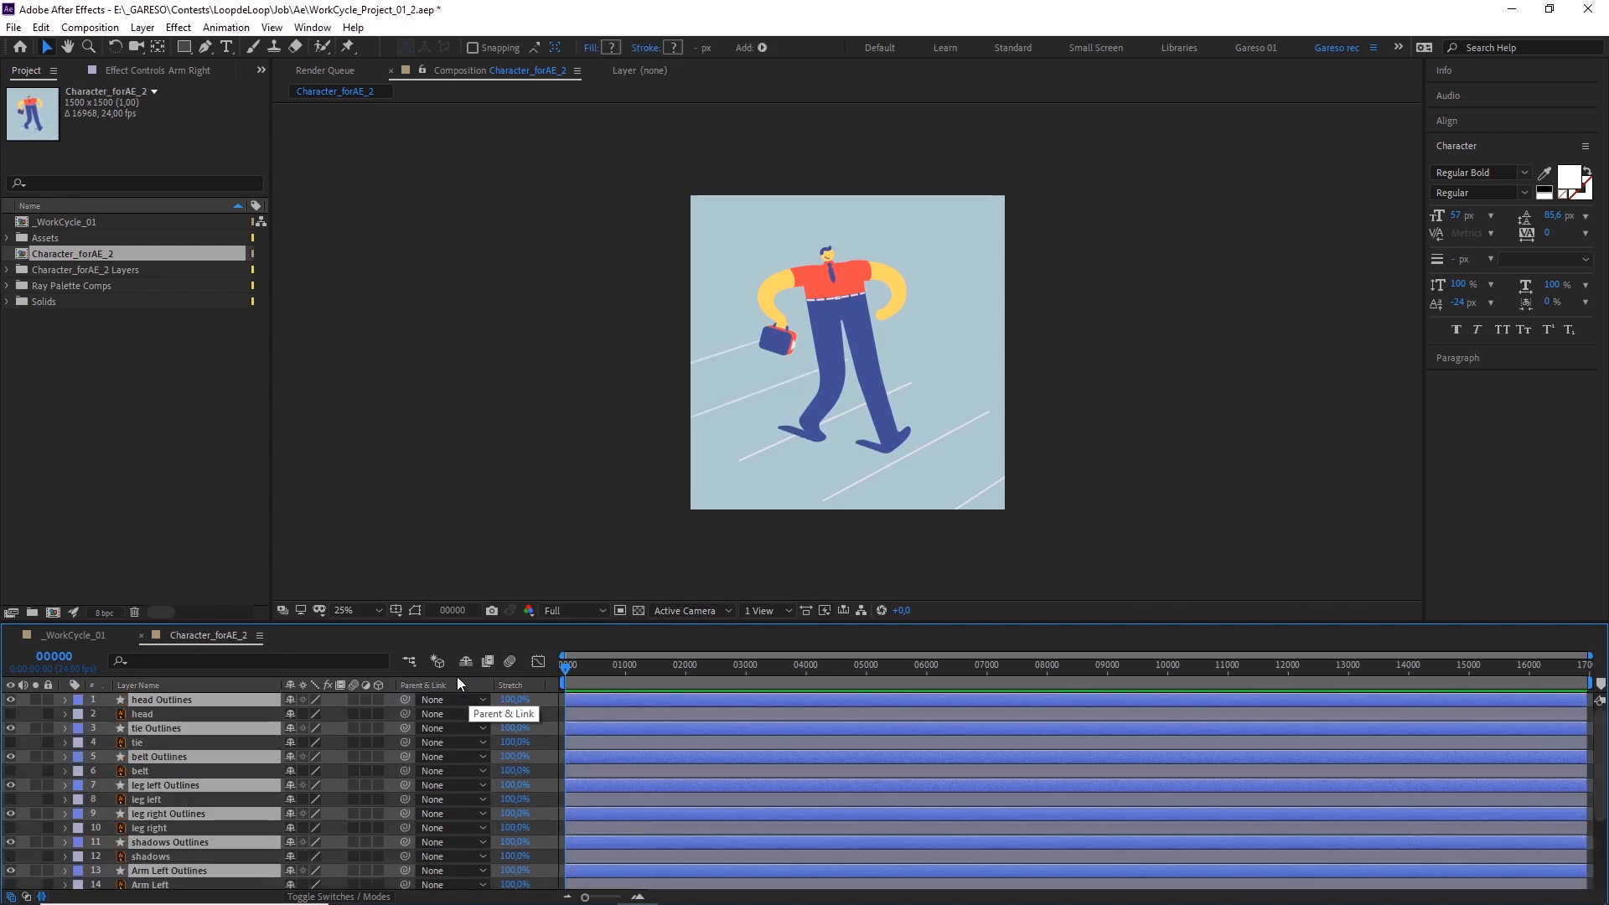
- Turn on Solo for the tie Outlines layer in the character composition
{"action": "left_click", "coordinate": [142, 713]}
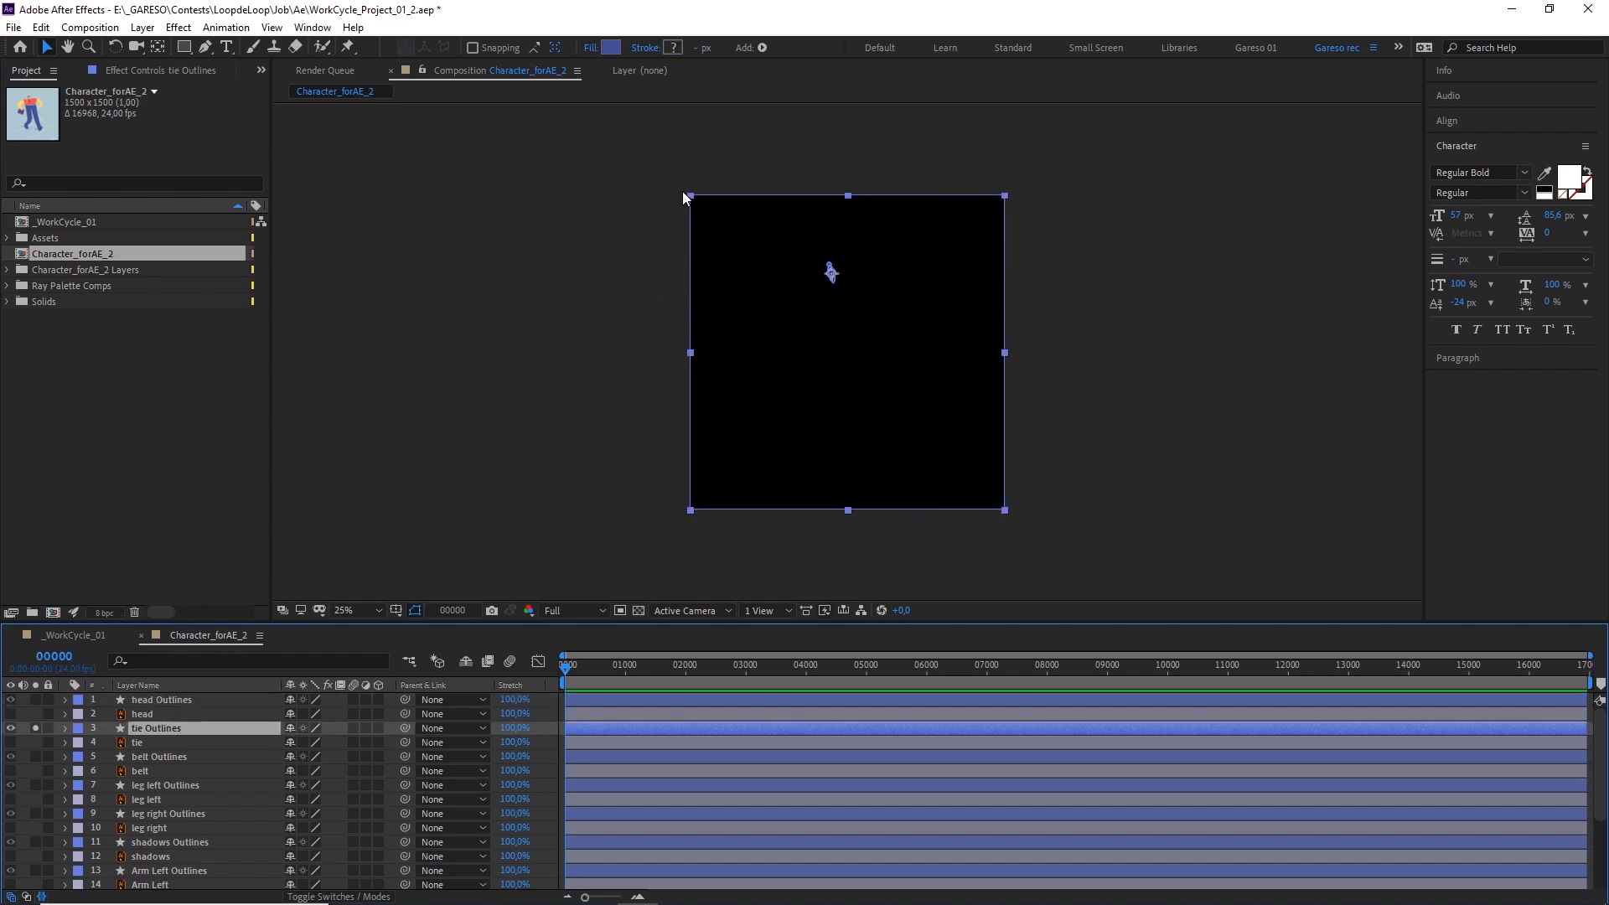
{"action": "mouse_move", "coordinate": [772, 184]}
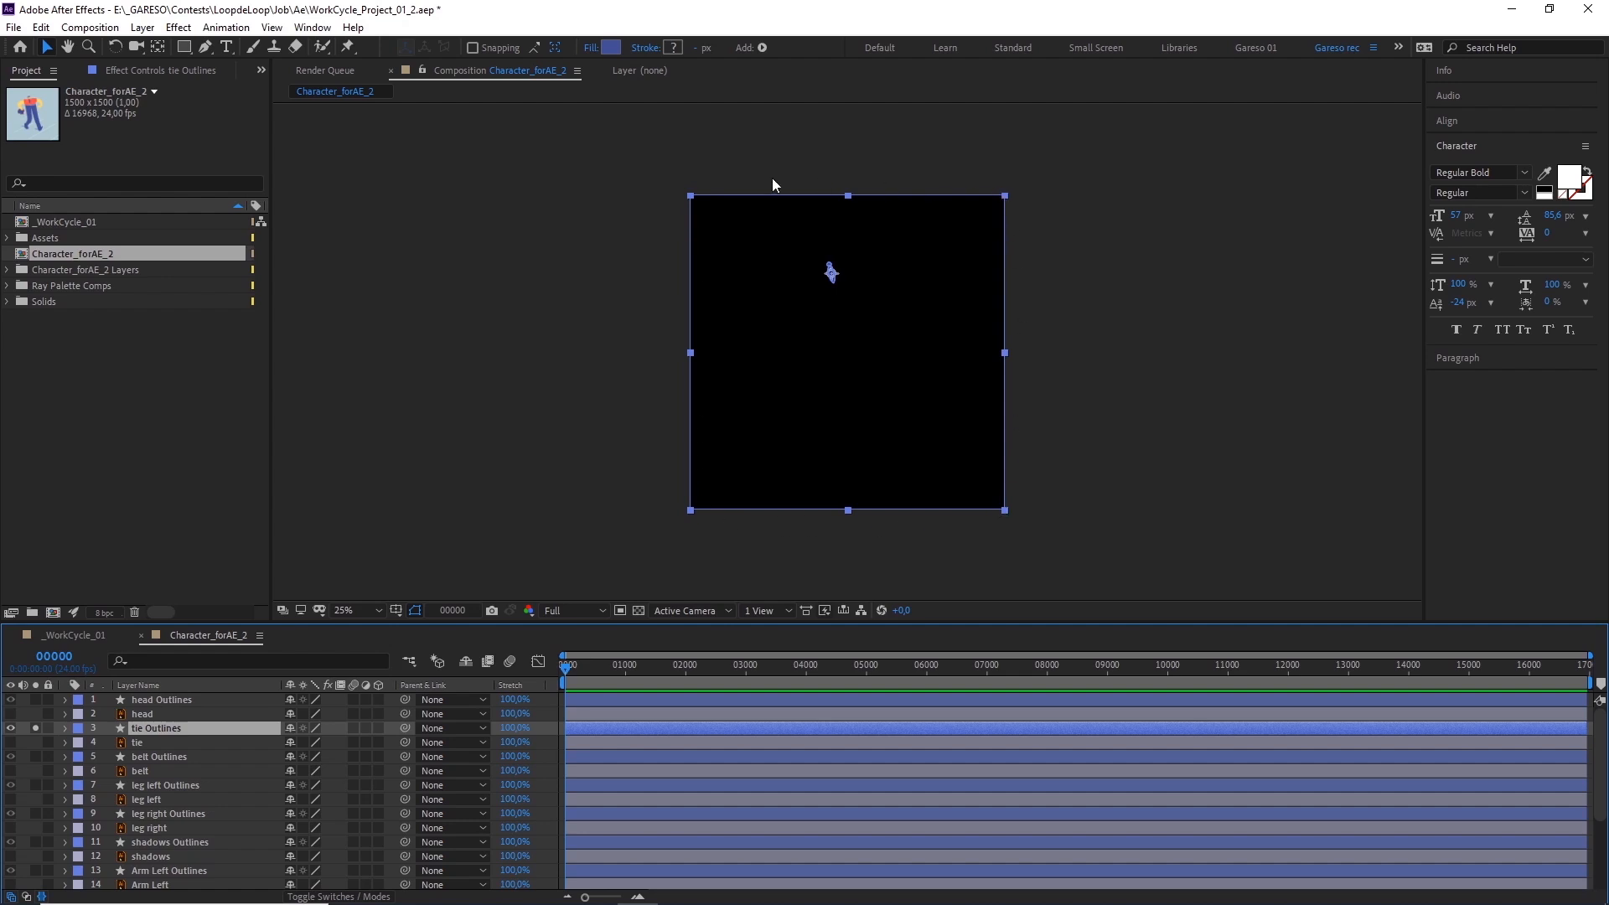
{"action": "mouse_move", "coordinate": [645, 456]}
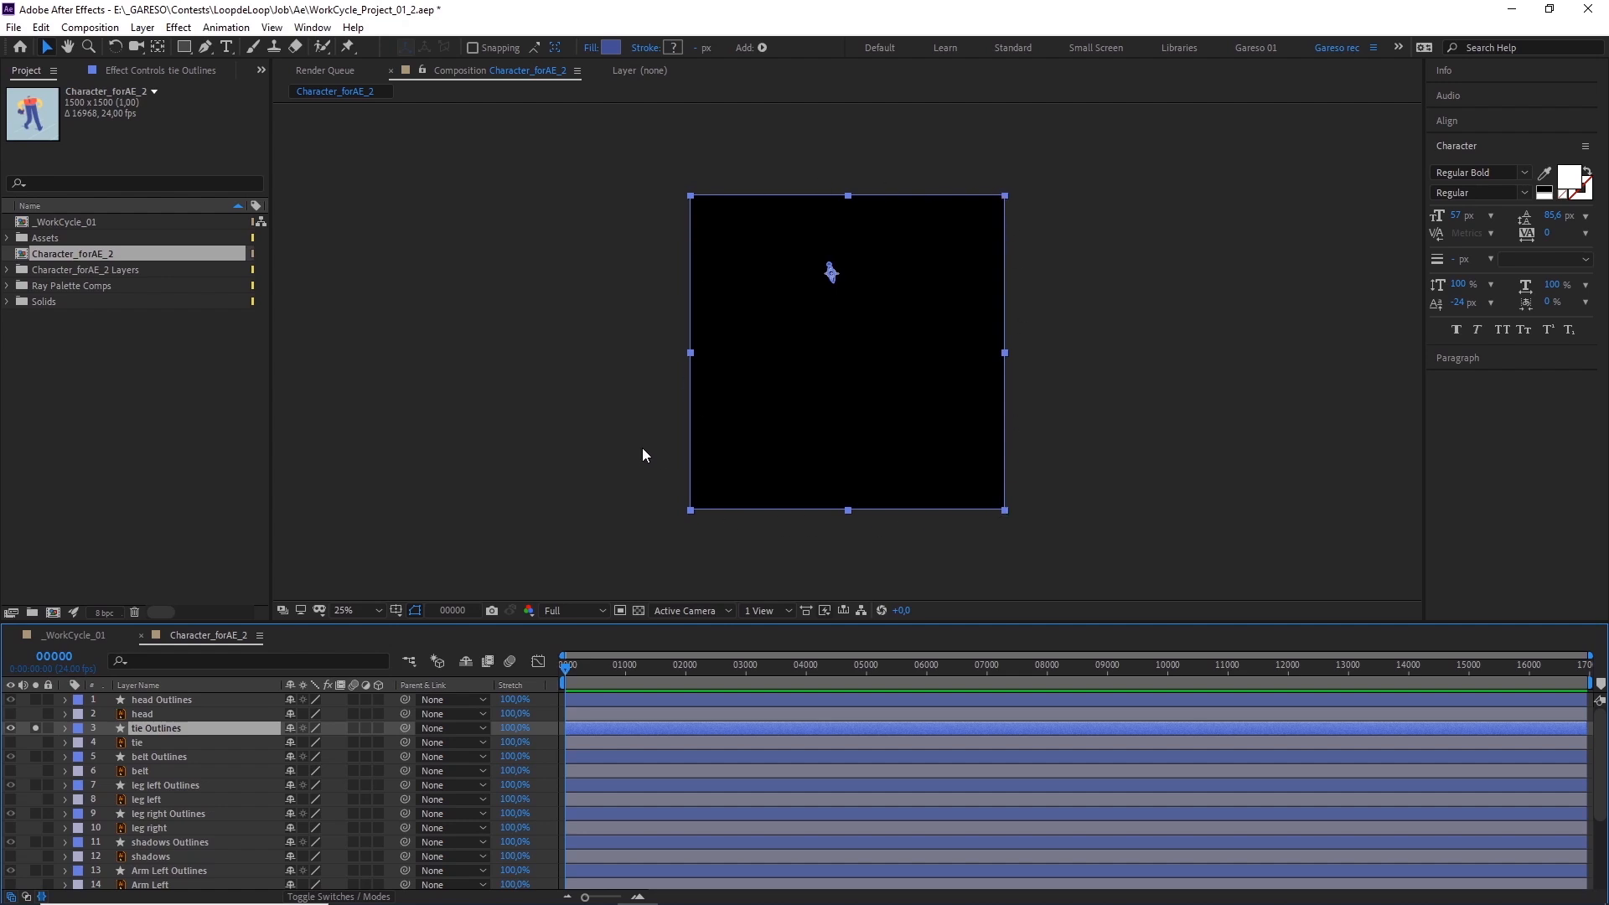
{"action": "mouse_move", "coordinate": [641, 454]}
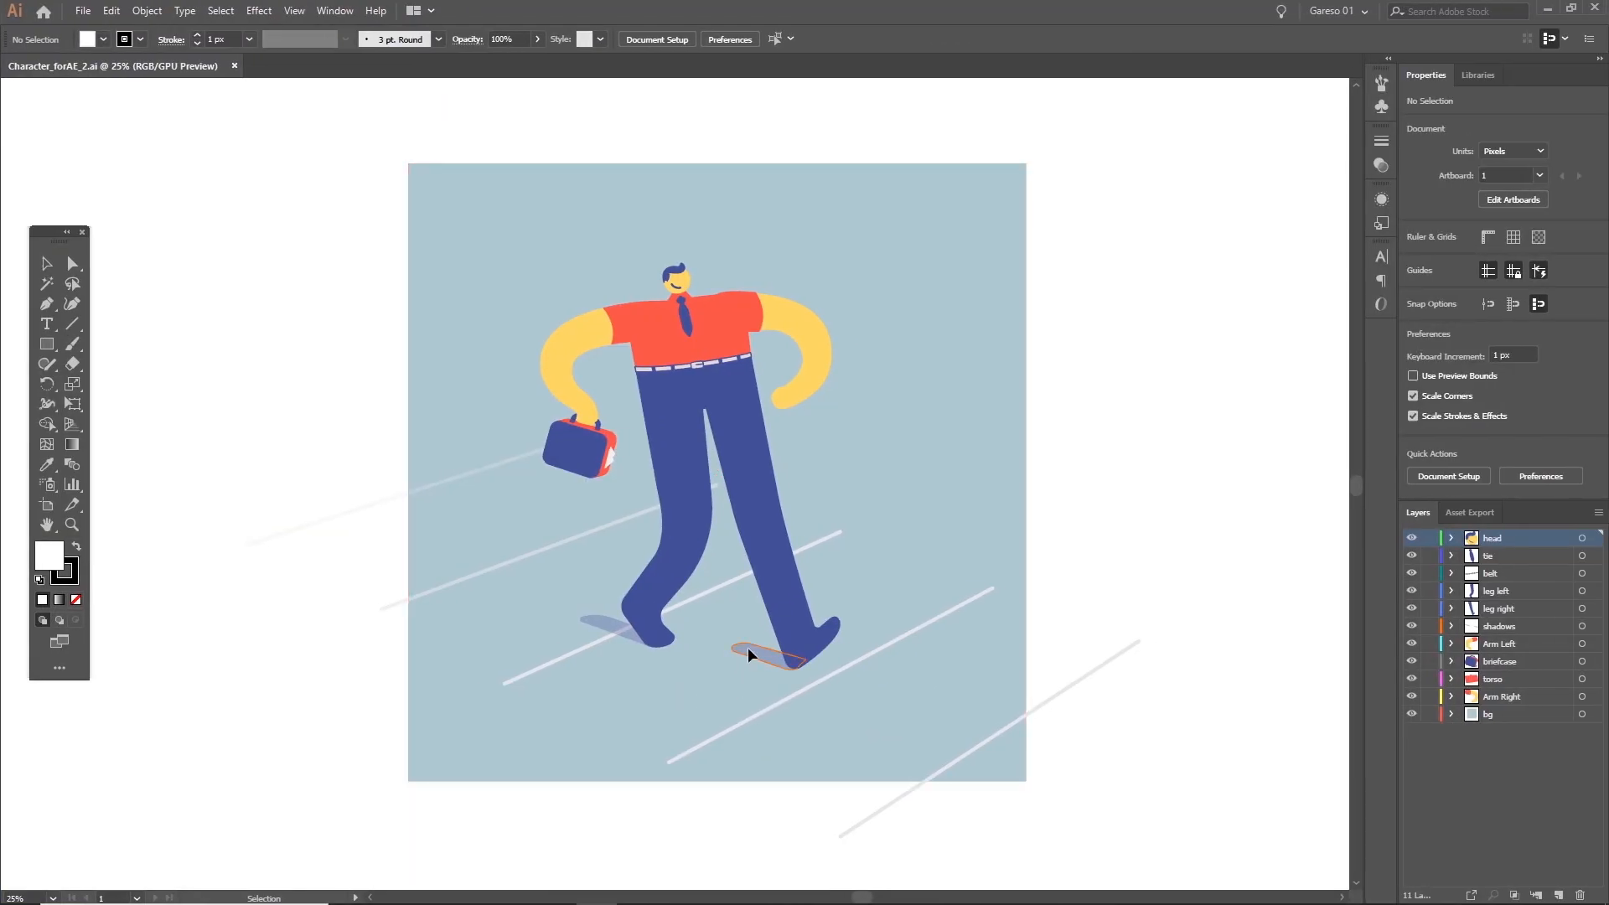
- In Illustrator, select both 30%-opacity shadow shapes under the character's feet
{"action": "left_click", "coordinate": [769, 655]}
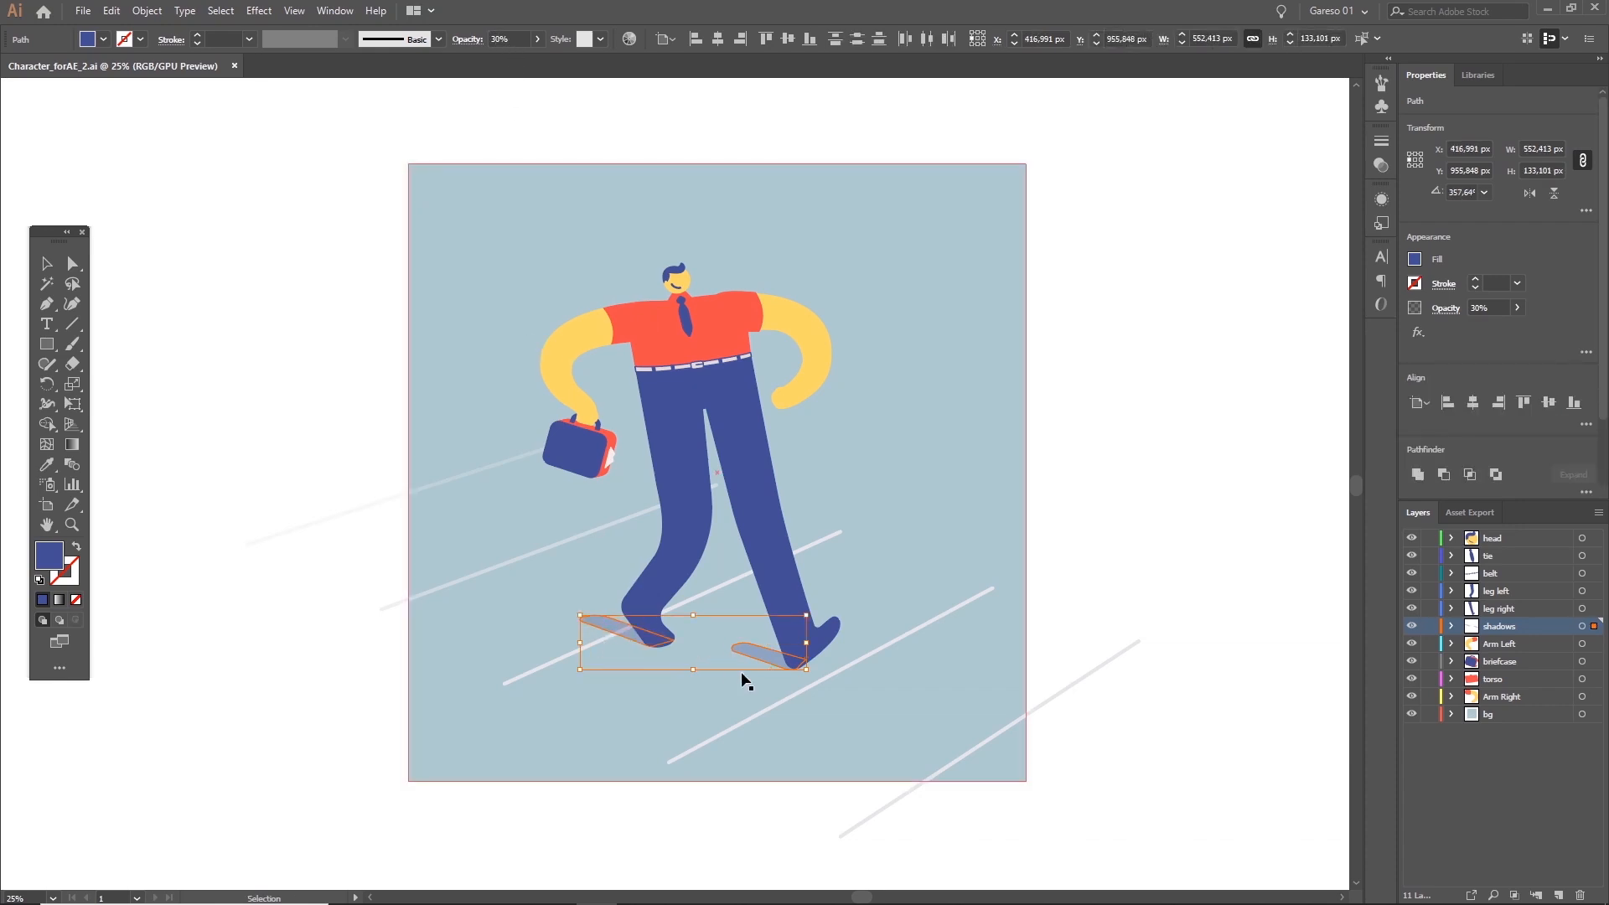
{"action": "left_click", "coordinate": [507, 39]}
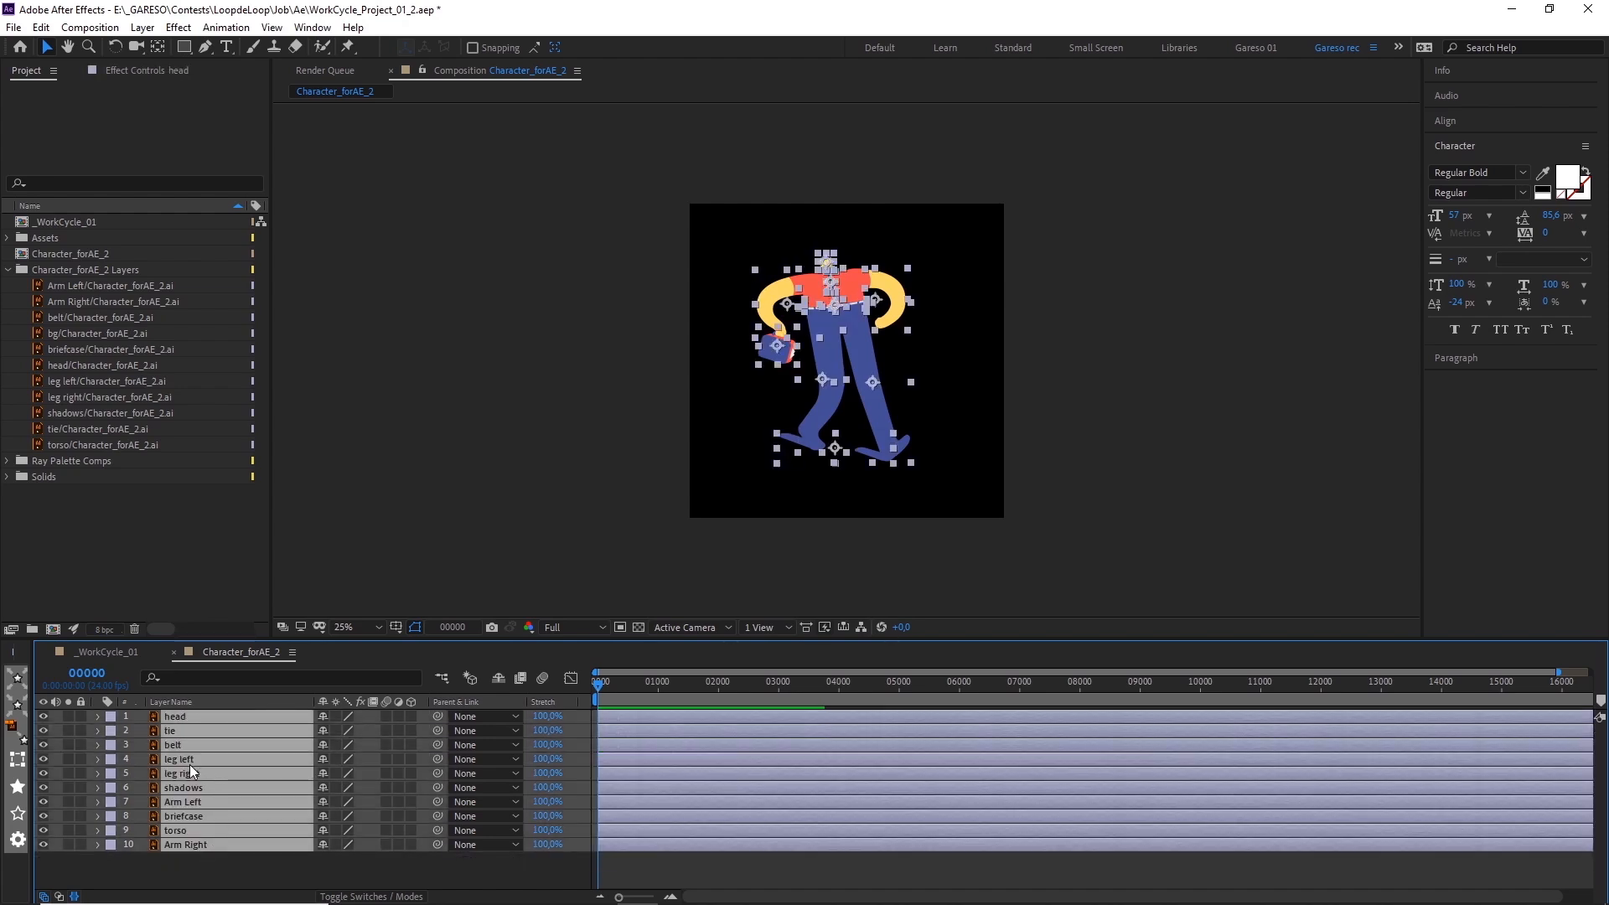
- Convert every Character_forAE_2 Illustrator layer with Create Shapes from Vector Layer
{"action": "right_click", "coordinate": [191, 772]}
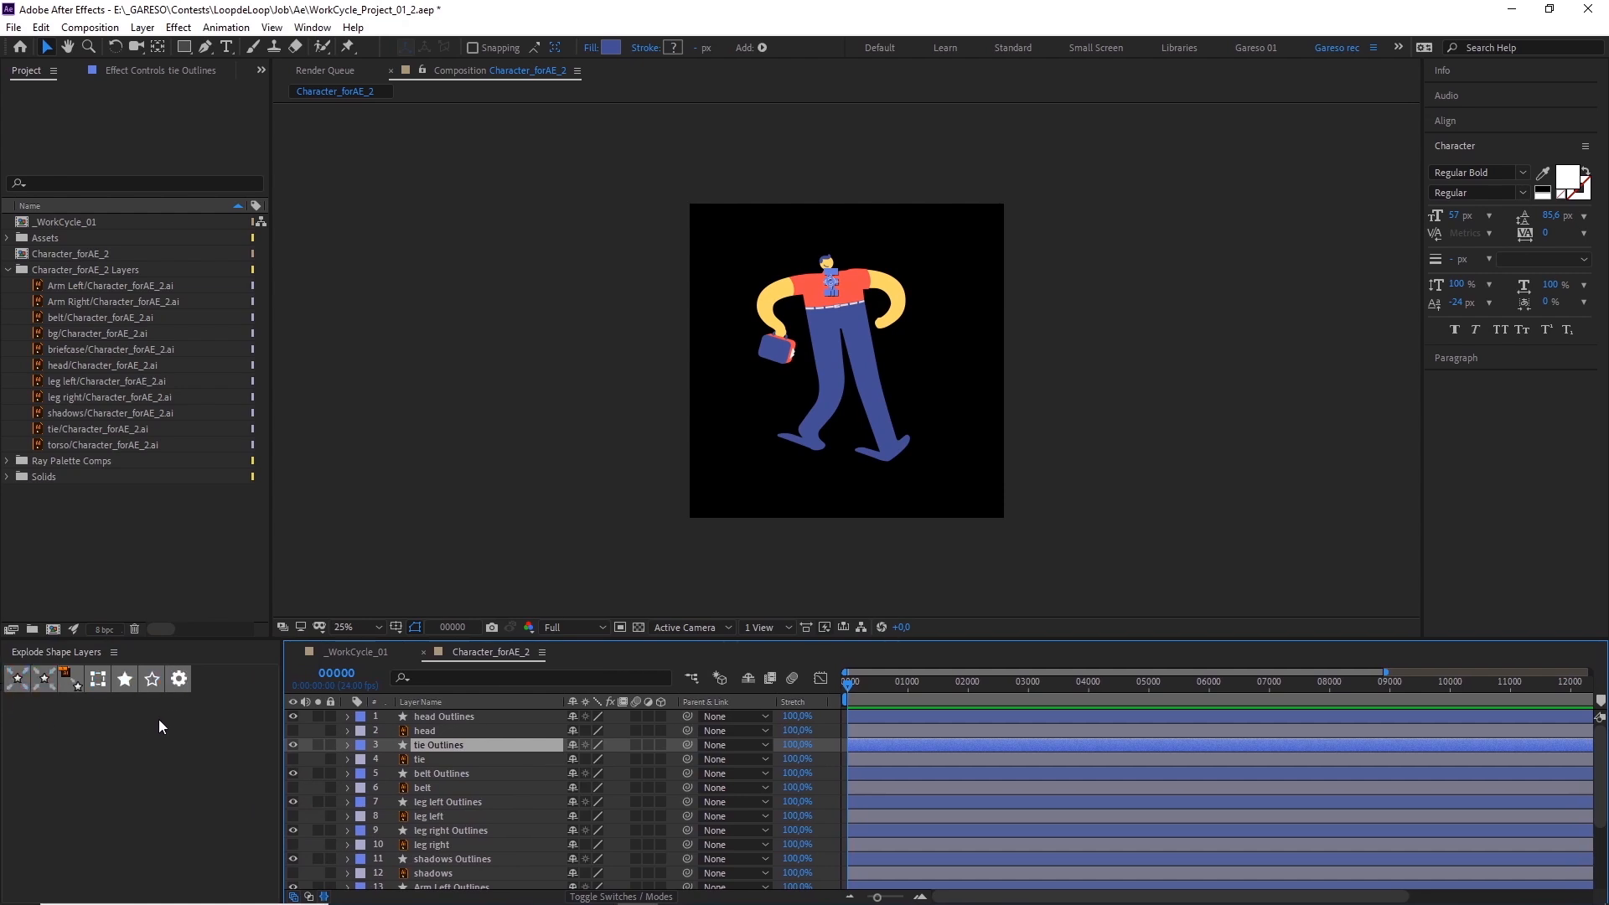
{"action": "mouse_move", "coordinate": [14, 678]}
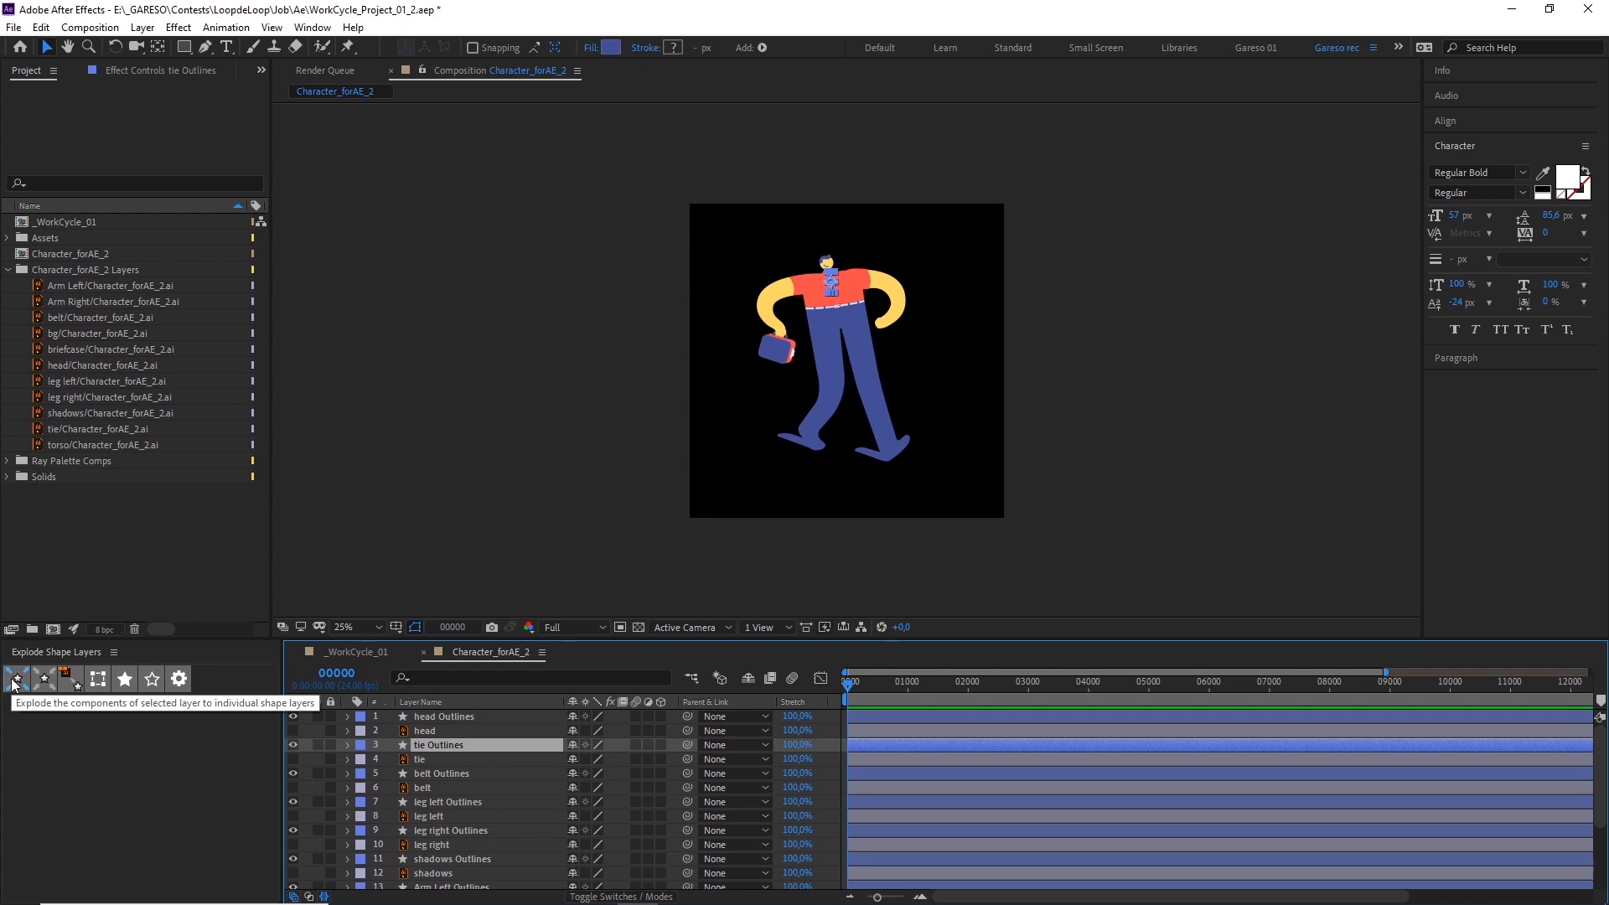
{"action": "mouse_move", "coordinate": [45, 678]}
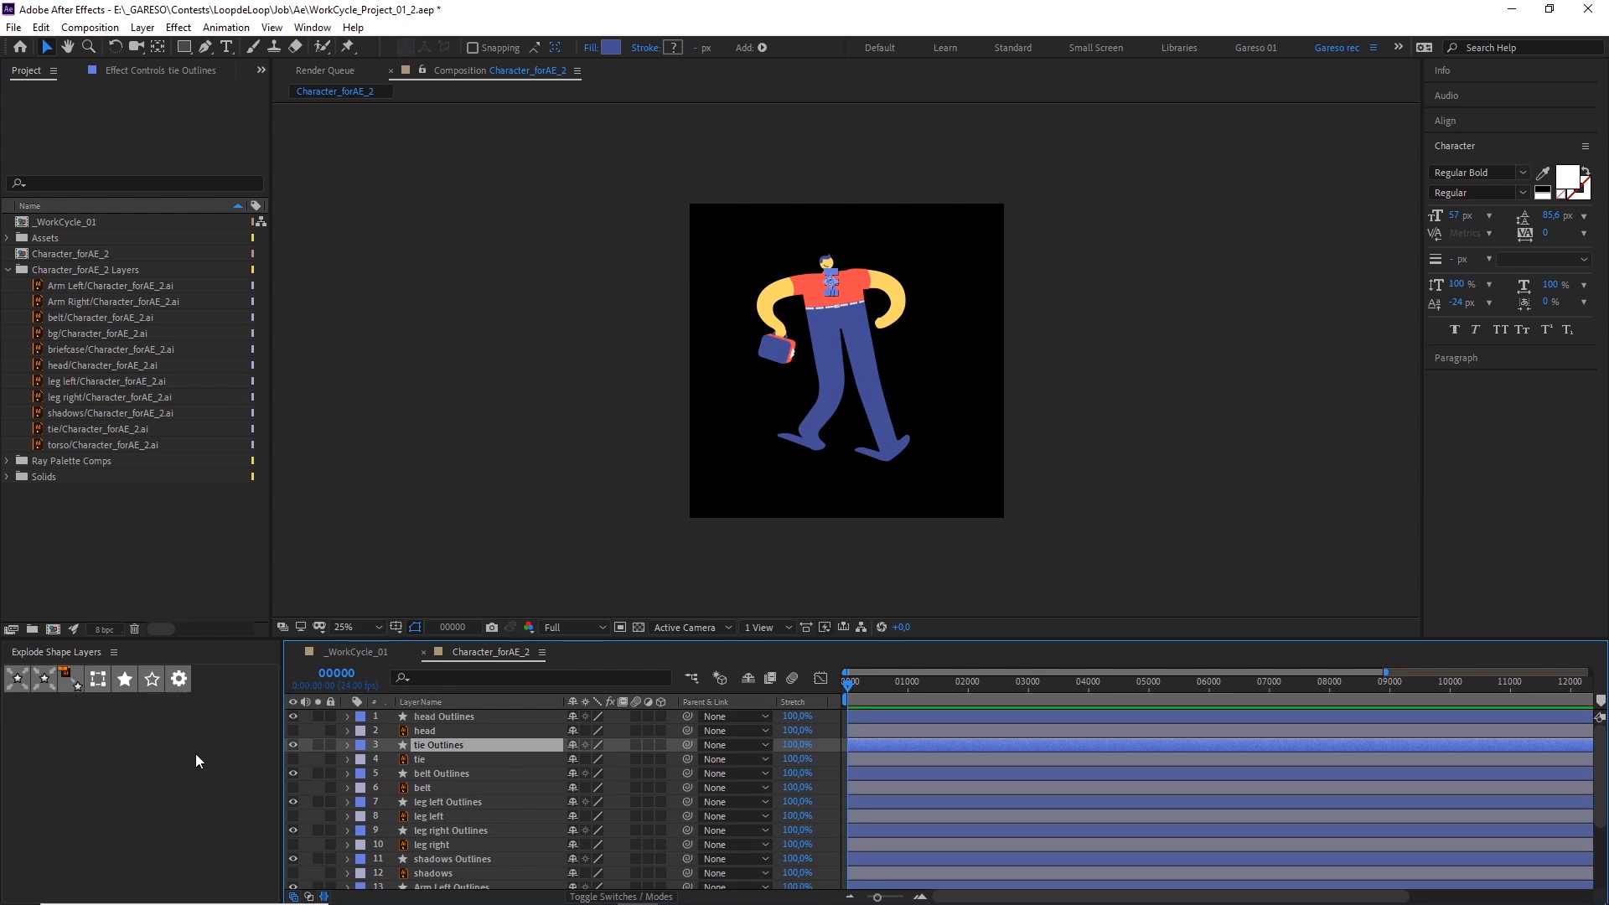
{"action": "mouse_move", "coordinate": [191, 767]}
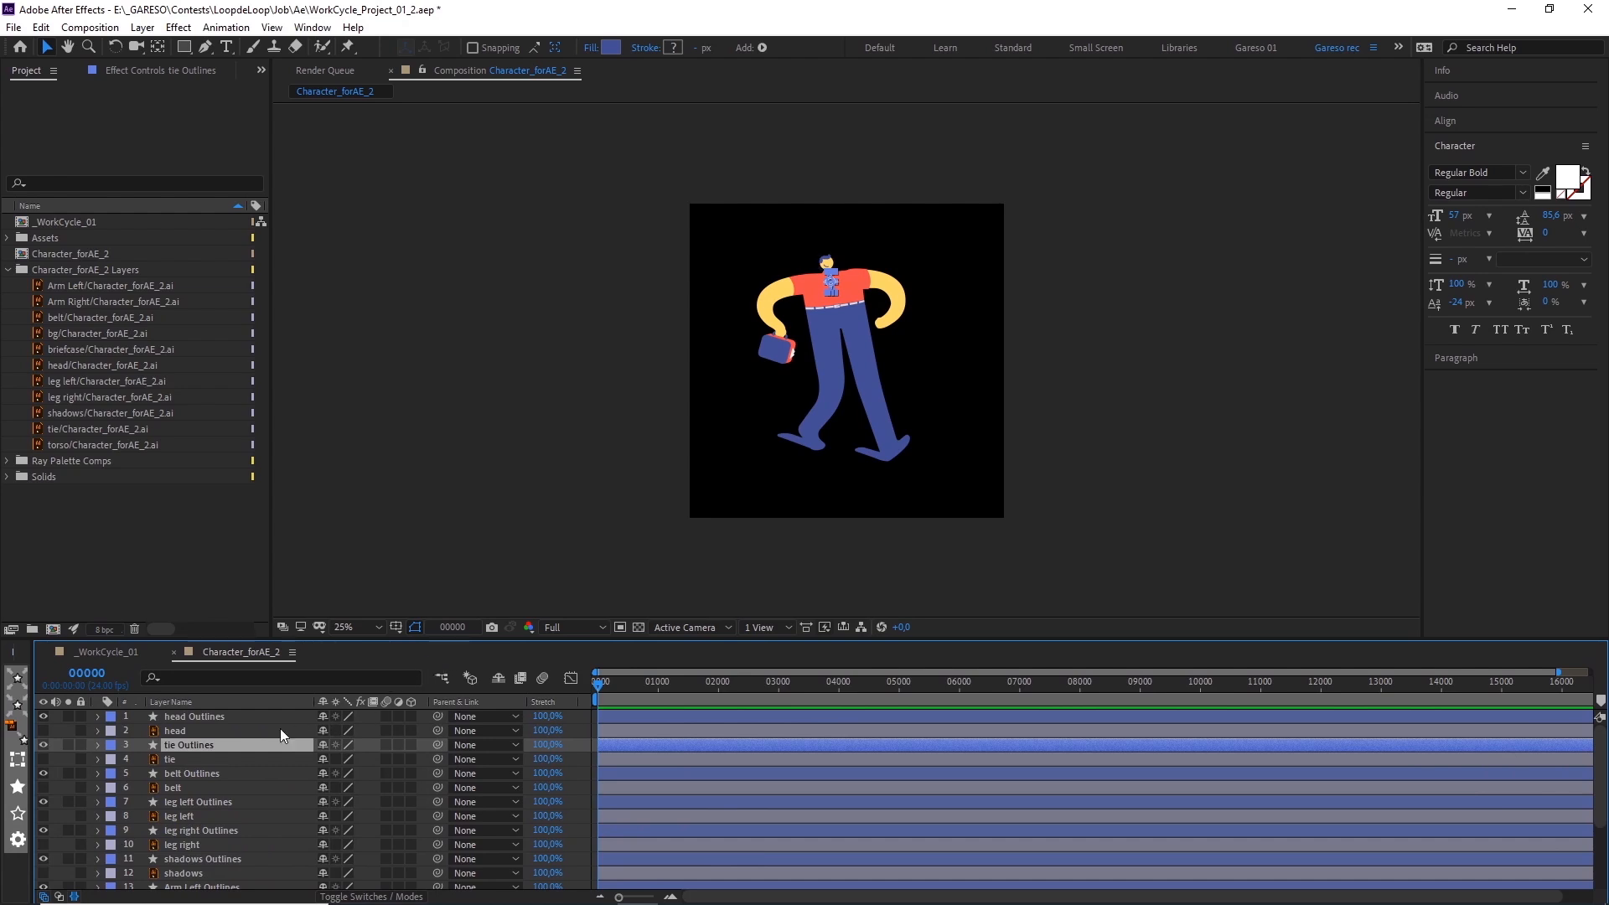
- Select the foot group of the leg right Outlines layer and drag it off the leg
{"action": "left_click", "coordinate": [353, 627]}
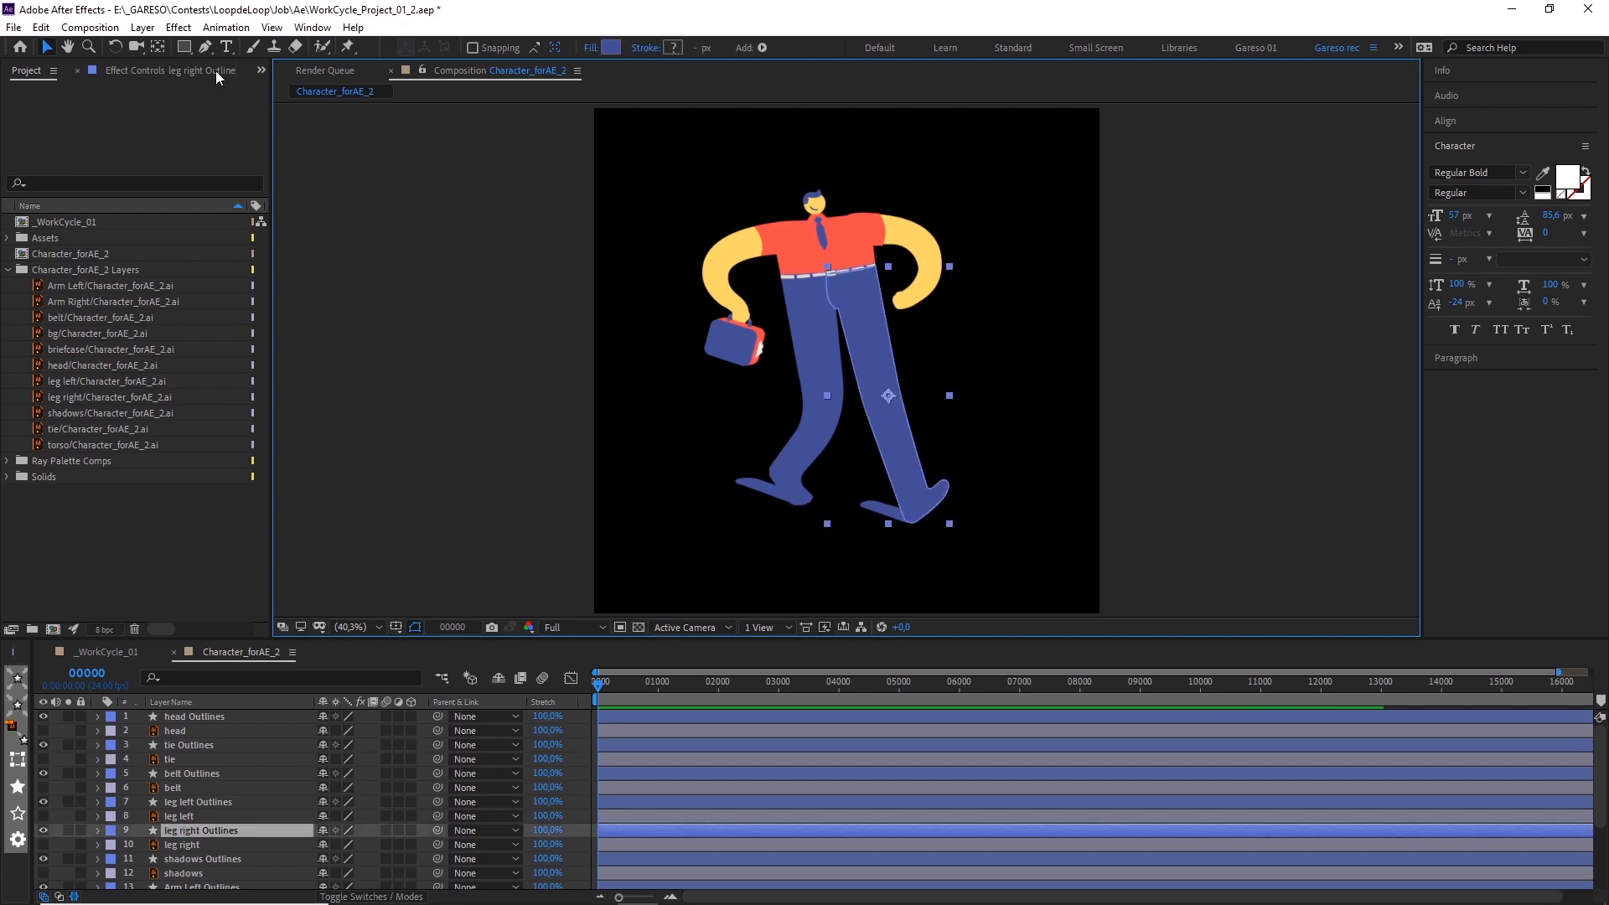
{"action": "left_click", "coordinate": [204, 46]}
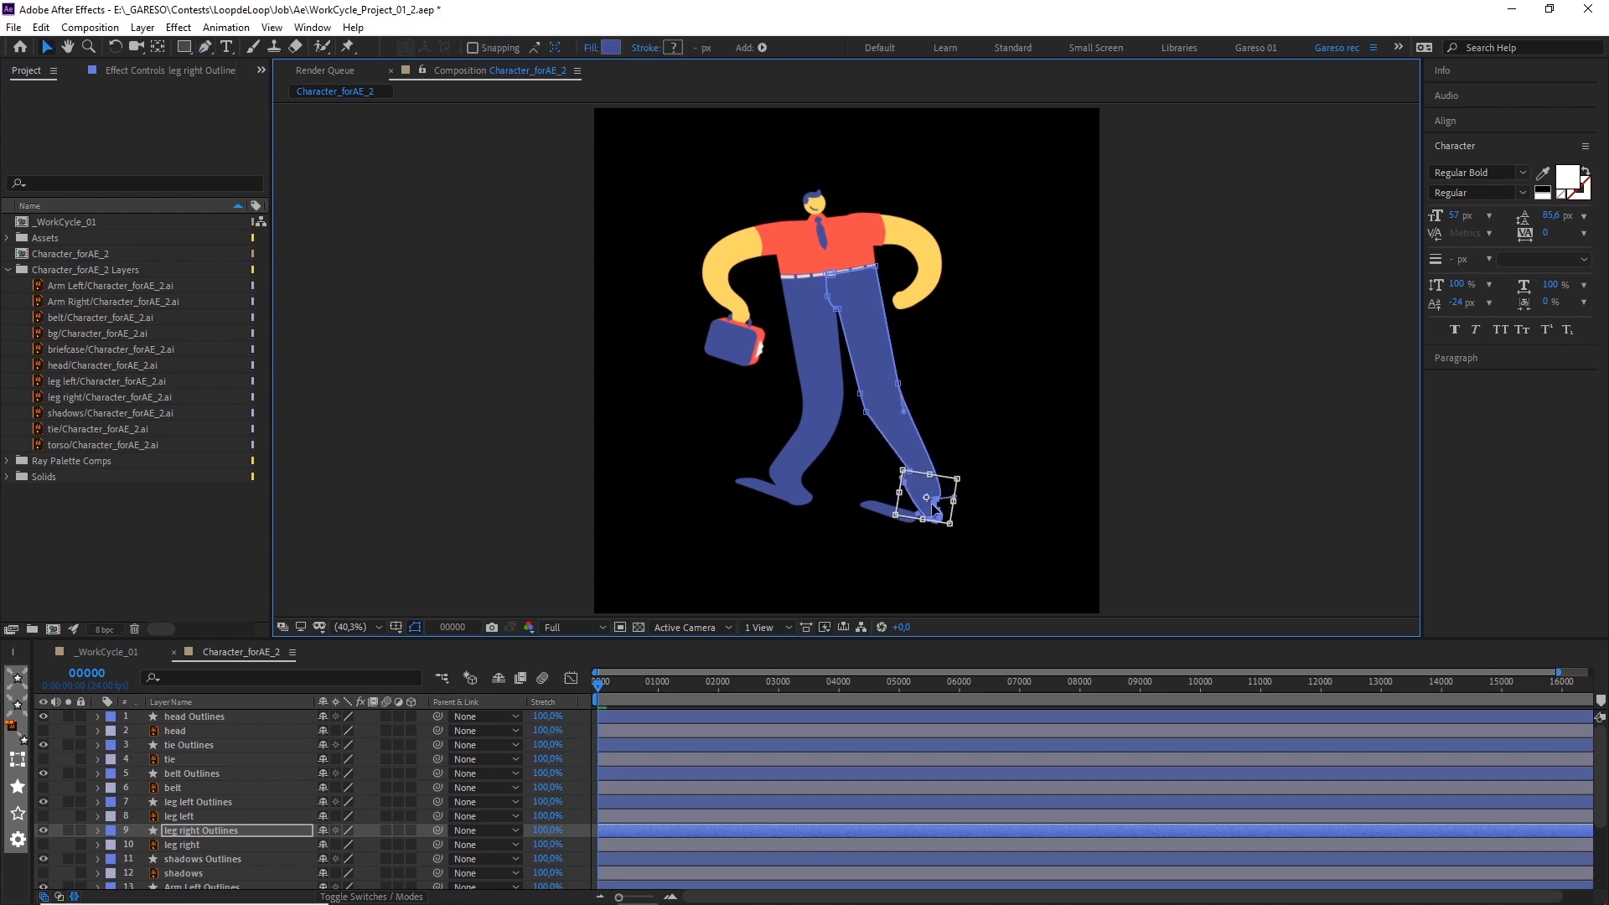
{"action": "left_click_drag", "start_coordinate": [933, 508], "coordinate": [837, 472]}
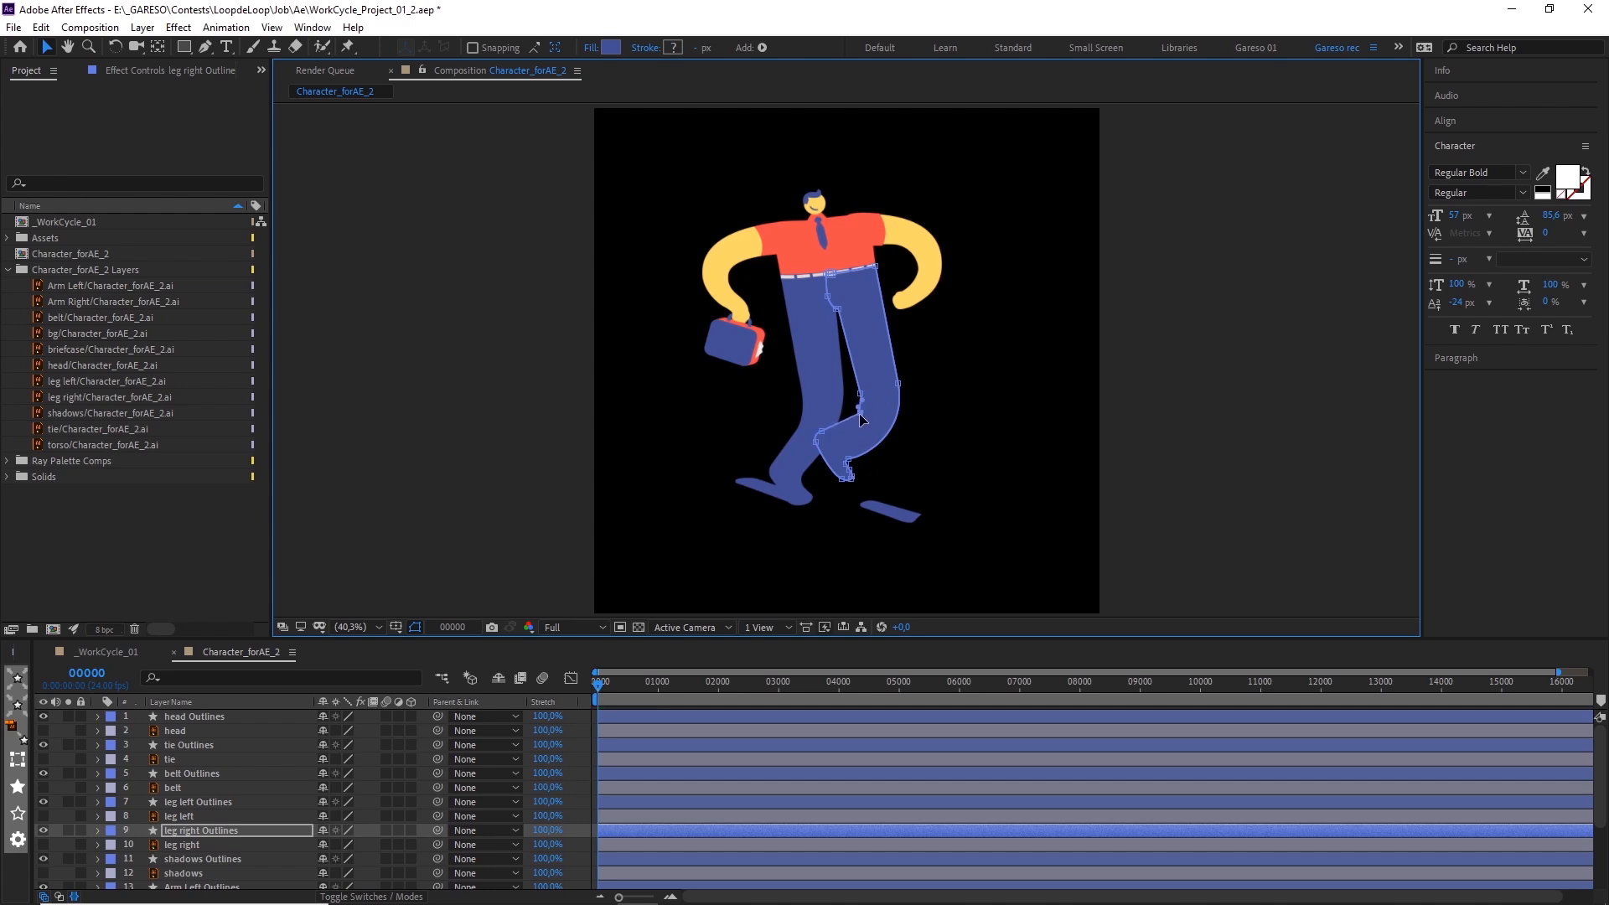
{"action": "mouse_move", "coordinate": [860, 414]}
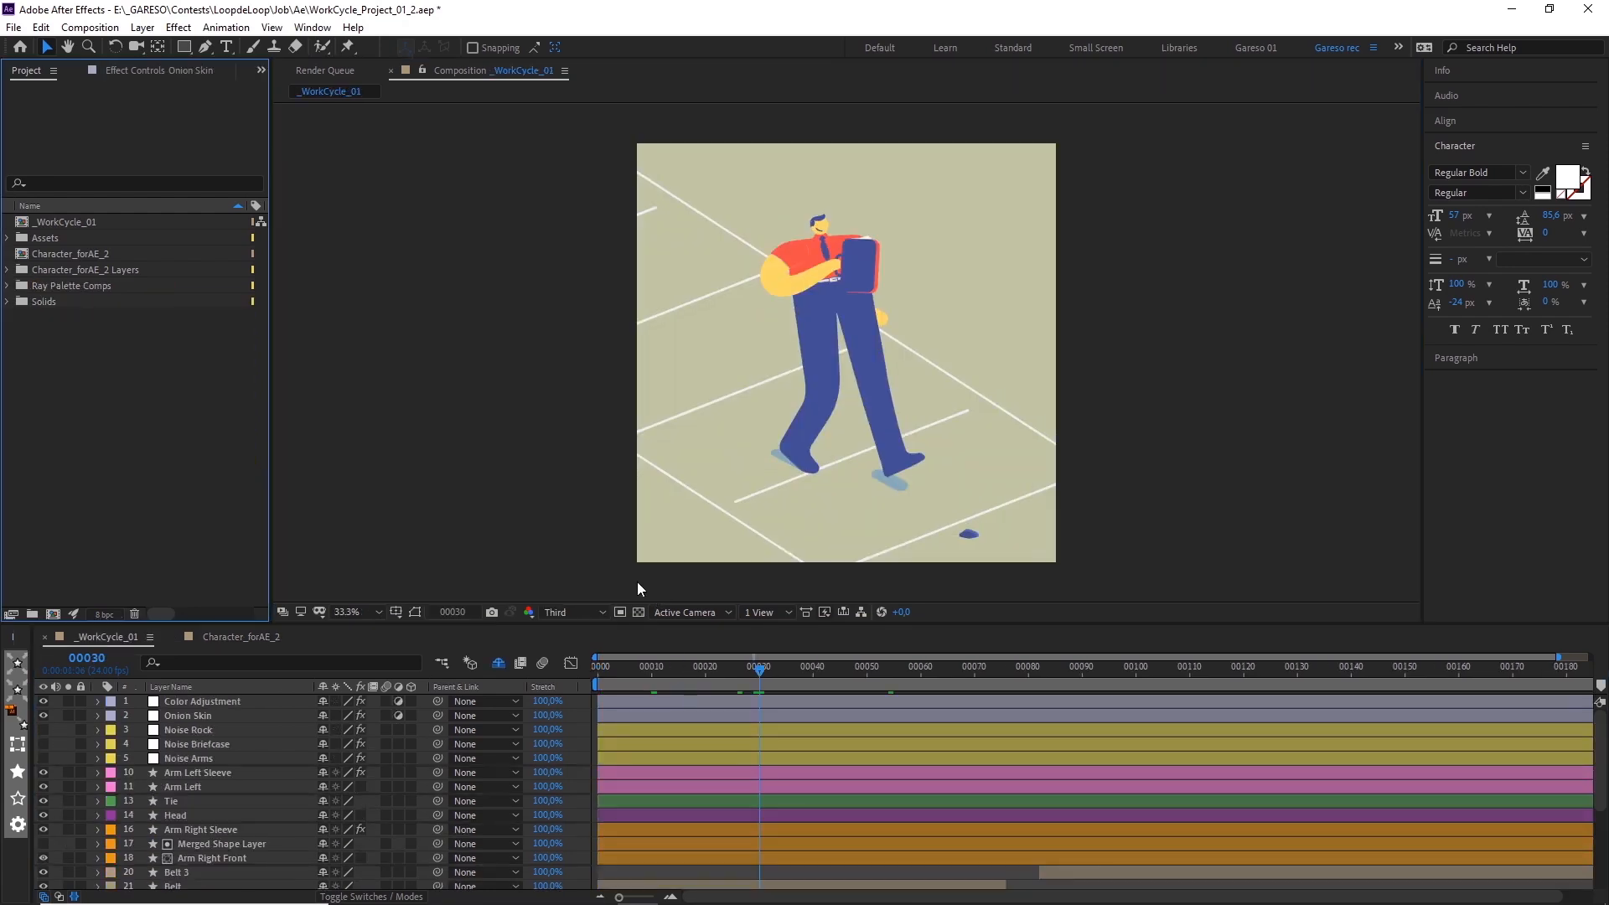
{"action": "mouse_move", "coordinate": [593, 511]}
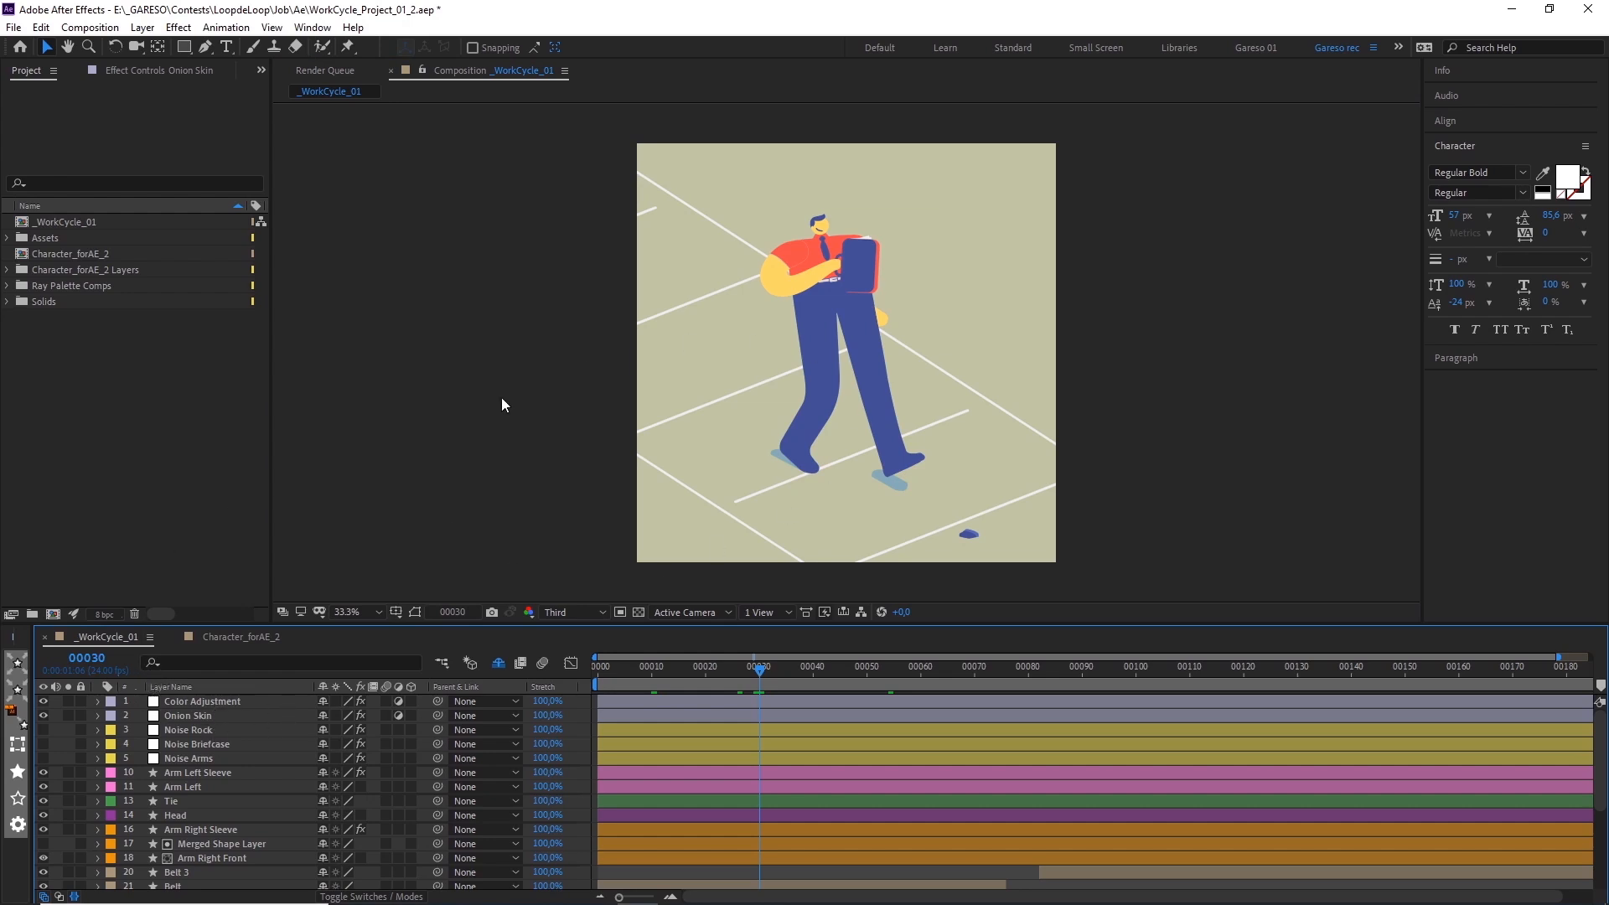
{"action": "mouse_move", "coordinate": [687, 467]}
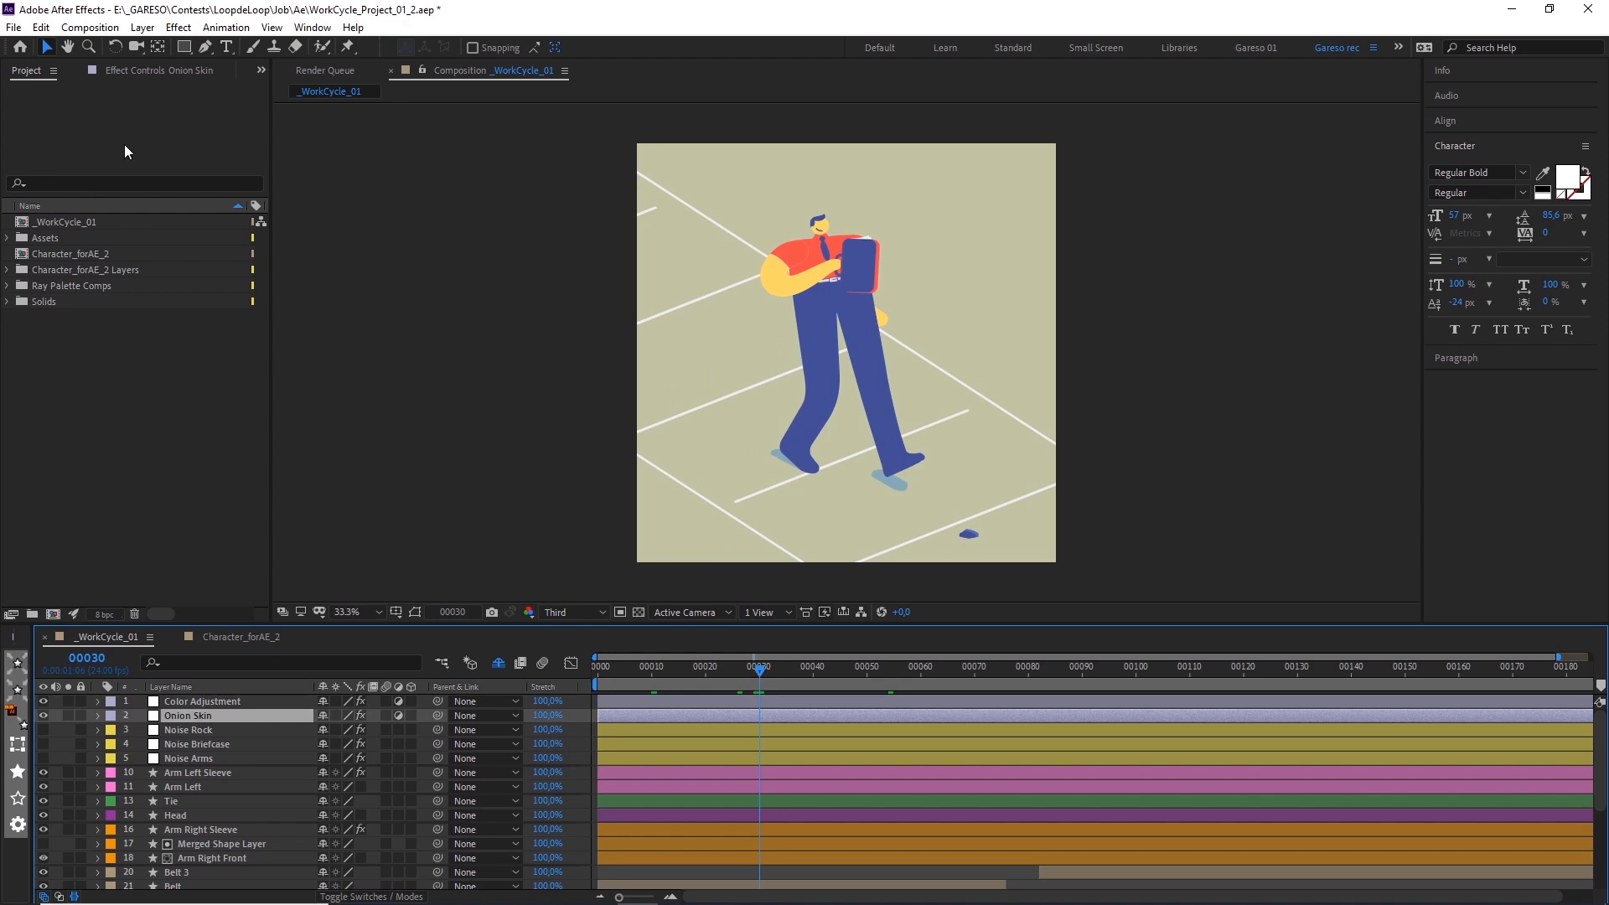
- Select the Onion Skin layer in _WorkCycle_01 and scroll through its effect controls
{"action": "left_click", "coordinate": [159, 69]}
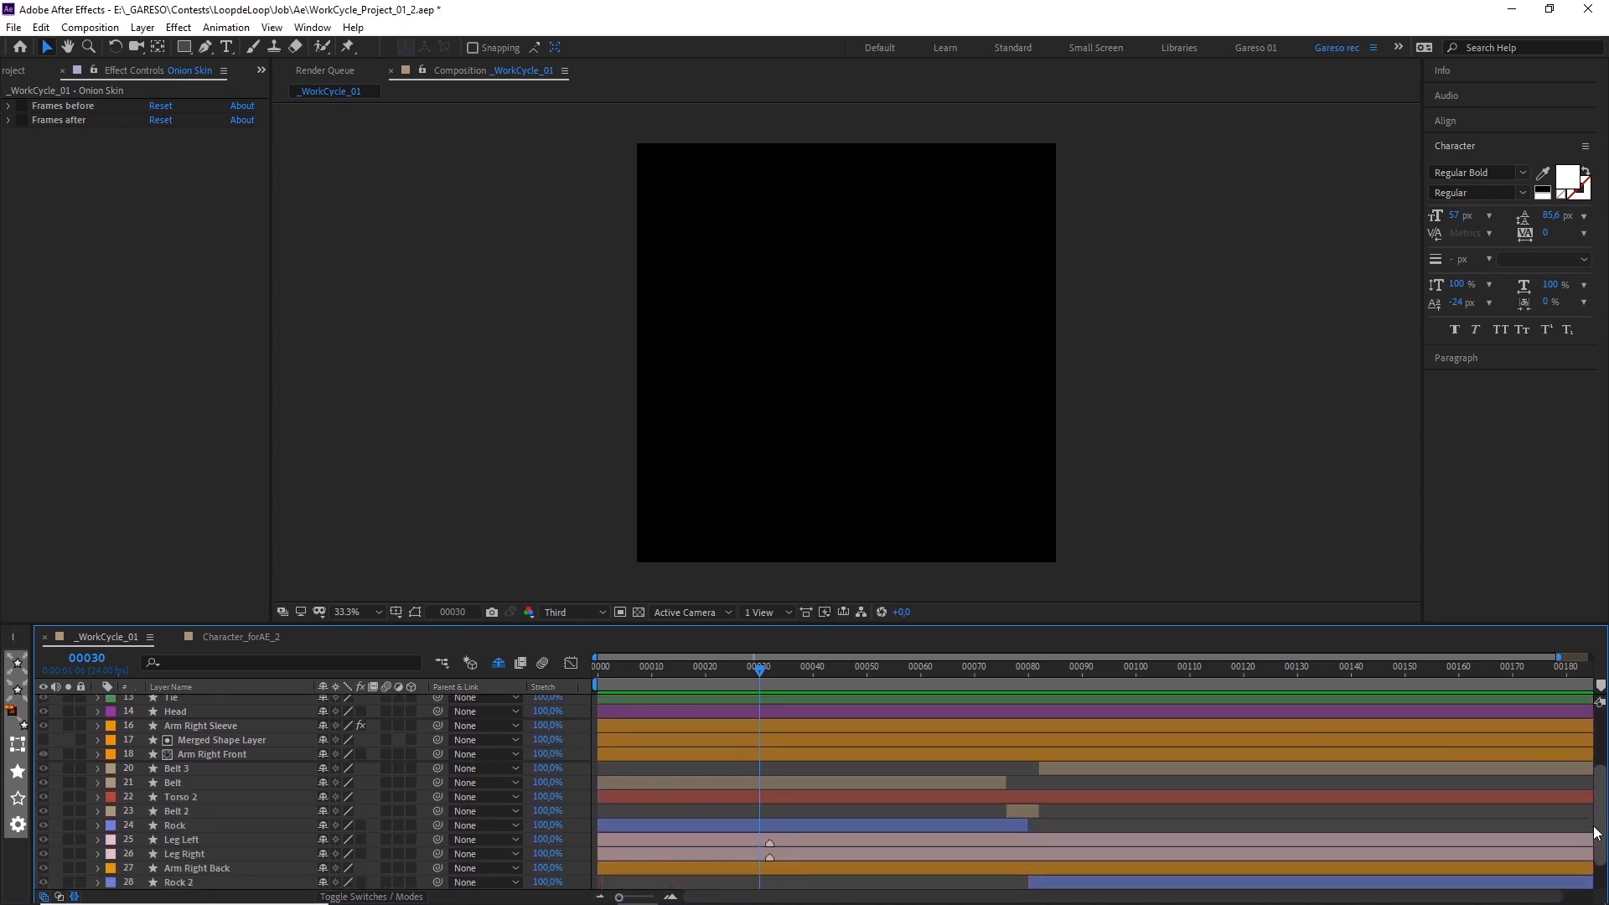
{"action": "scroll", "scroll_direction": "down", "scroll_amount": 3}
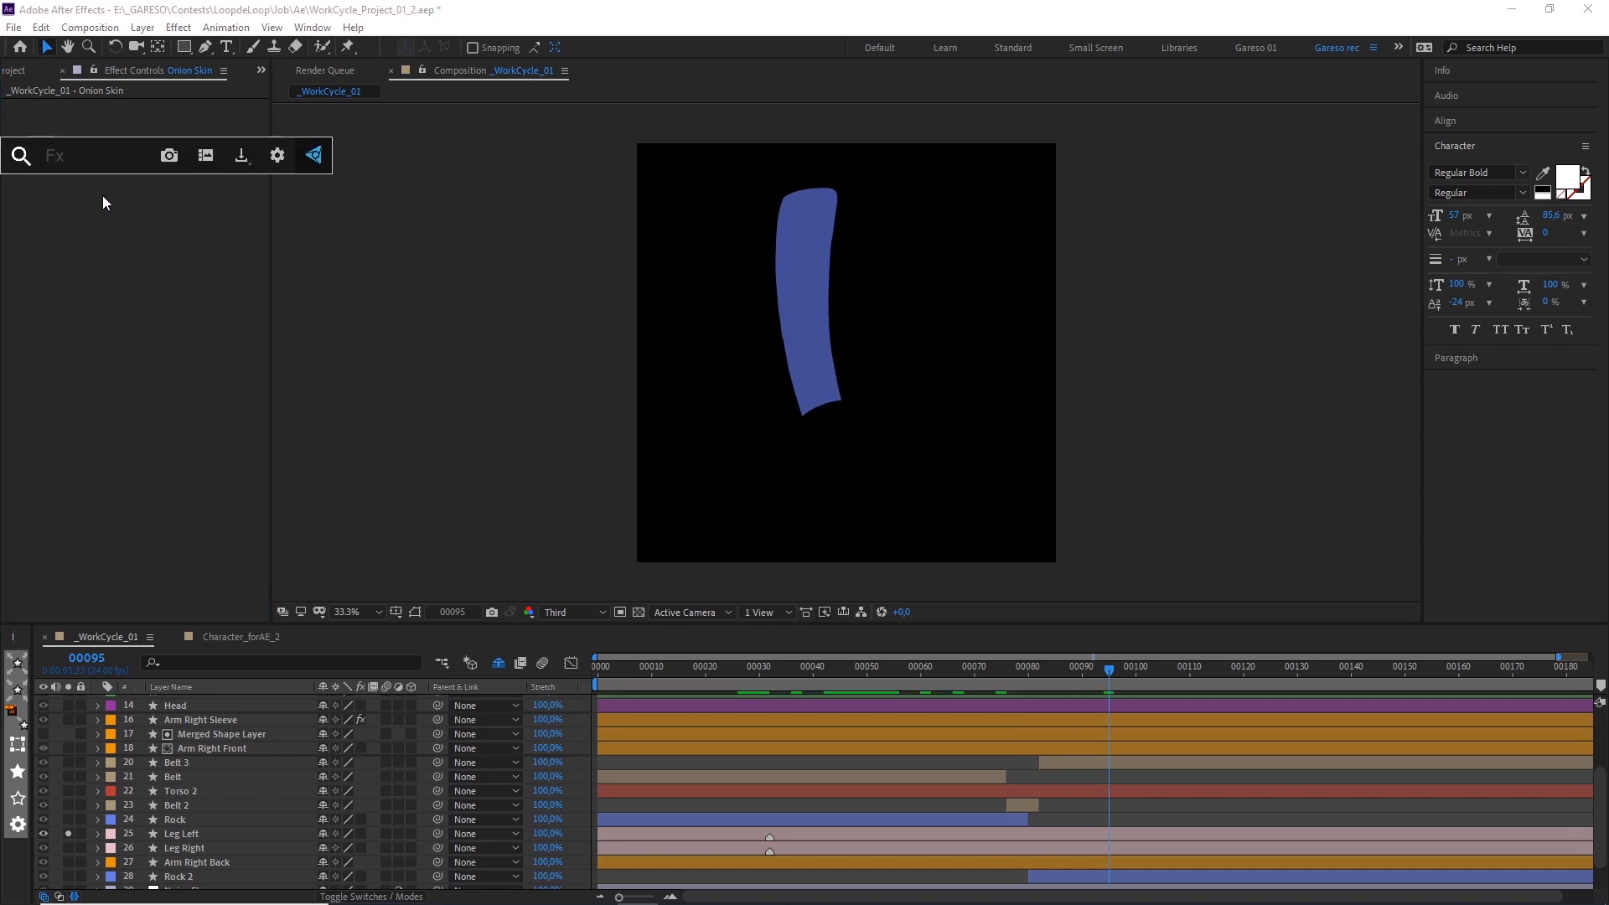
- Apply an Echo effect to Onion Skin and rename it 'Frames before'
{"action": "type", "text": "echo"}
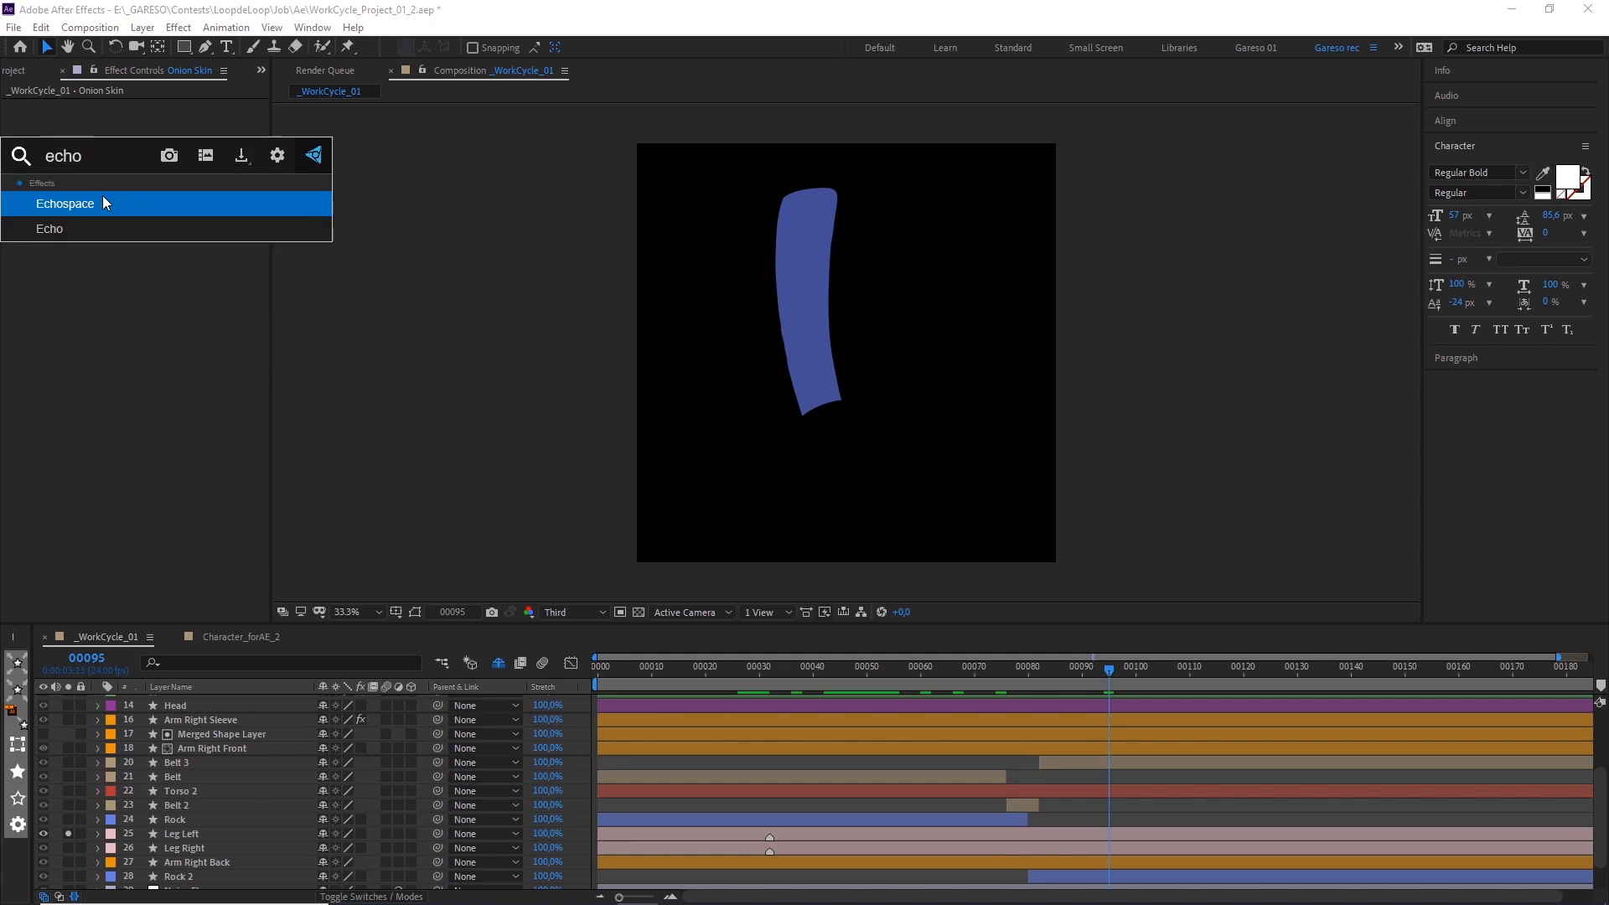
{"action": "double_click", "coordinate": [49, 229]}
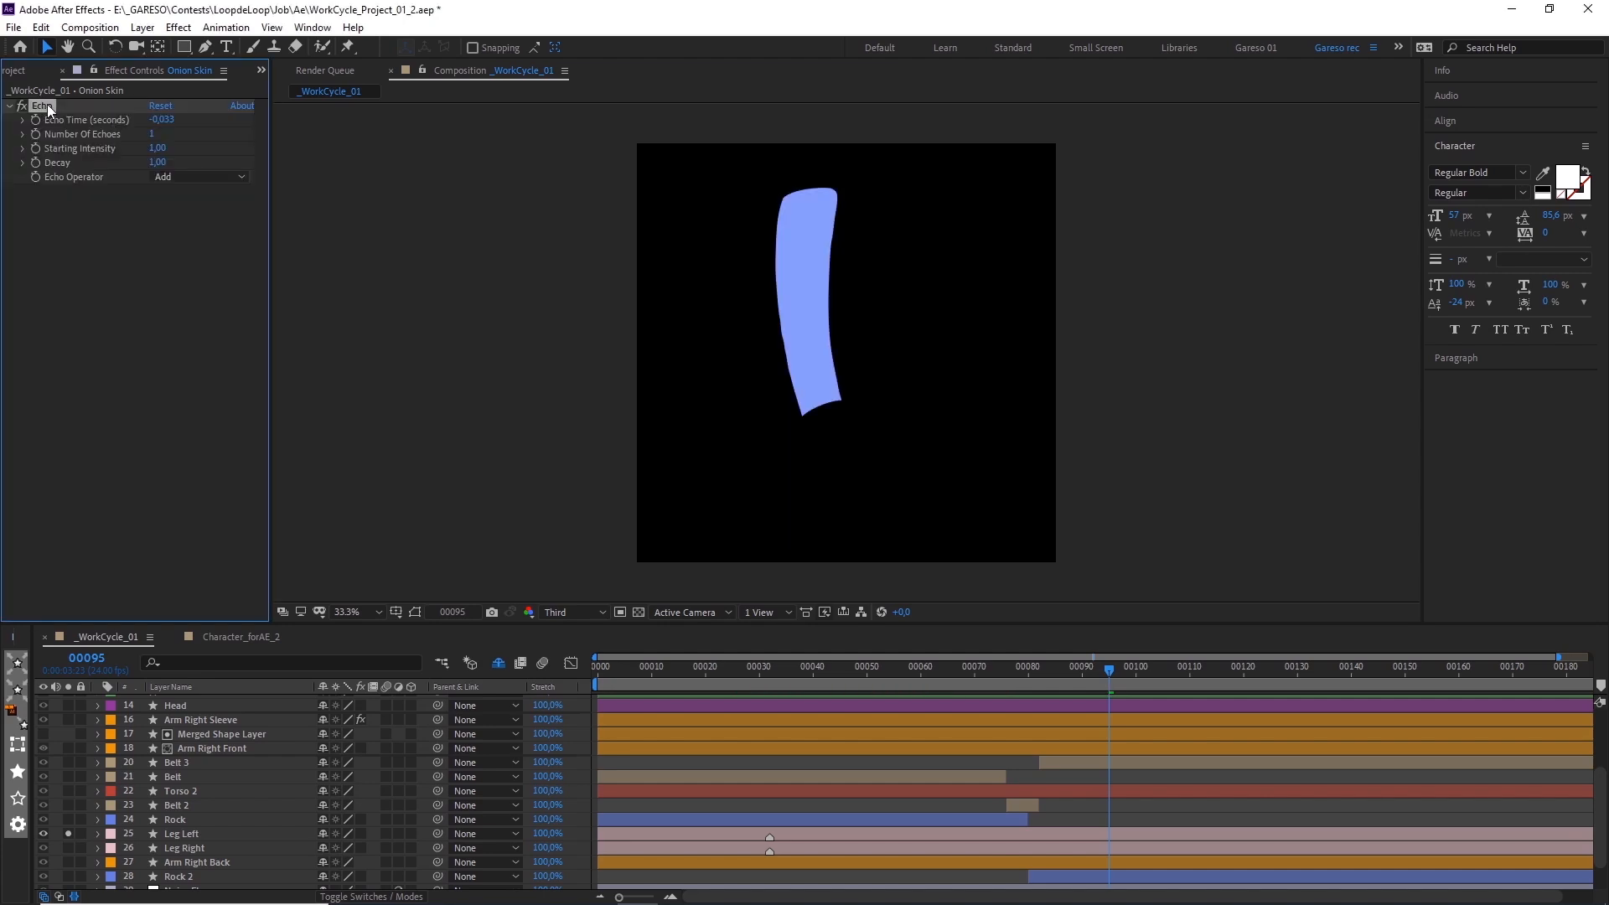
{"action": "double_click", "coordinate": [41, 105]}
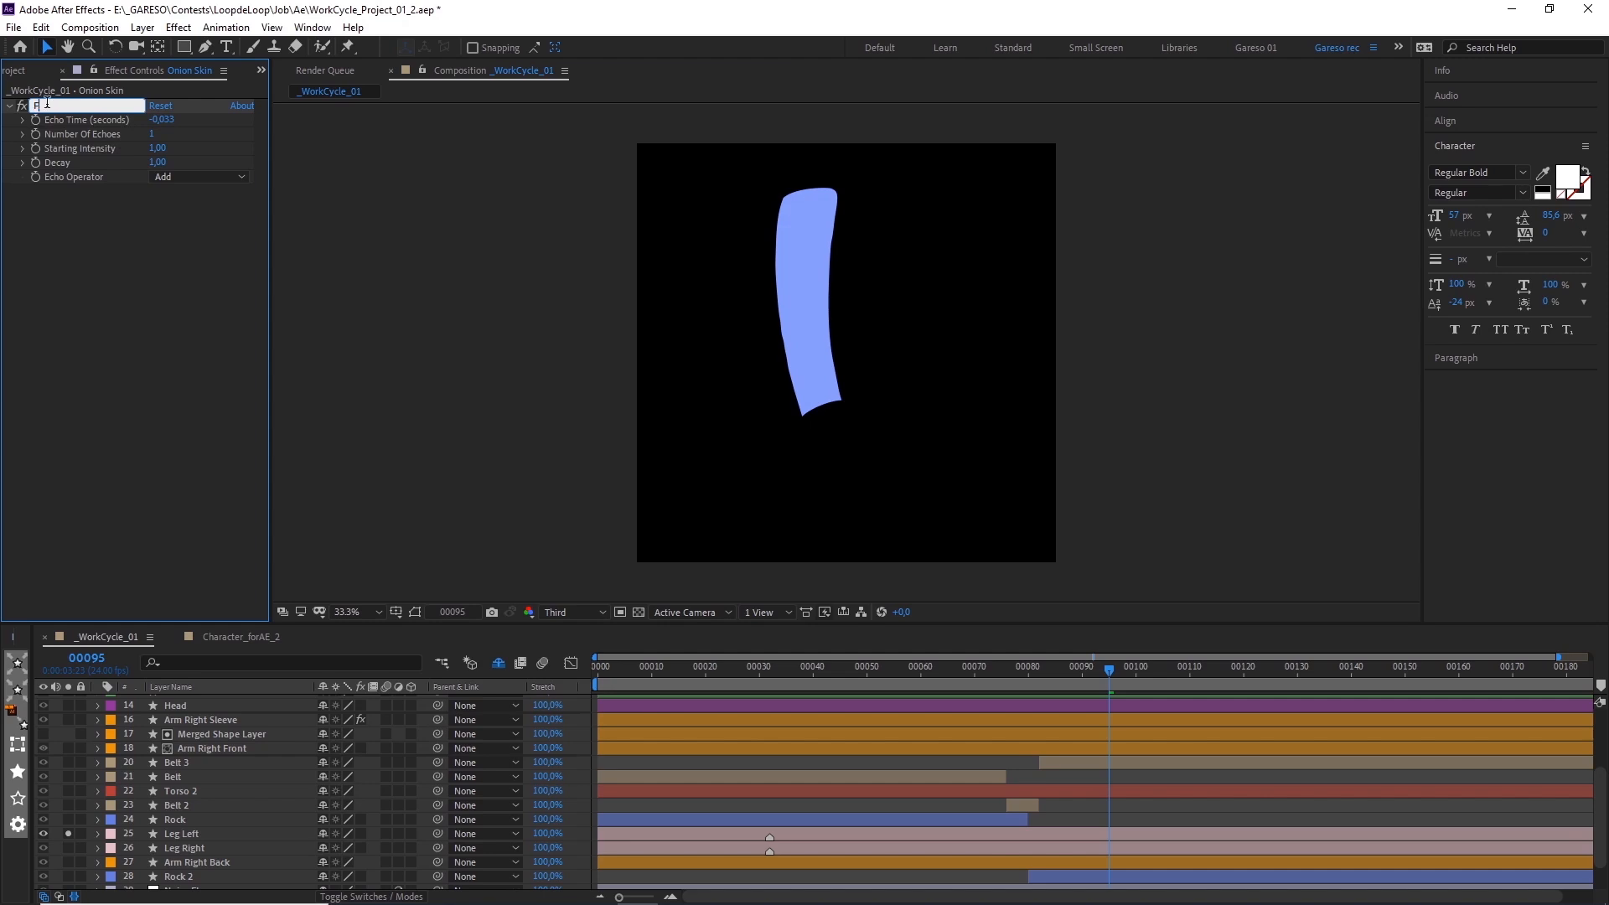
{"action": "type", "text": "Frames before"}
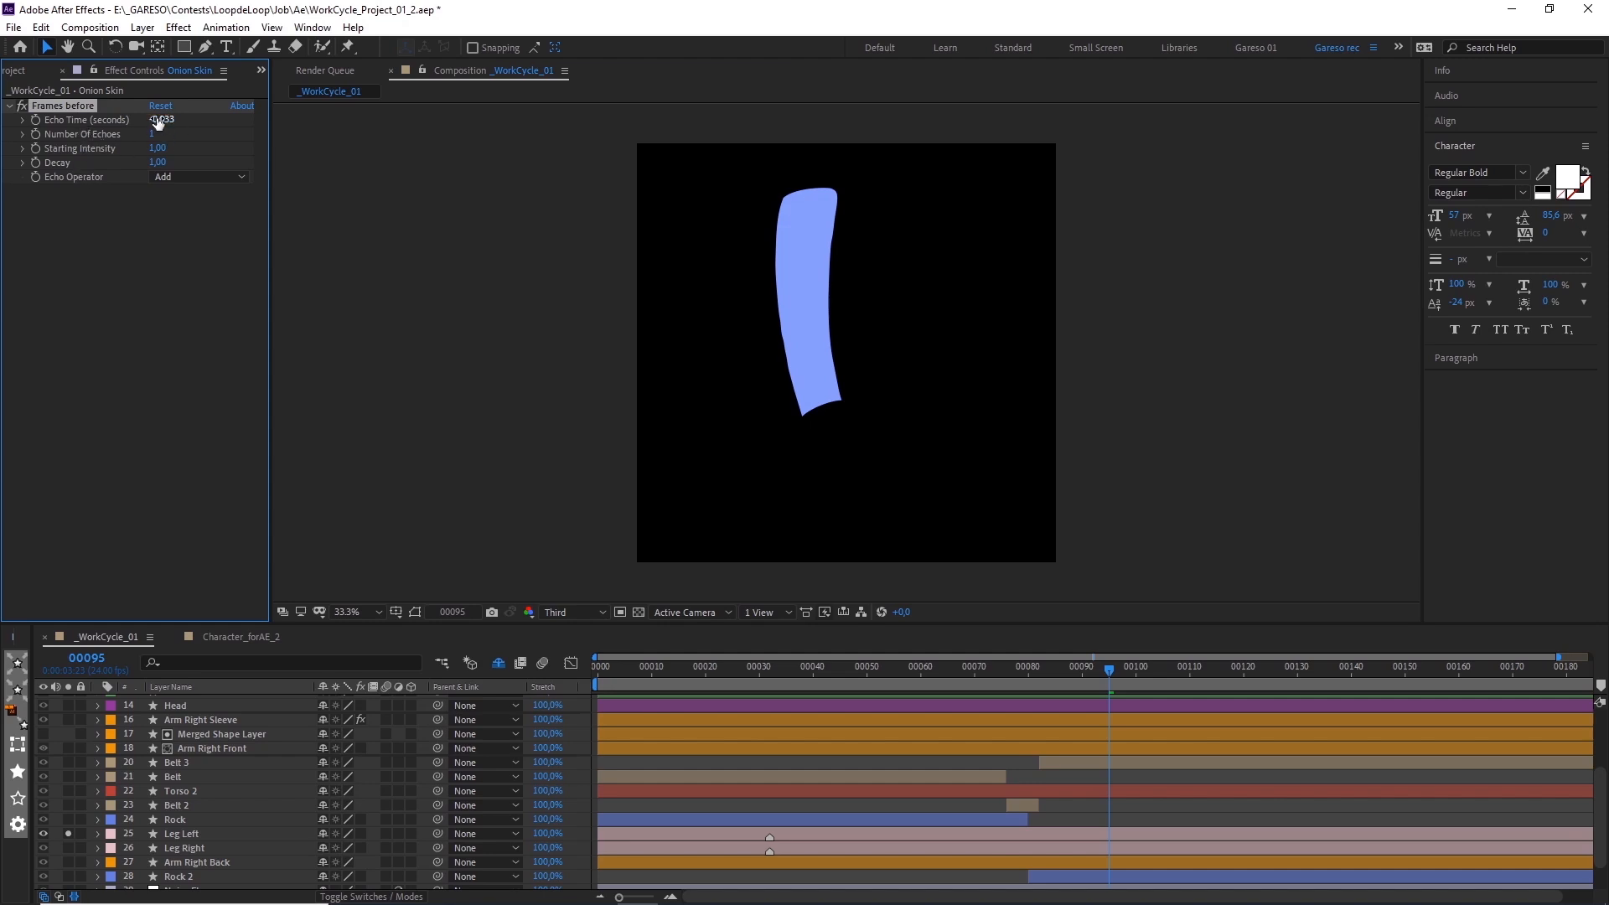
- Set the Frames before Echo Time to -0,041
{"action": "left_click", "coordinate": [165, 120]}
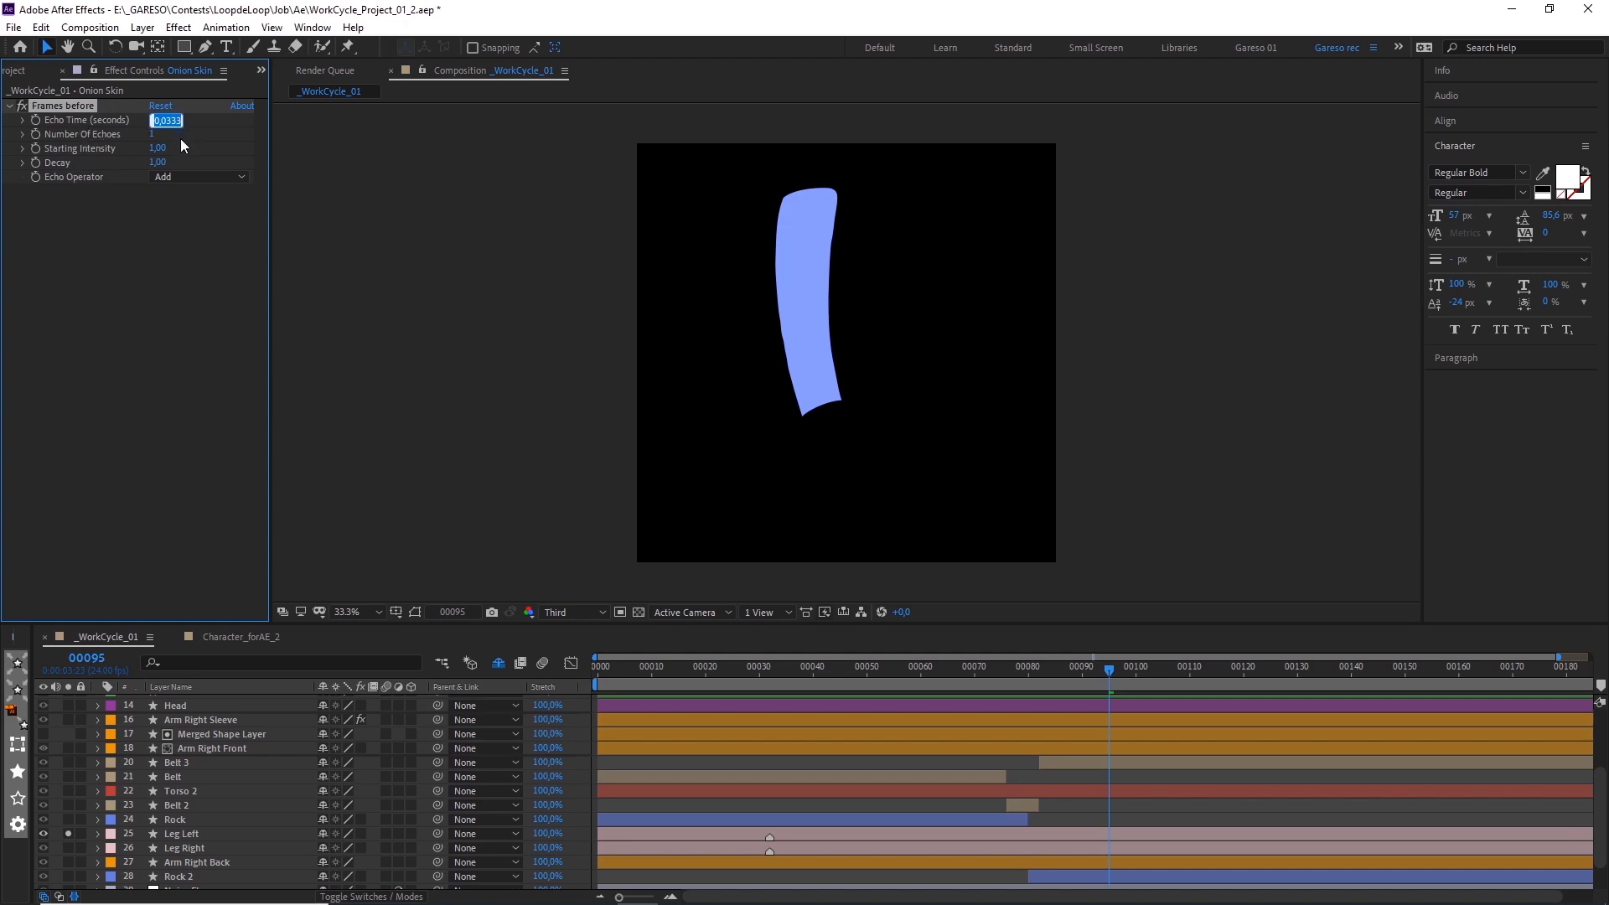
{"action": "mouse_move", "coordinate": [160, 150]}
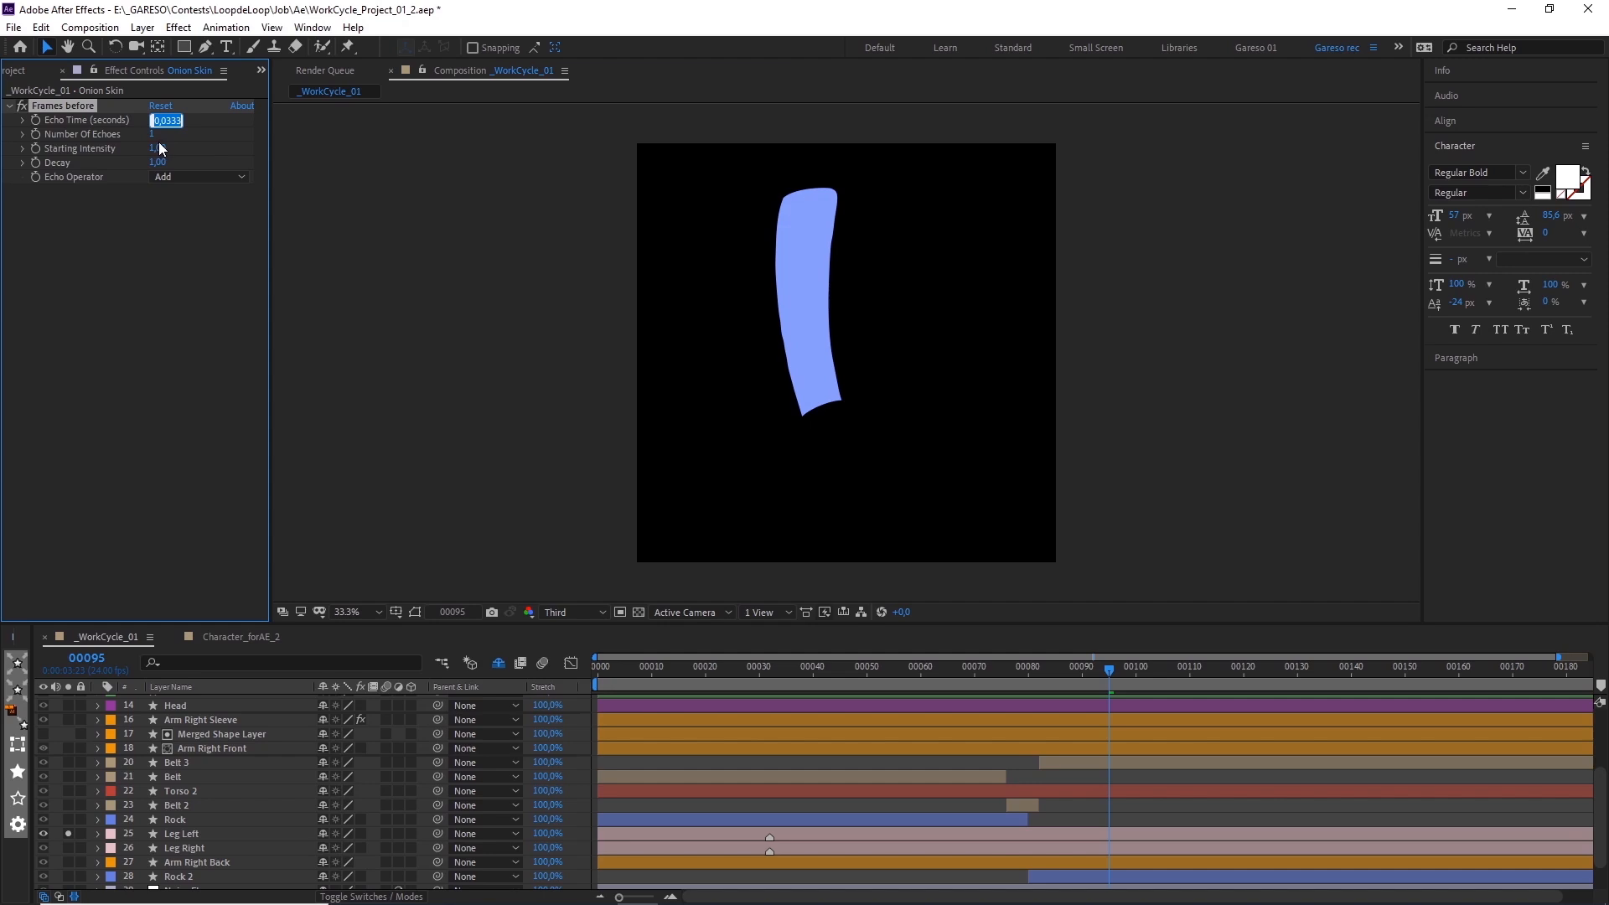
{"action": "mouse_move", "coordinate": [163, 149]}
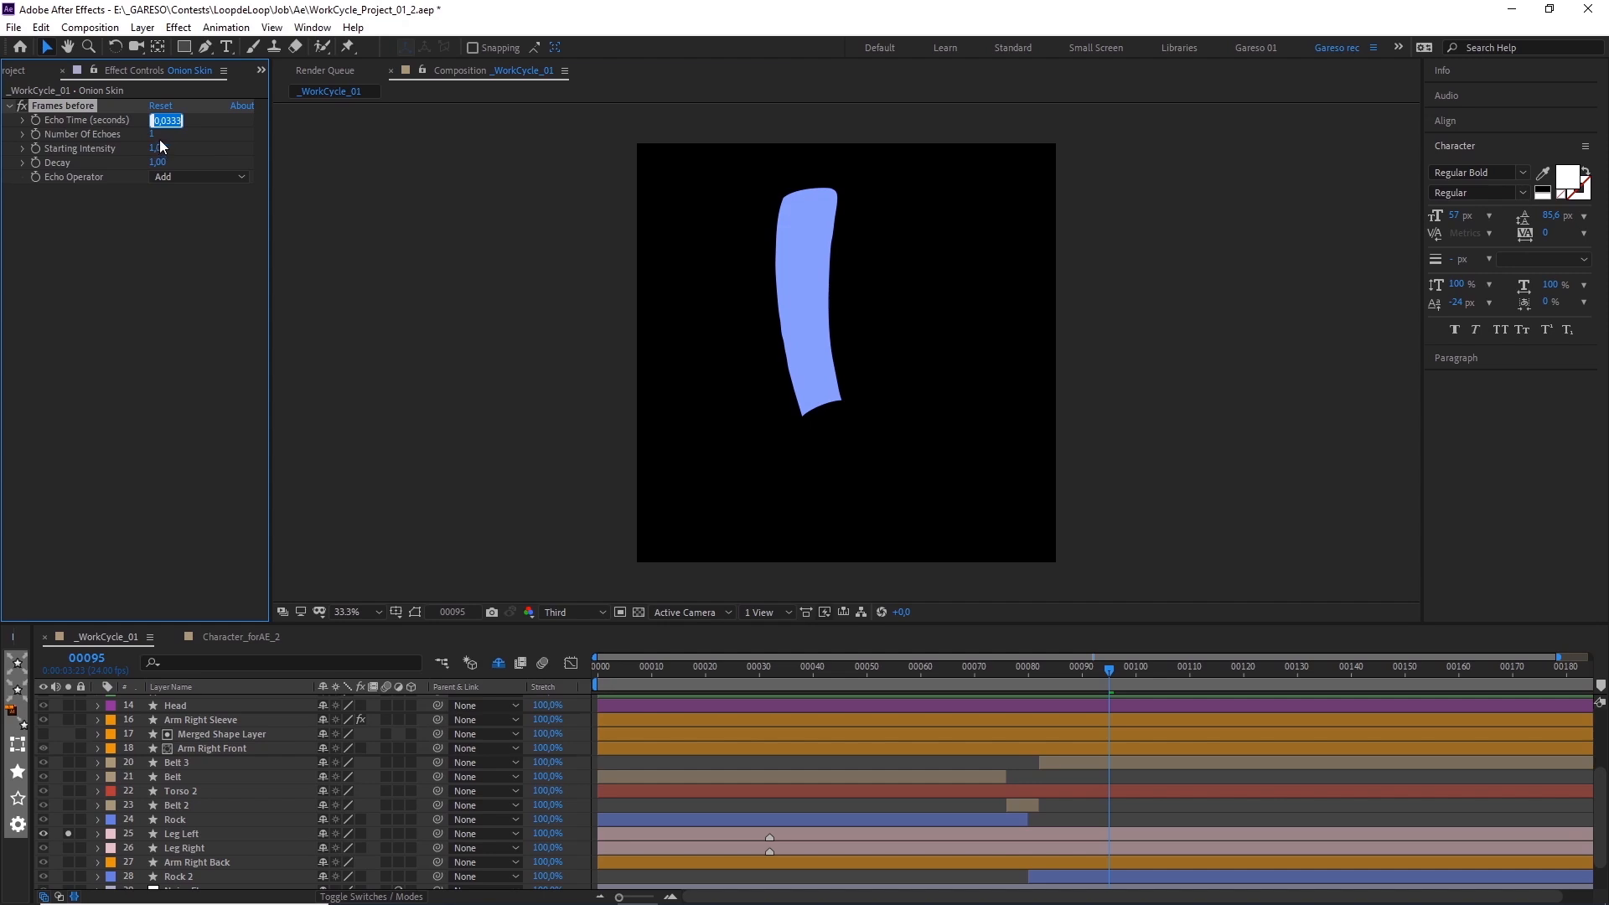
{"action": "type", "text": "1"}
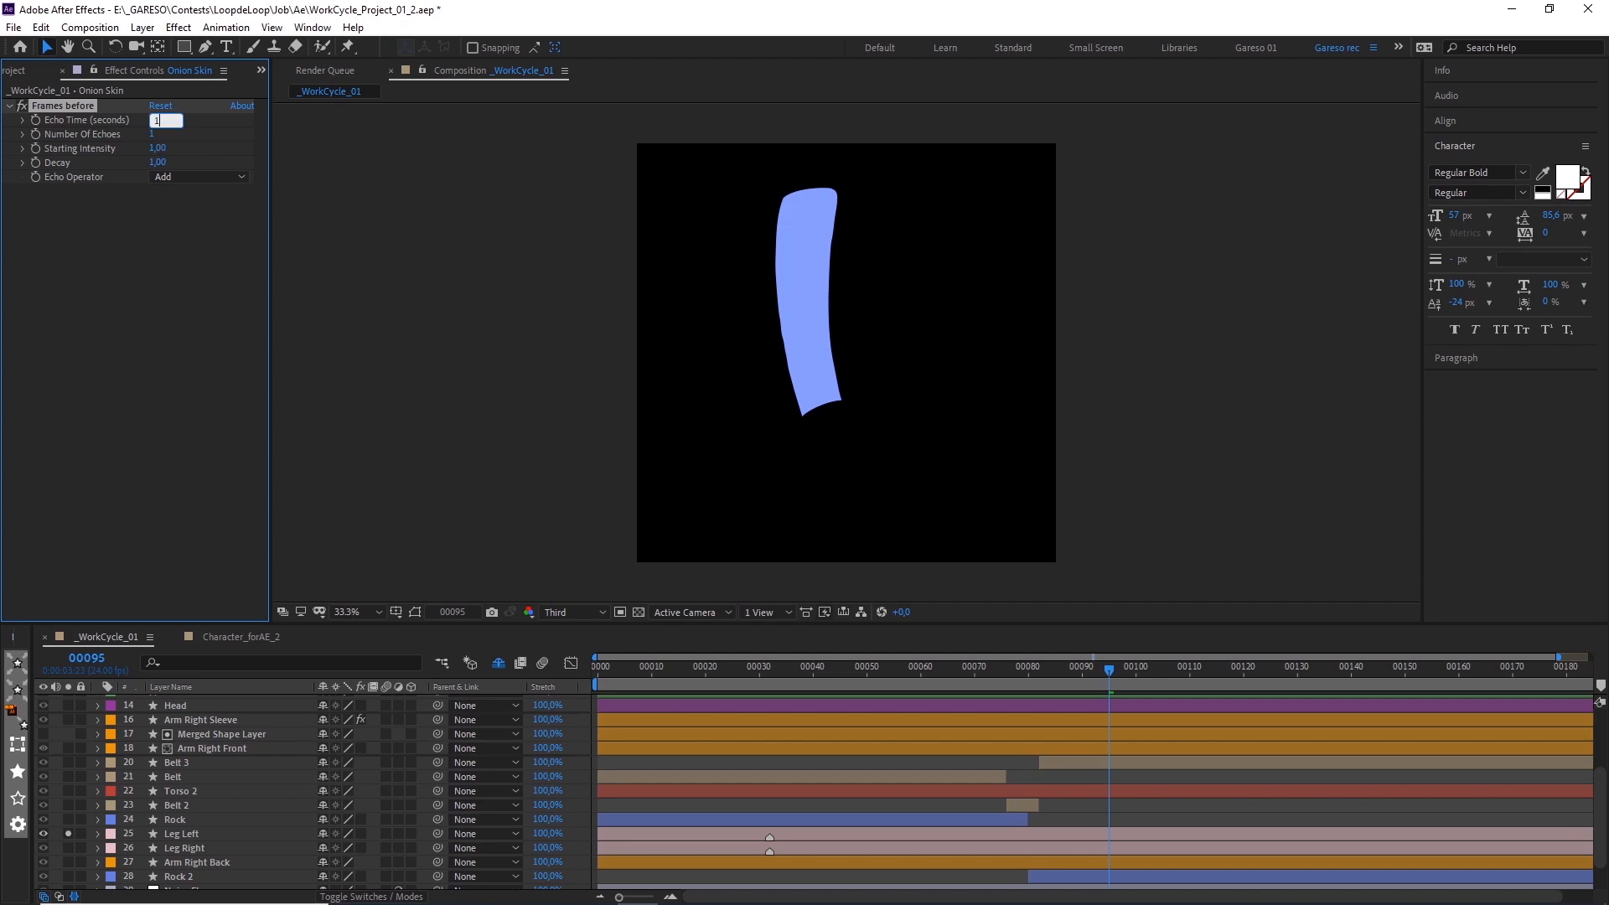
{"action": "type", "text": "0,042"}
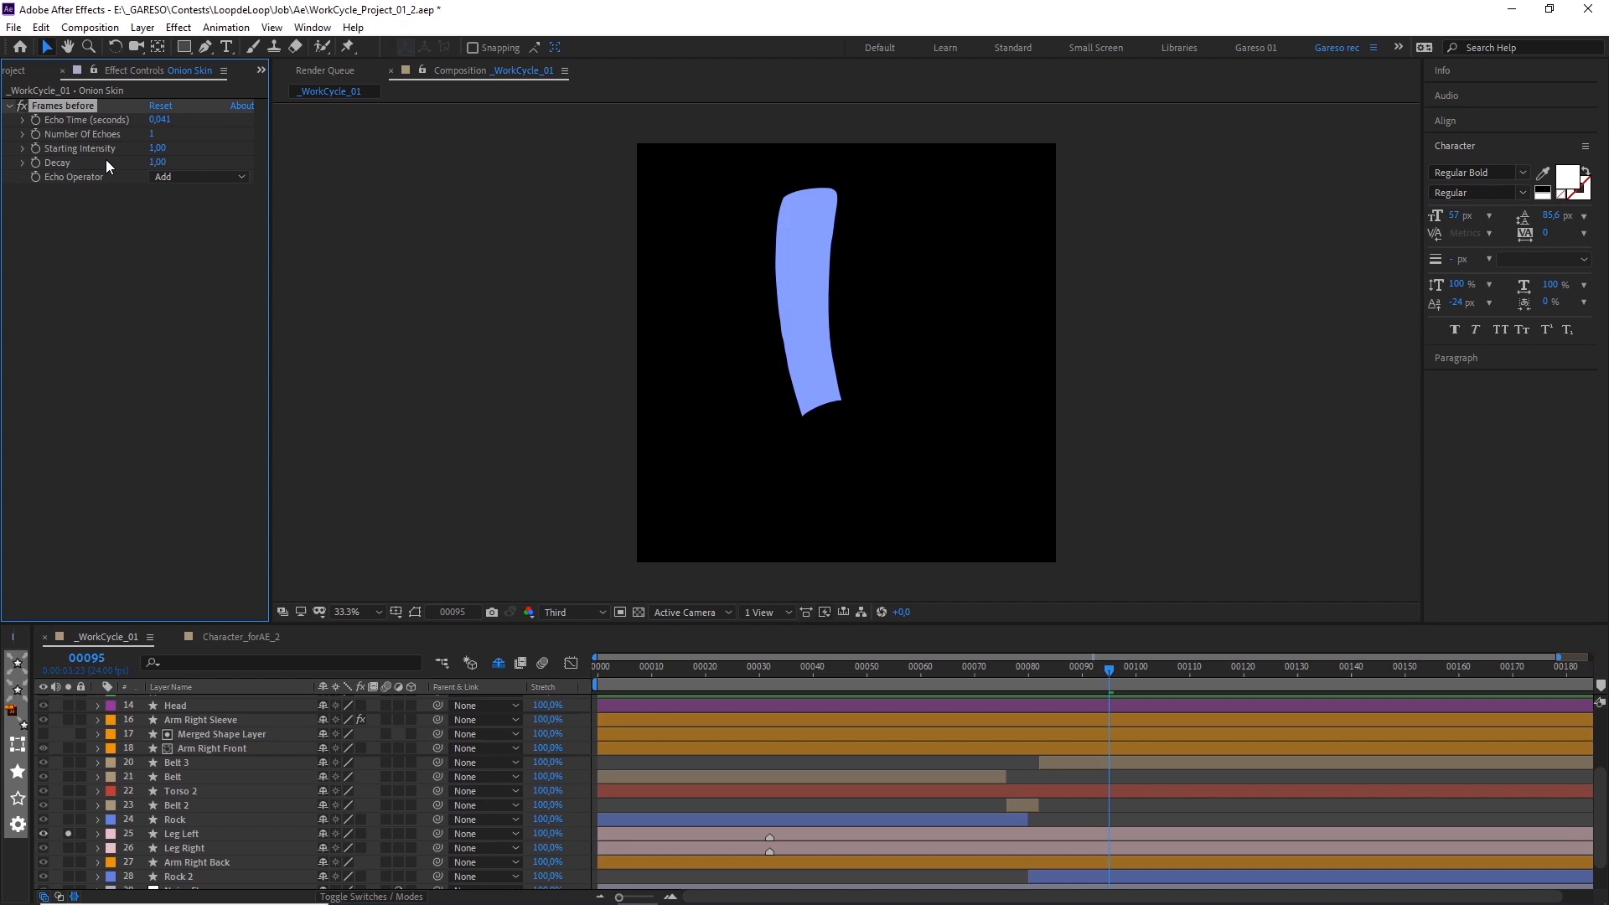
{"action": "double_click", "coordinate": [161, 120]}
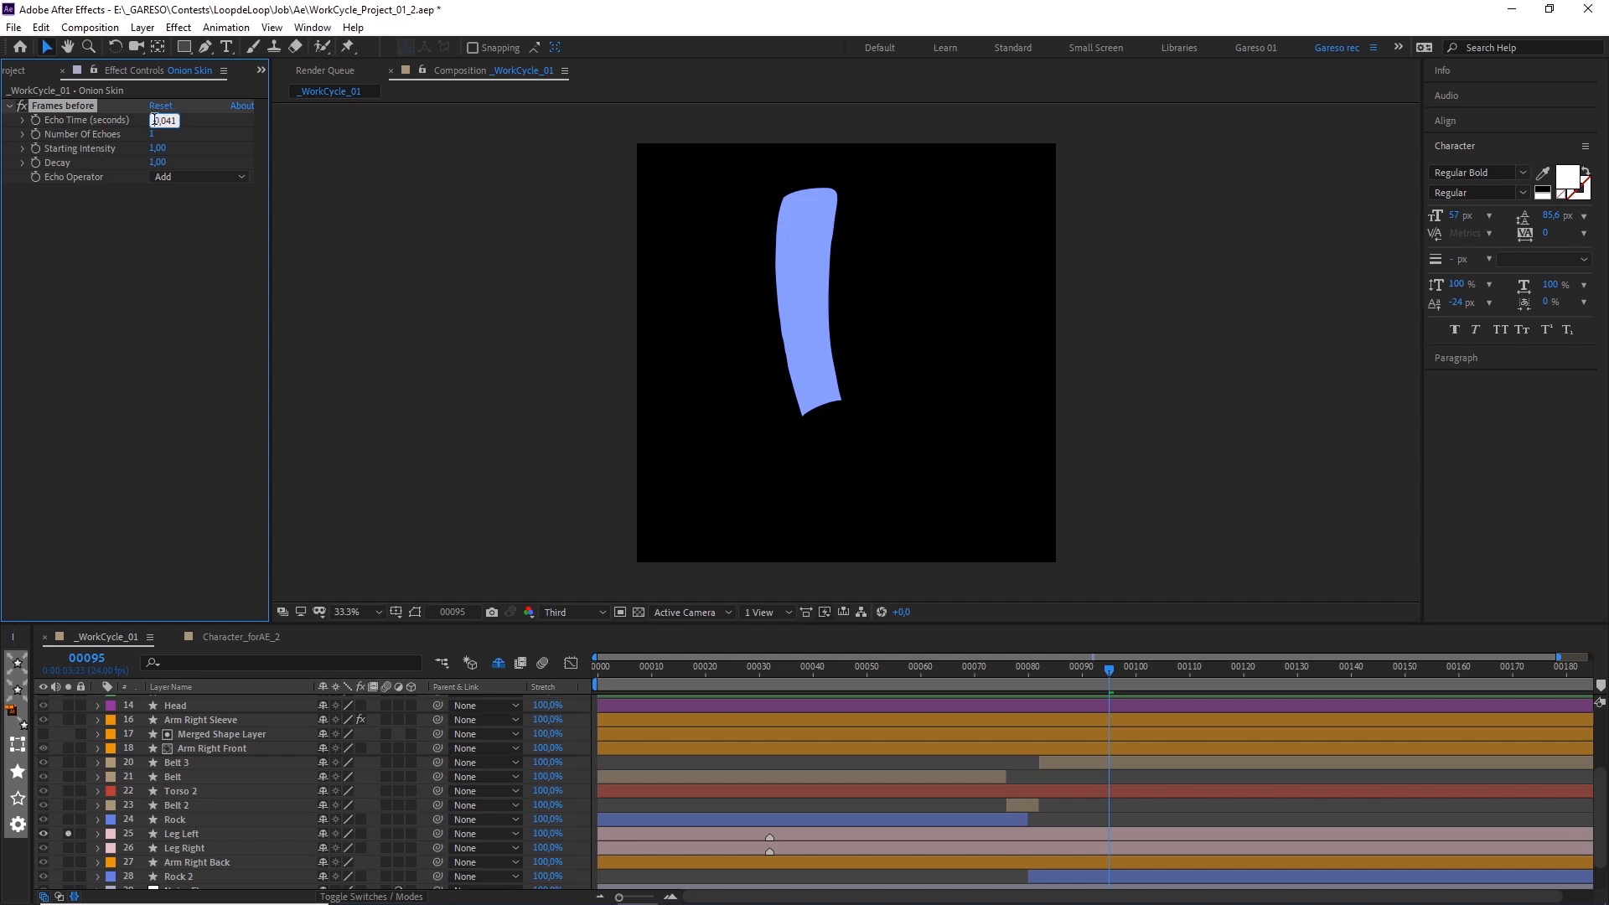
{"action": "type", "text": "-0,041"}
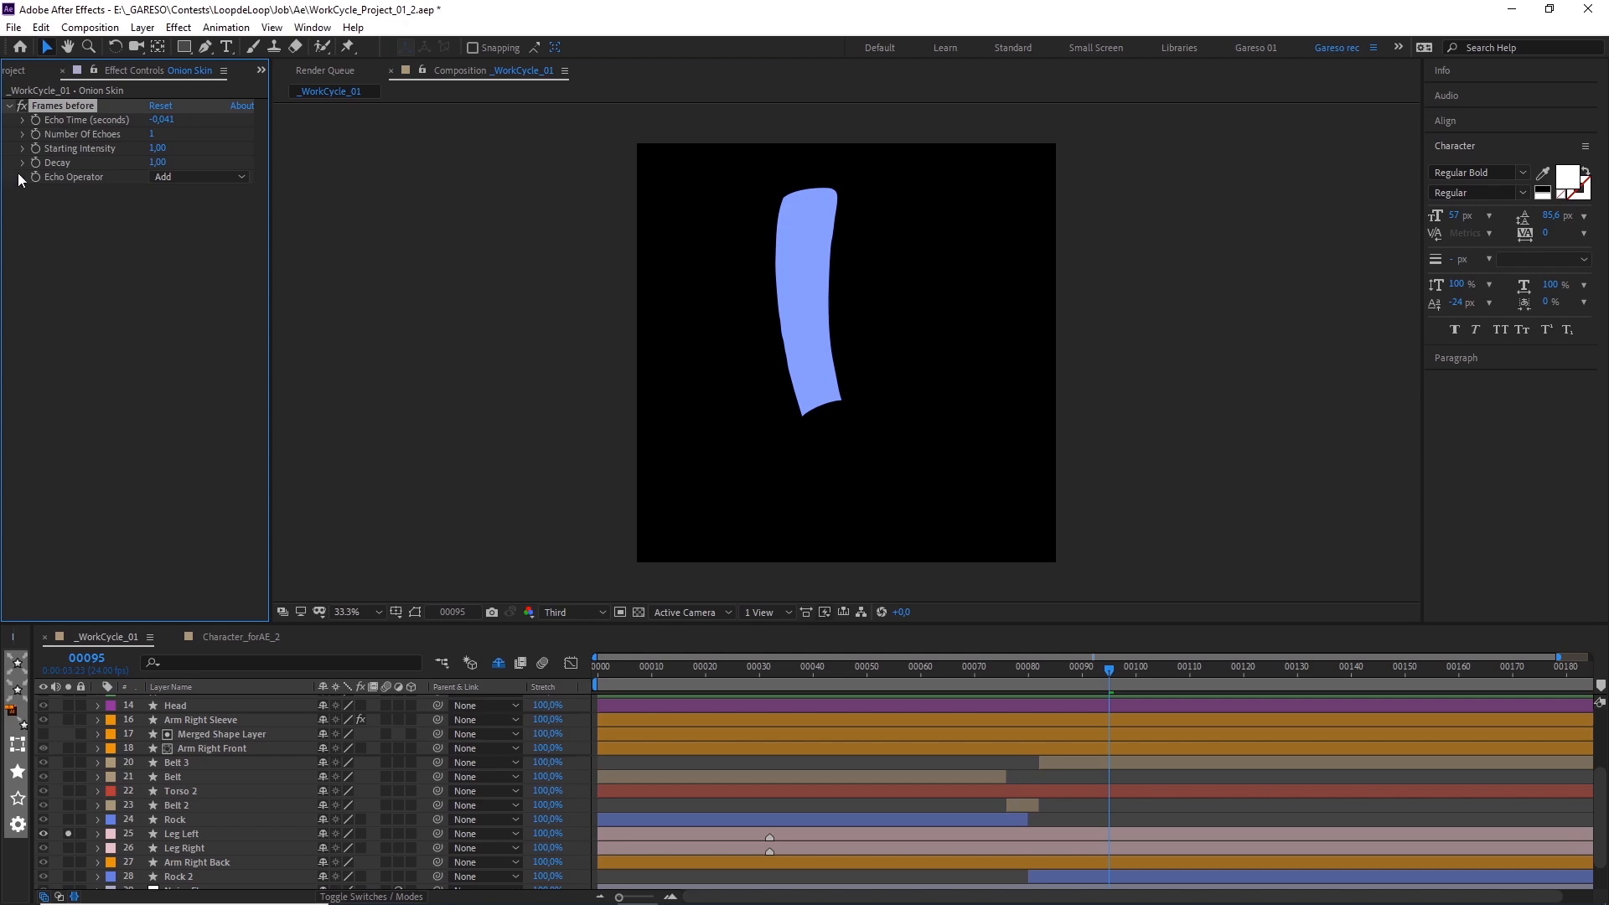
{"action": "mouse_move", "coordinate": [77, 162]}
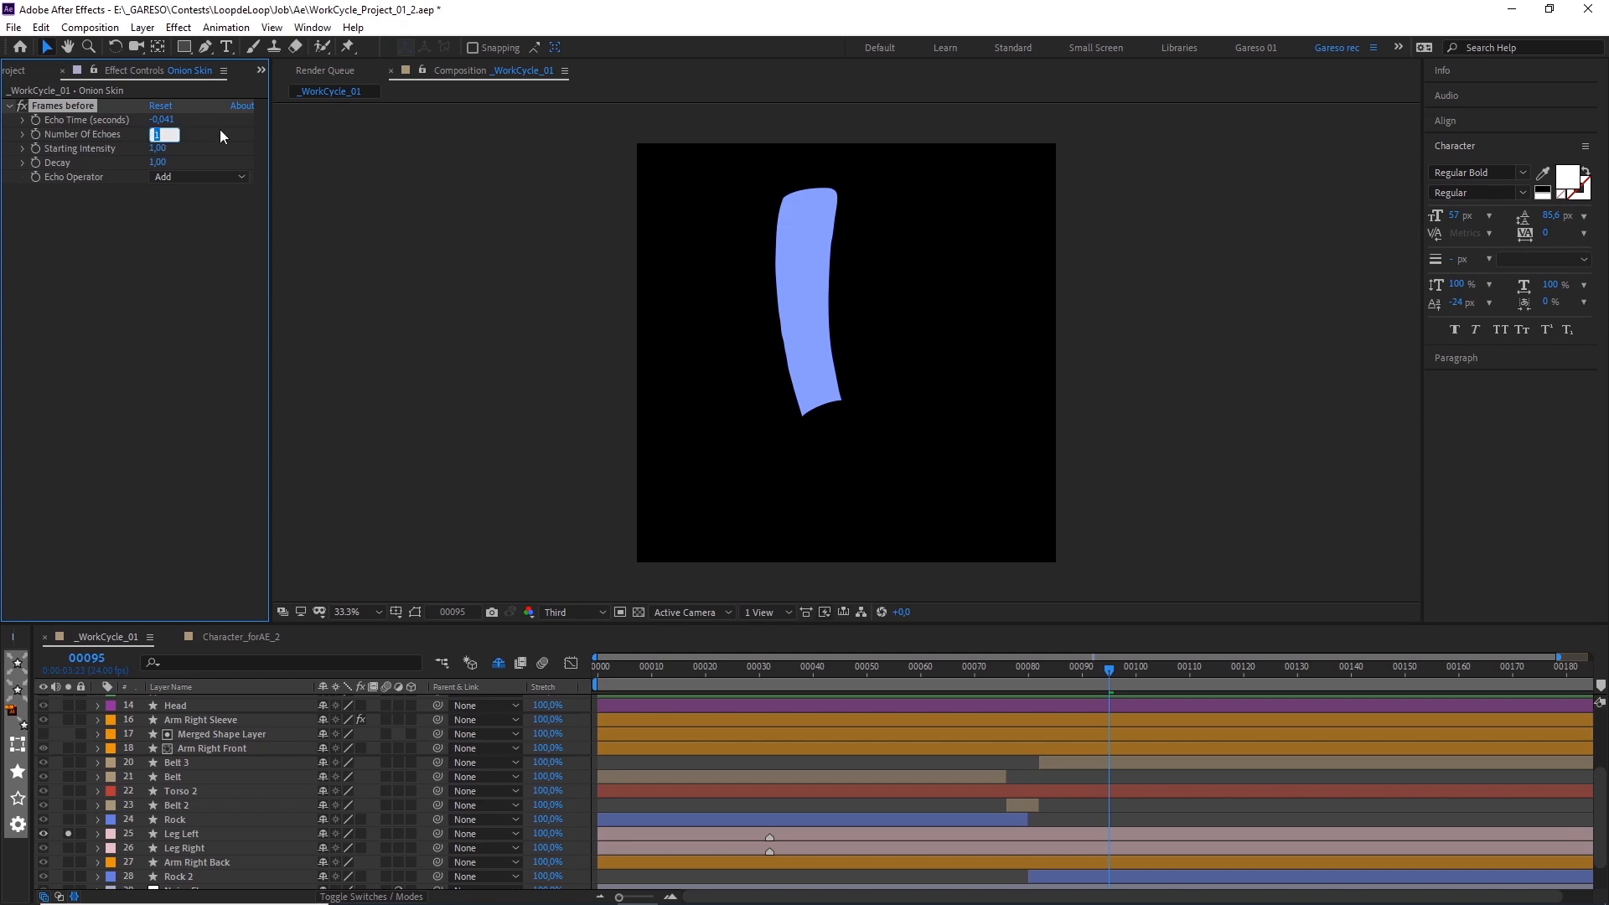
- Give Frames before 4 echoes, 0,80 decay and the Minimum echo operator
{"action": "type", "text": "2"}
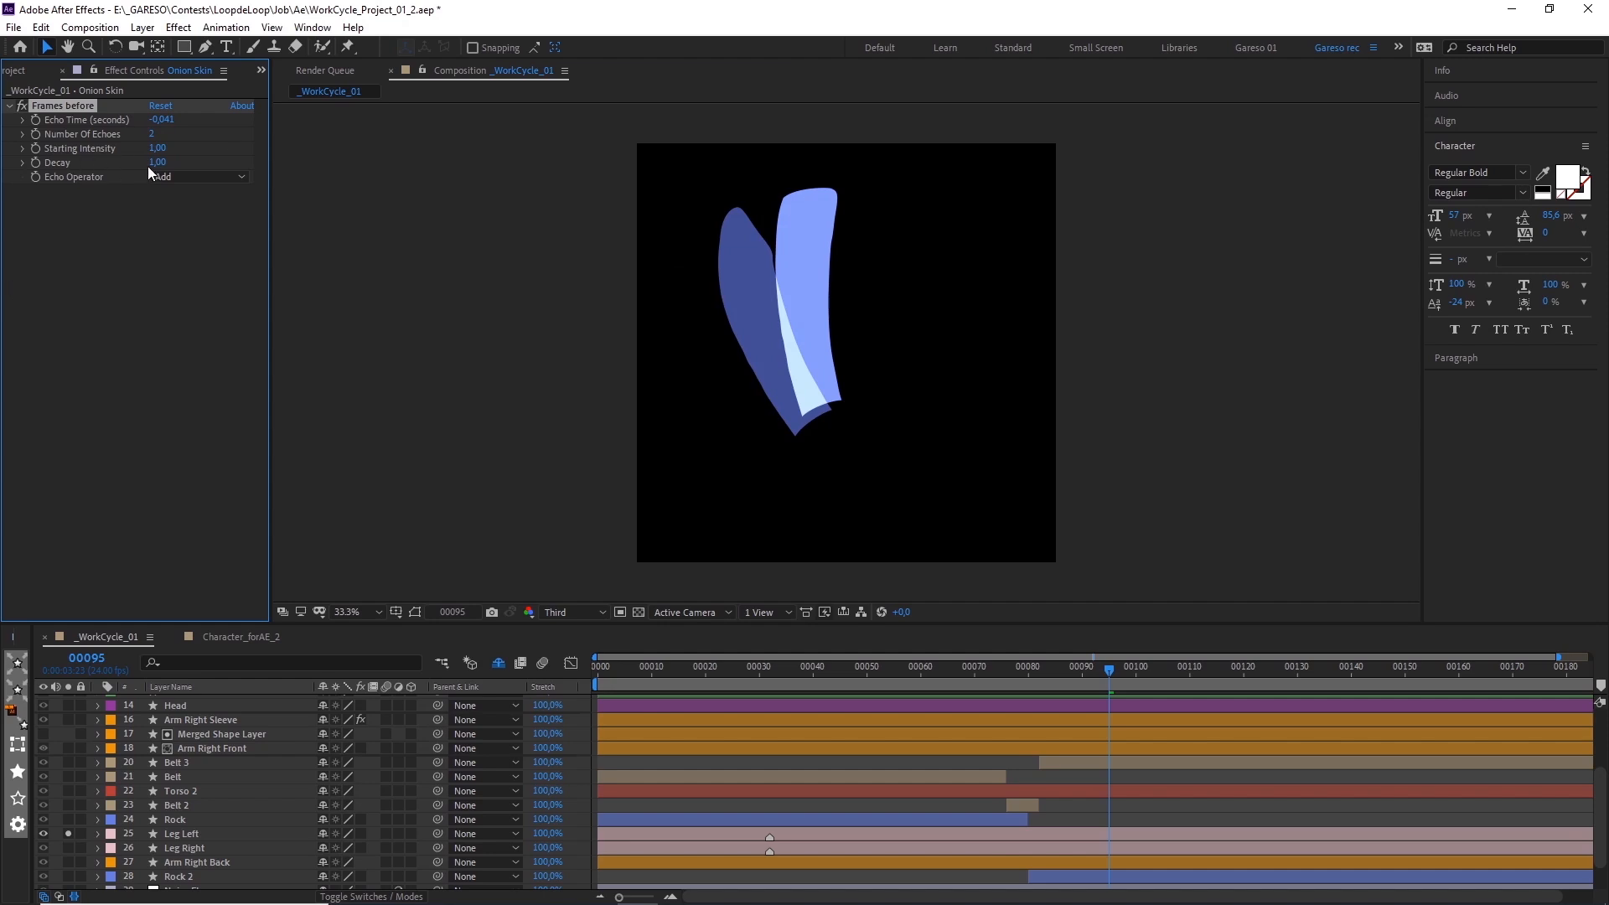
{"action": "left_click", "coordinate": [160, 162]}
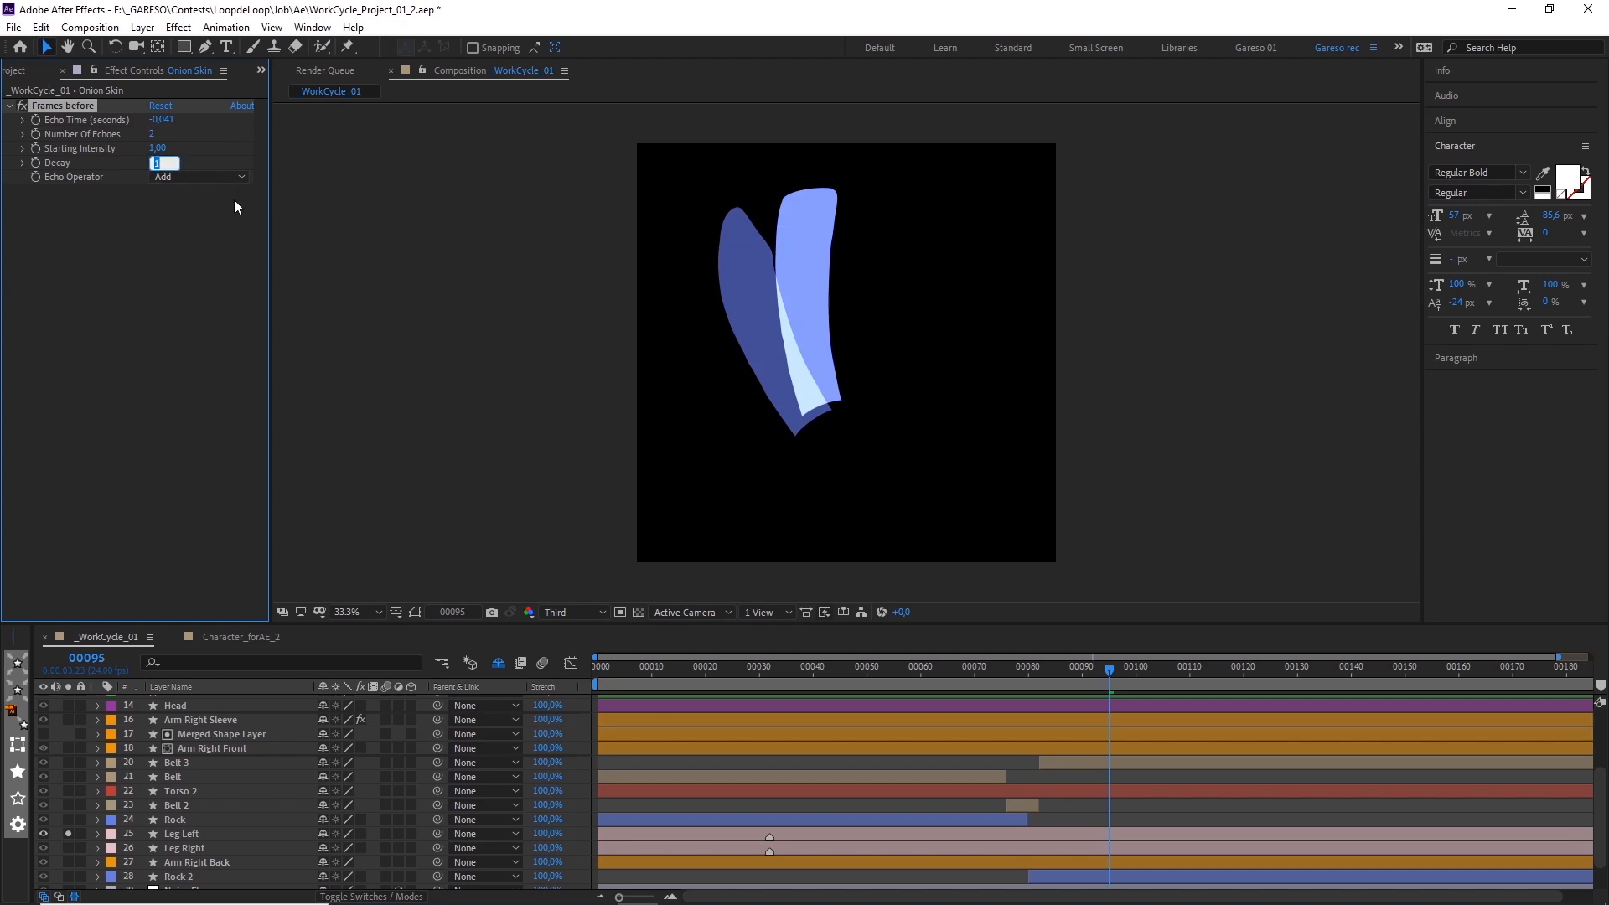
{"action": "type", "text": "0,60"}
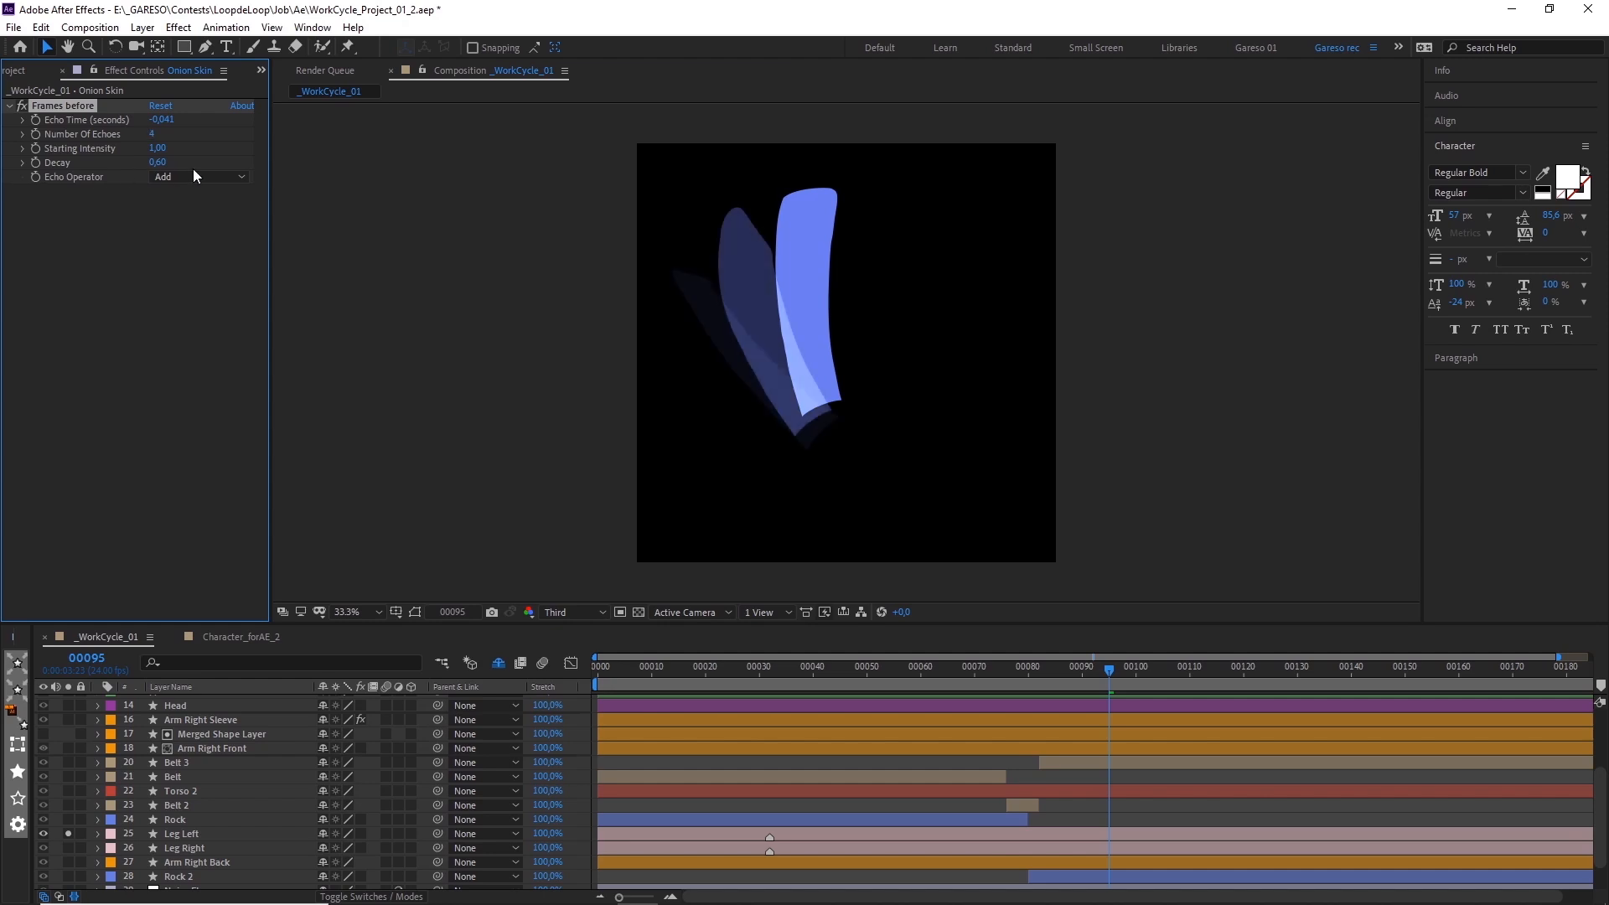
{"action": "left_click", "coordinate": [201, 175]}
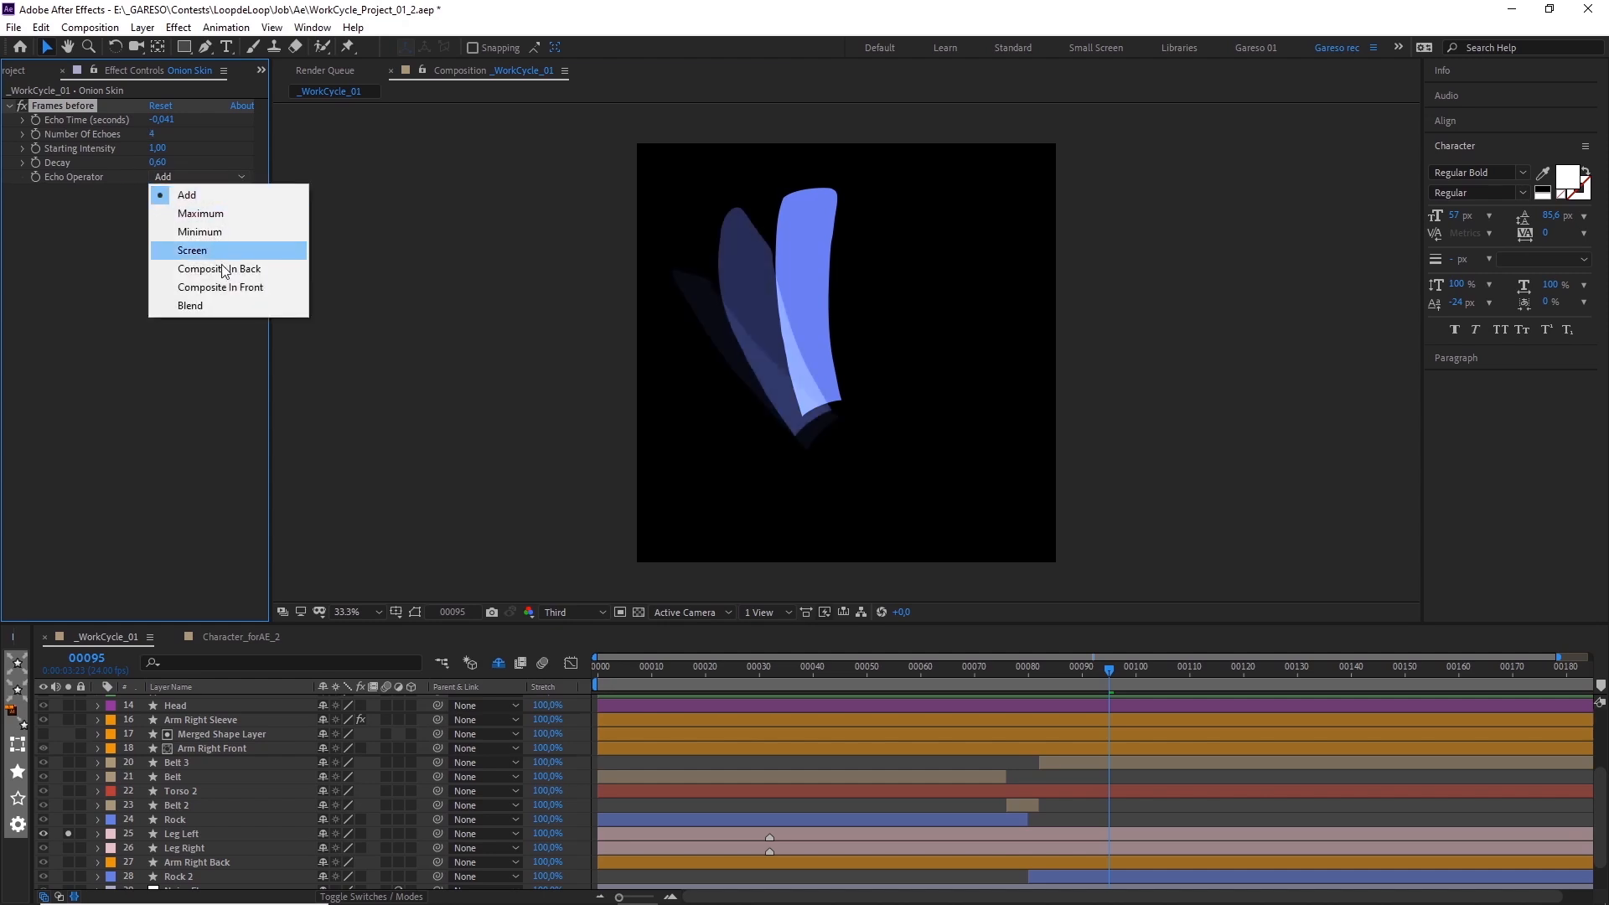
{"action": "left_click", "coordinate": [199, 231]}
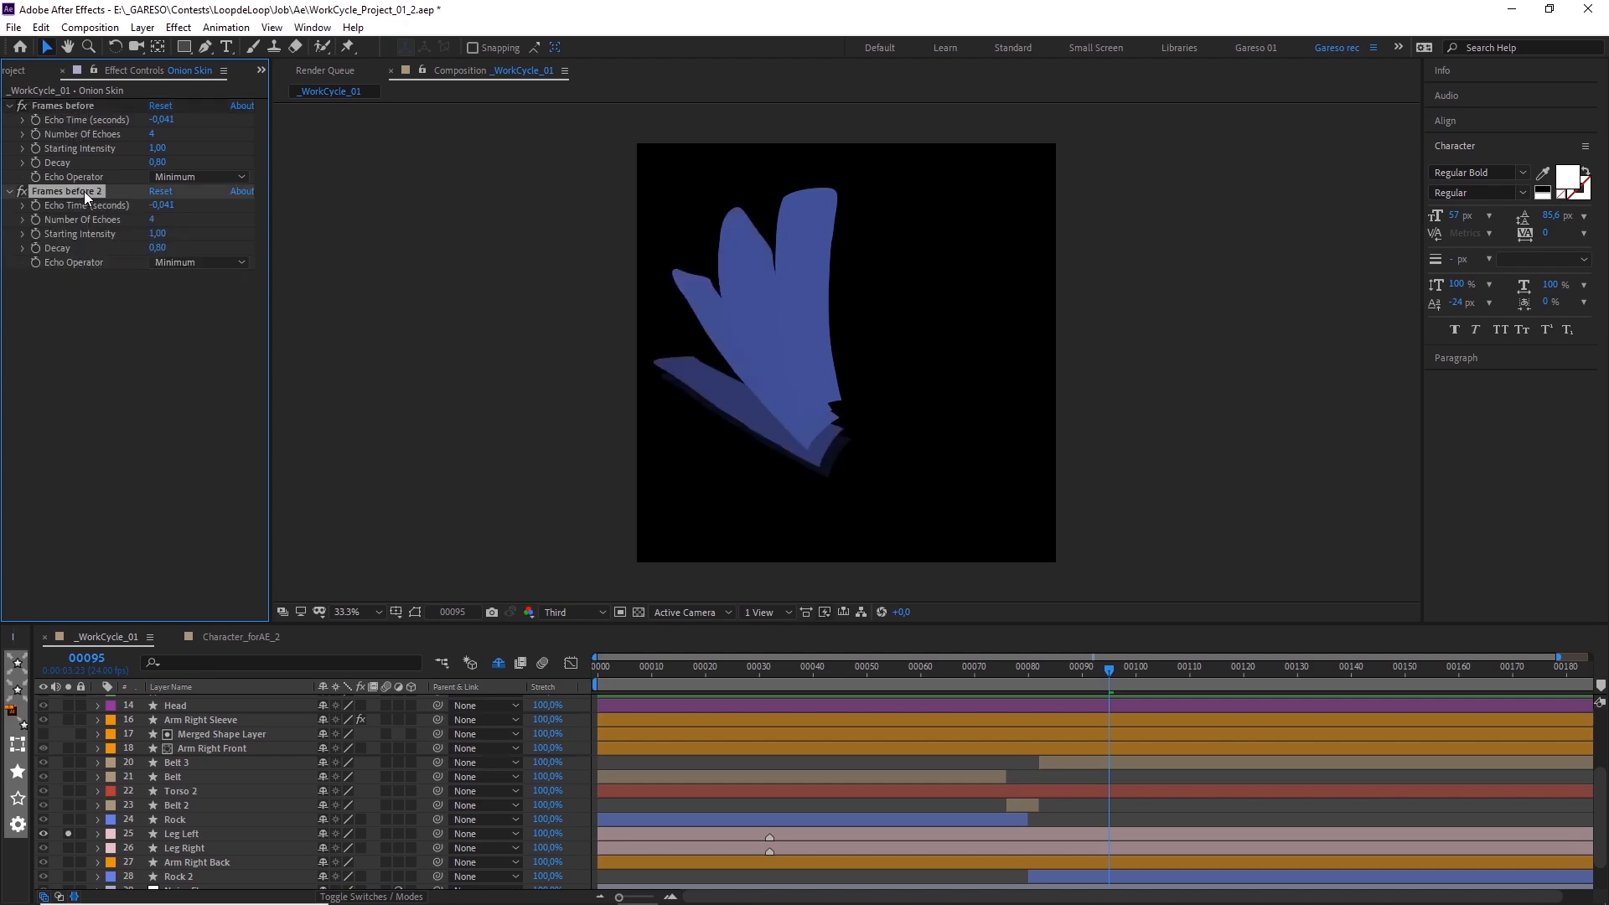
- Set Frames after Echo Time to 0,041 and lock a separate Onion Skin Effect Controls viewer
{"action": "double_click", "coordinate": [66, 191]}
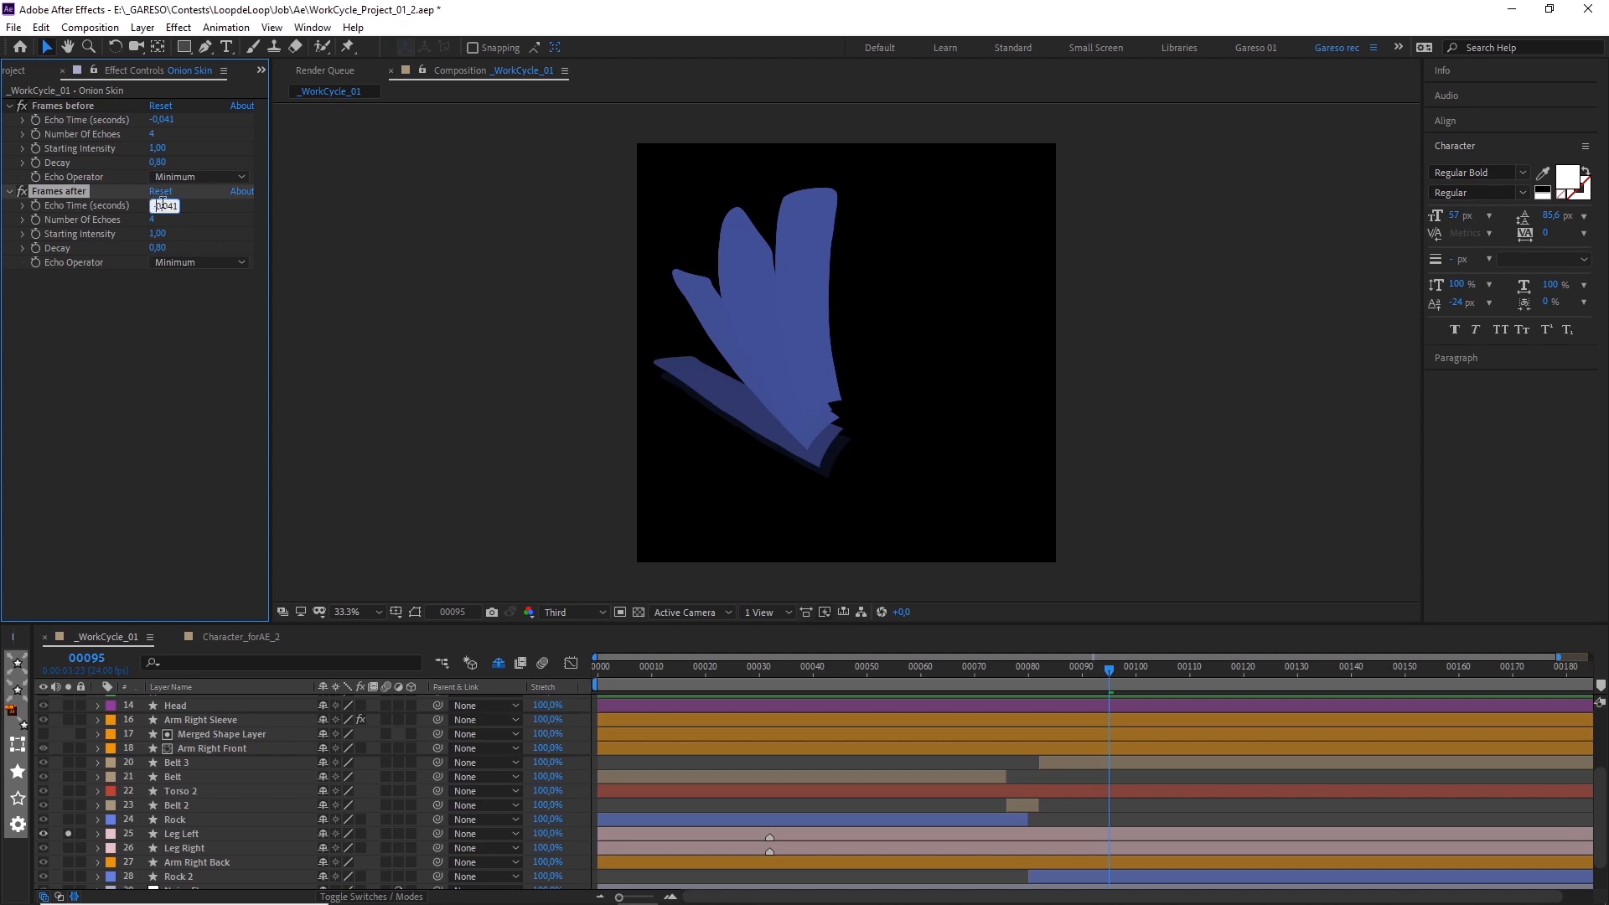
{"action": "type", "text": "0,041"}
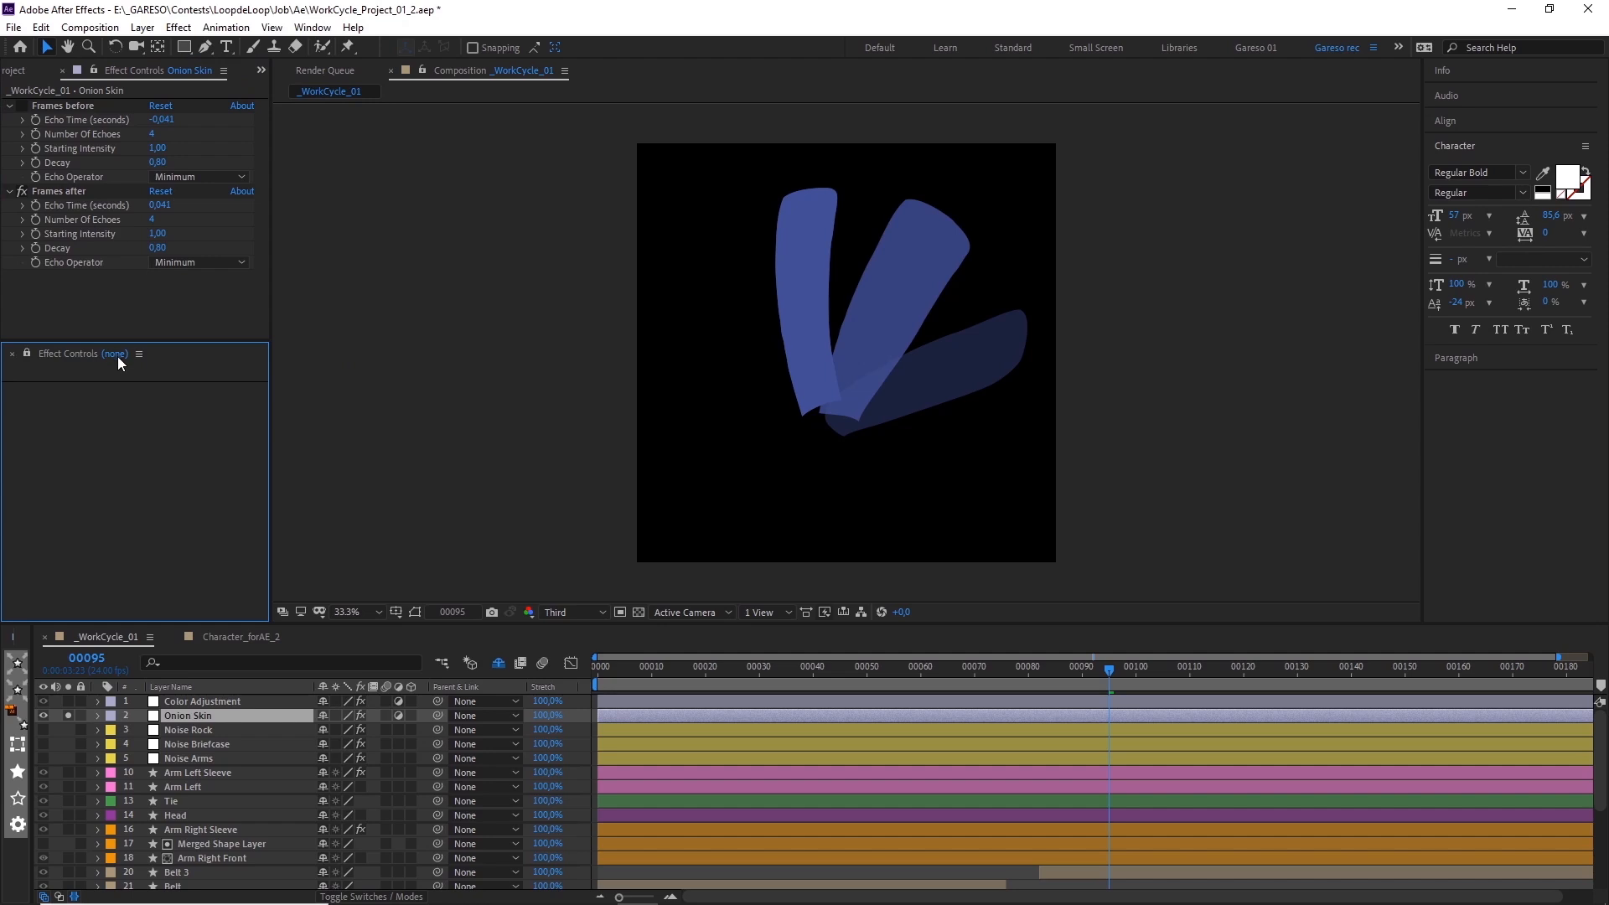
{"action": "left_click", "coordinate": [138, 353]}
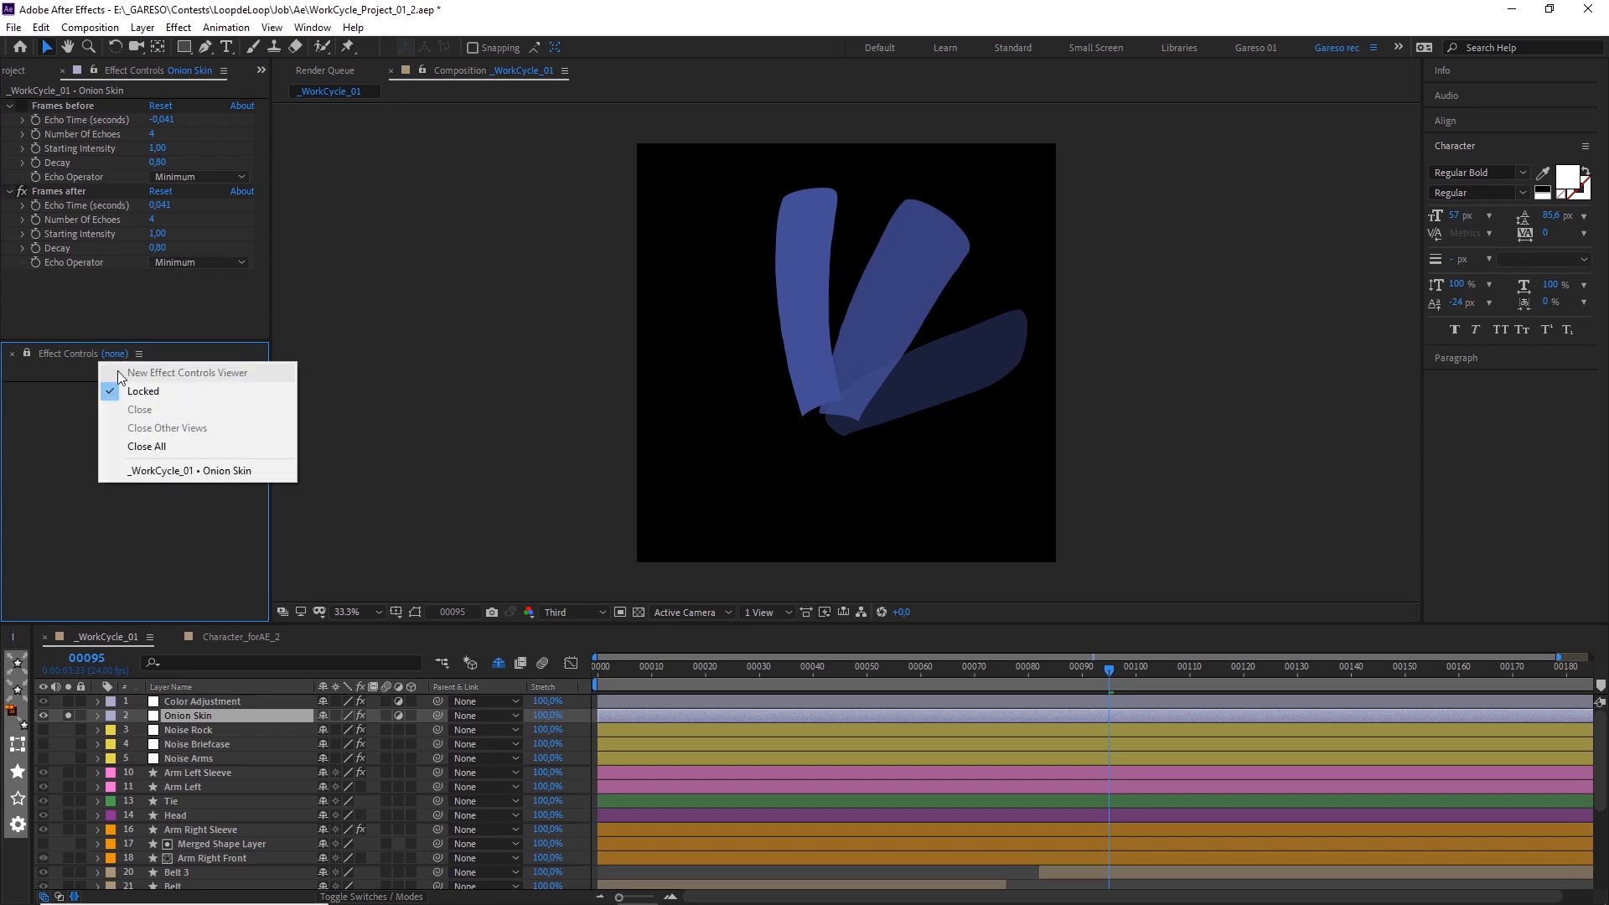
{"action": "left_click", "coordinate": [143, 391]}
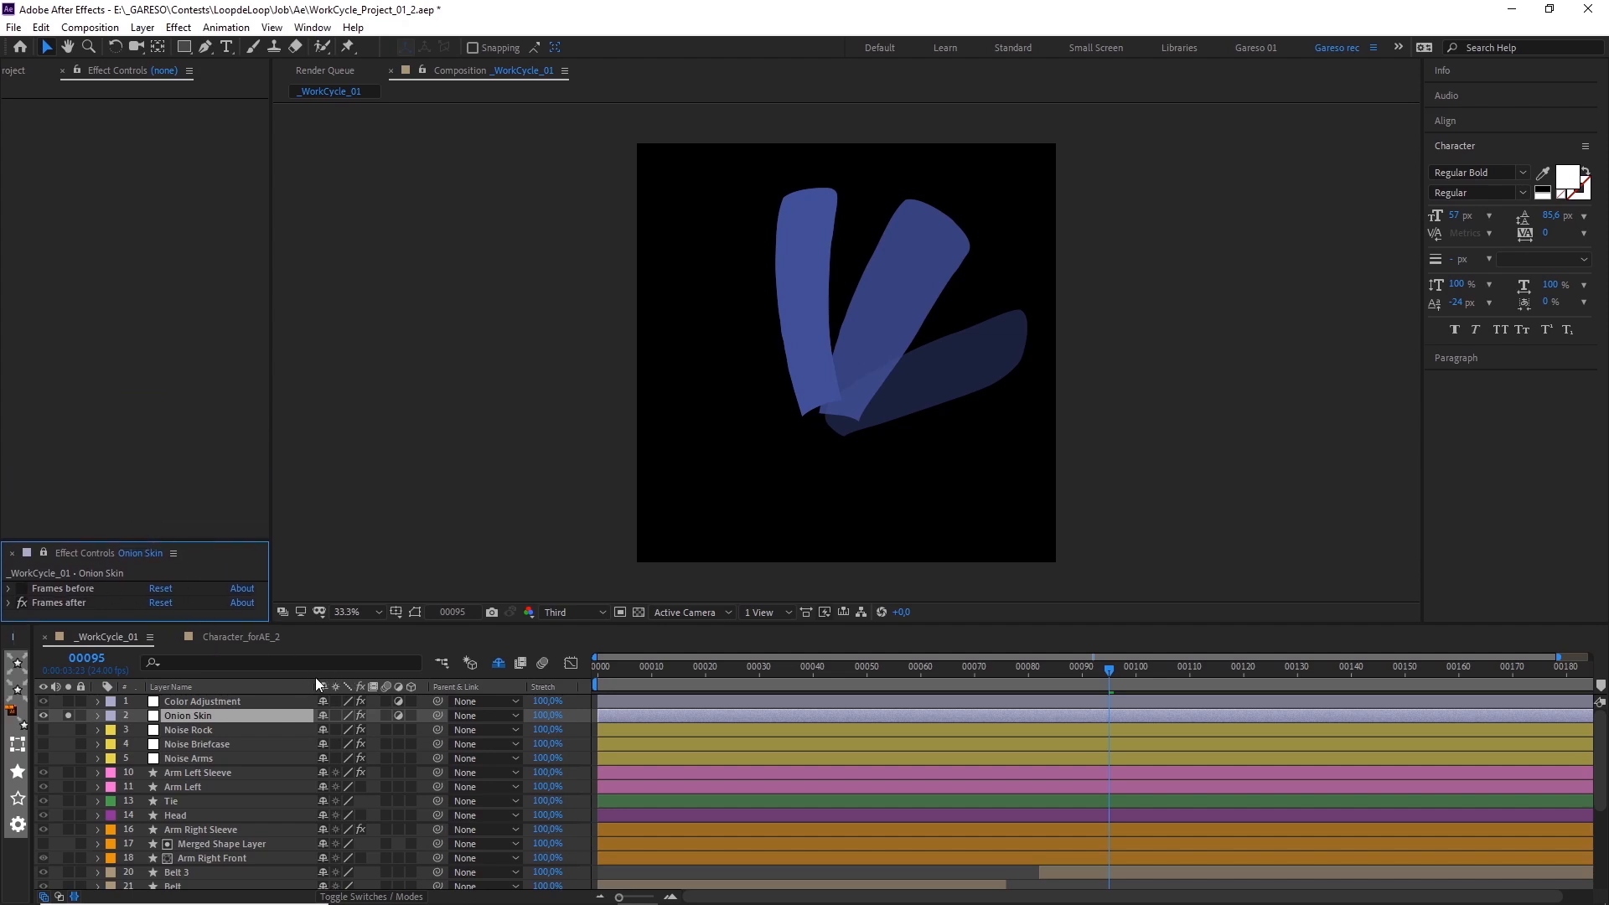
{"action": "left_click", "coordinate": [840, 667]}
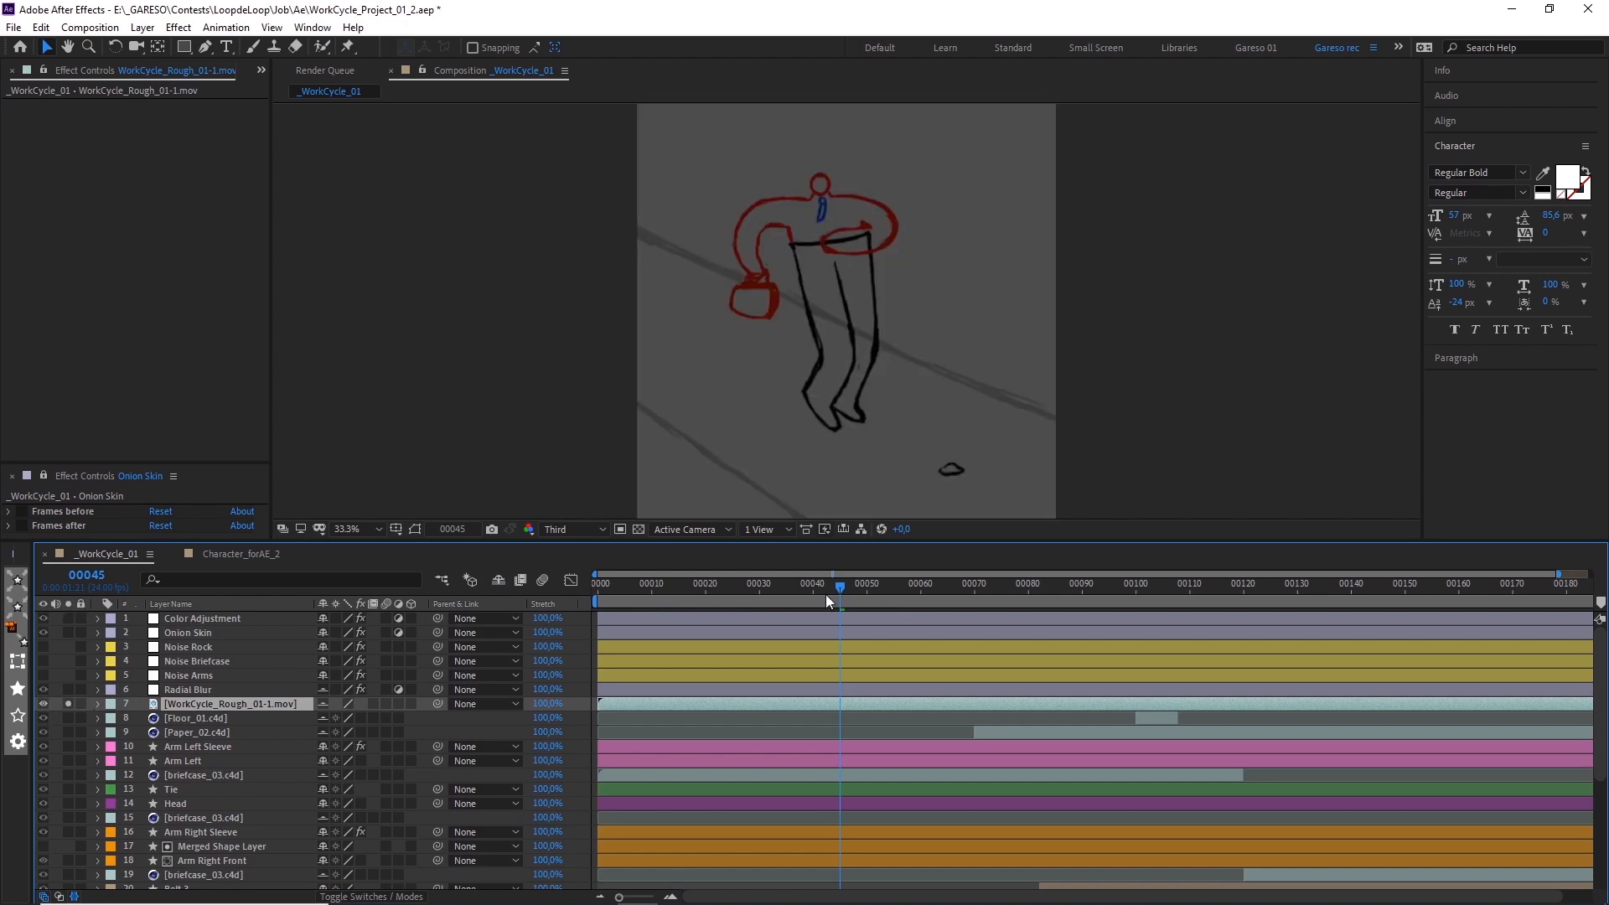
- Move to an earlier frame and solo the Tie and Head layers over the rough sketch
{"action": "left_click", "coordinate": [727, 584]}
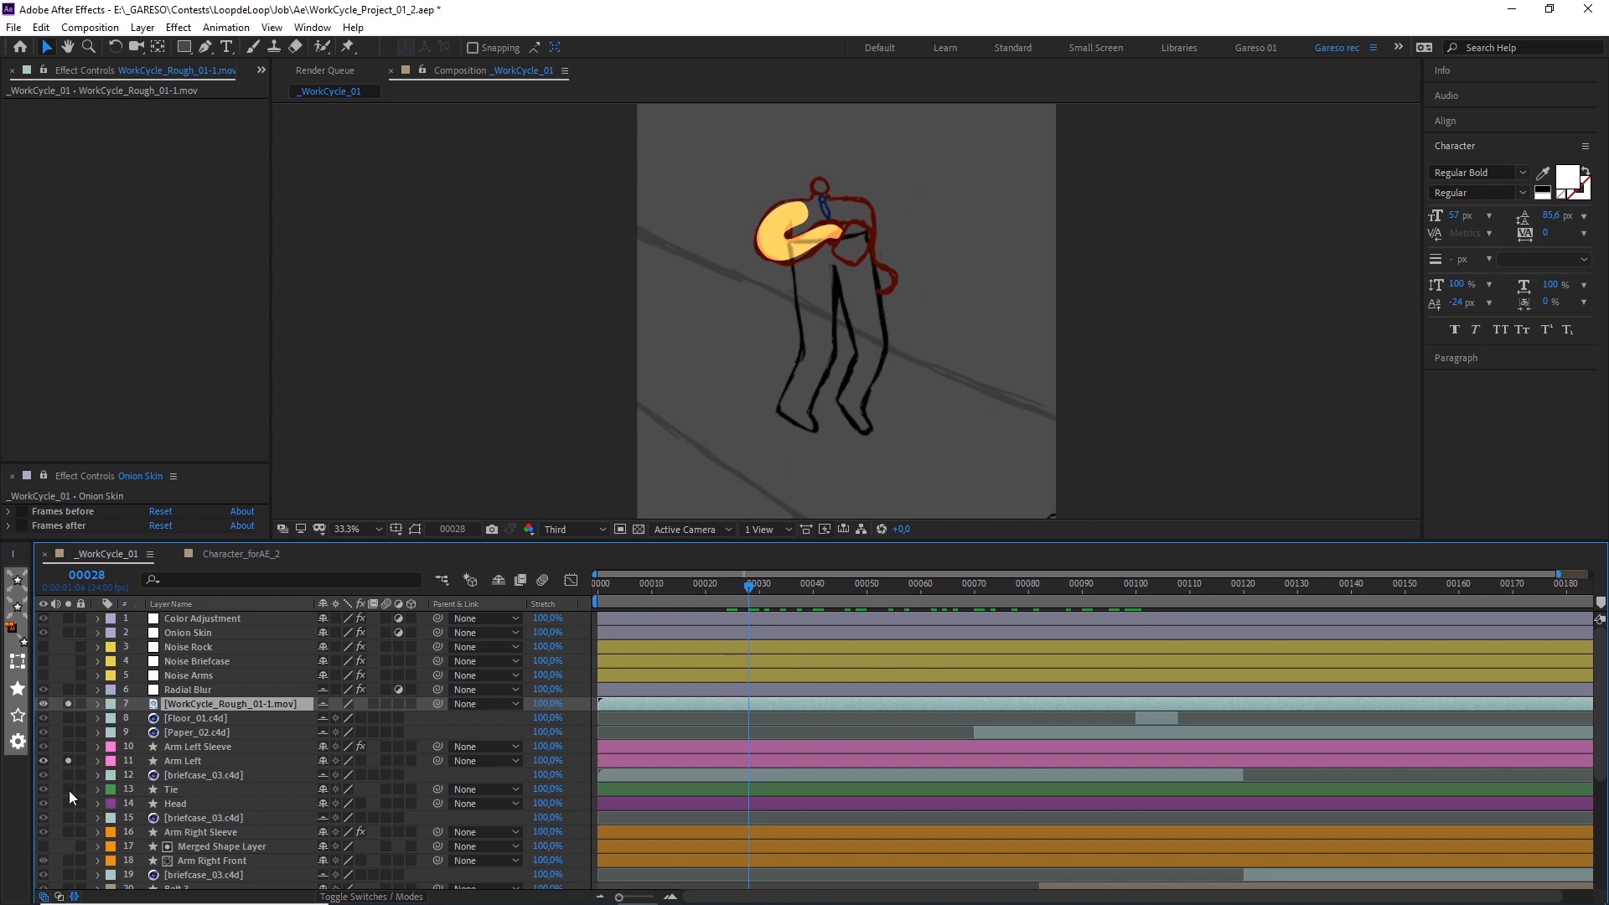
{"action": "left_click", "coordinate": [1067, 584]}
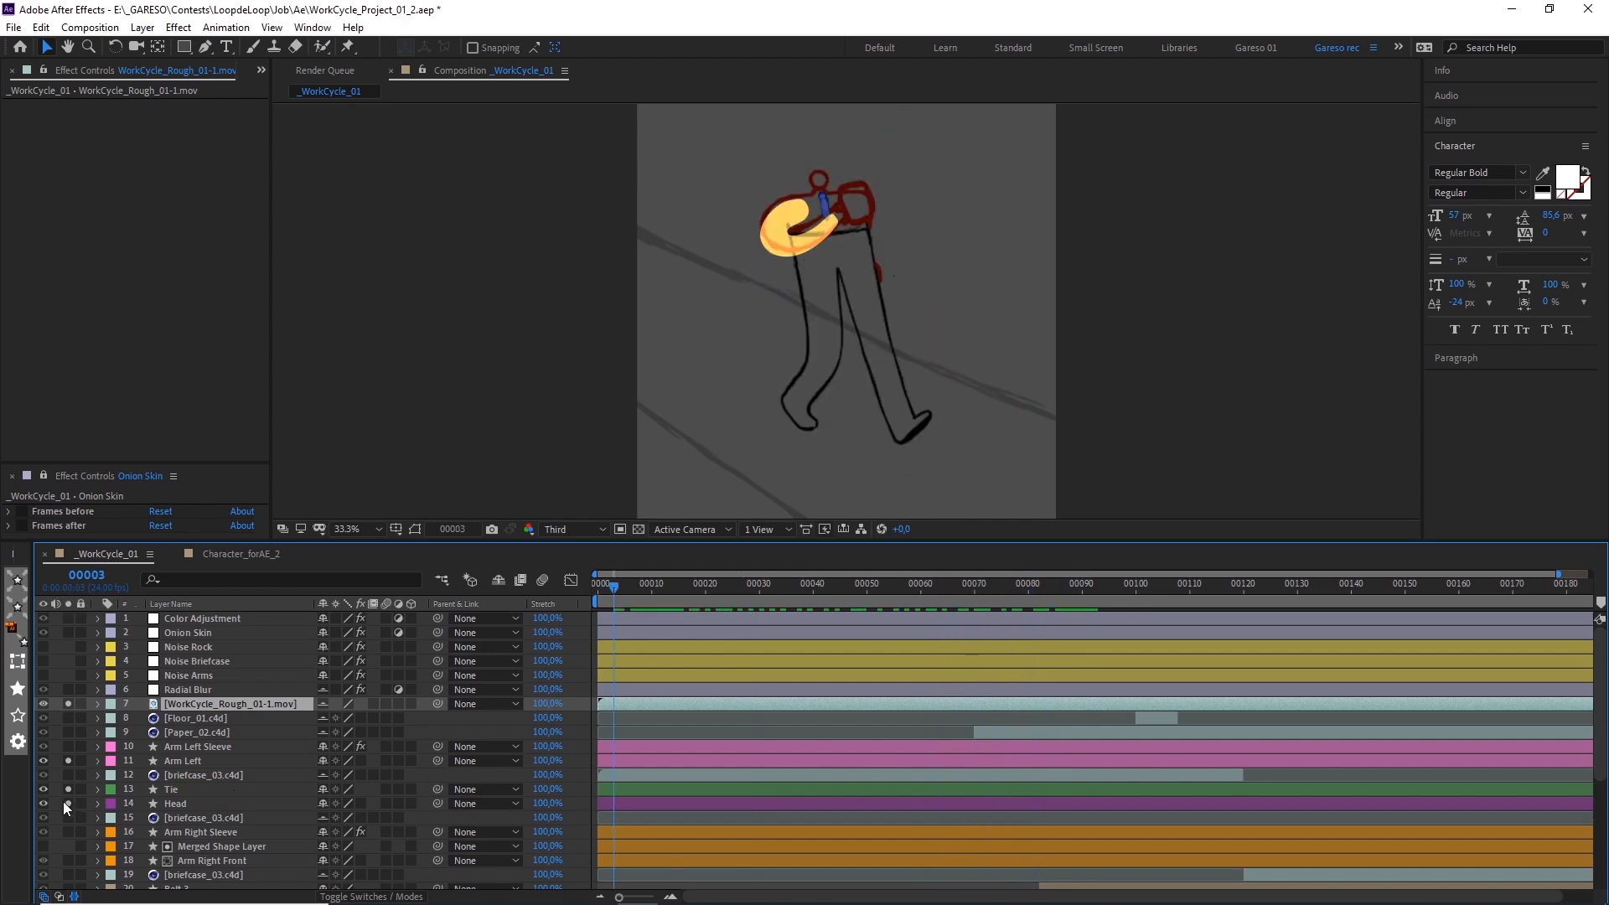
{"action": "left_click", "coordinate": [859, 583]}
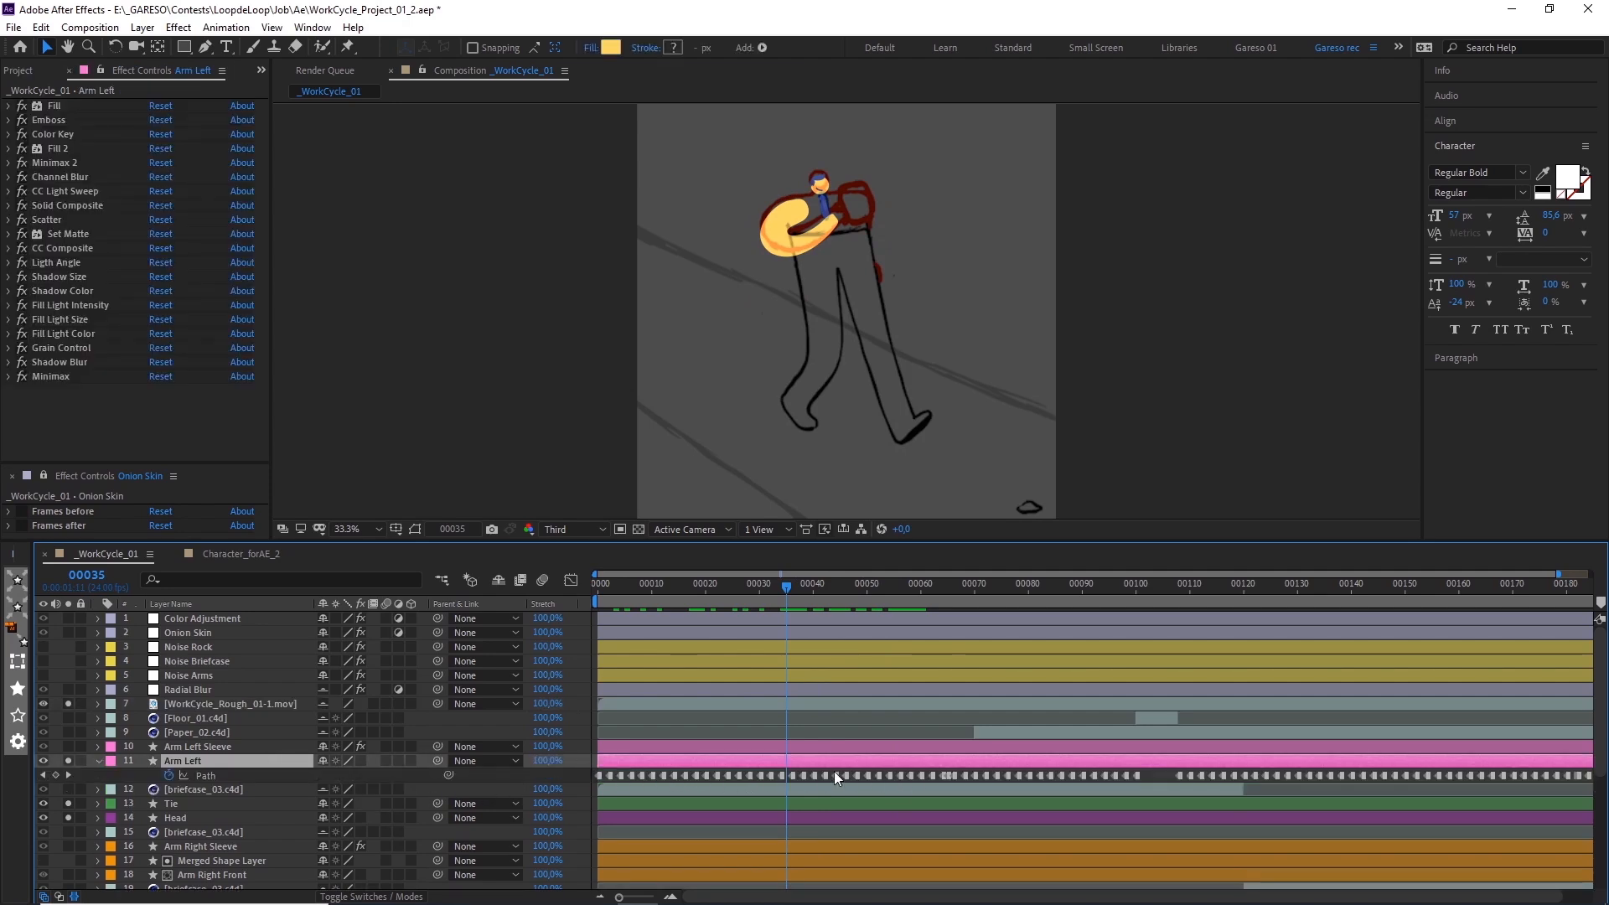
- Scrub frames 20 to 27 against the rough sketch and solo the Arm Left layer
{"action": "left_click", "coordinate": [781, 583]}
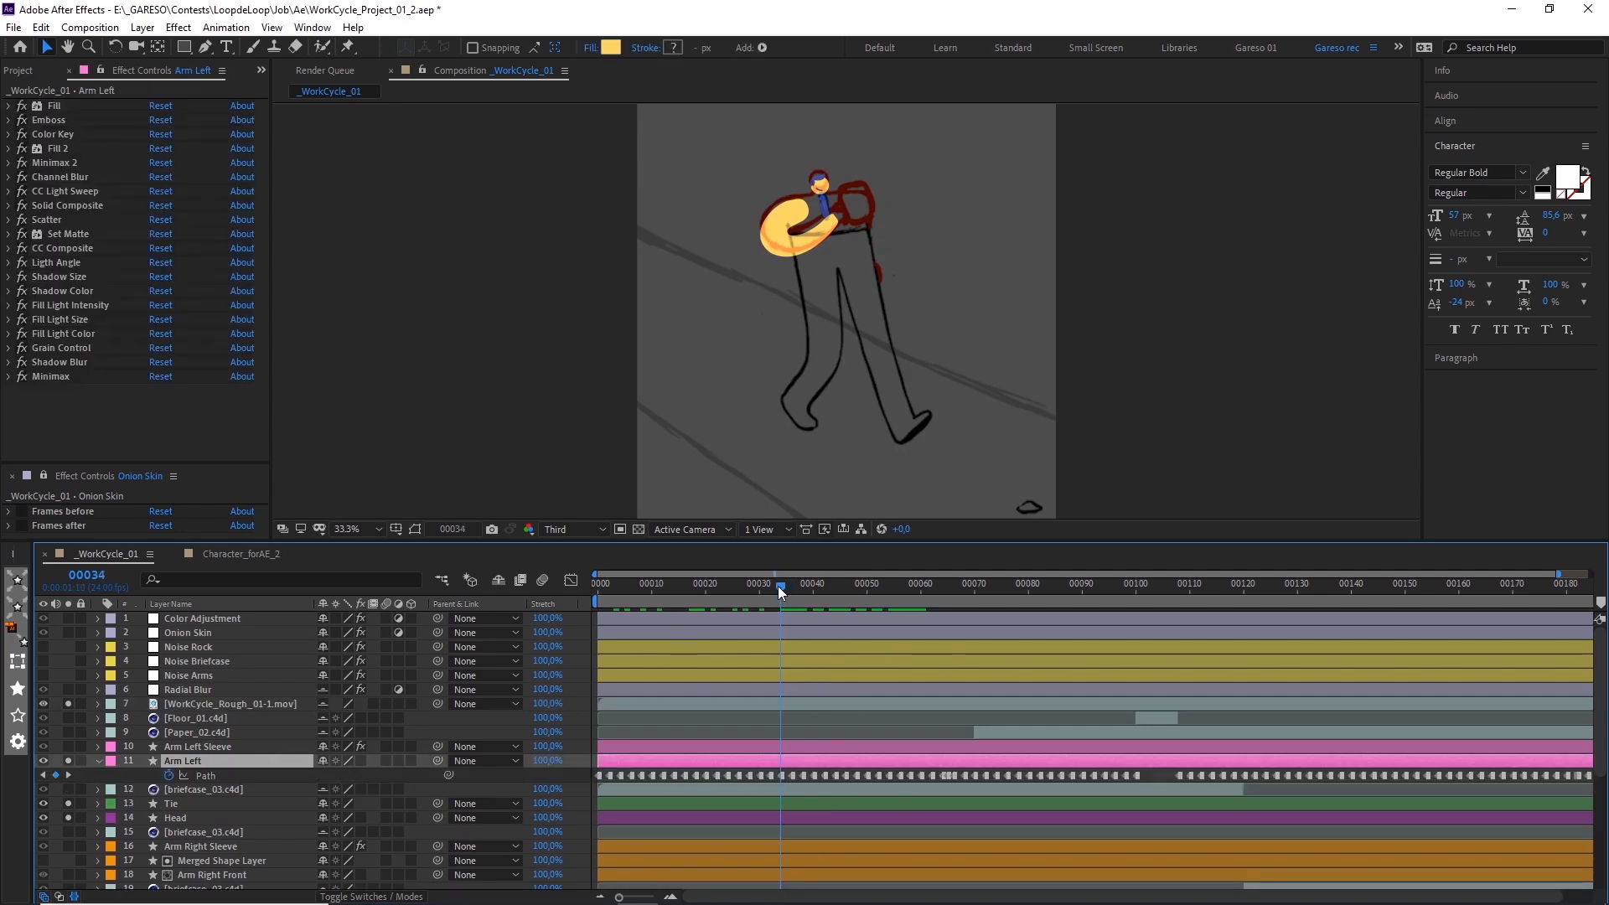
{"action": "left_click", "coordinate": [799, 584]}
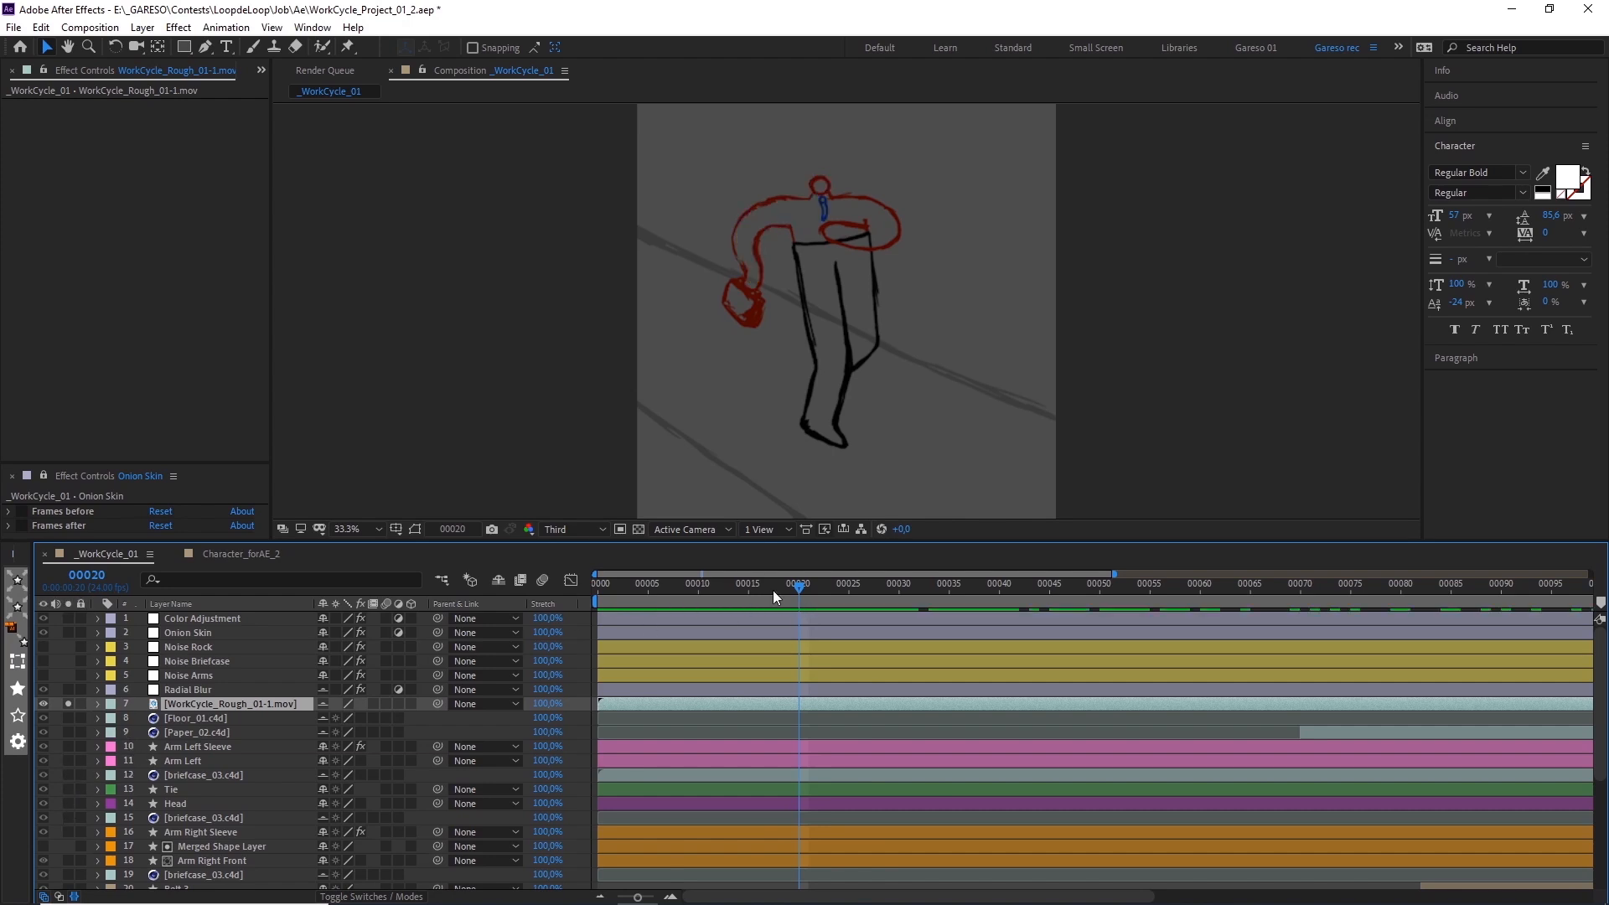
{"action": "left_click", "coordinate": [881, 584]}
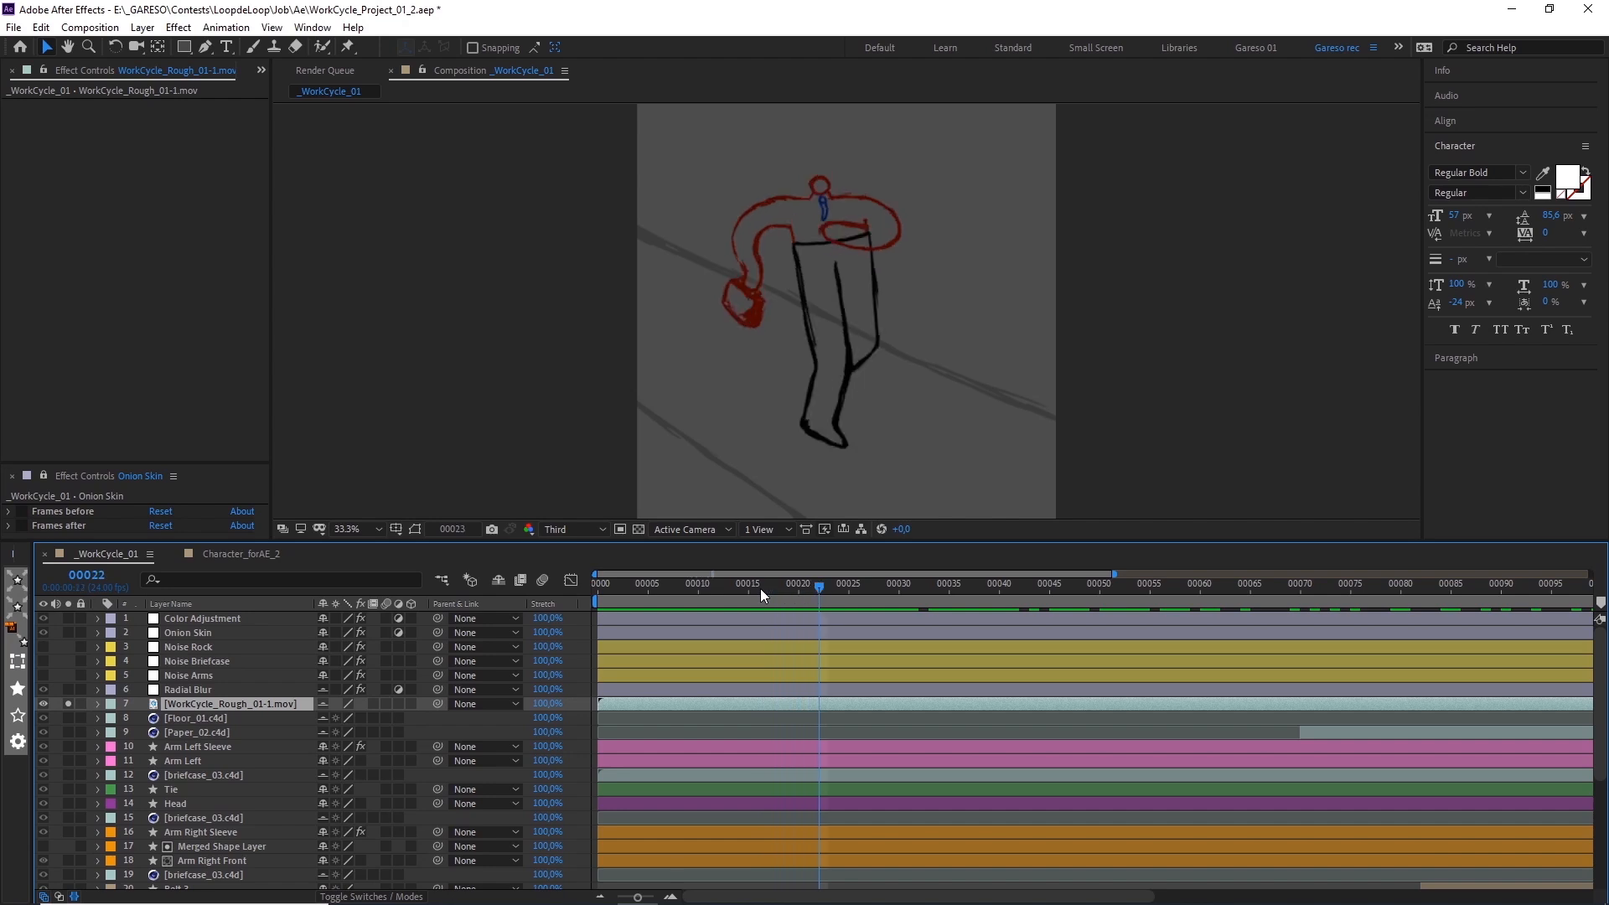
{"action": "left_click_drag", "start_coordinate": [819, 584], "coordinate": [856, 584]}
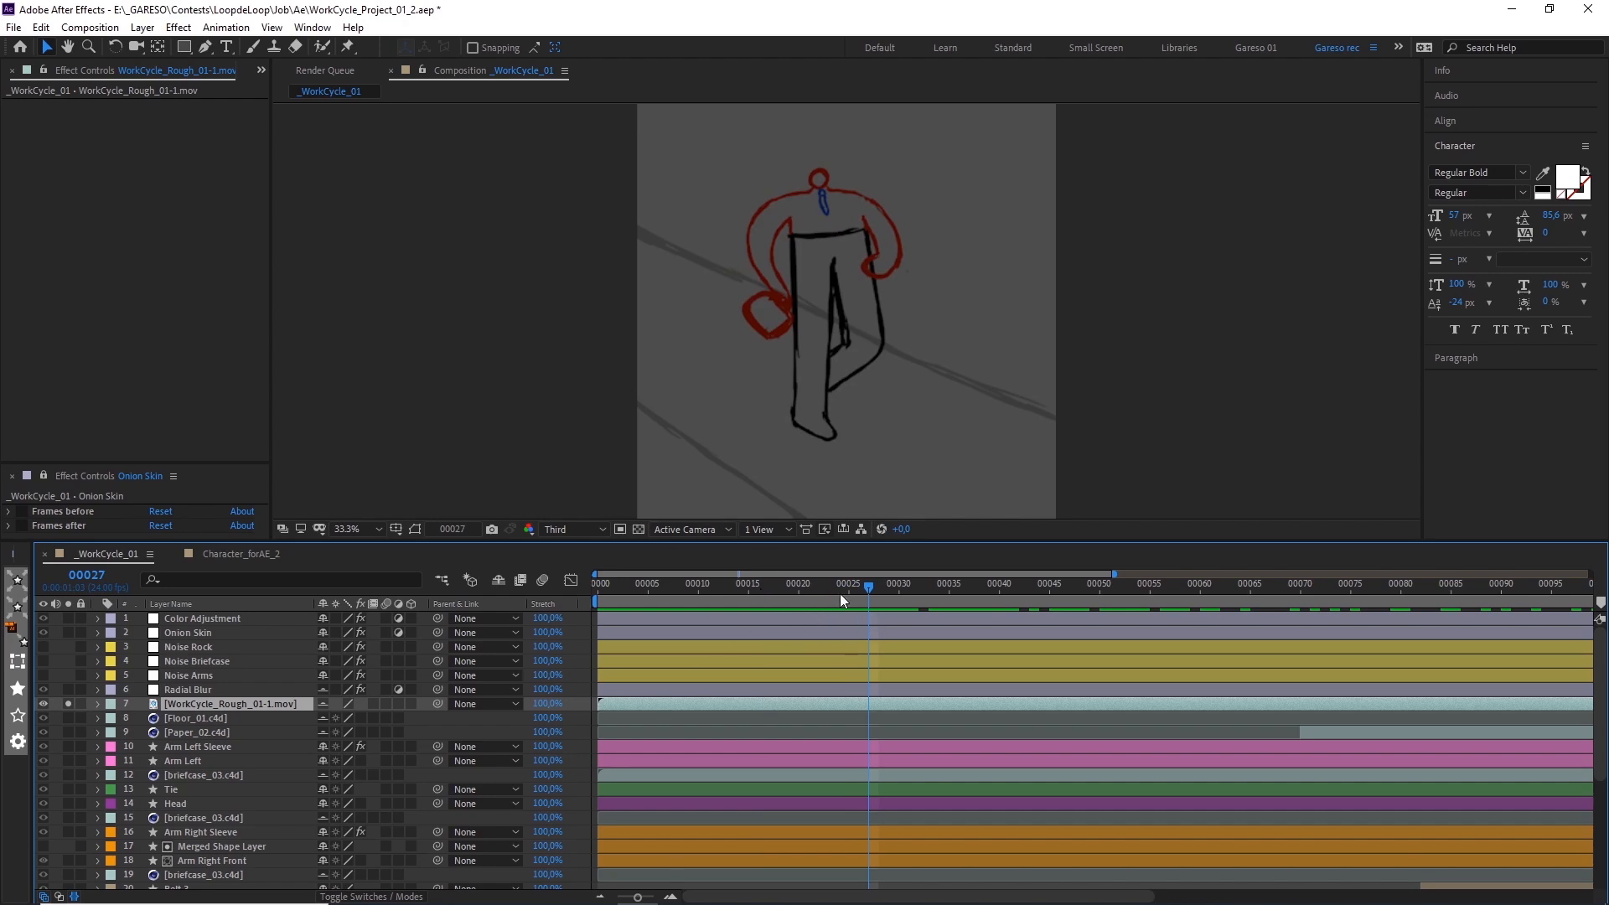
{"action": "left_click", "coordinate": [799, 583]}
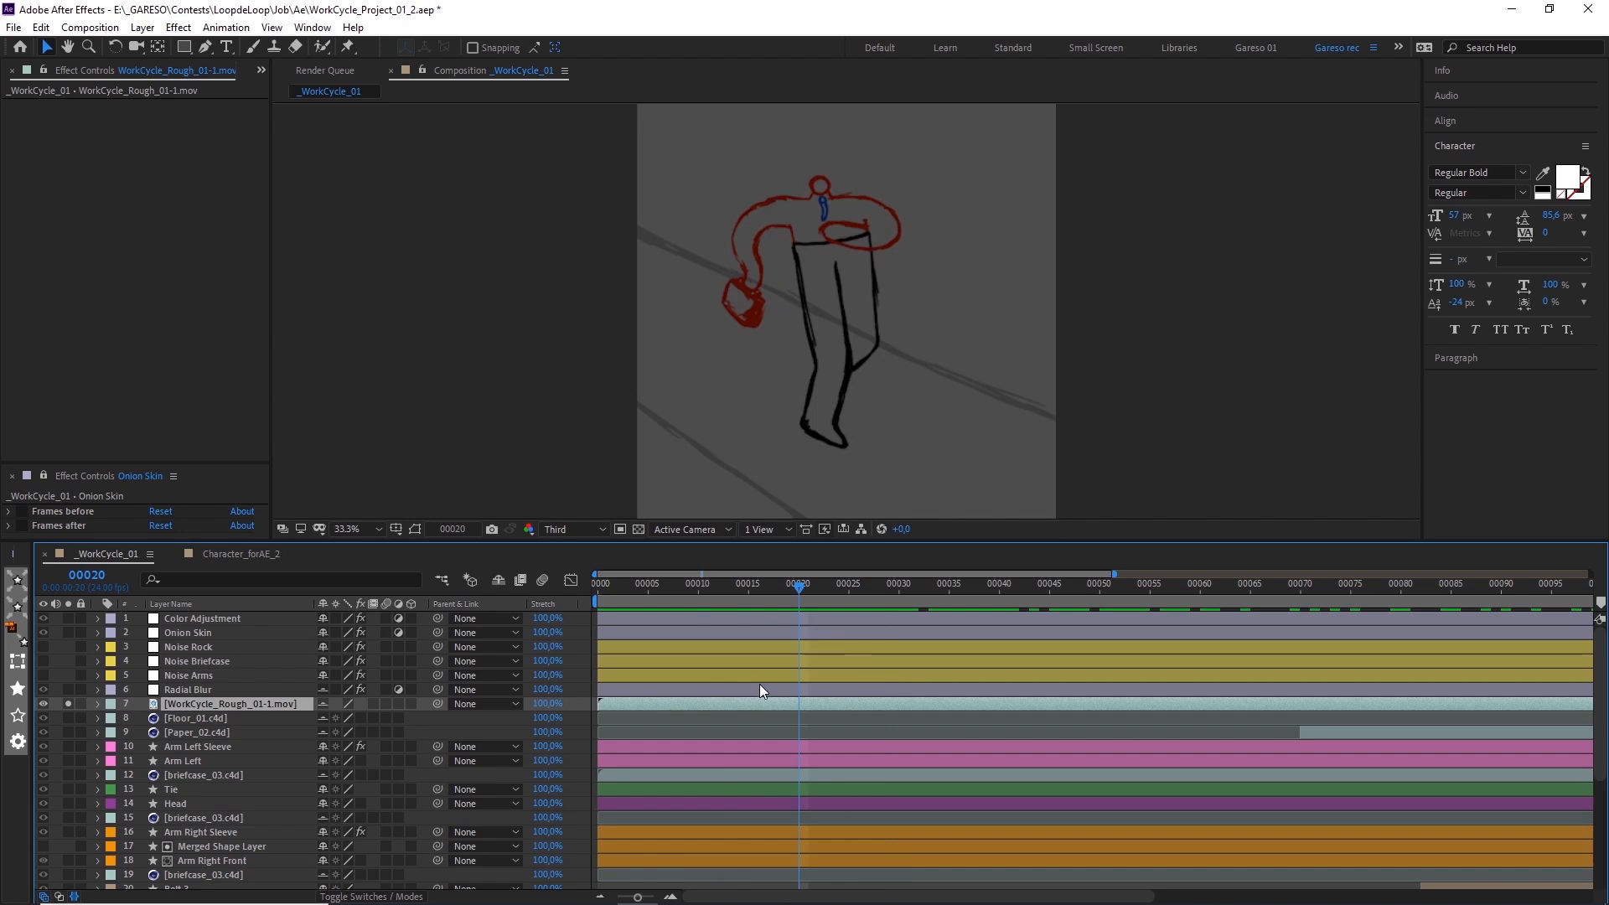
{"action": "mouse_move", "coordinate": [72, 765]}
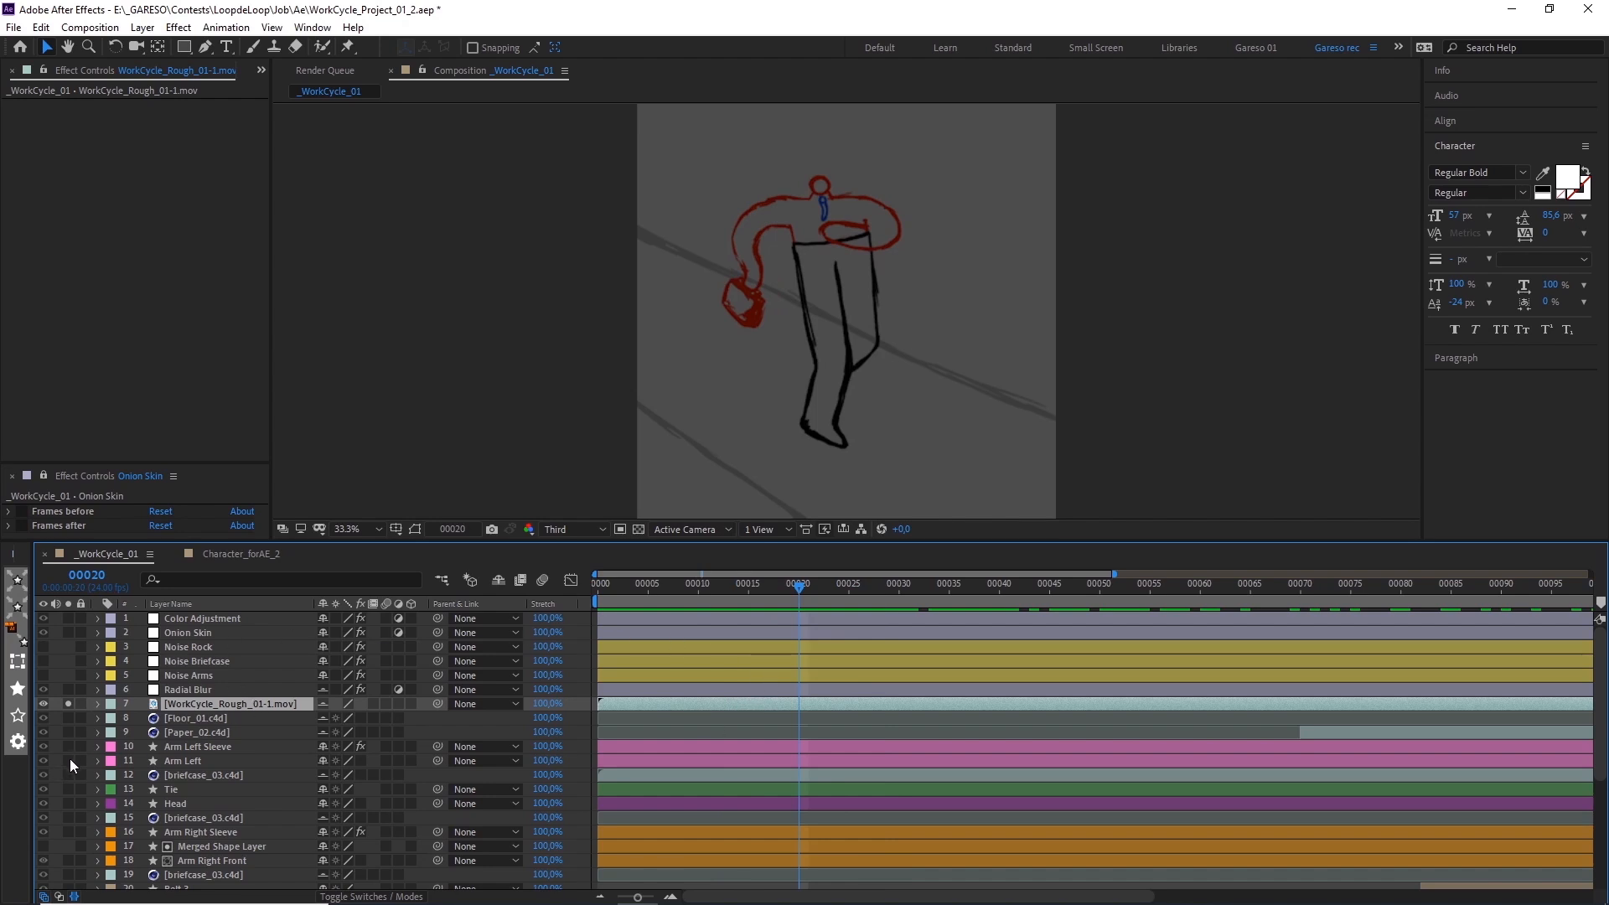
{"action": "left_click", "coordinate": [739, 583]}
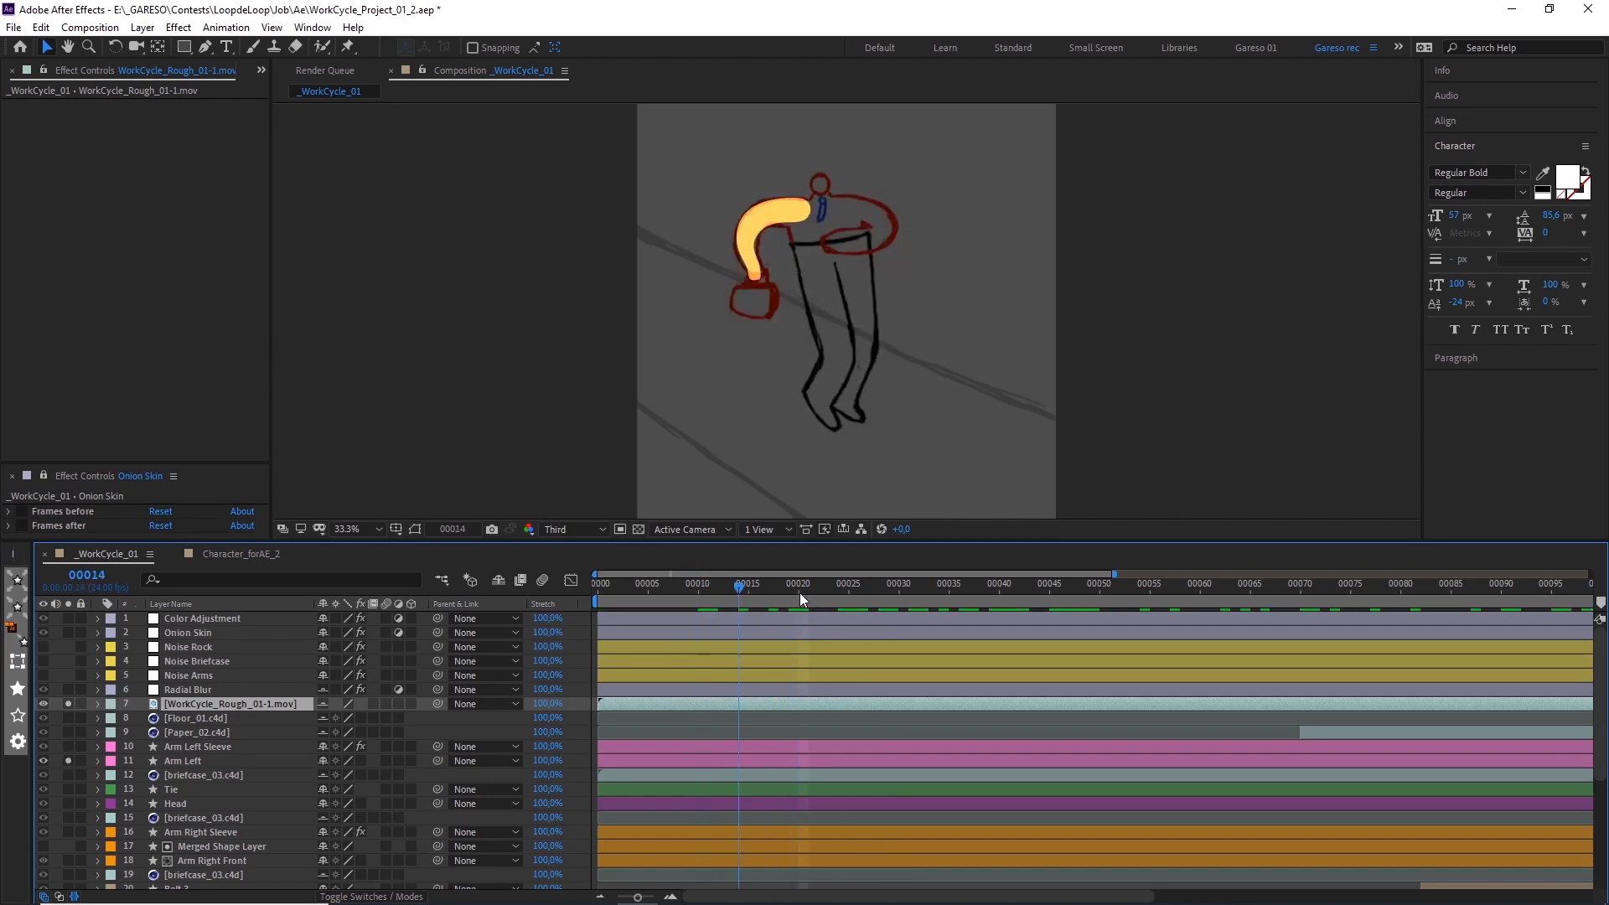
{"action": "left_click", "coordinate": [798, 583]}
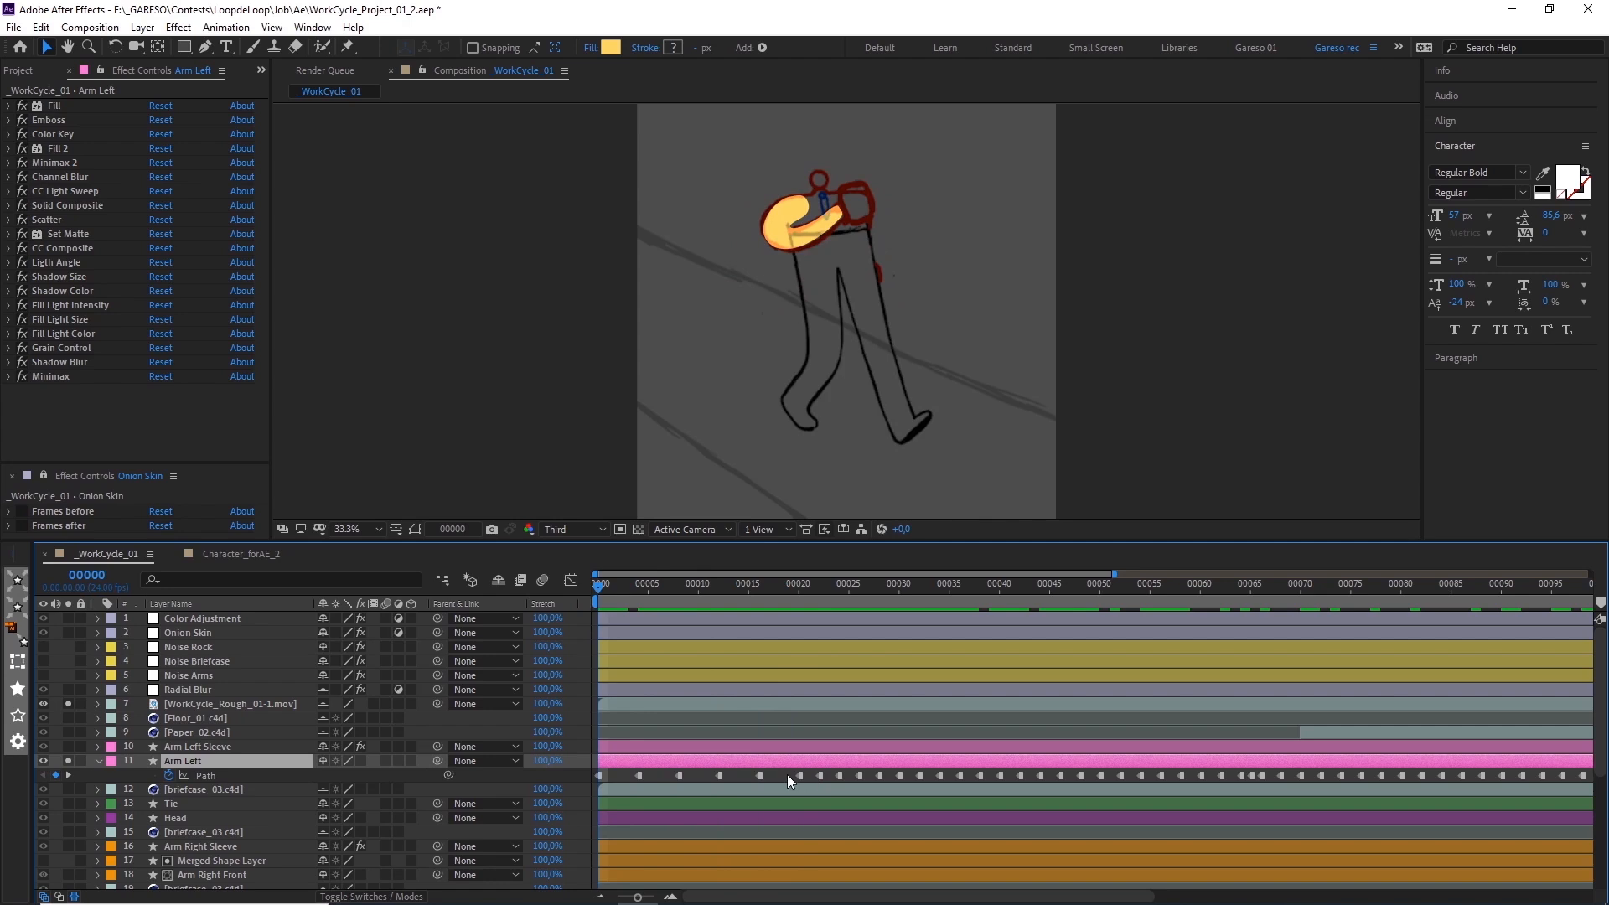
- Select the Arm Left path keyframes and convert them to hold keyframes
{"action": "double_click", "coordinate": [182, 760]}
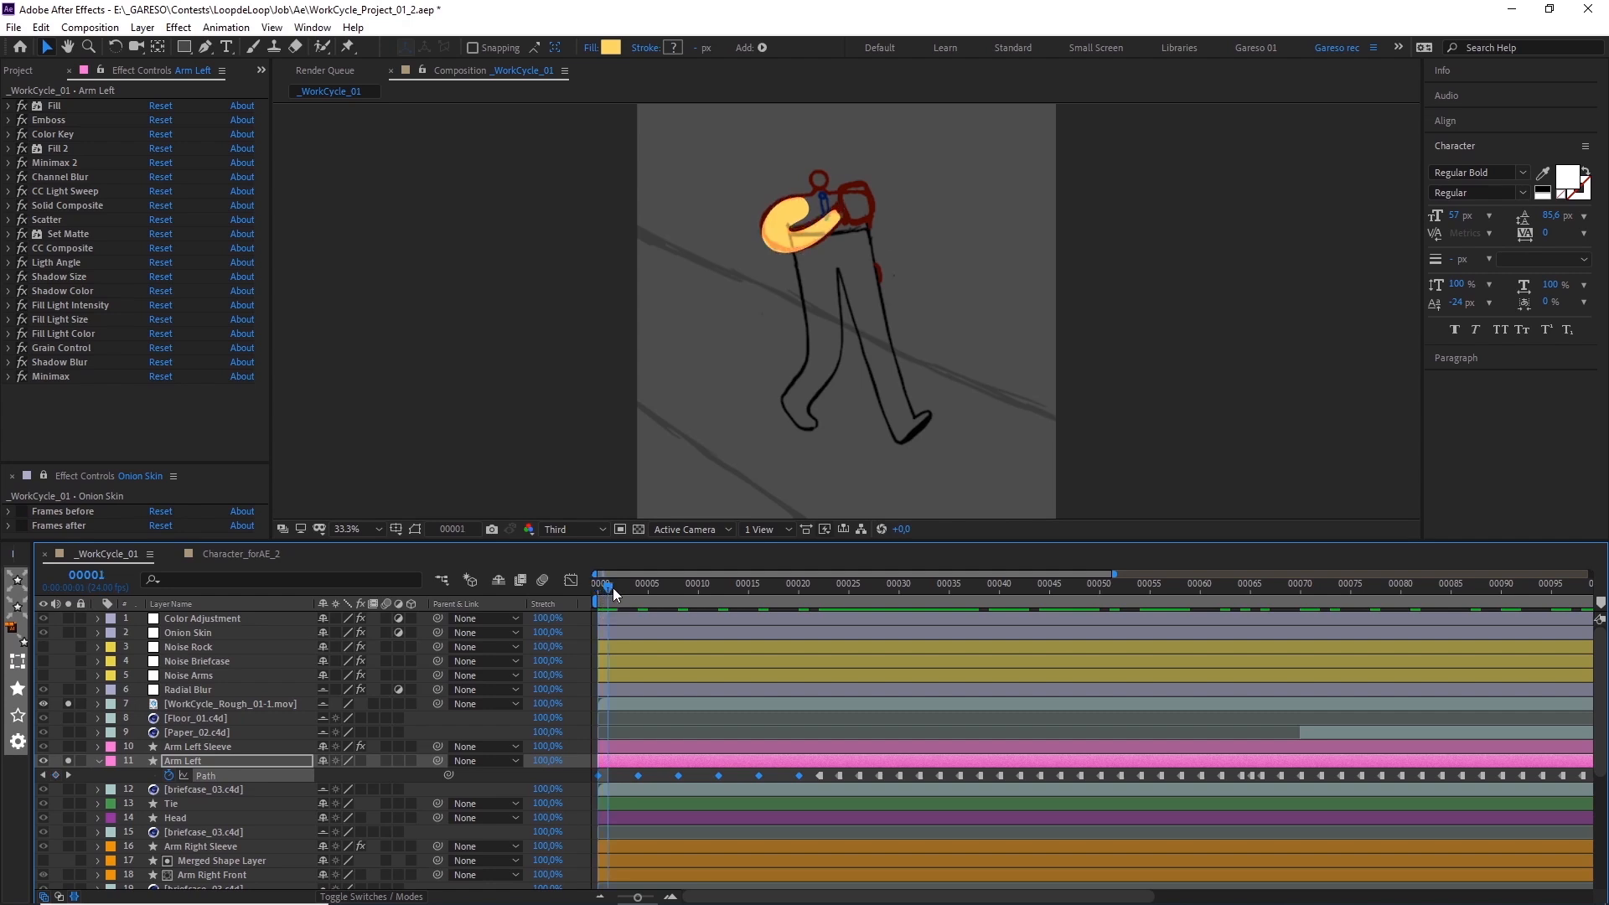
{"action": "left_click_drag", "start_coordinate": [608, 585], "coordinate": [679, 585]}
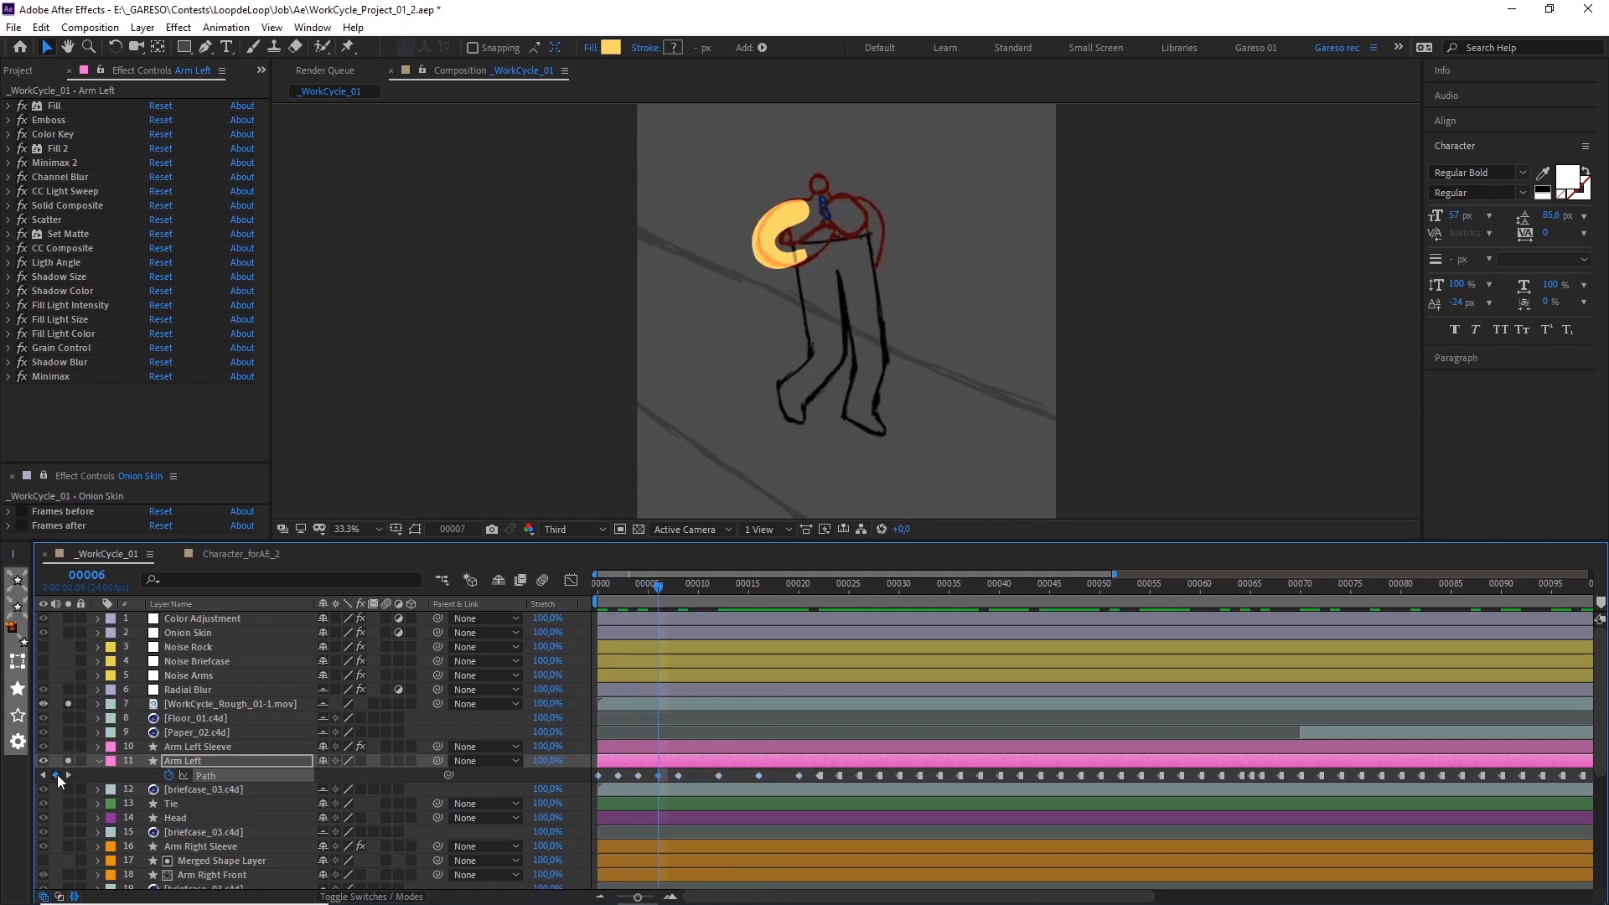
{"action": "left_click", "coordinate": [727, 583]}
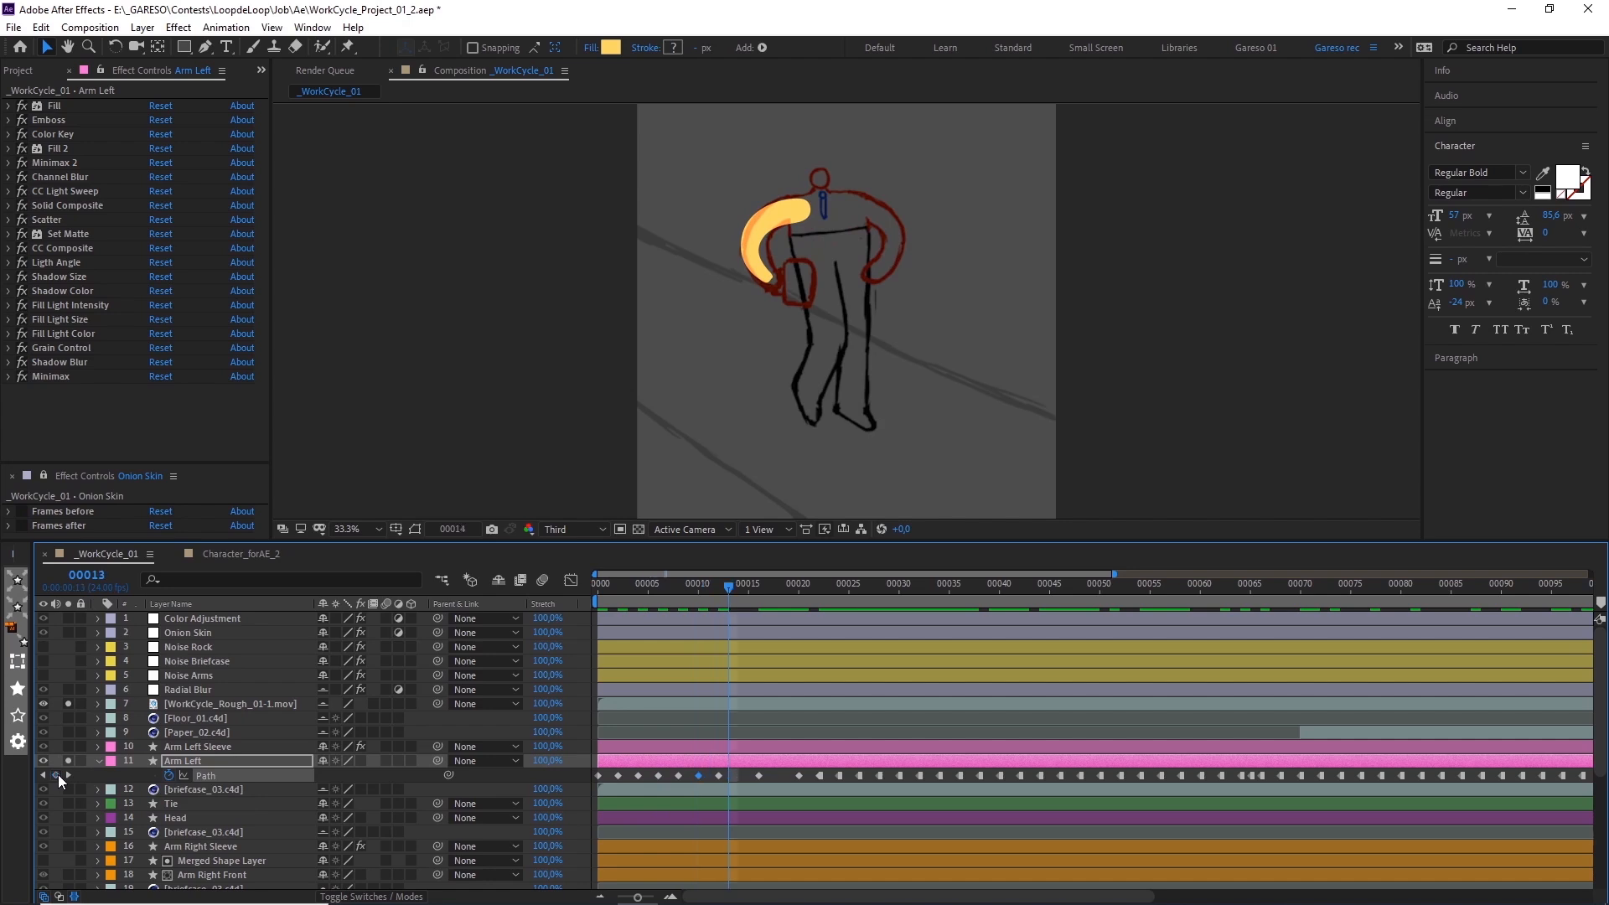
{"action": "left_click", "coordinate": [780, 584]}
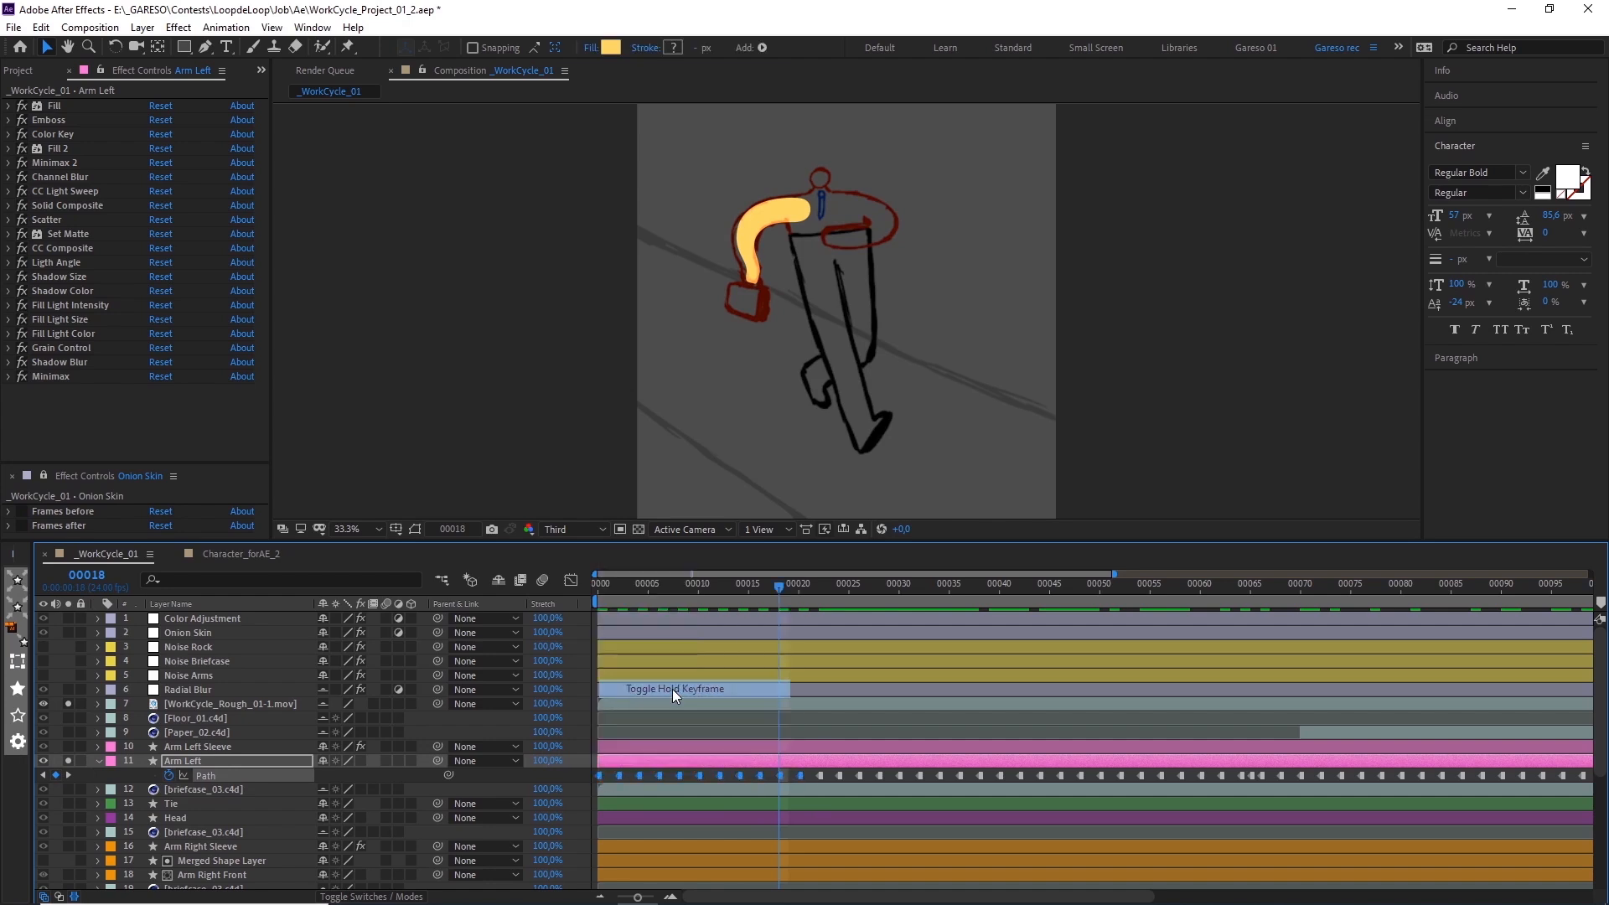
{"action": "left_click", "coordinate": [600, 583]}
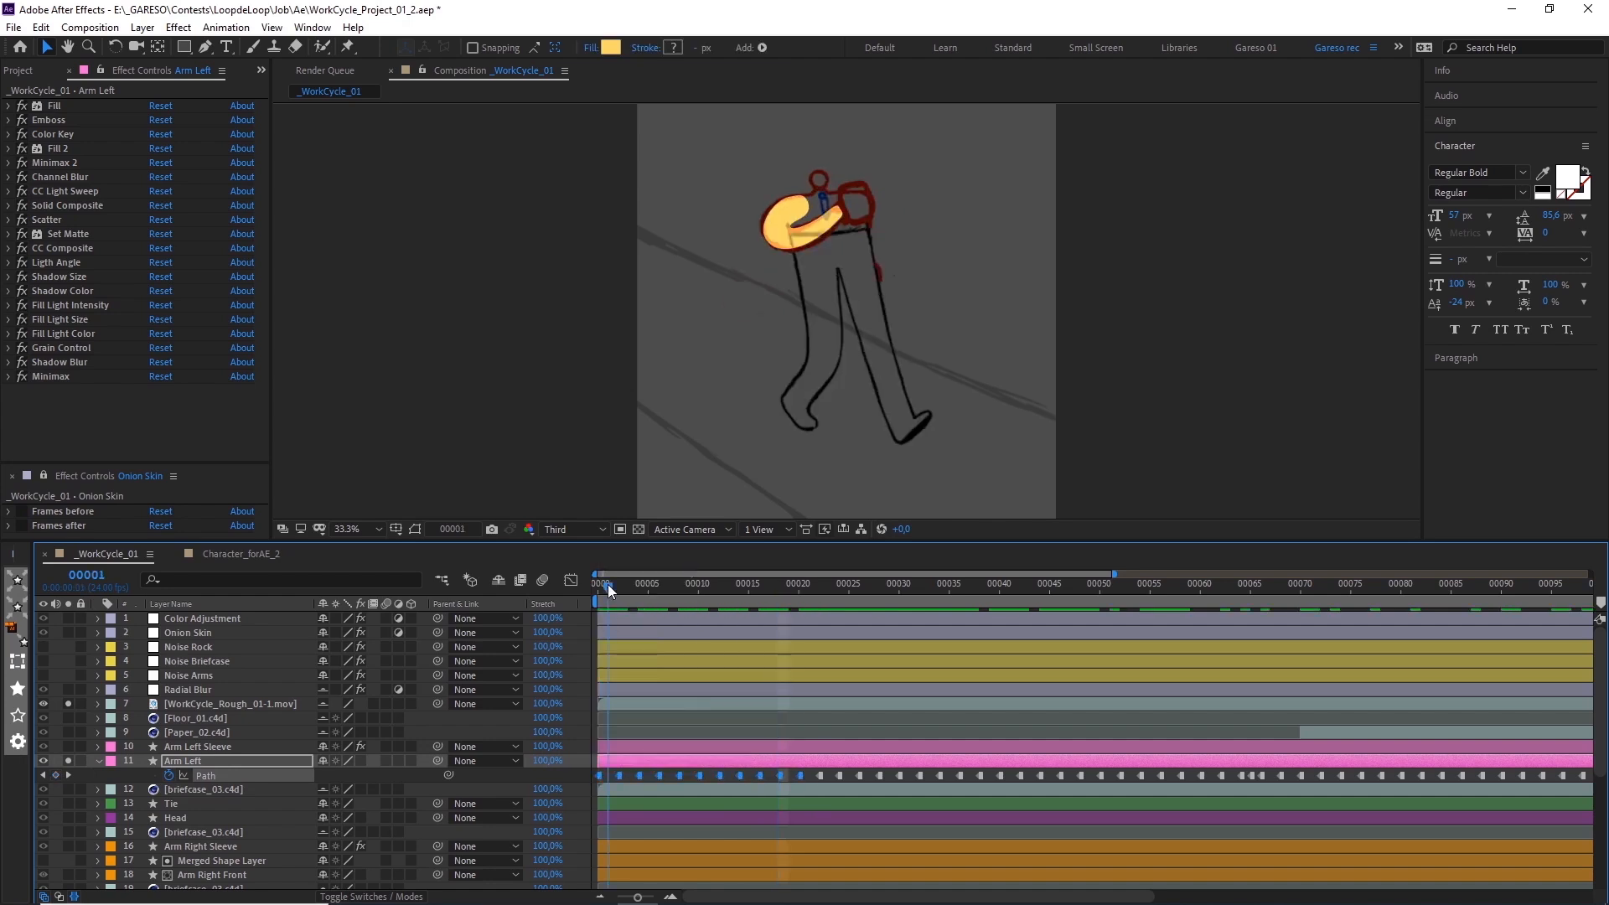
- Check the held arm poses at frames 11, 20 and 29 with the view magnified
{"action": "left_click", "coordinate": [712, 585]}
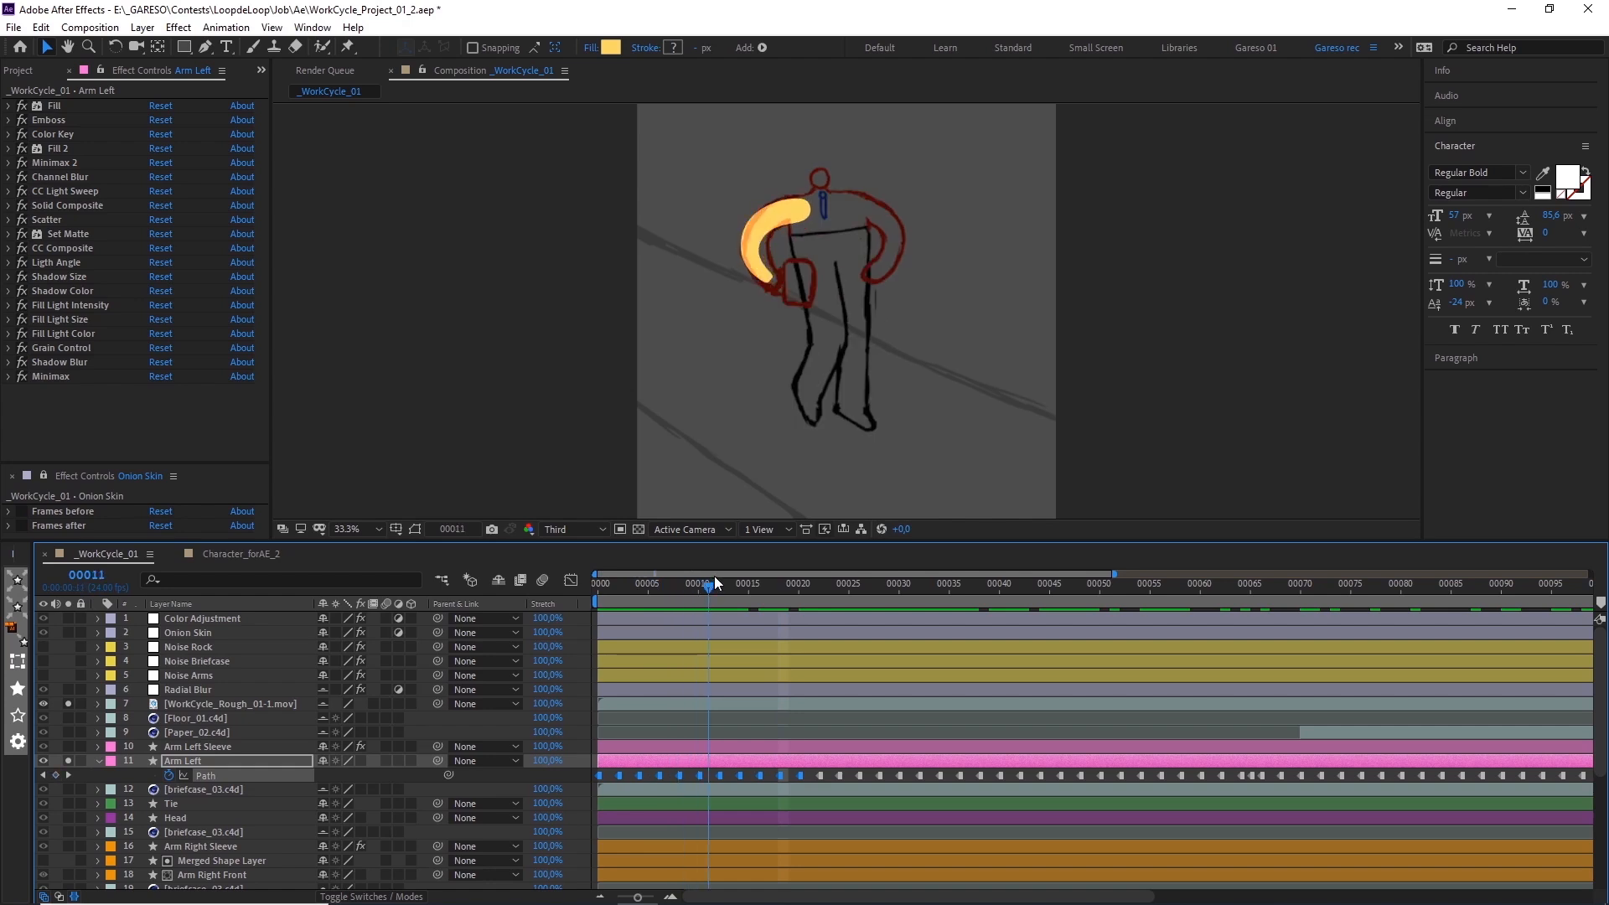
{"action": "left_click", "coordinate": [596, 583]}
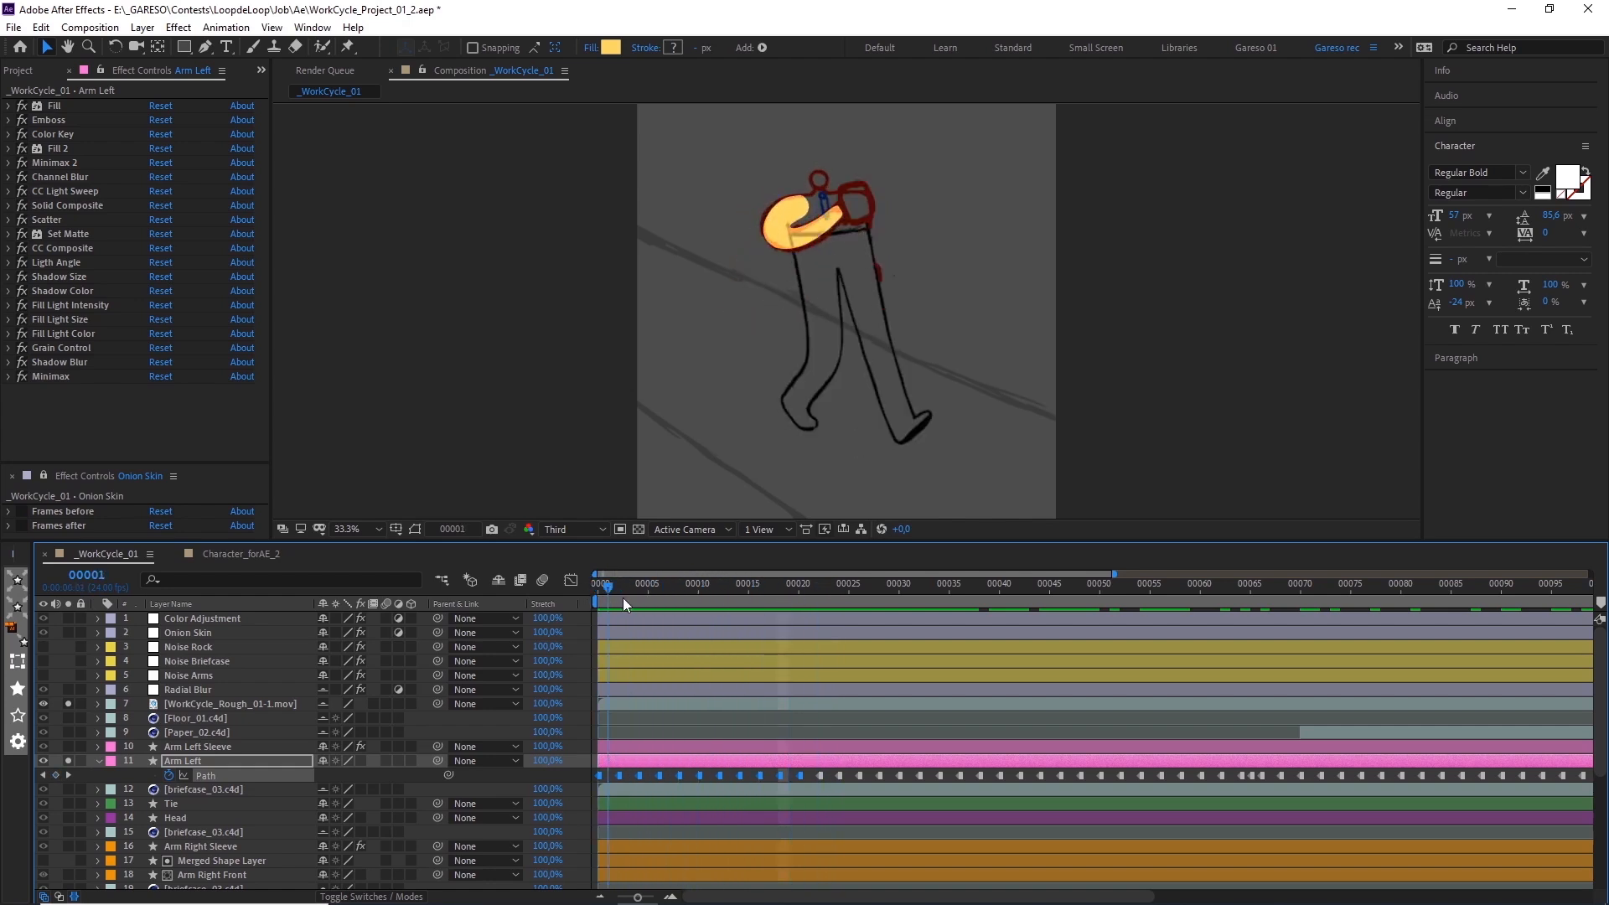
{"action": "left_click", "coordinate": [799, 584]}
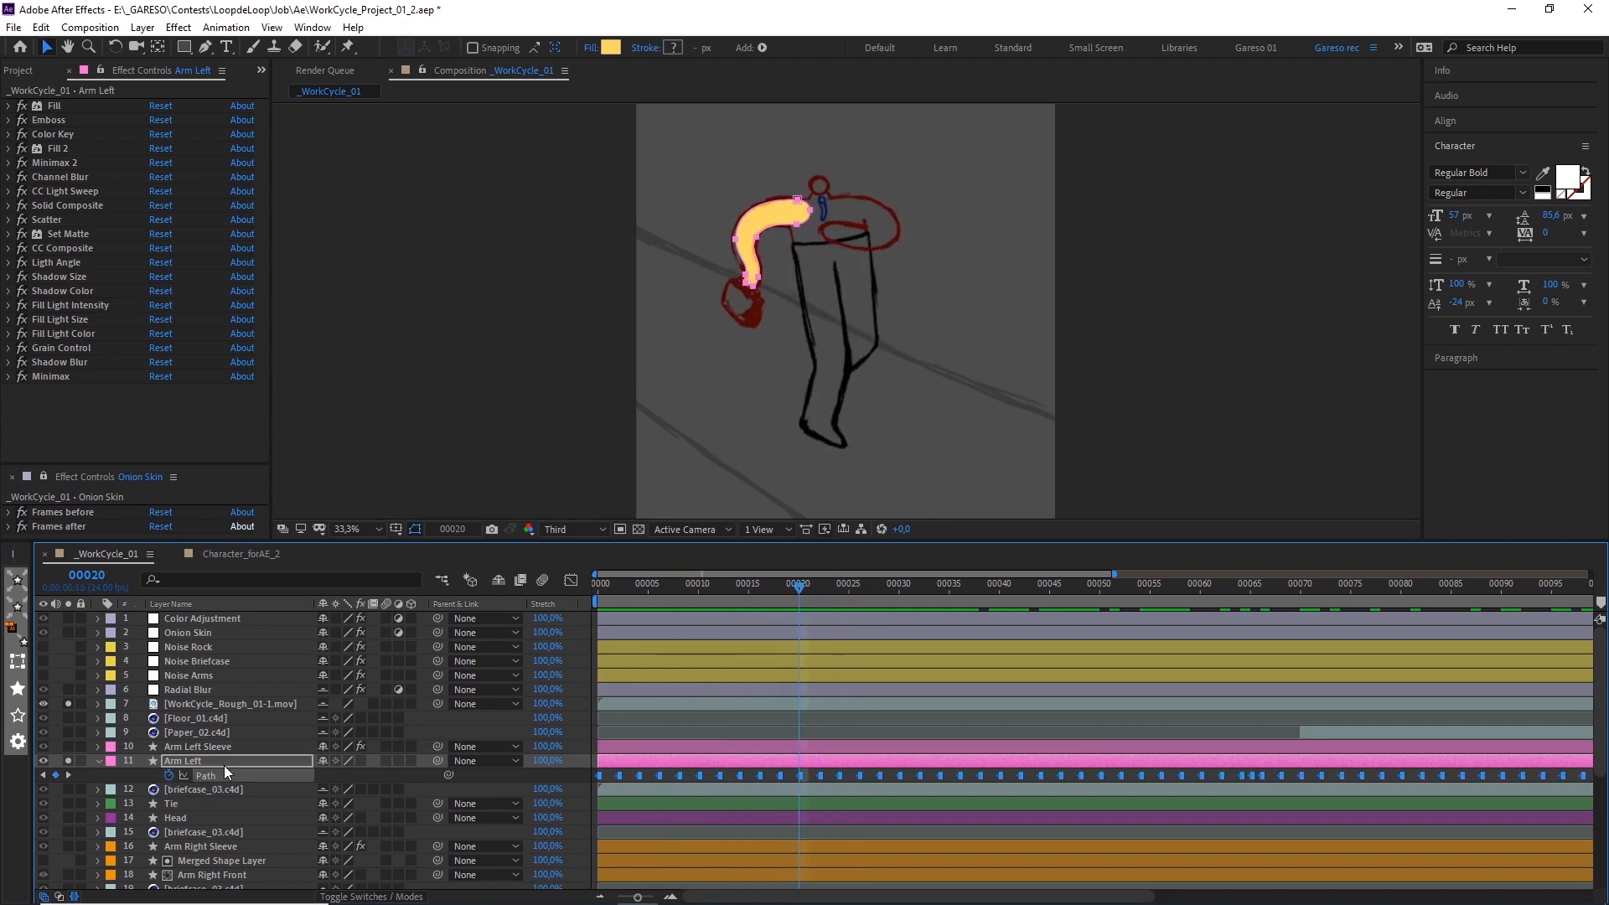
{"action": "left_click", "coordinate": [346, 529]}
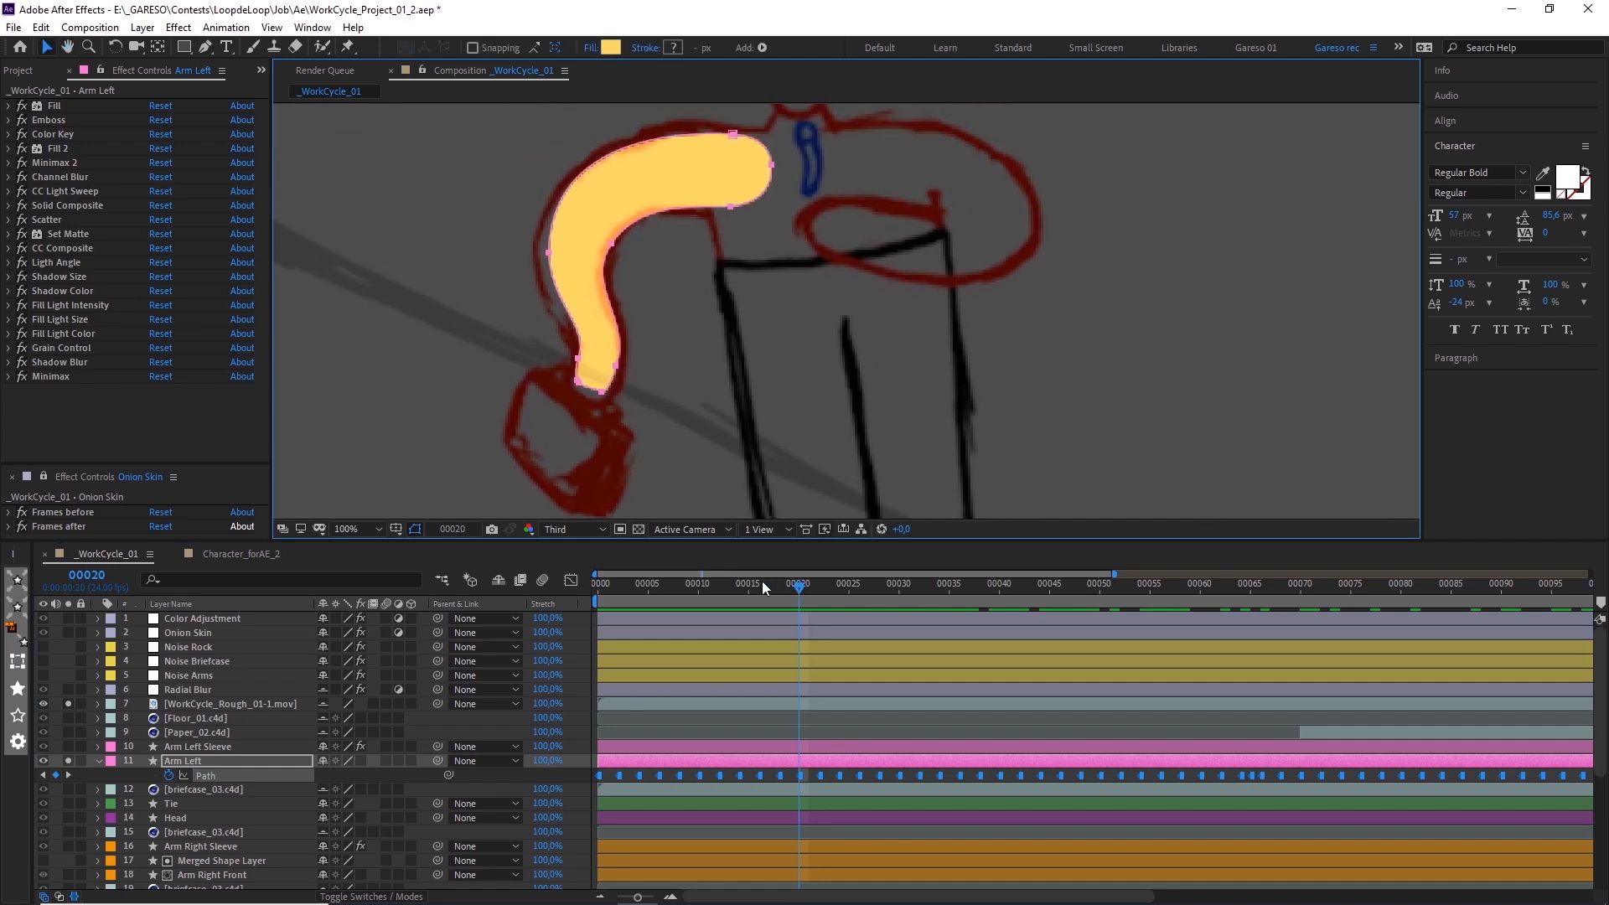
{"action": "left_click", "coordinate": [636, 584]}
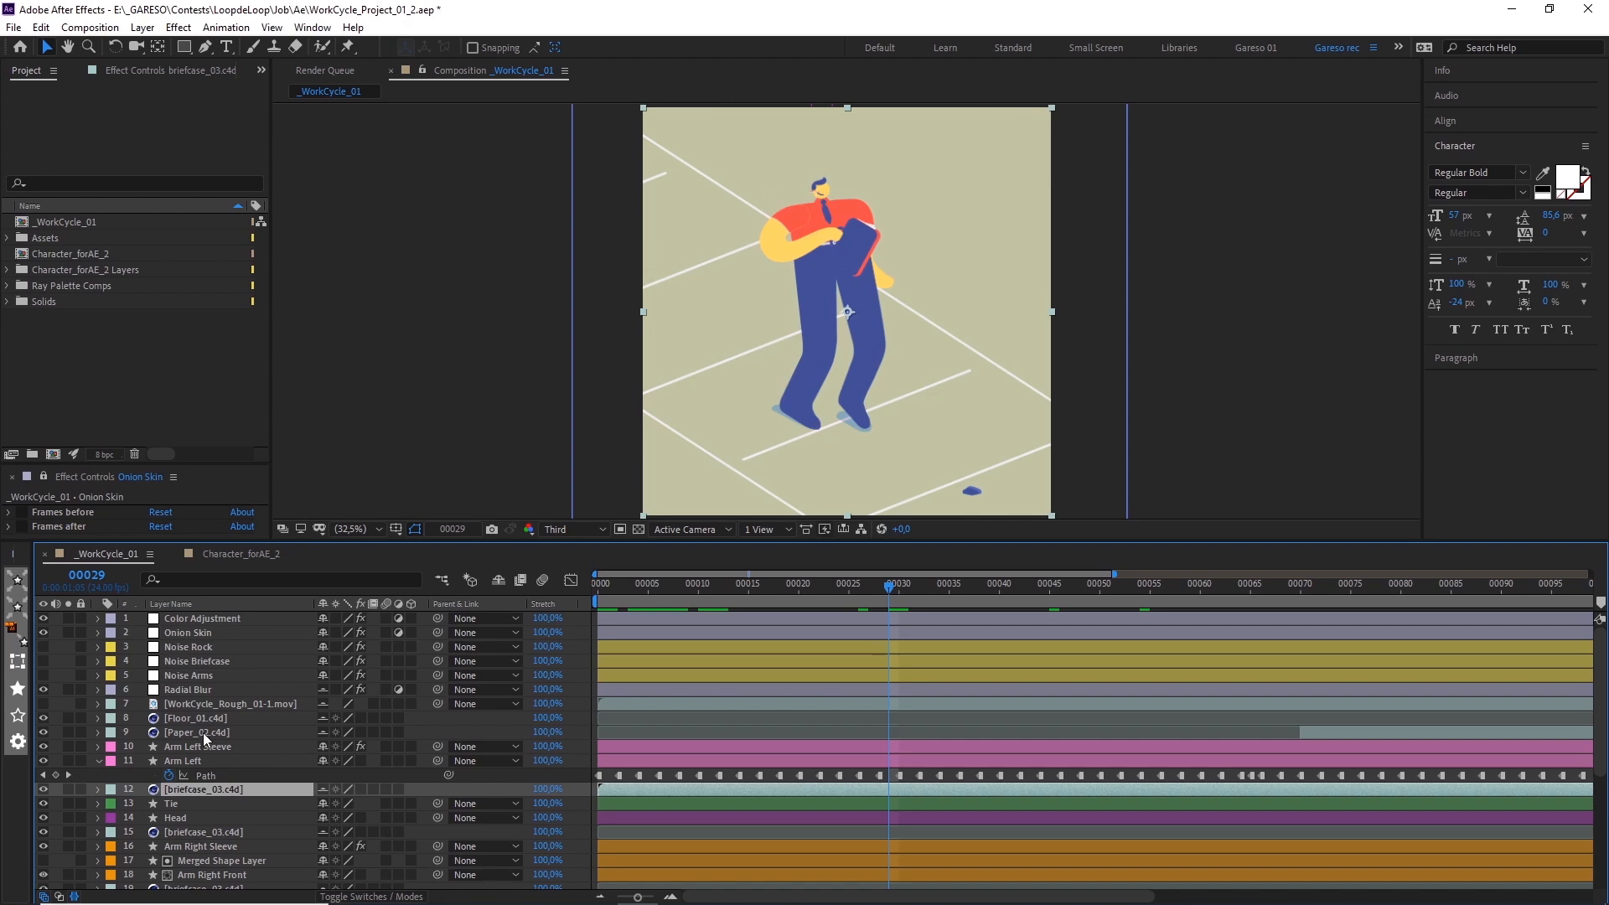
- Open the Floor_01.c4d layer's original briefcase_03 scene in Cinema 4D Lite
{"action": "left_click", "coordinate": [197, 718]}
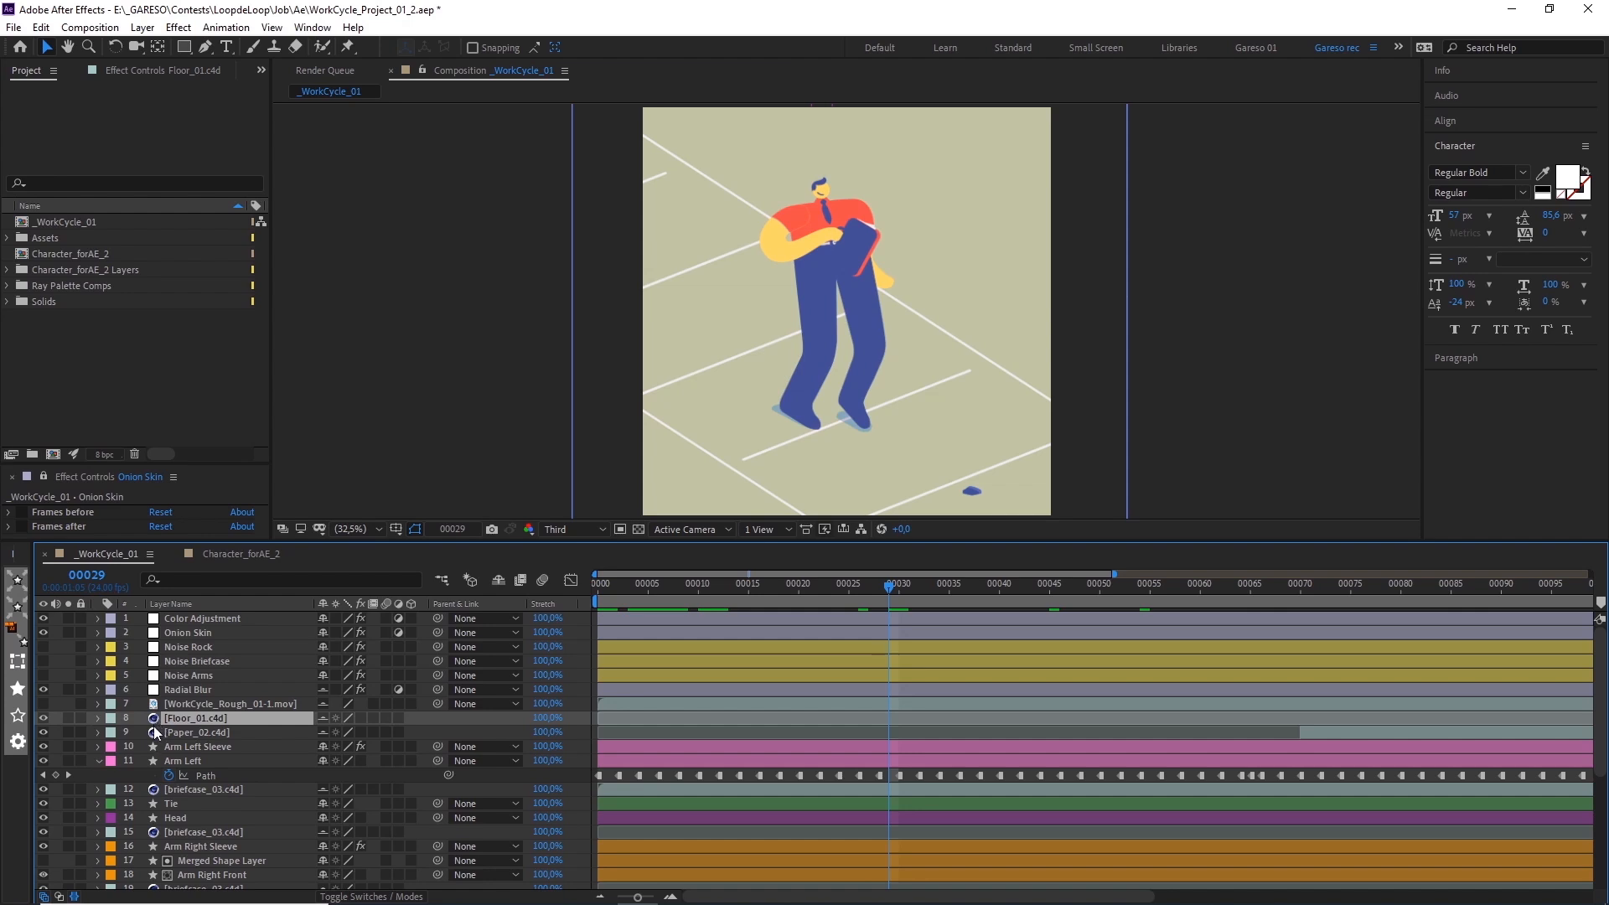
{"action": "mouse_move", "coordinate": [323, 726]}
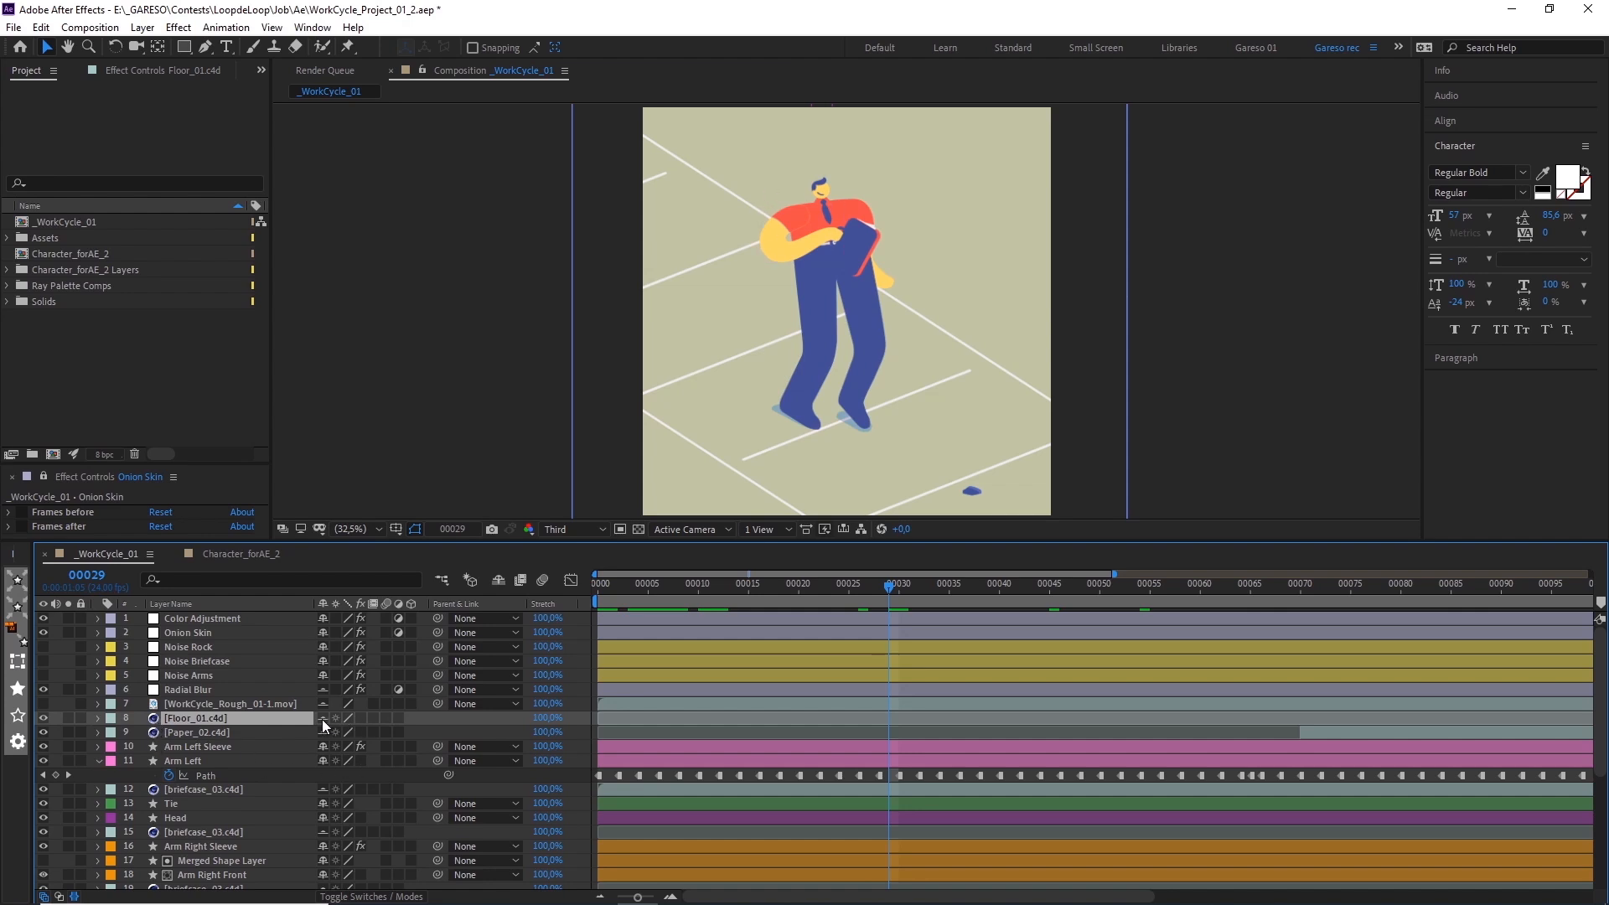
{"action": "left_click", "coordinate": [13, 27]}
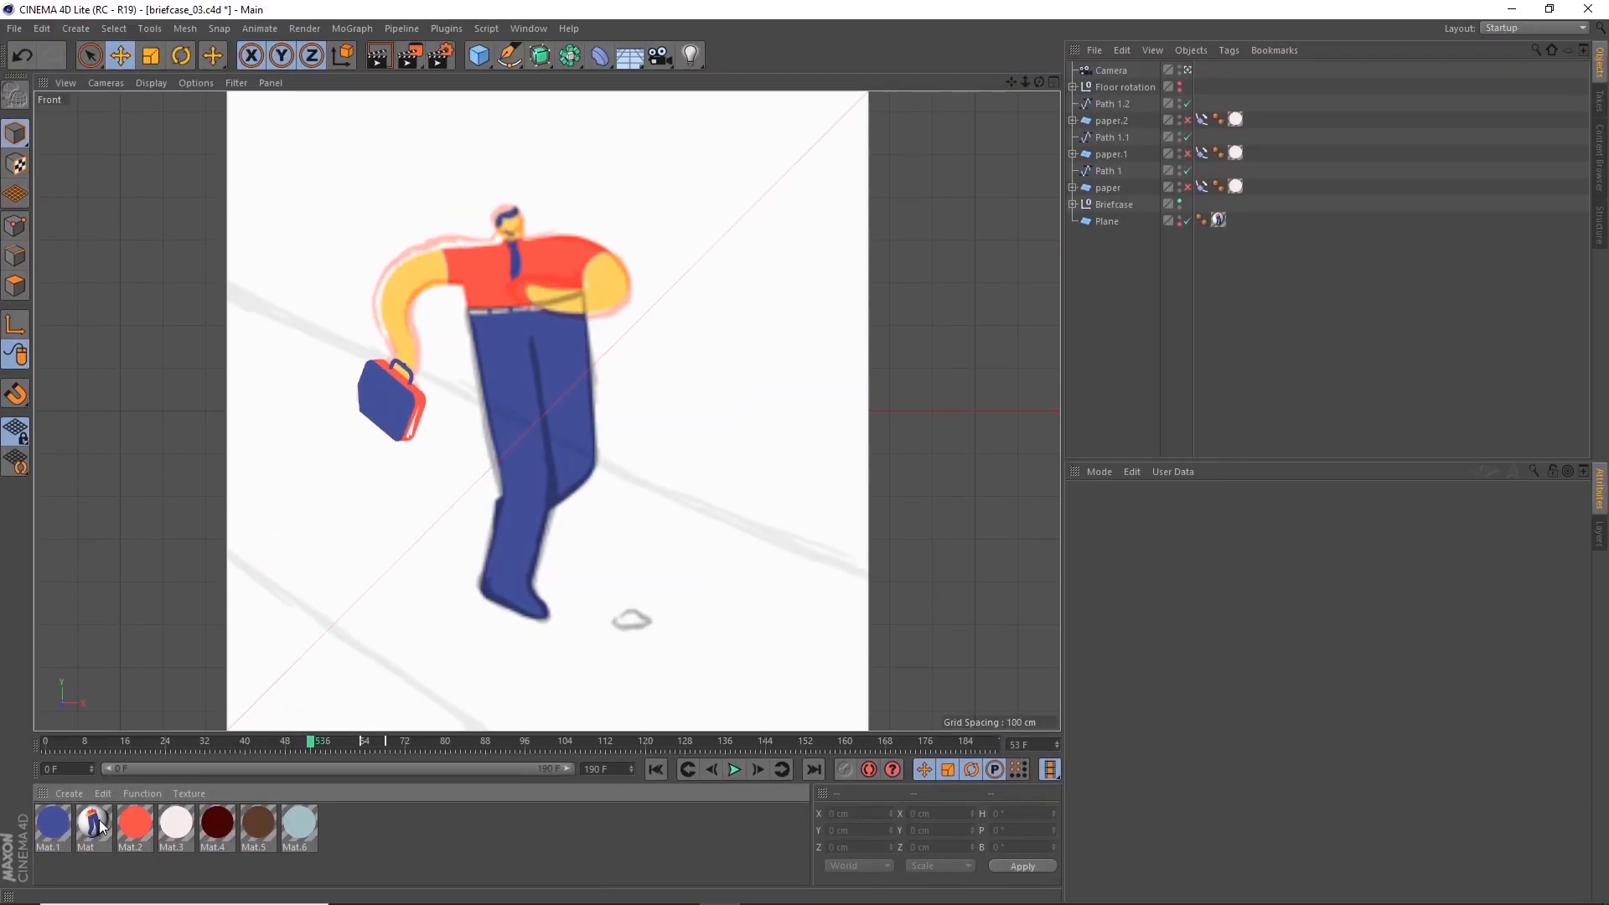
- Inspect the Mat reference texture, then expand Briefcase into paper, sweep and extruded parts
{"action": "double_click", "coordinate": [92, 824]}
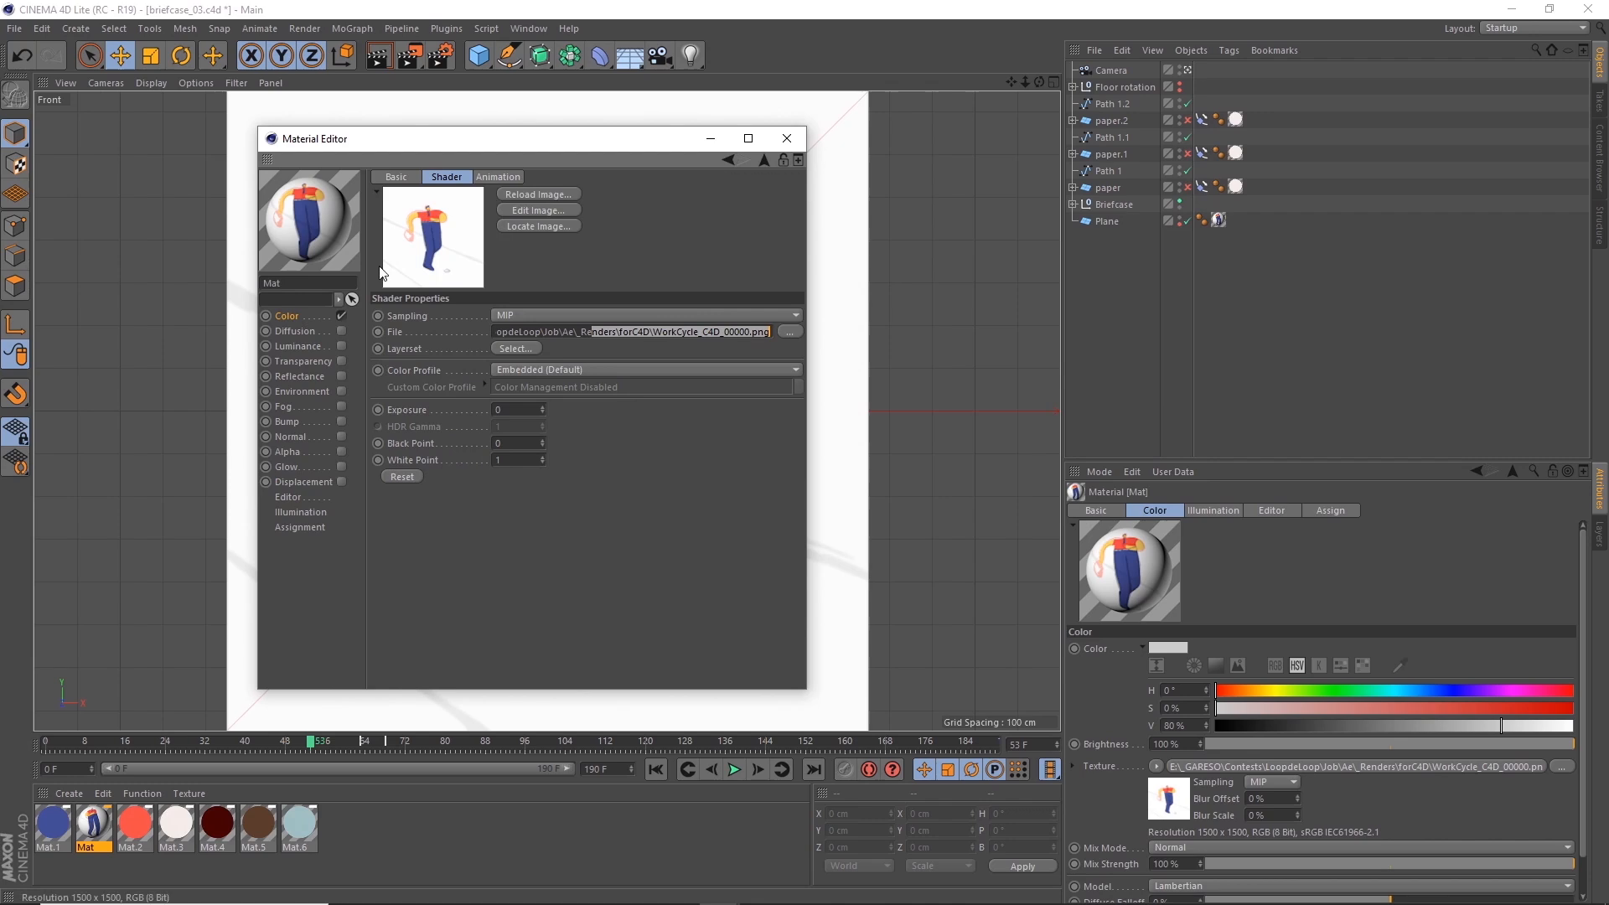
{"action": "left_click", "coordinate": [786, 138]}
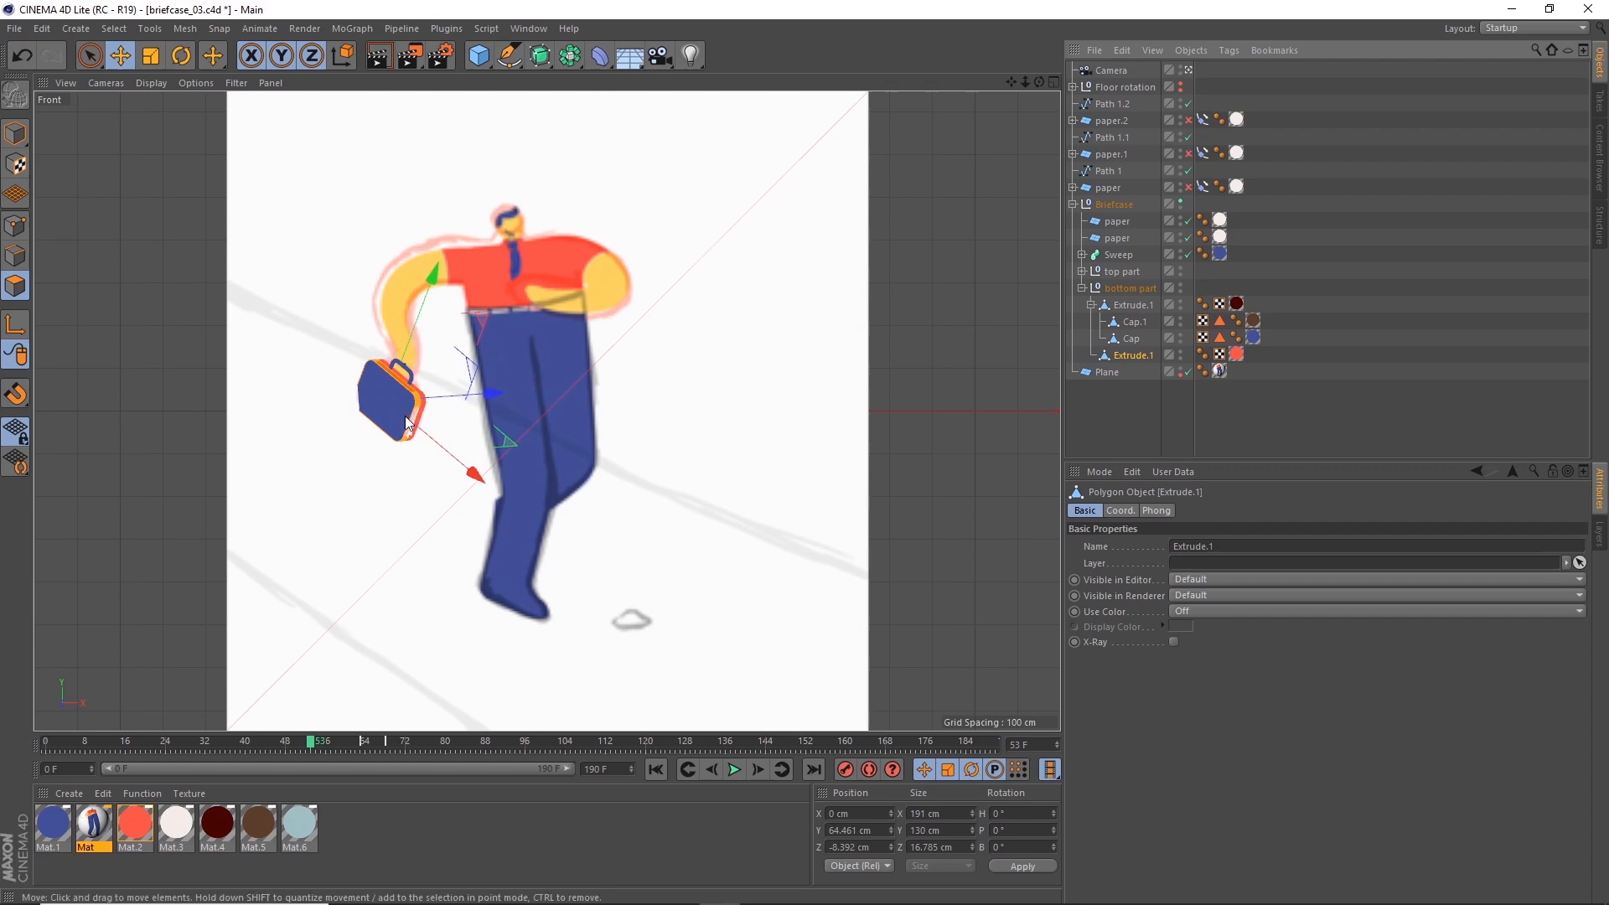
{"action": "left_click", "coordinate": [1117, 253]}
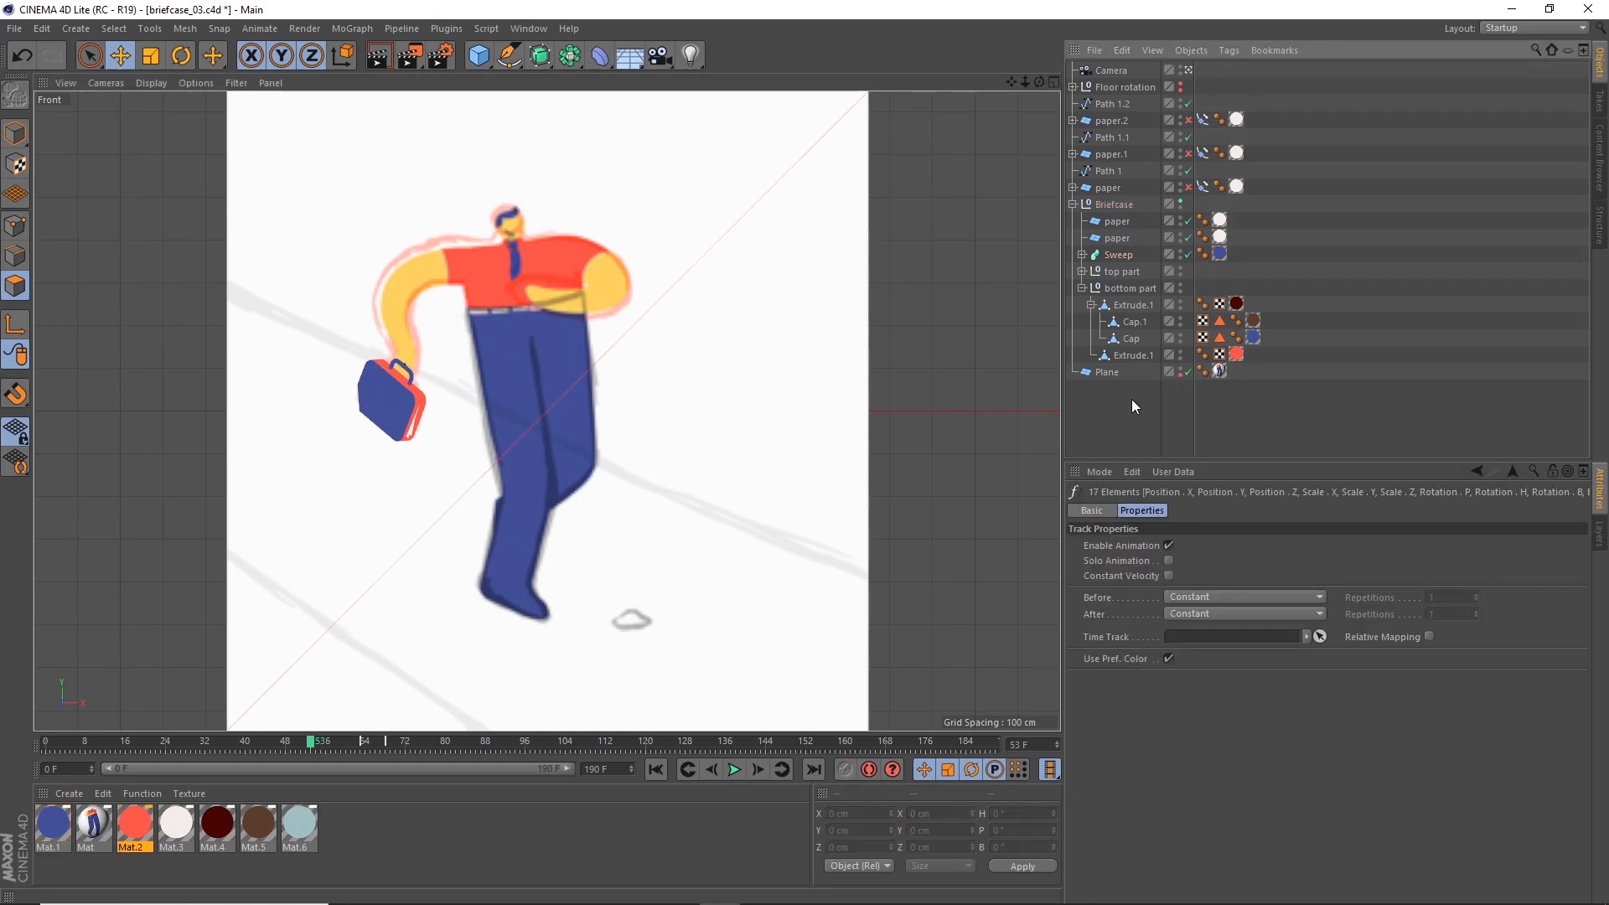
- Review the Briefcase null's F-Curve keys and advance to frame 74
{"action": "left_click", "coordinate": [1116, 203]}
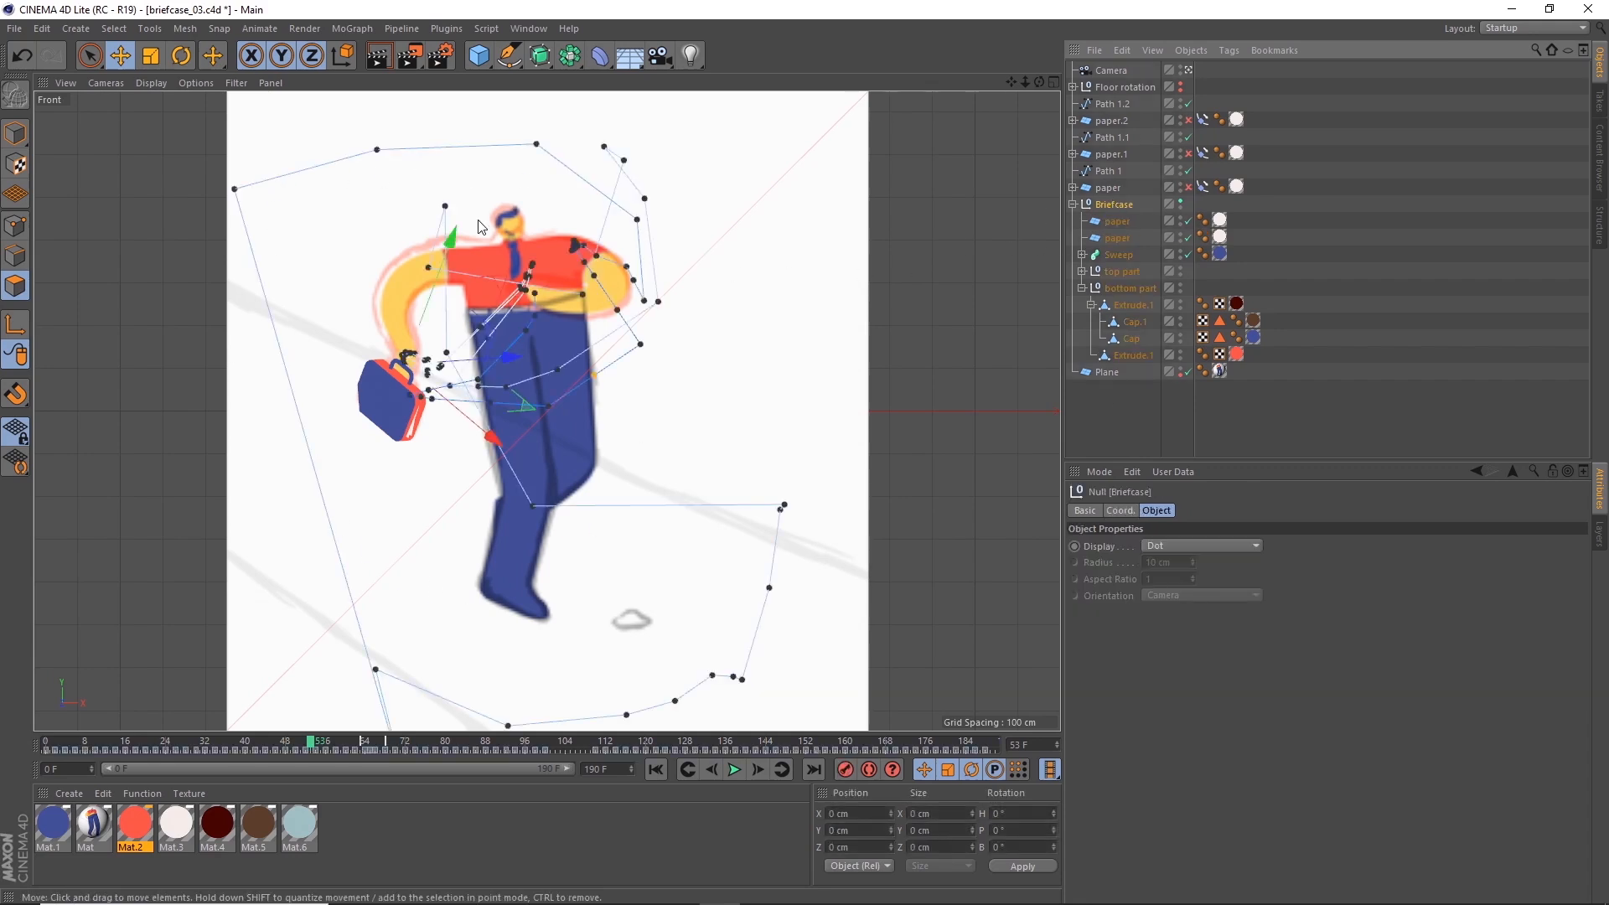
{"action": "mouse_move", "coordinate": [549, 204]}
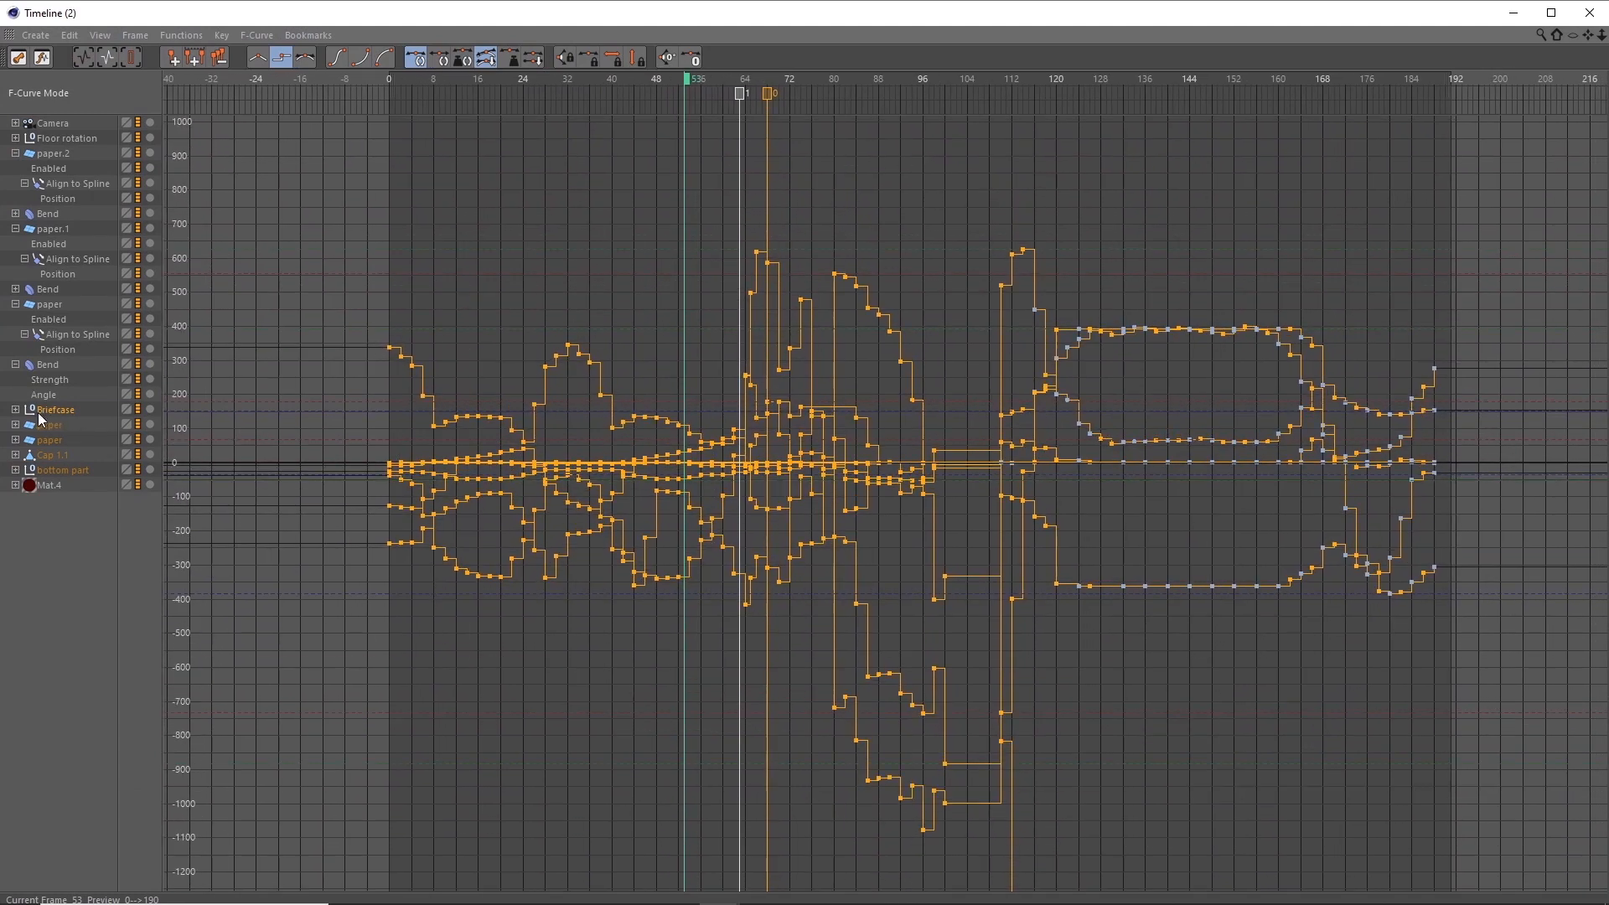
{"action": "left_click", "coordinate": [15, 408]}
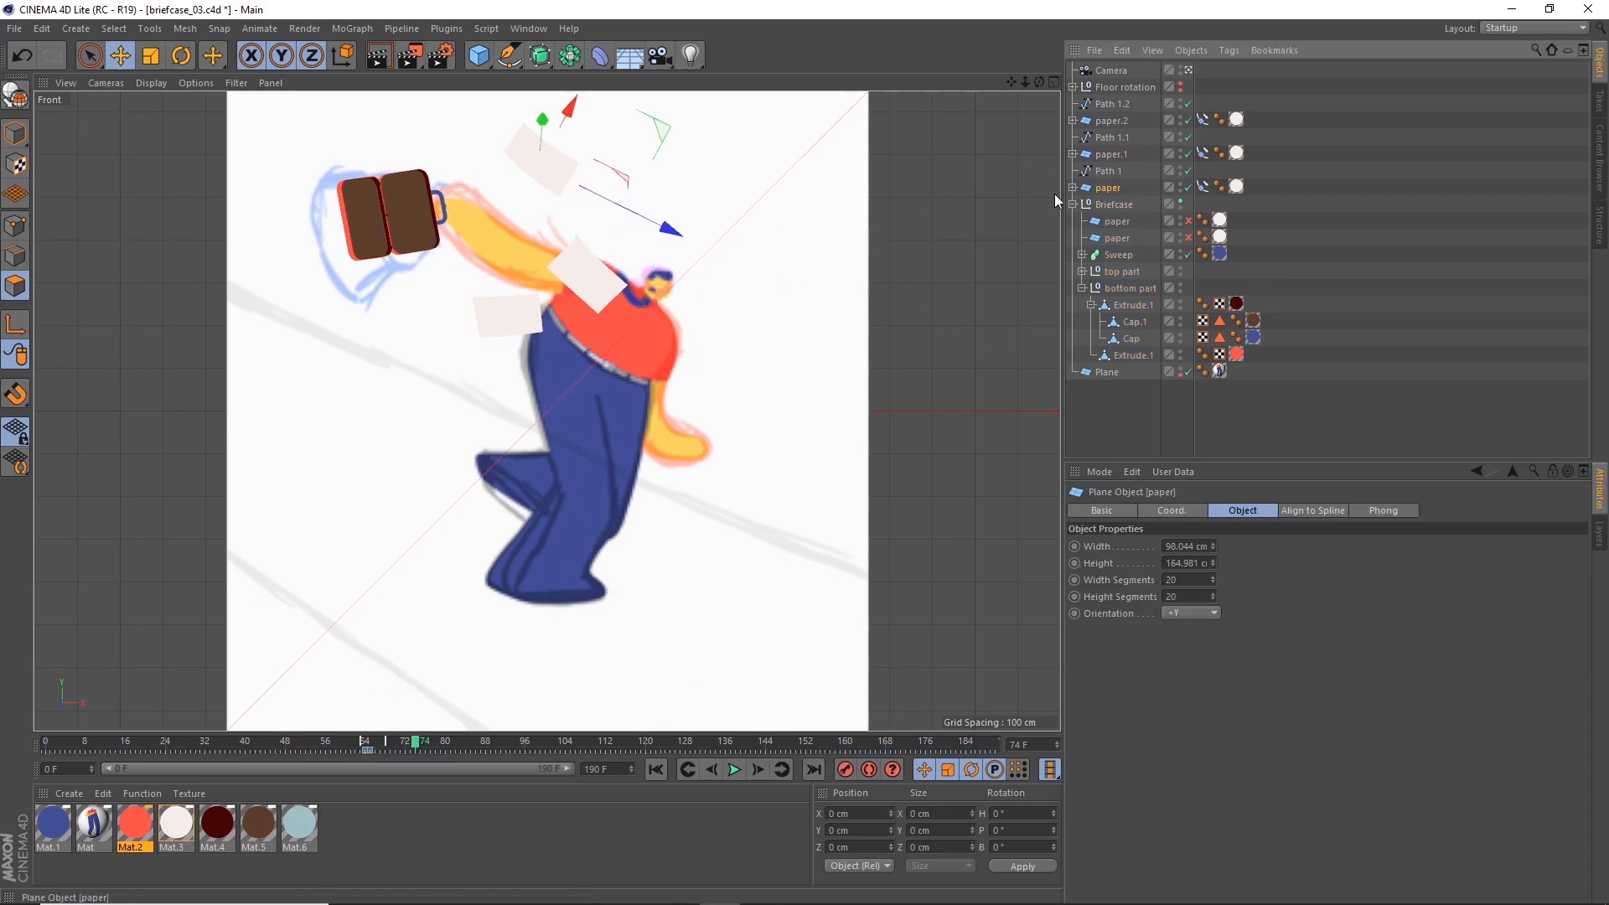
- Select Path 1.2, add a Bend deformer under paper.2 and show Floor Lines
{"action": "left_click", "coordinate": [235, 83]}
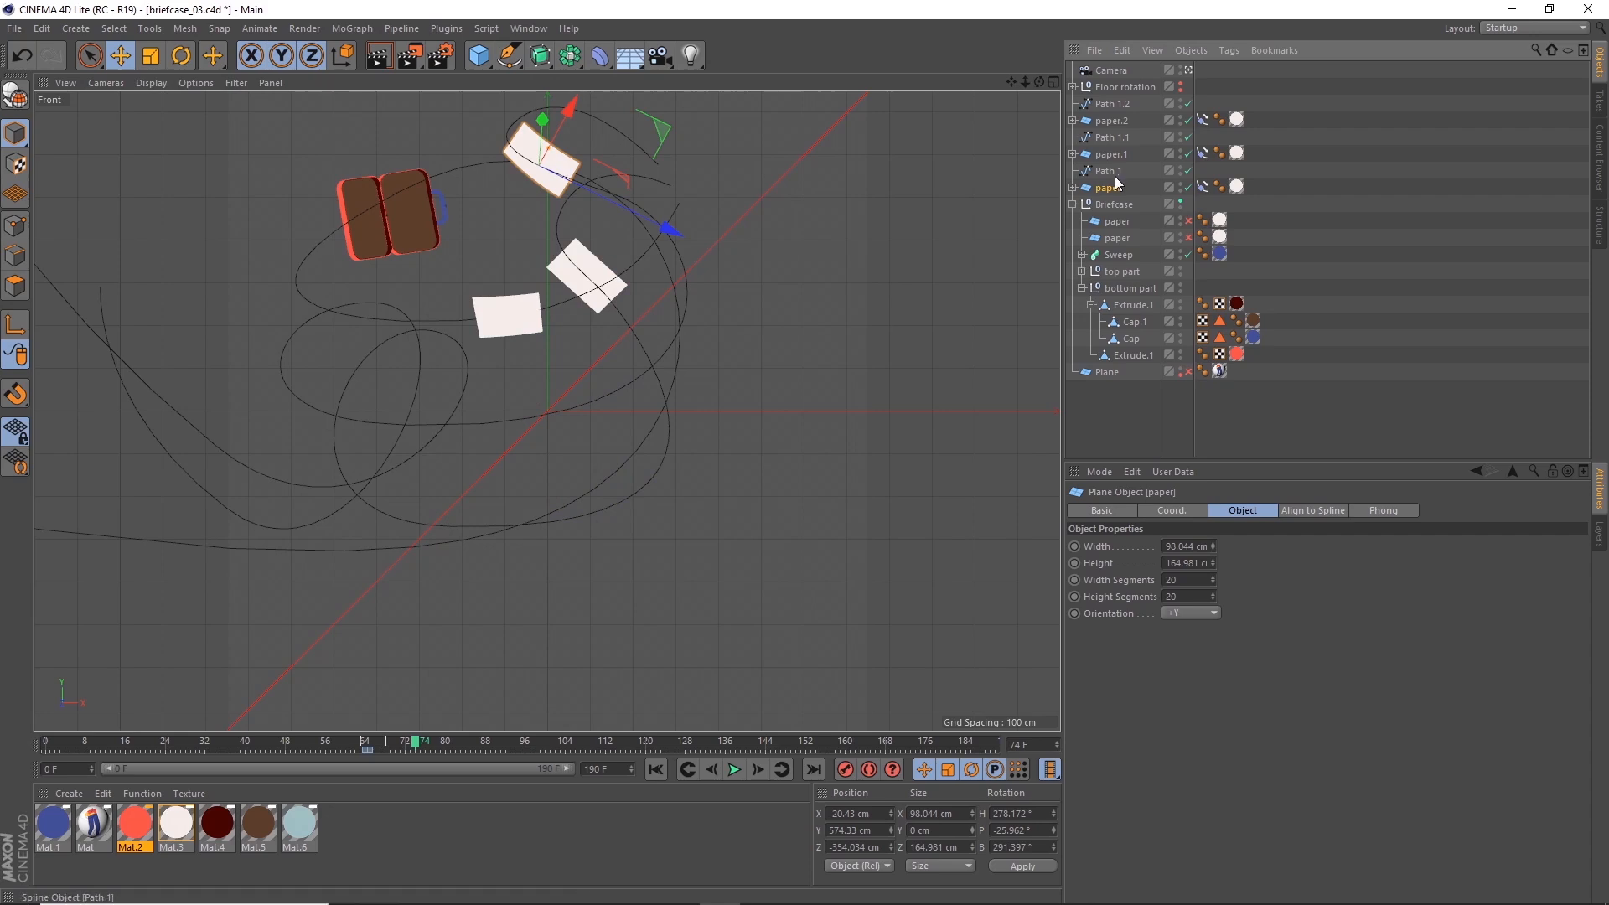
{"action": "left_click", "coordinate": [1113, 137]}
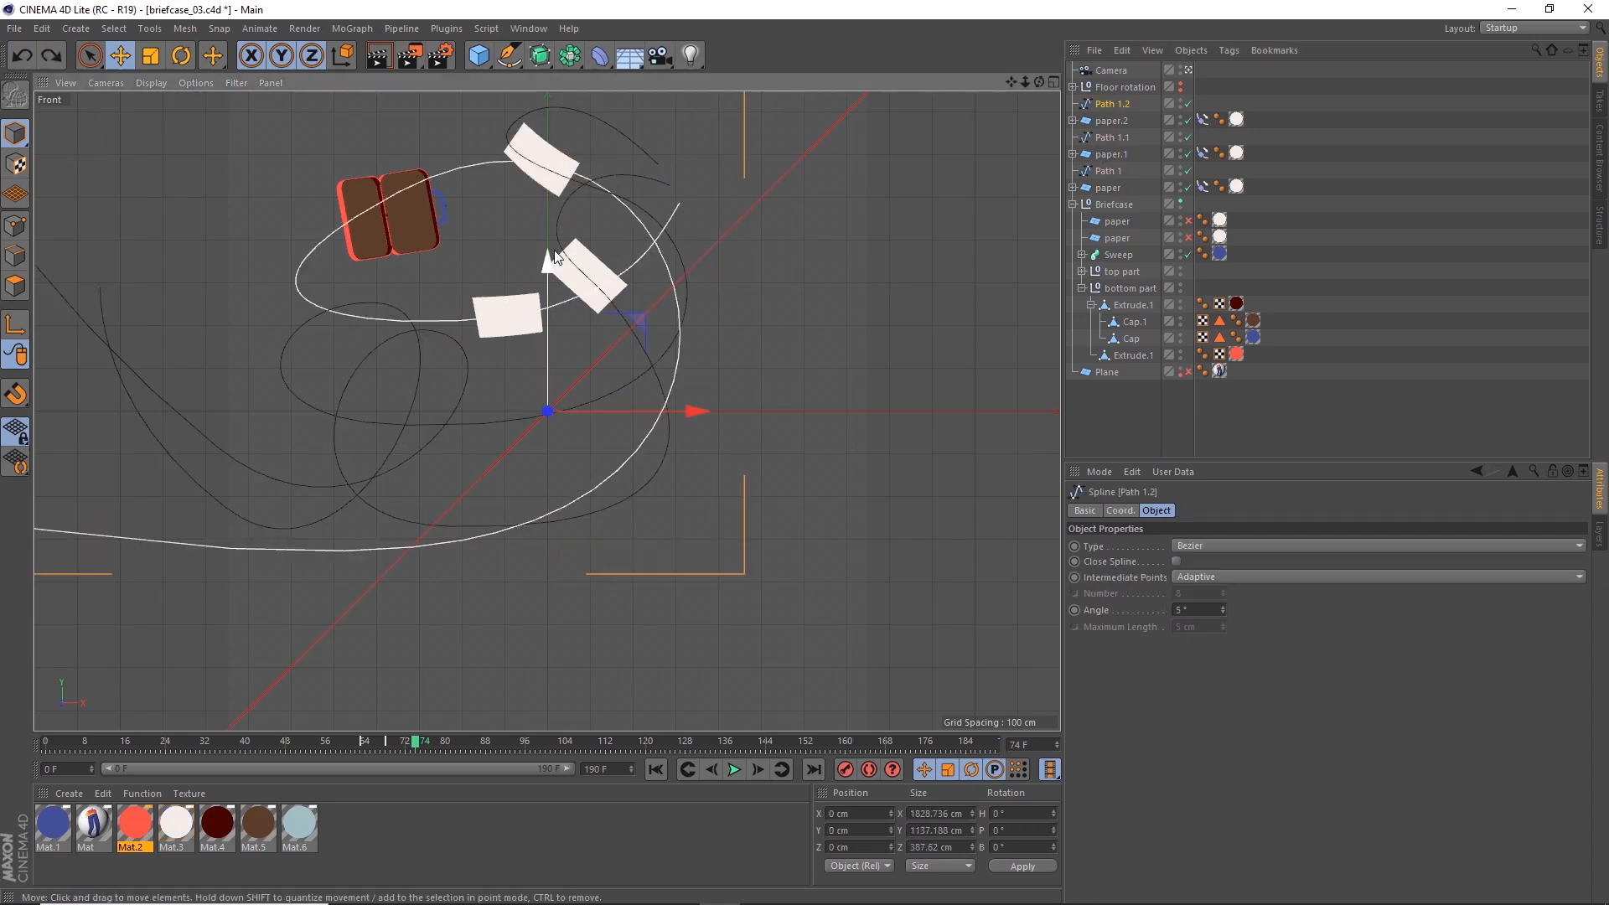
{"action": "left_click", "coordinate": [595, 55]}
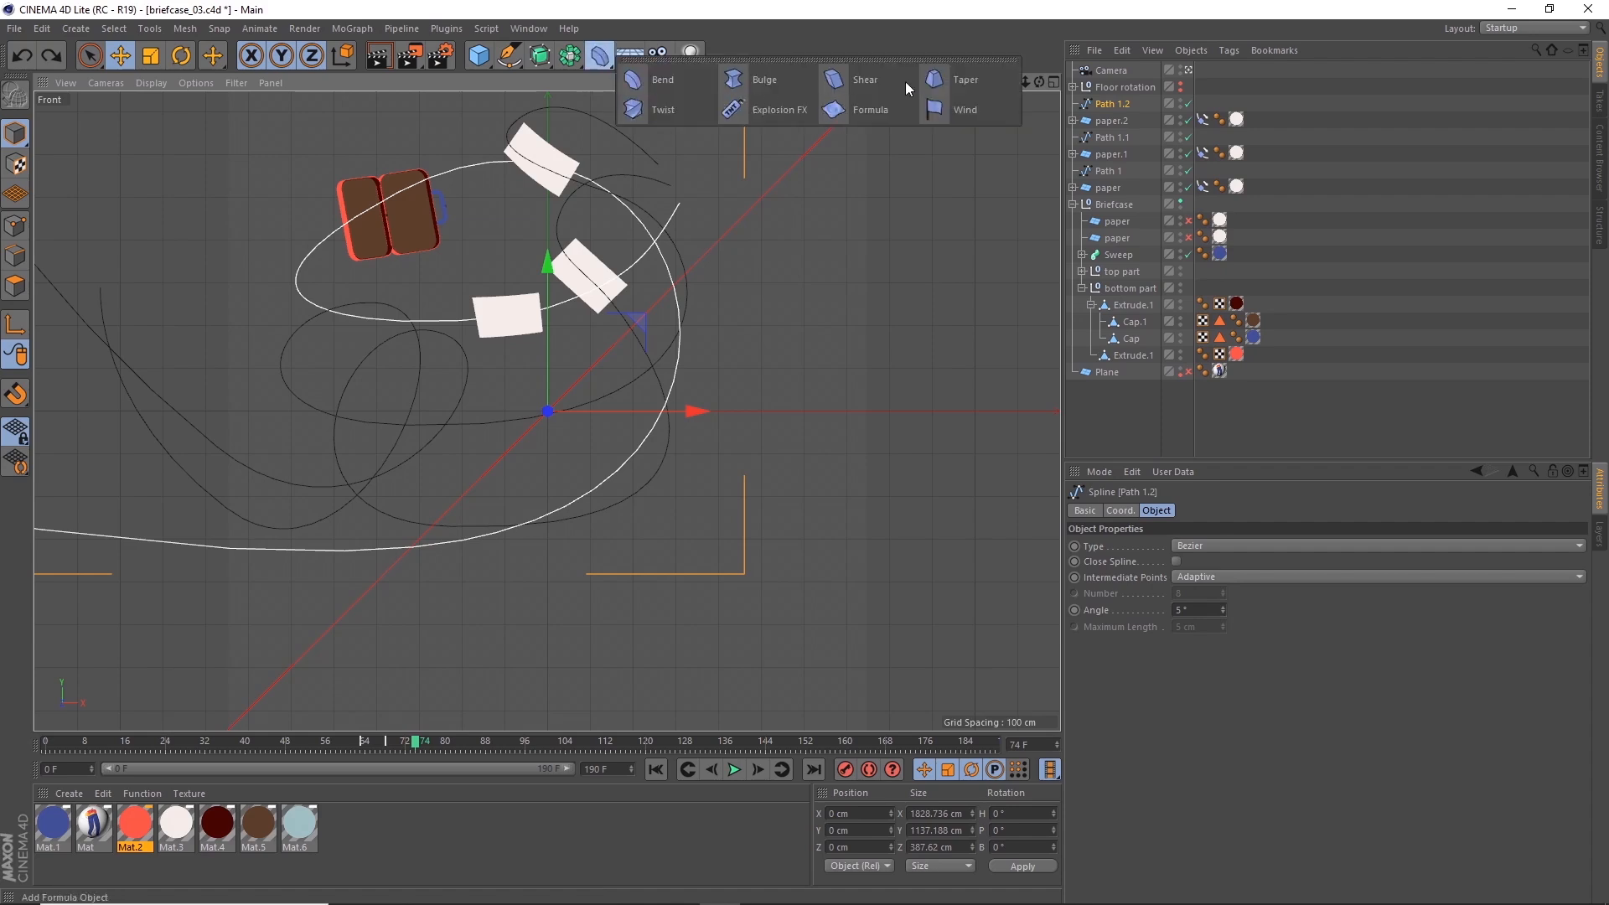
{"action": "mouse_move", "coordinate": [869, 110]}
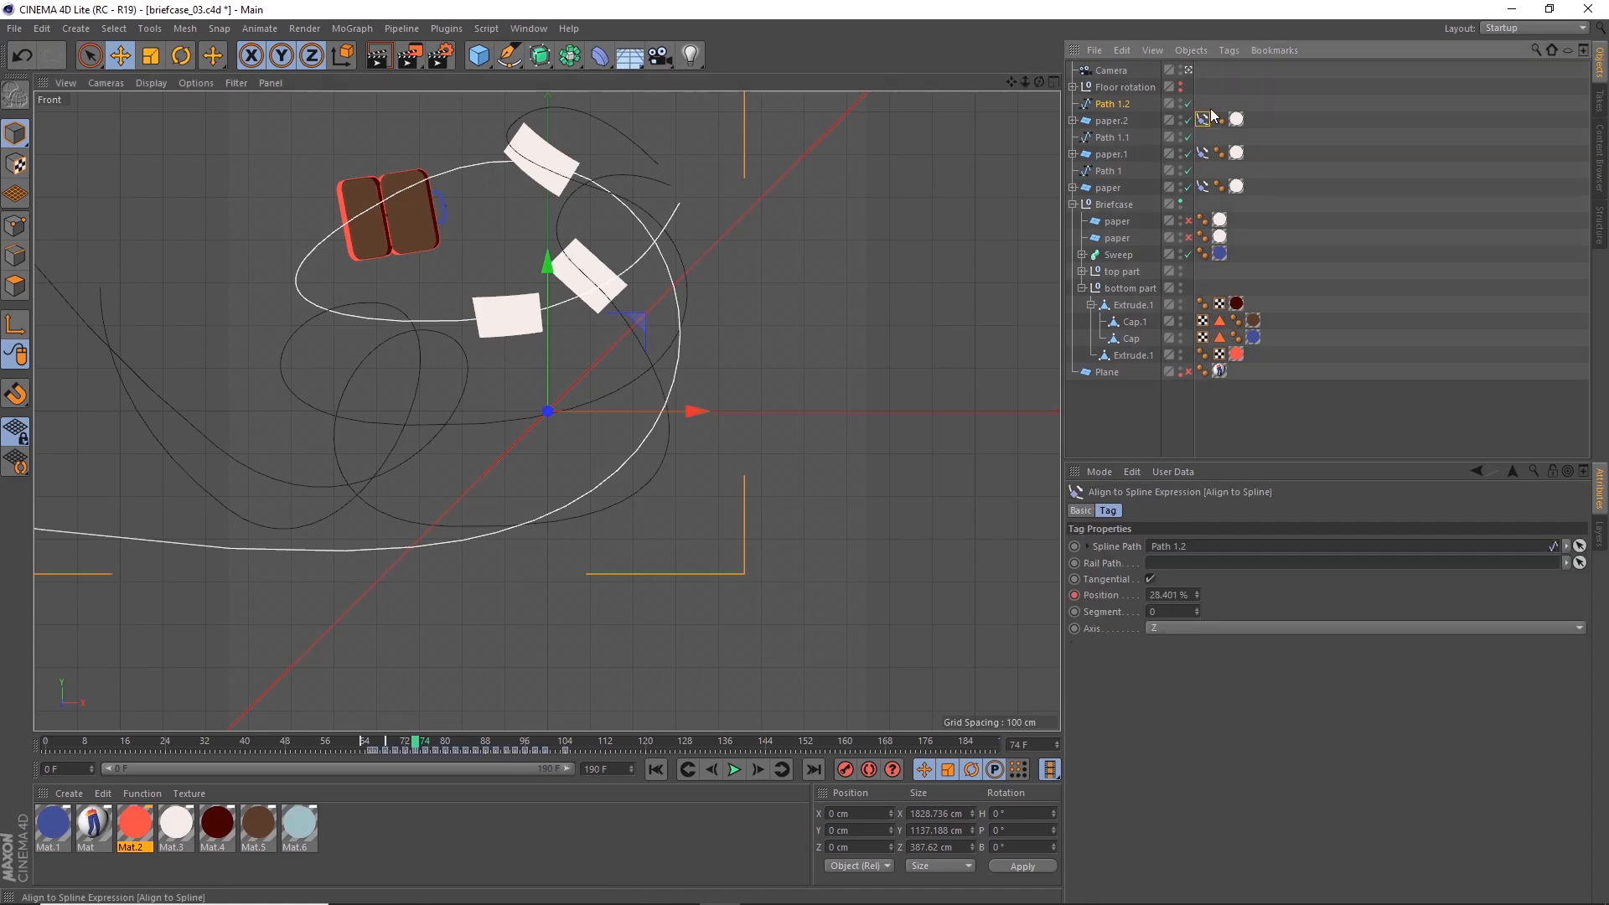
{"action": "left_click", "coordinate": [1228, 49]}
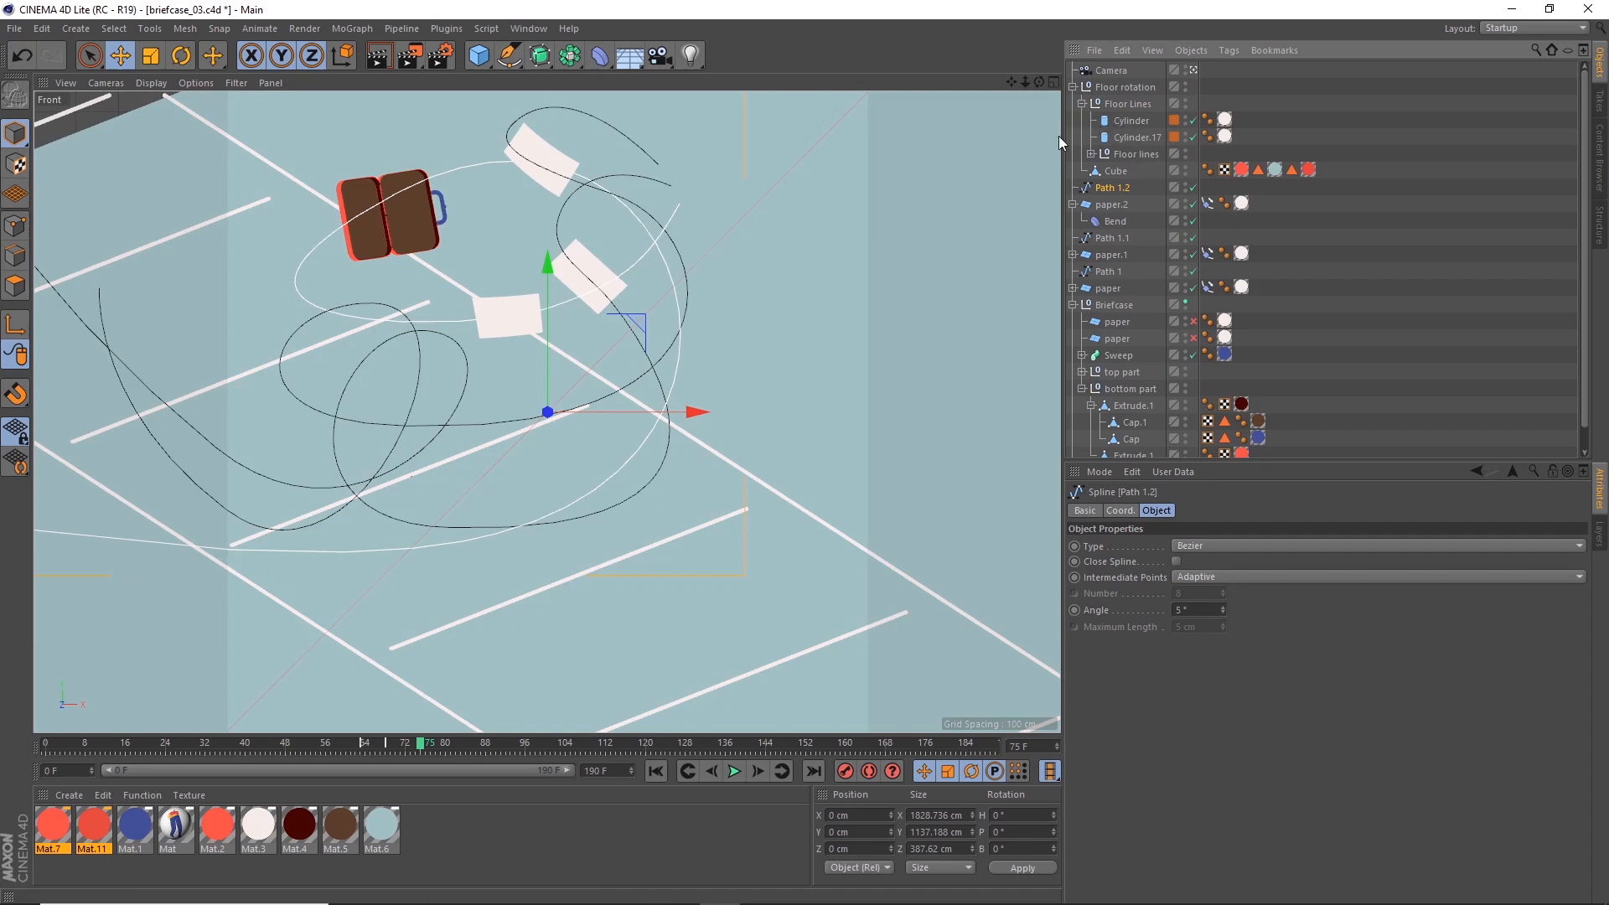
- Switch to After Effects Comp 1 with the grain-textured red blob shape layer
{"action": "left_click", "coordinate": [1130, 120]}
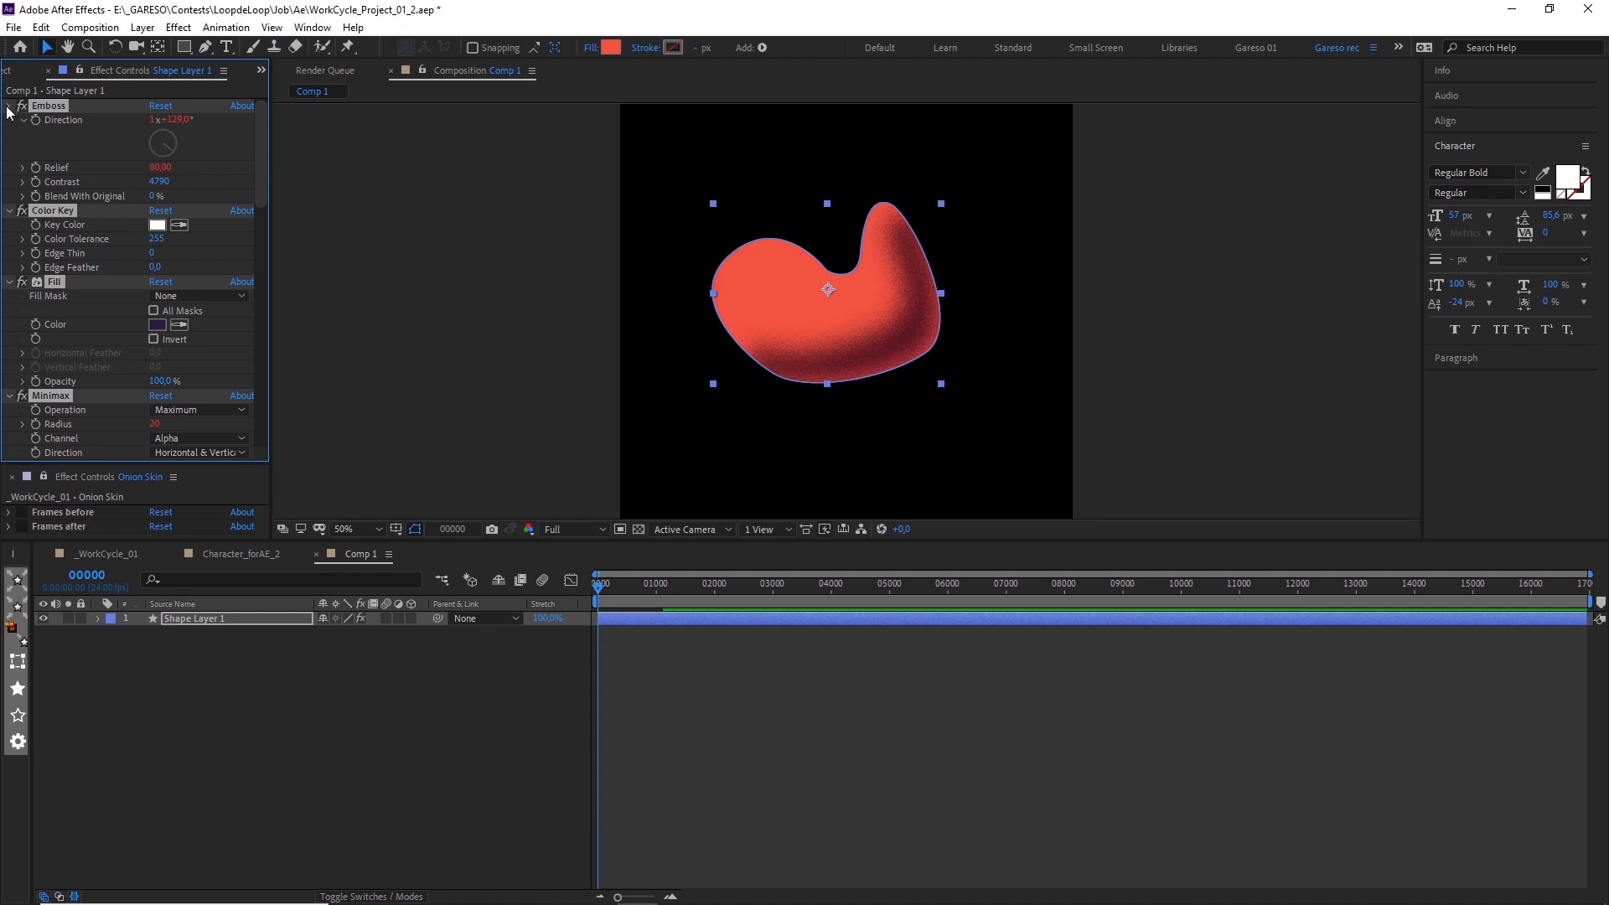
- Set the grain preset's matte source to Shape Layer 1
{"action": "left_click", "coordinate": [9, 106]}
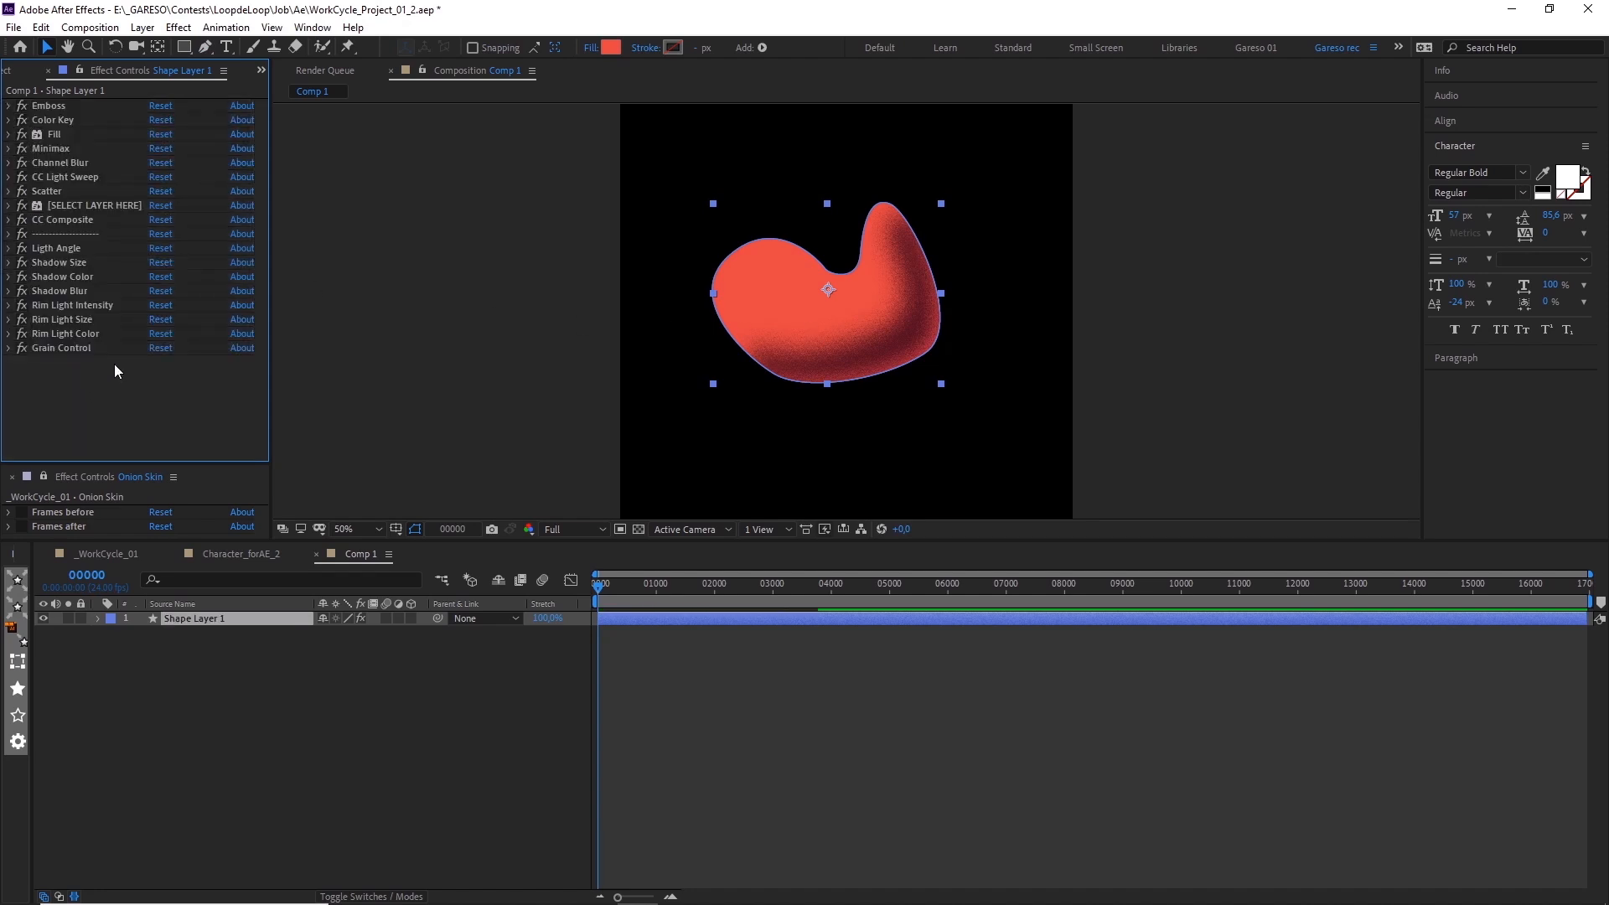
{"action": "left_click", "coordinate": [9, 205]}
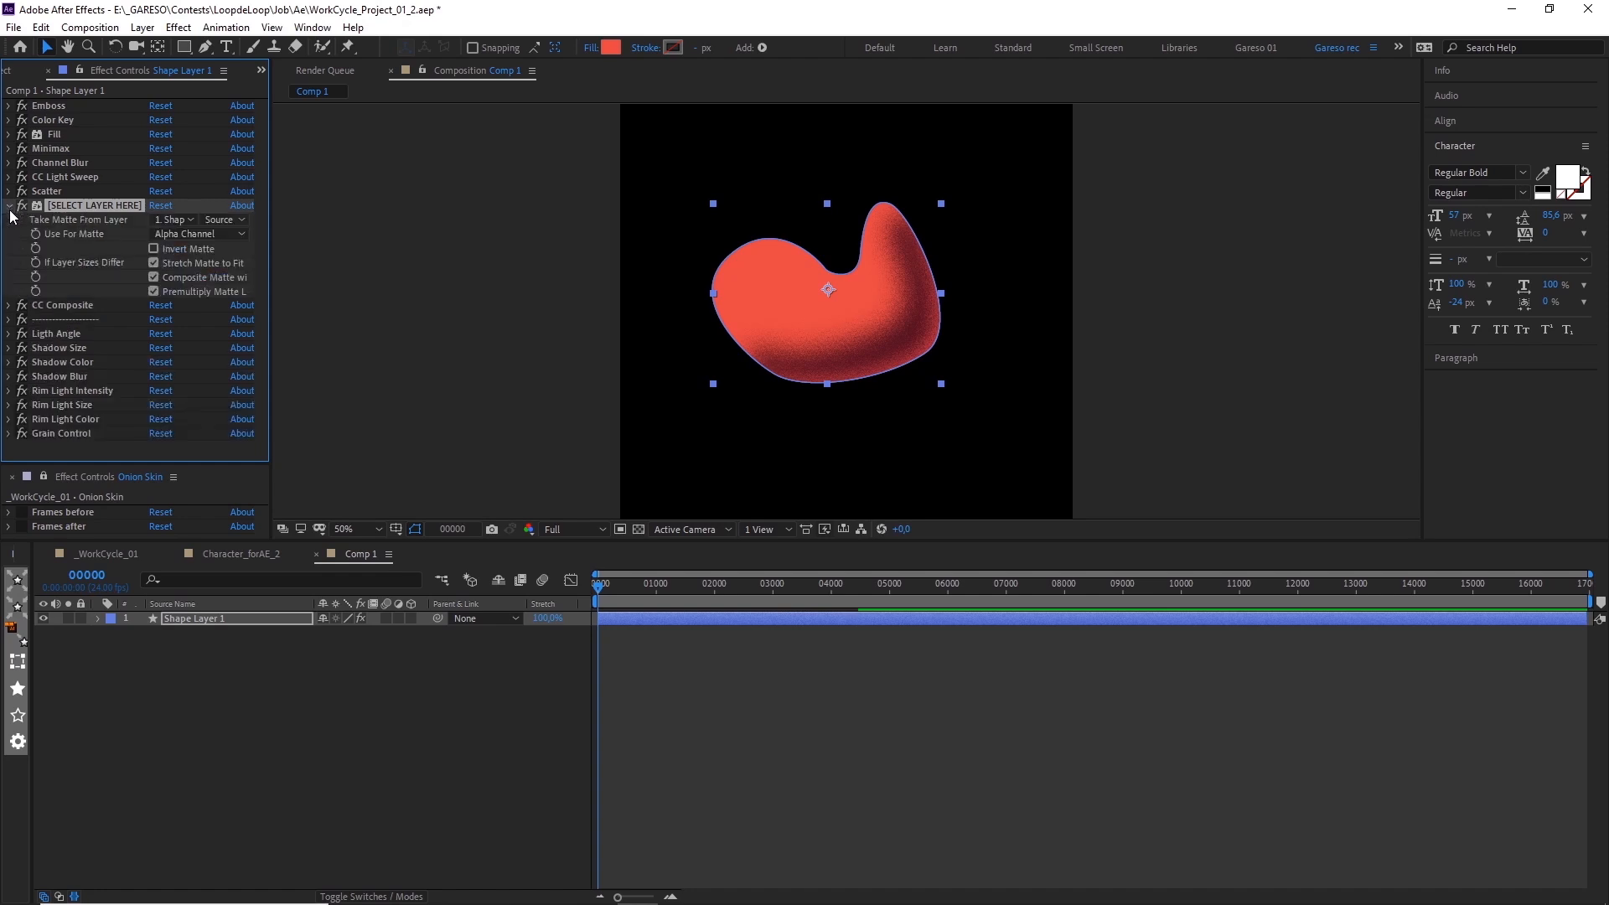
{"action": "left_click", "coordinate": [173, 218]}
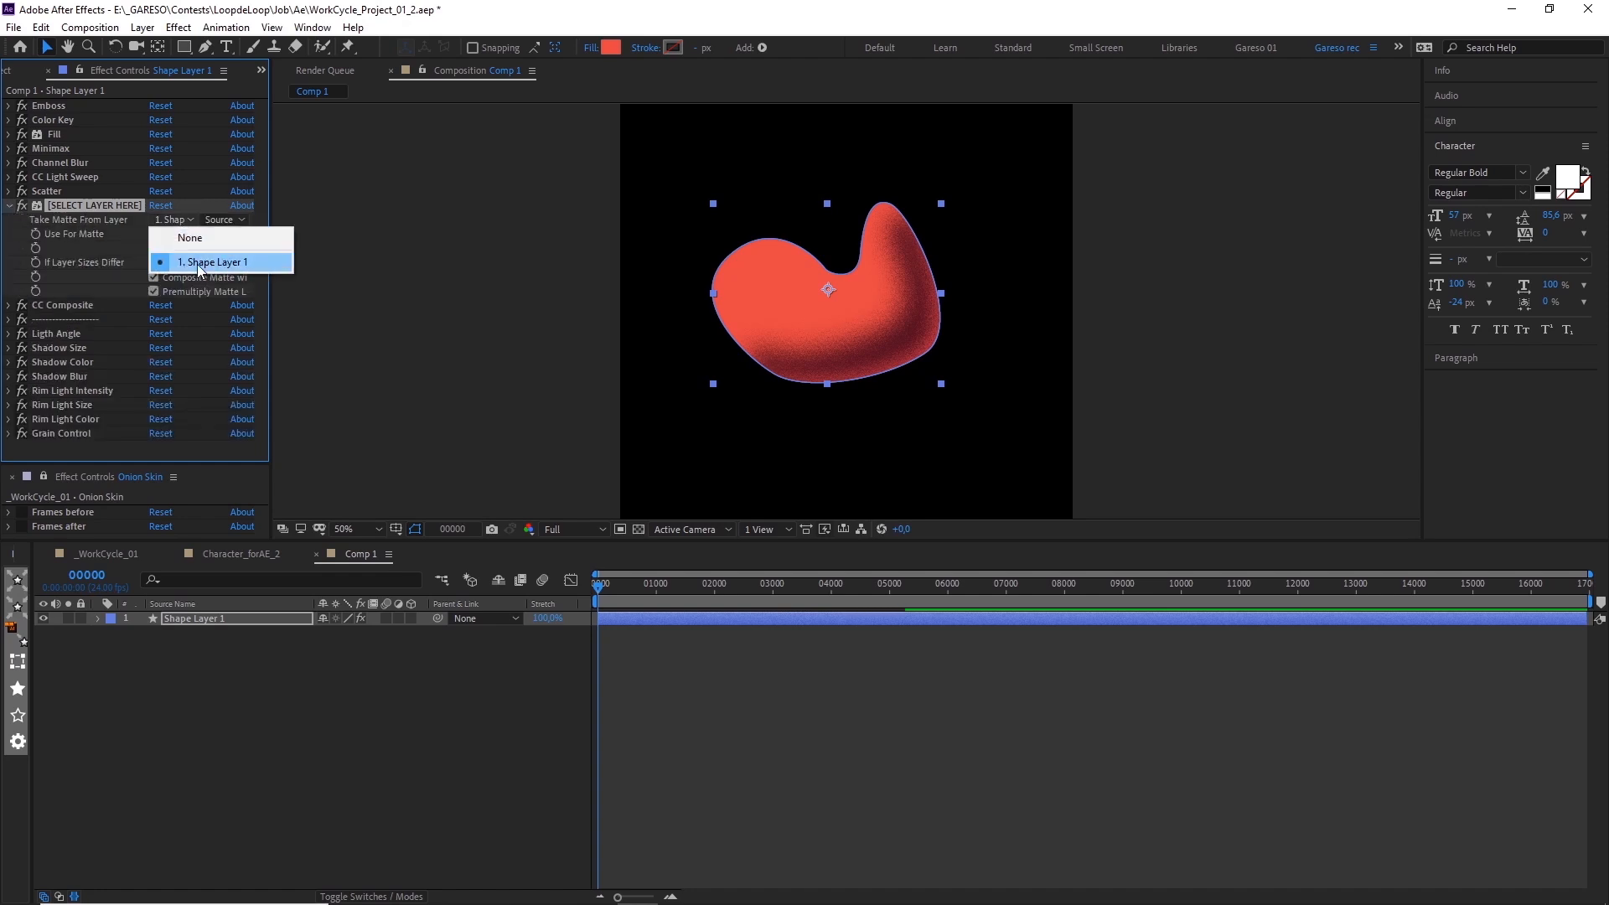
{"action": "left_click", "coordinate": [9, 205]}
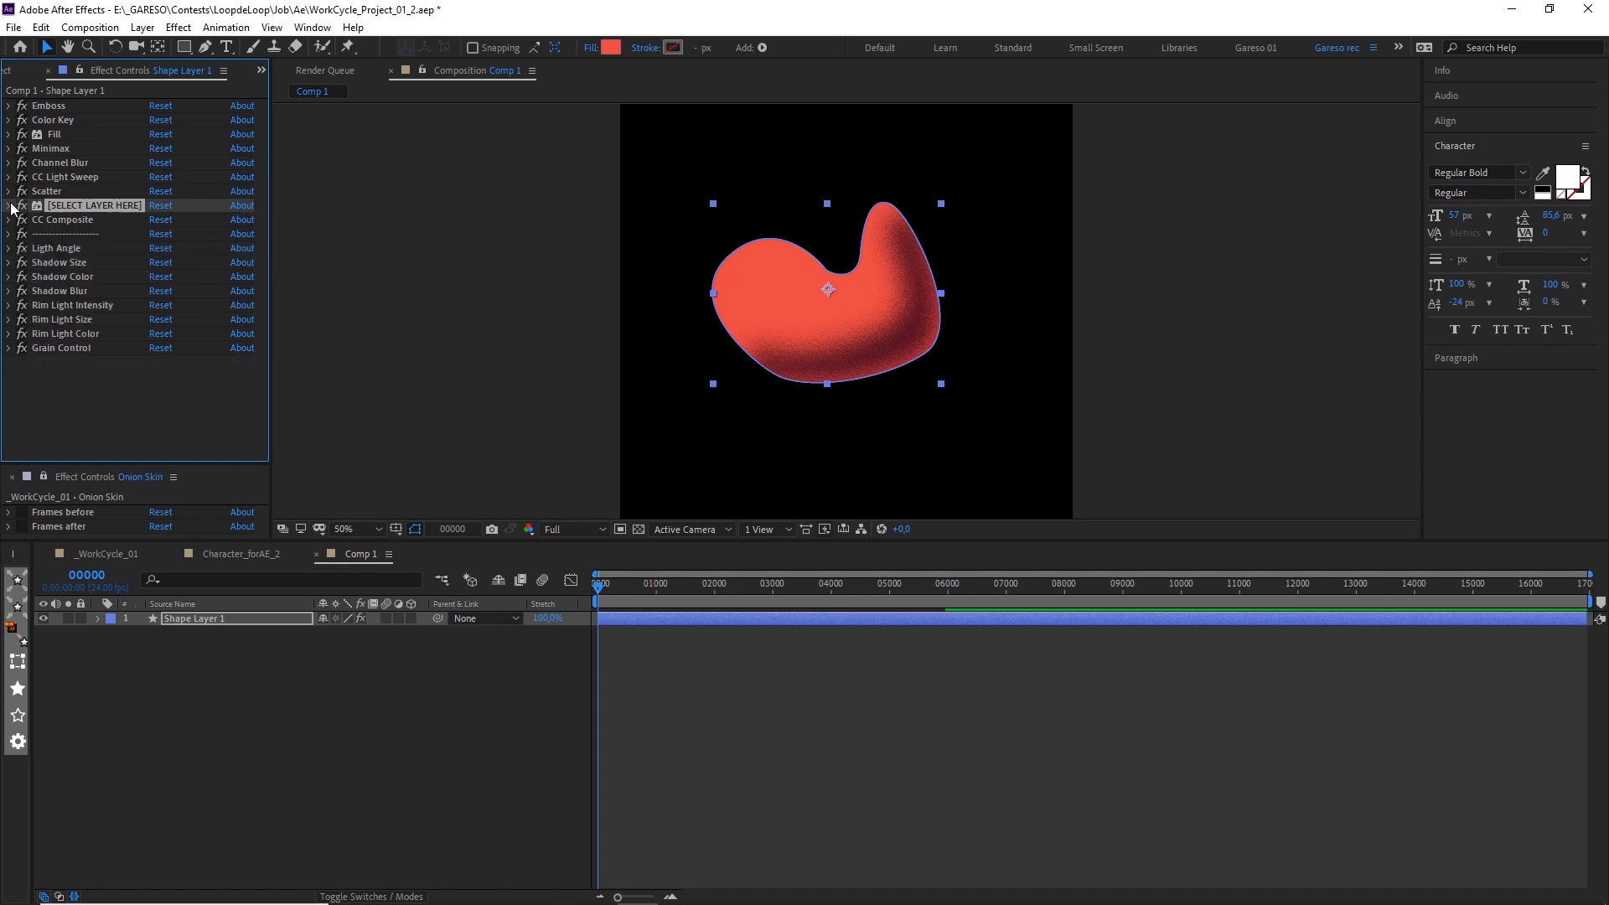
- Rotate the light angle and set the rim light colour to cyan
{"action": "left_click", "coordinate": [9, 247]}
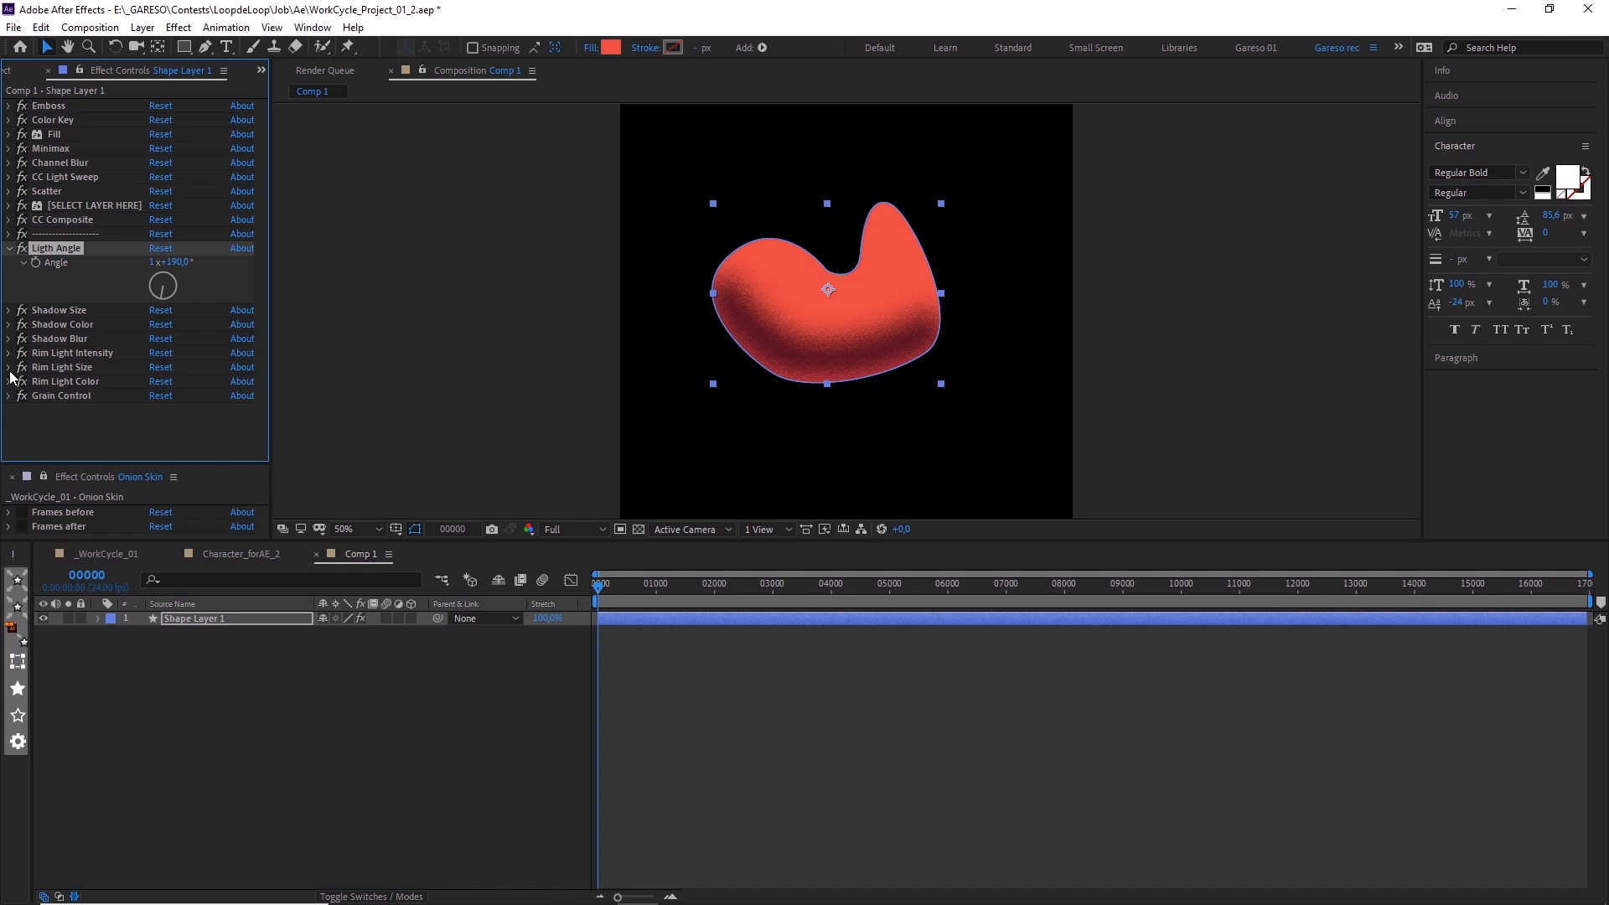
{"action": "left_click", "coordinate": [9, 352]}
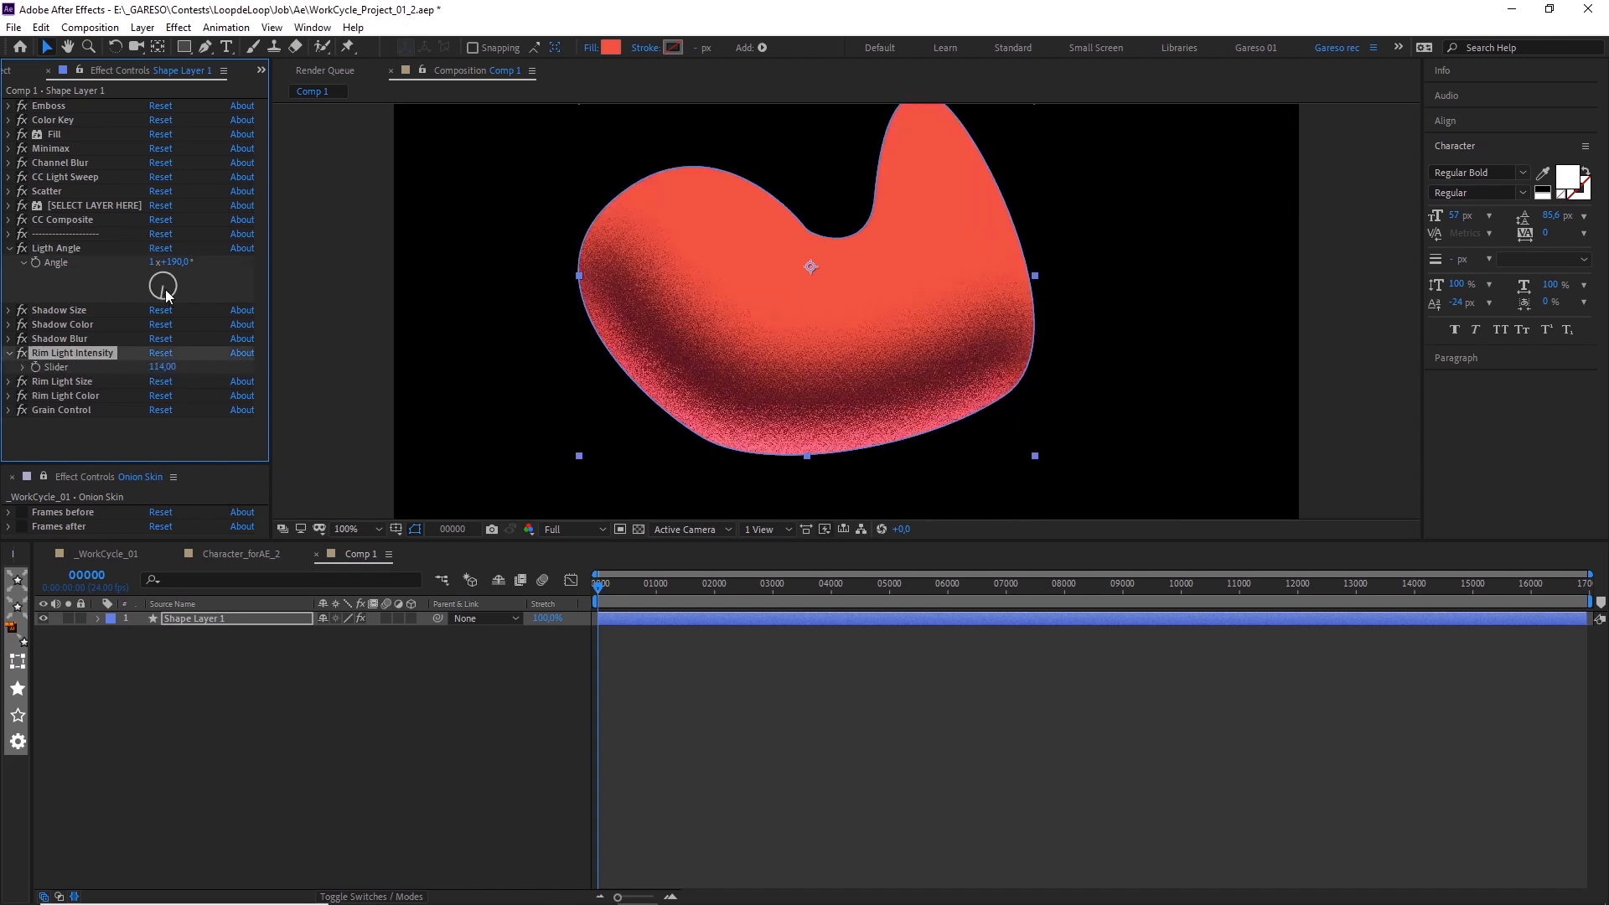
{"action": "left_click_drag", "start_coordinate": [162, 285], "coordinate": [159, 279]}
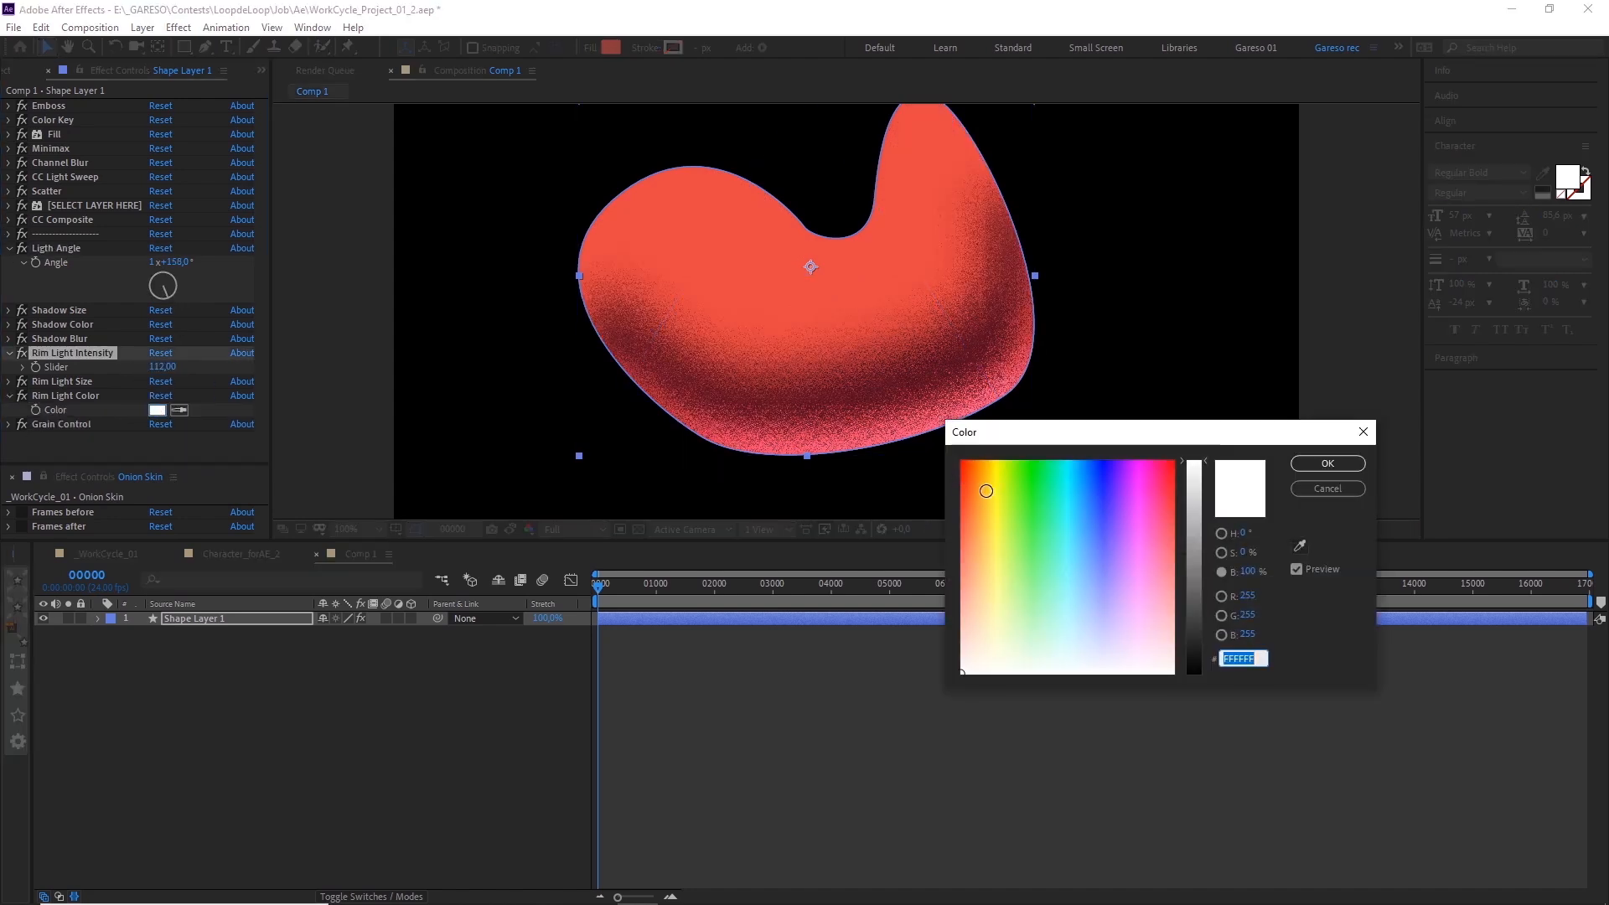
{"action": "left_click", "coordinate": [1123, 485]}
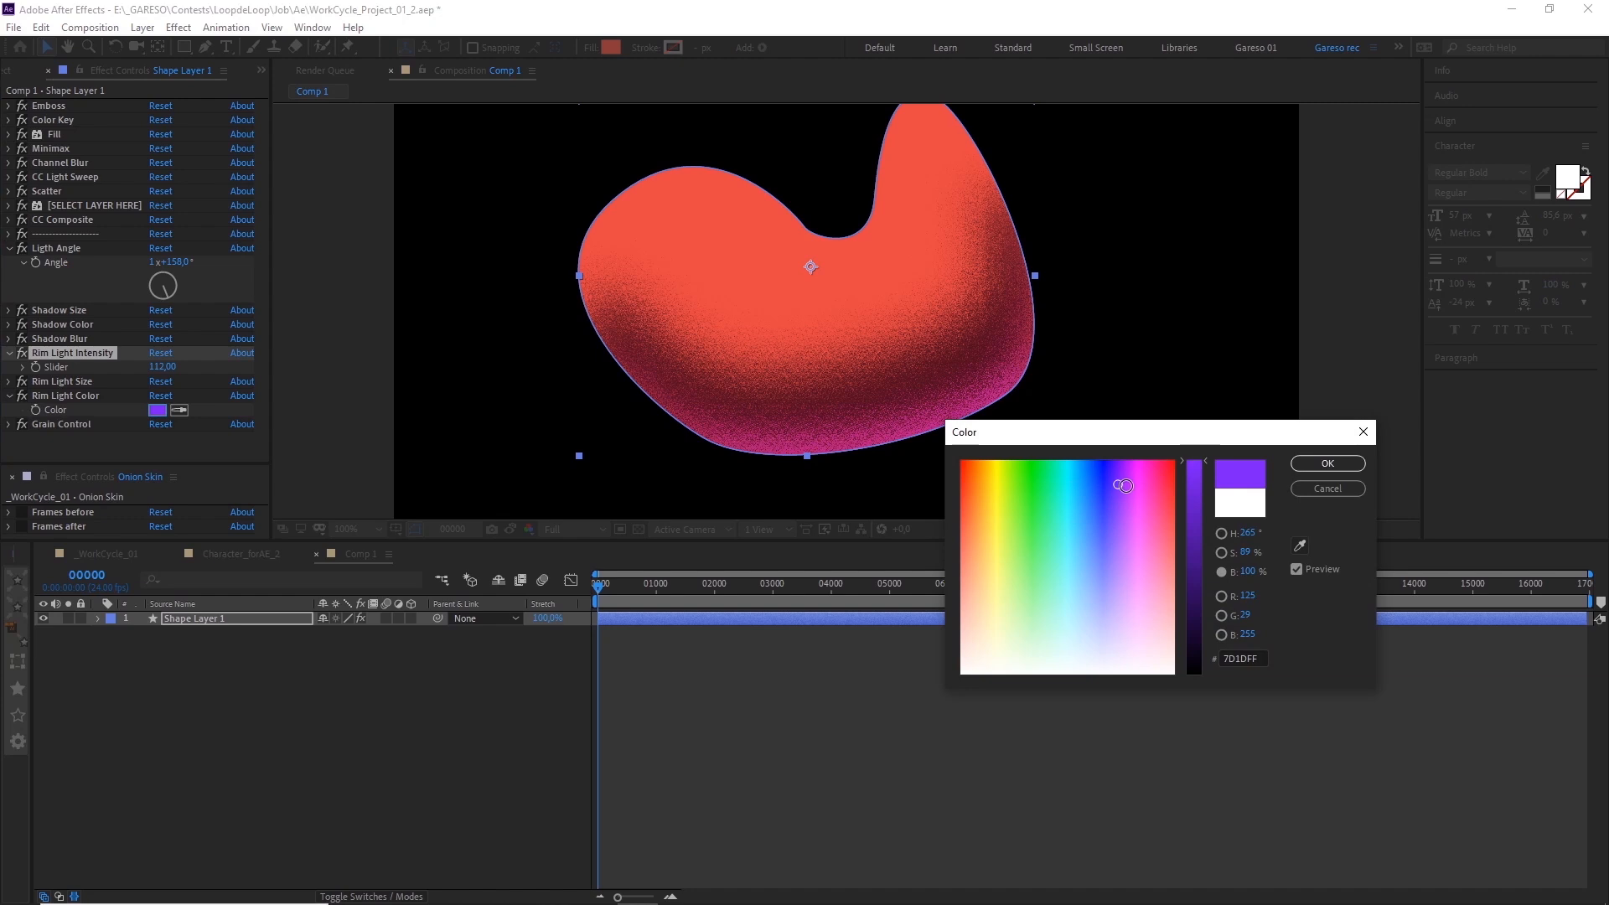
{"action": "left_click", "coordinate": [1324, 463]}
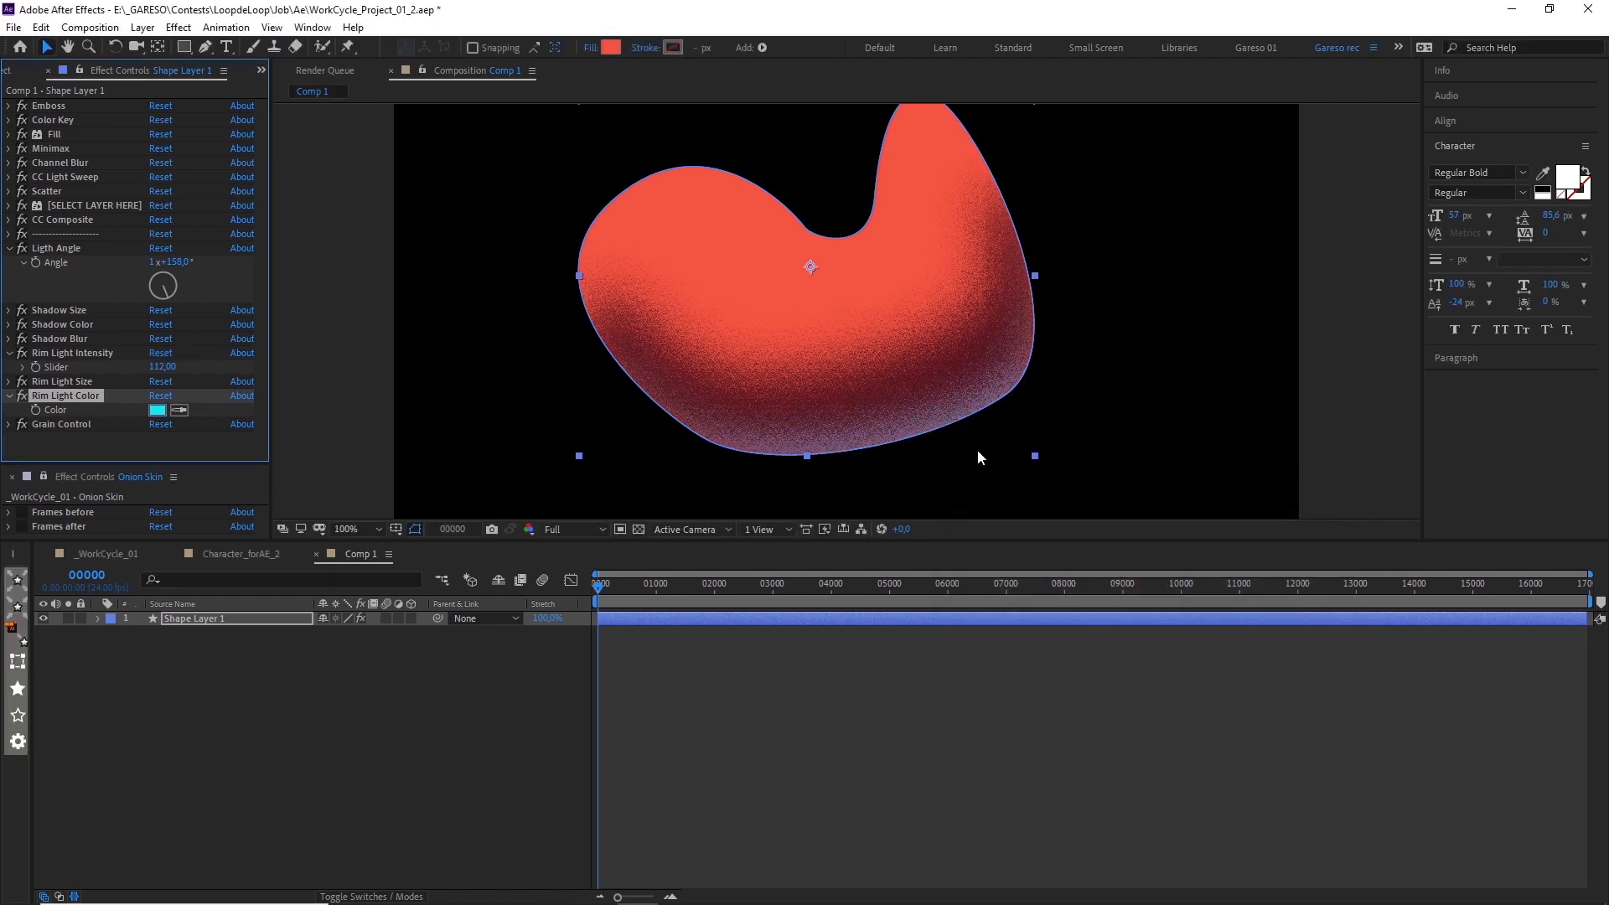
{"action": "left_click", "coordinate": [20, 424]}
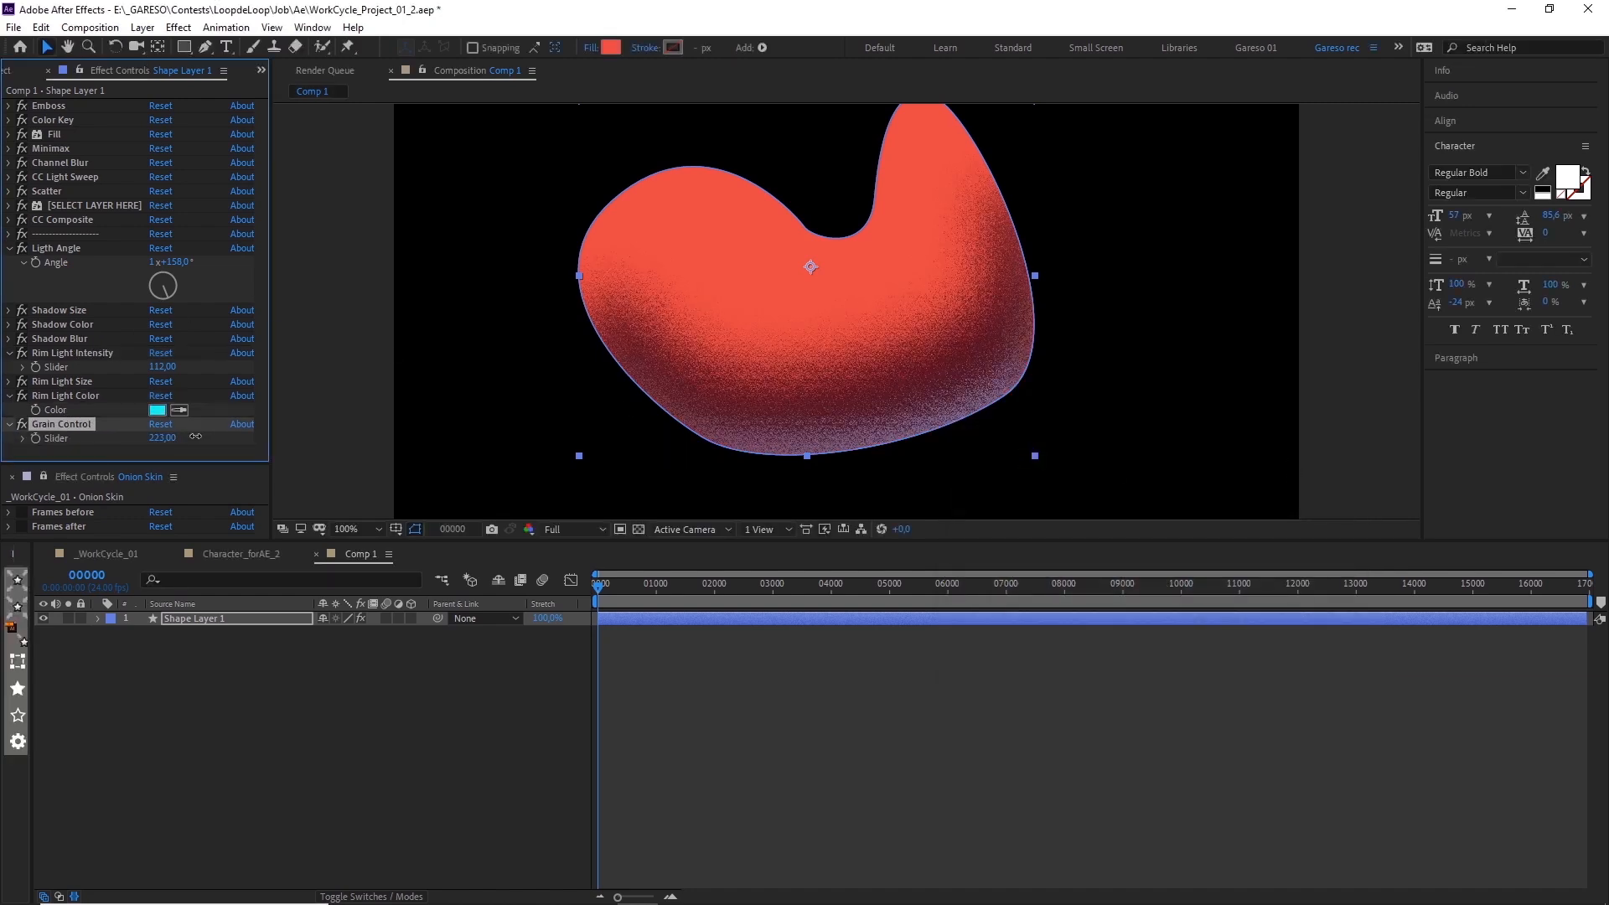